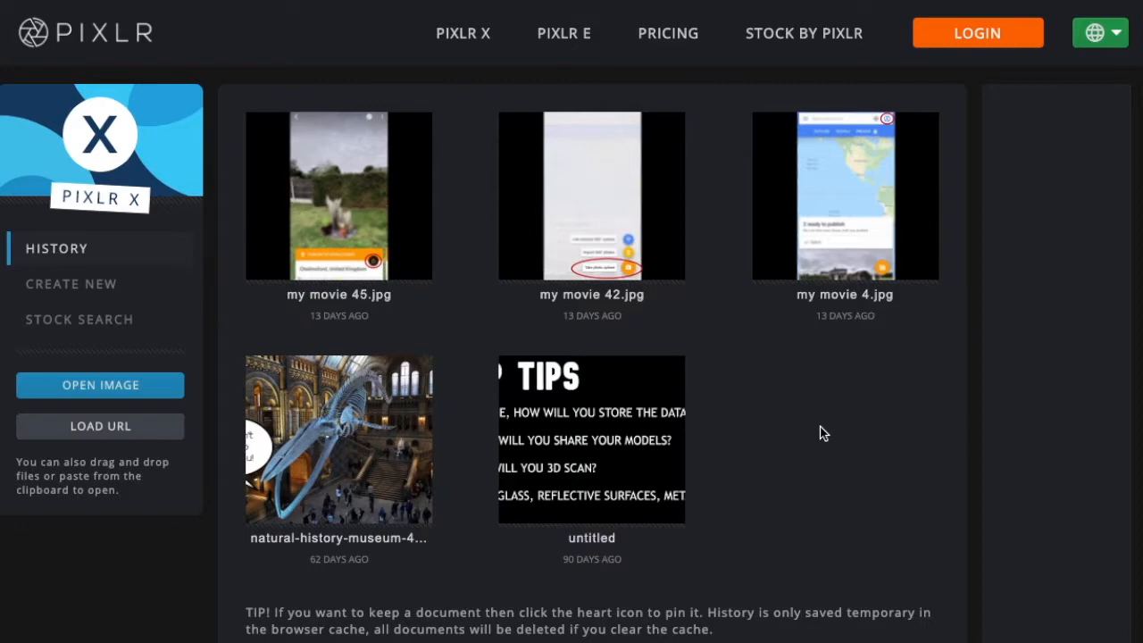
{"action": "mouse_move", "coordinate": [846, 449]}
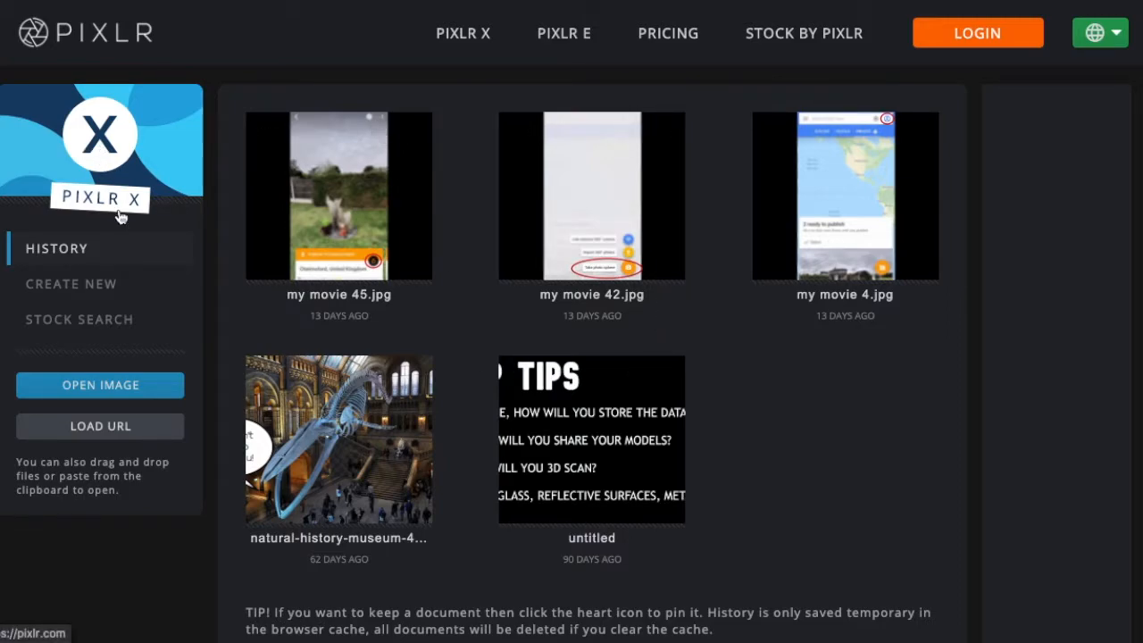
{"action": "mouse_move", "coordinate": [142, 219]}
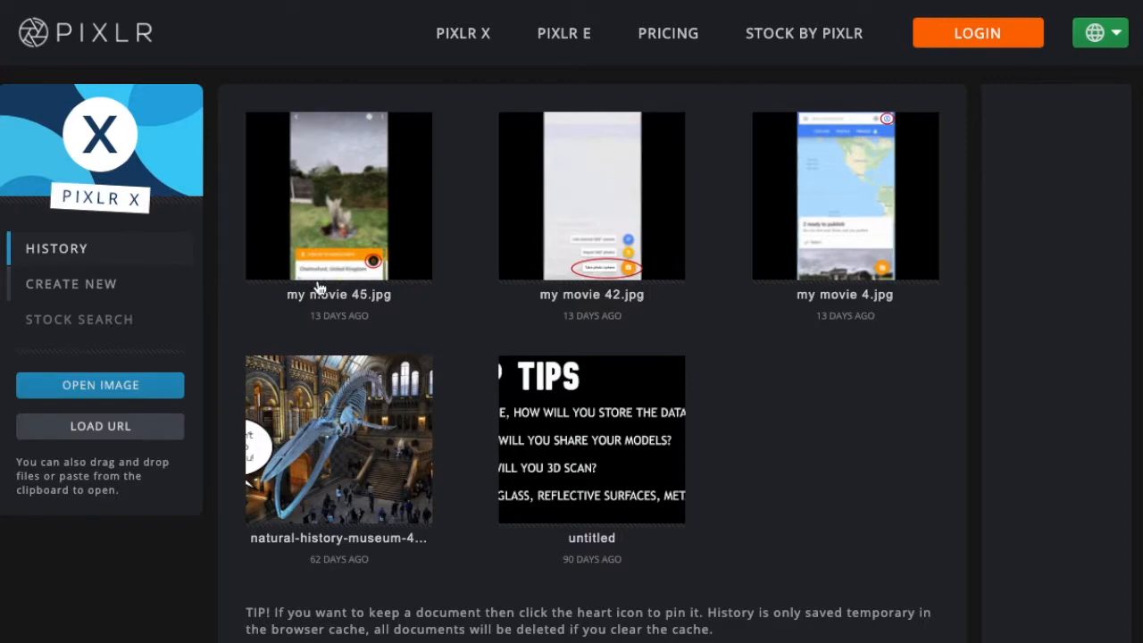
{"action": "mouse_move", "coordinate": [399, 223]}
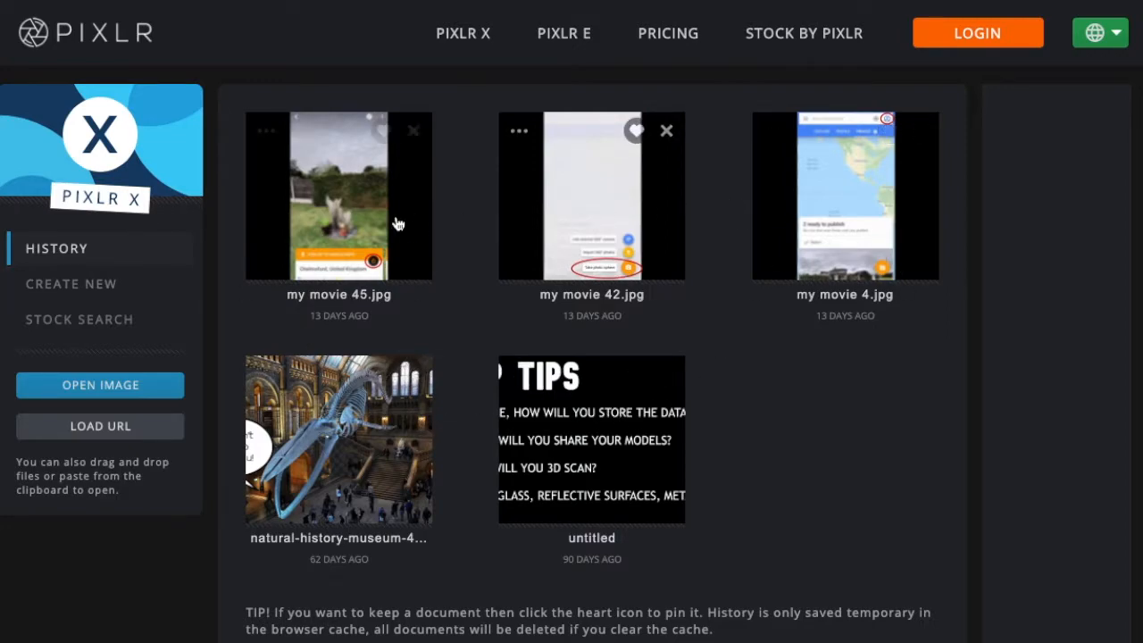
{"action": "mouse_move", "coordinate": [113, 302]}
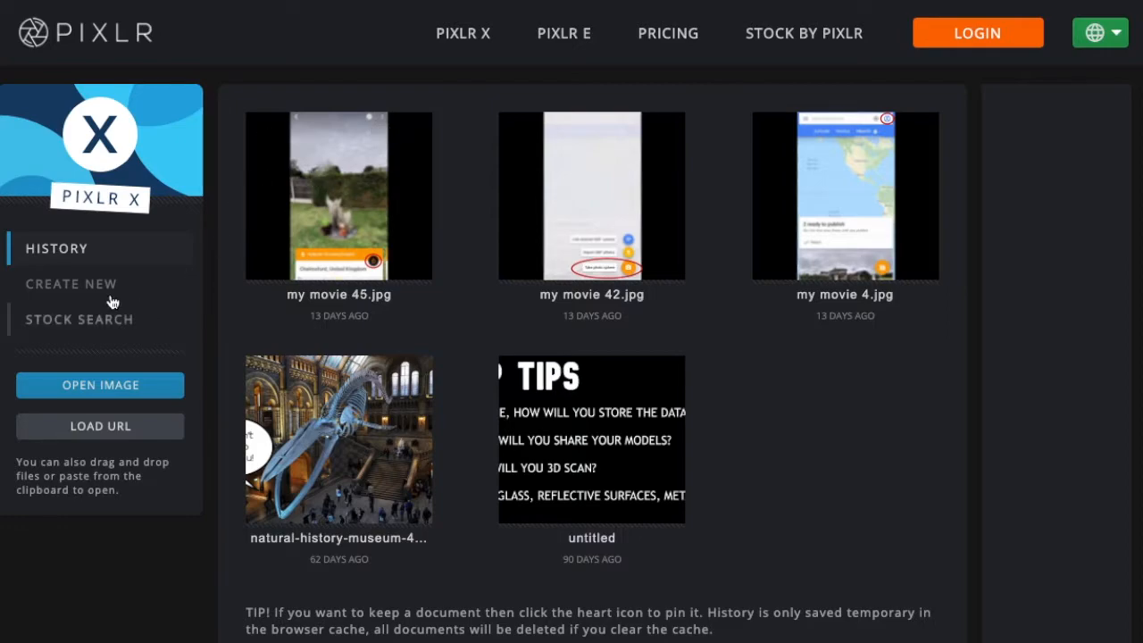
- Show the new-image canvas presets, with Full HD 1920×1080 selected
{"action": "left_click", "coordinate": [71, 284]}
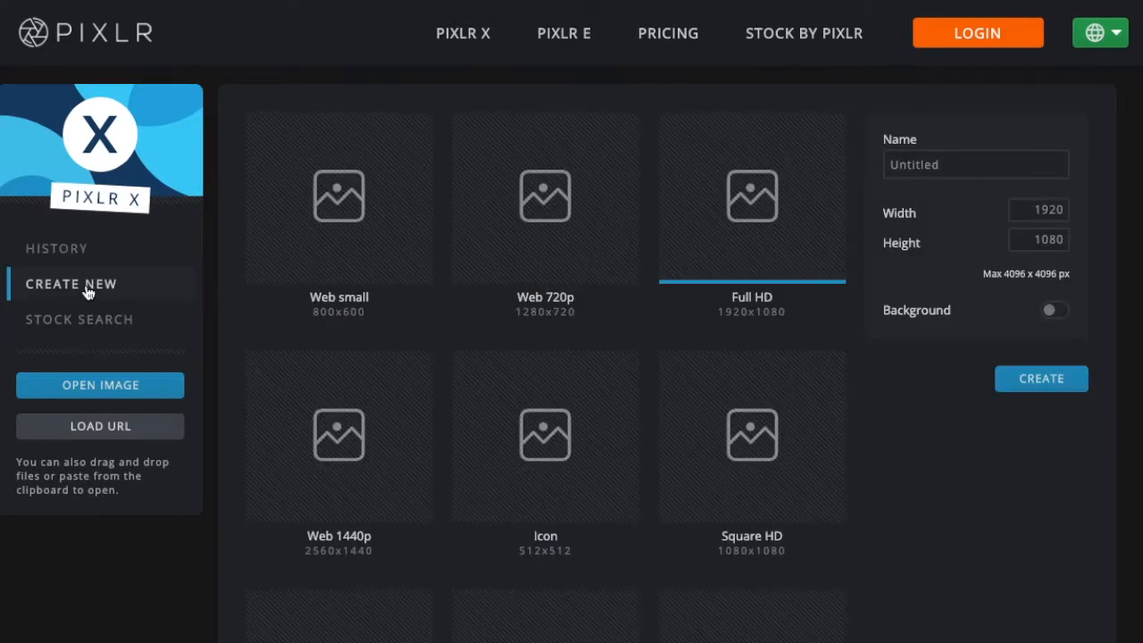
{"action": "mouse_move", "coordinate": [764, 407]}
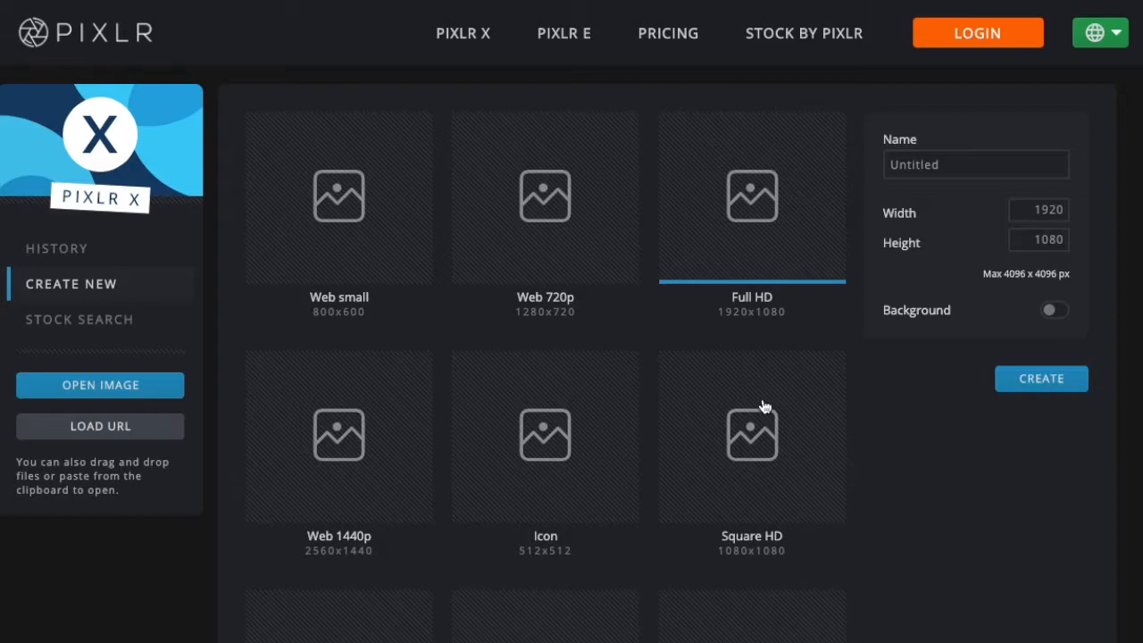
{"action": "mouse_move", "coordinate": [375, 273]}
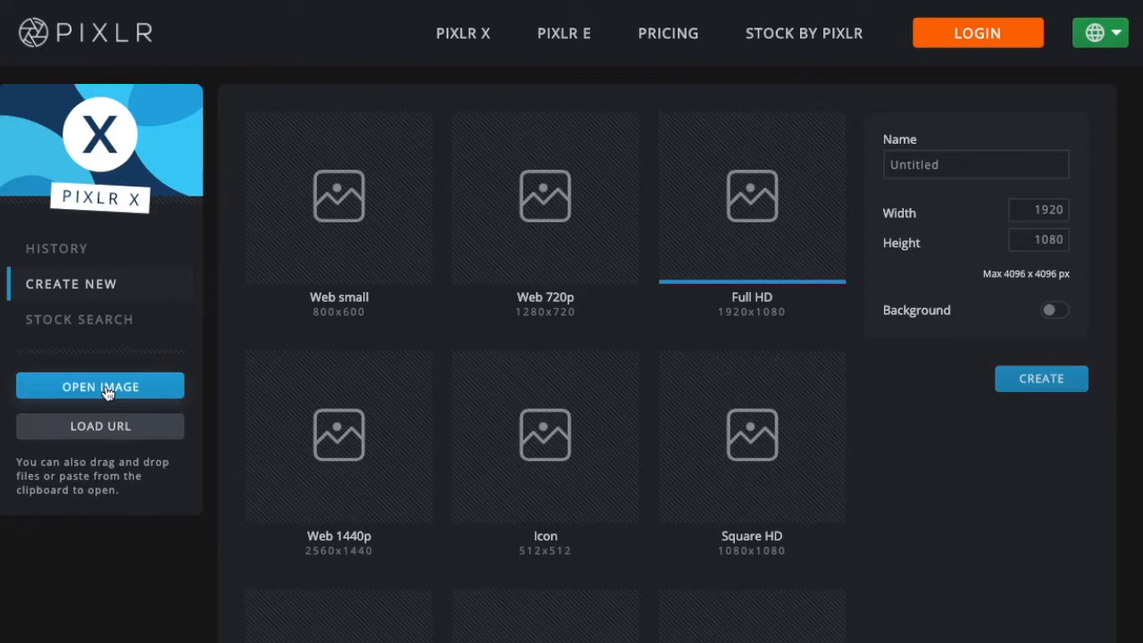
- Open the National Gallery photo, pre-resized to Ultra HD at 3840×2174 px
{"action": "left_click", "coordinate": [99, 386]}
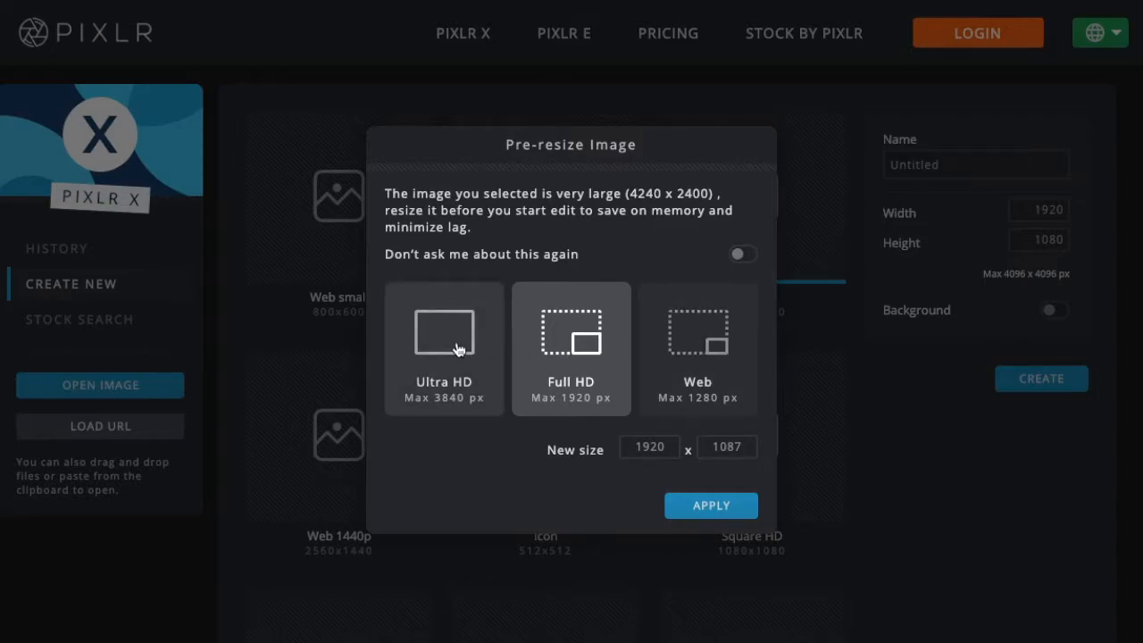
{"action": "mouse_move", "coordinate": [549, 341]}
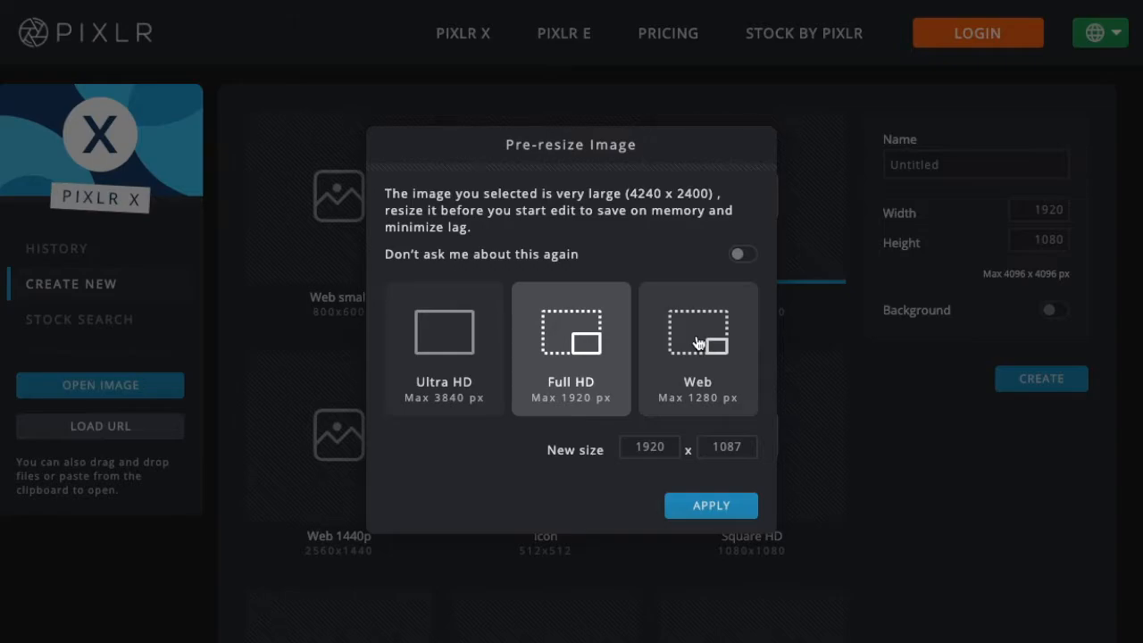
{"action": "mouse_move", "coordinate": [444, 335]}
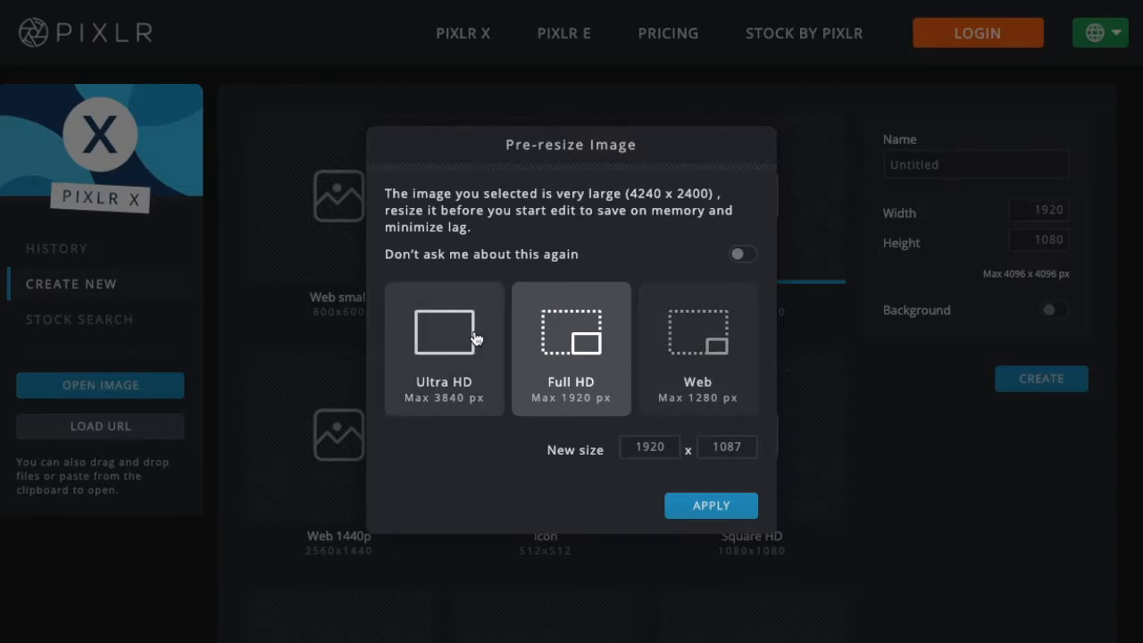
{"action": "mouse_move", "coordinate": [469, 337]}
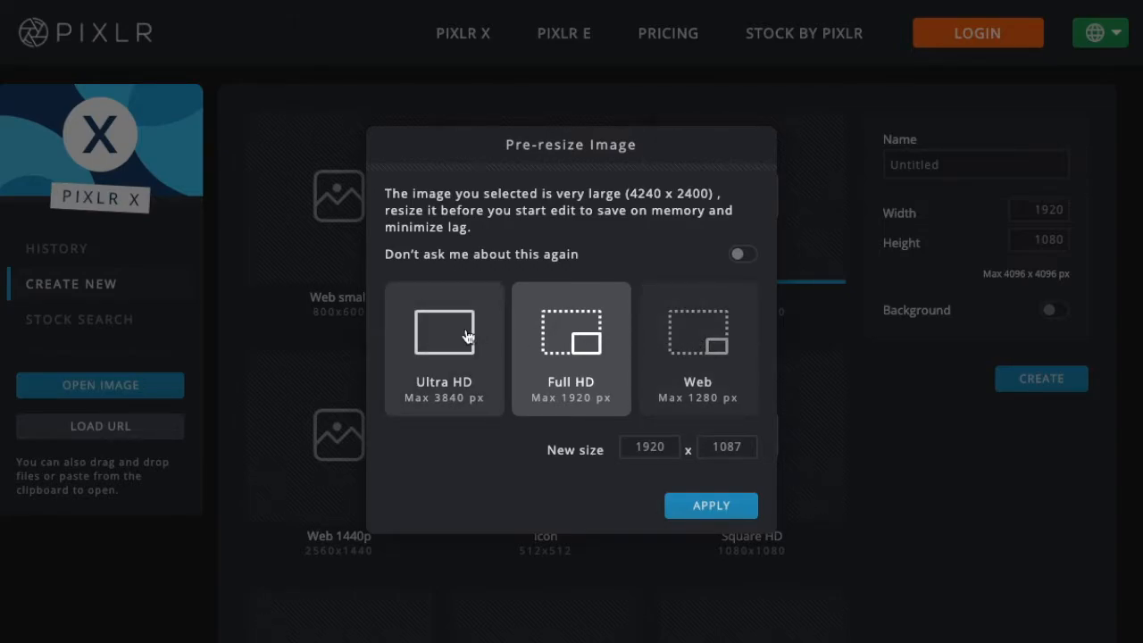
{"action": "left_click", "coordinate": [443, 349]}
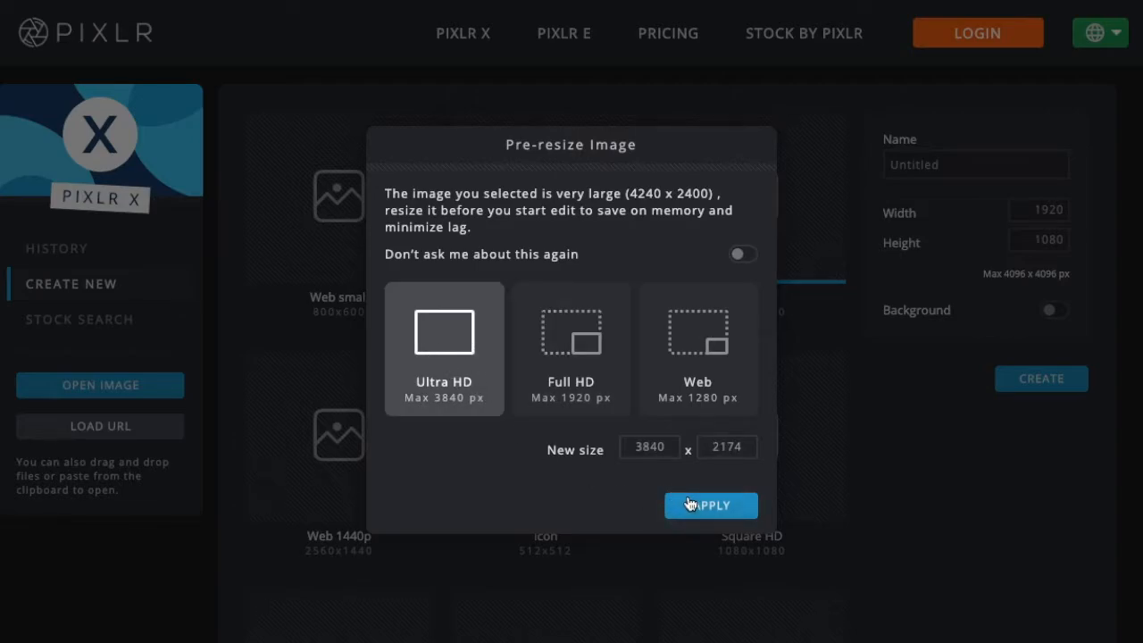
{"action": "left_click", "coordinate": [710, 504]}
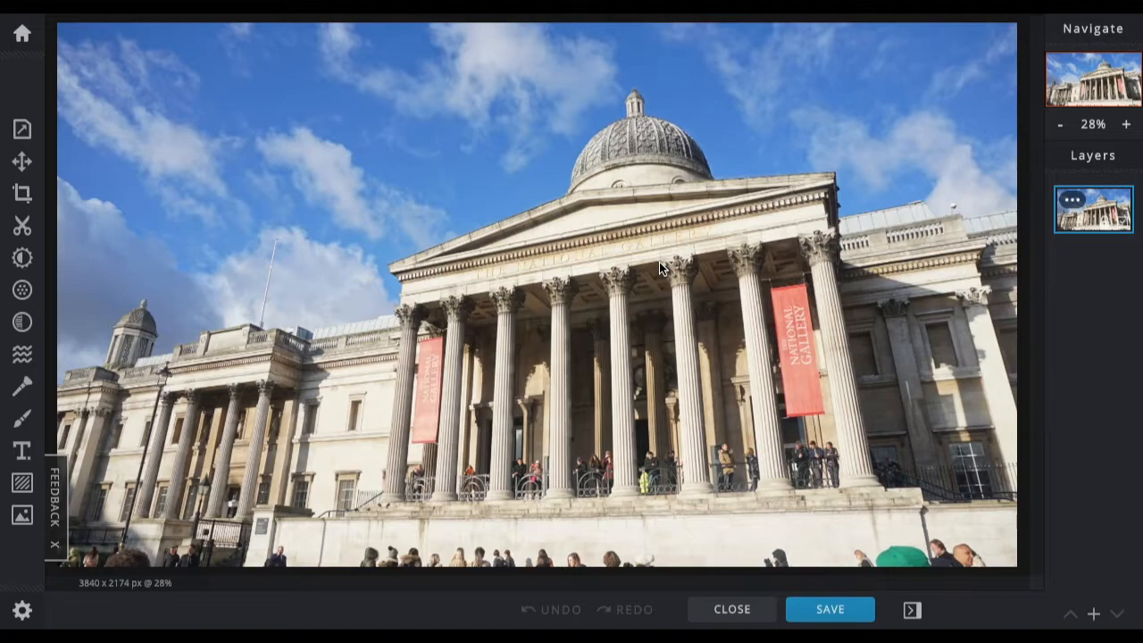
{"action": "mouse_move", "coordinate": [274, 249]}
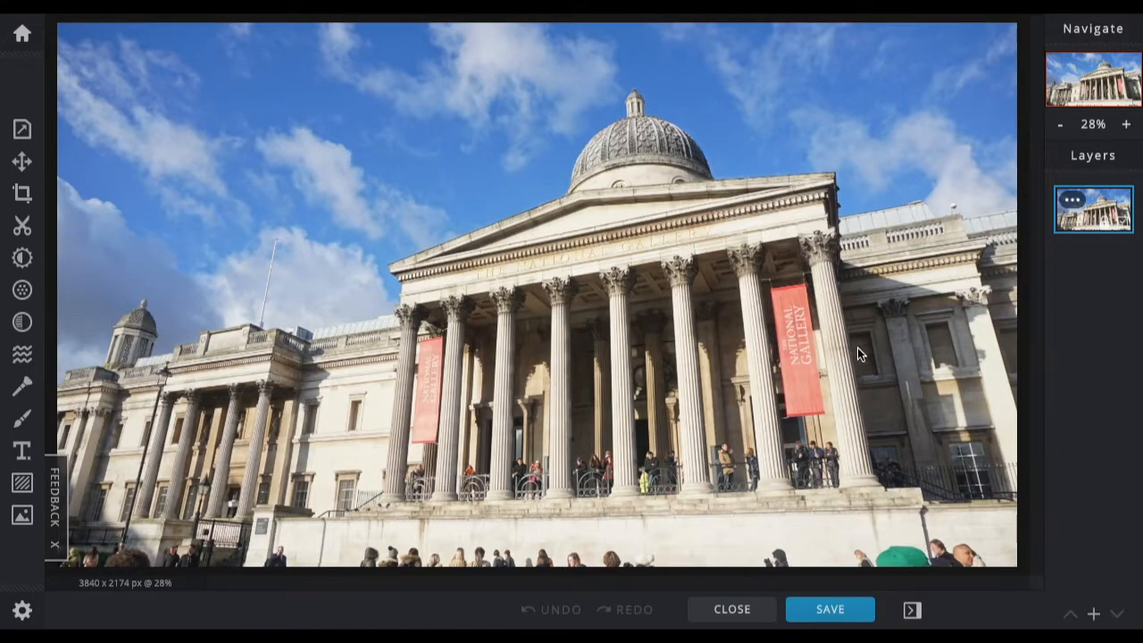
{"action": "mouse_move", "coordinate": [105, 149]}
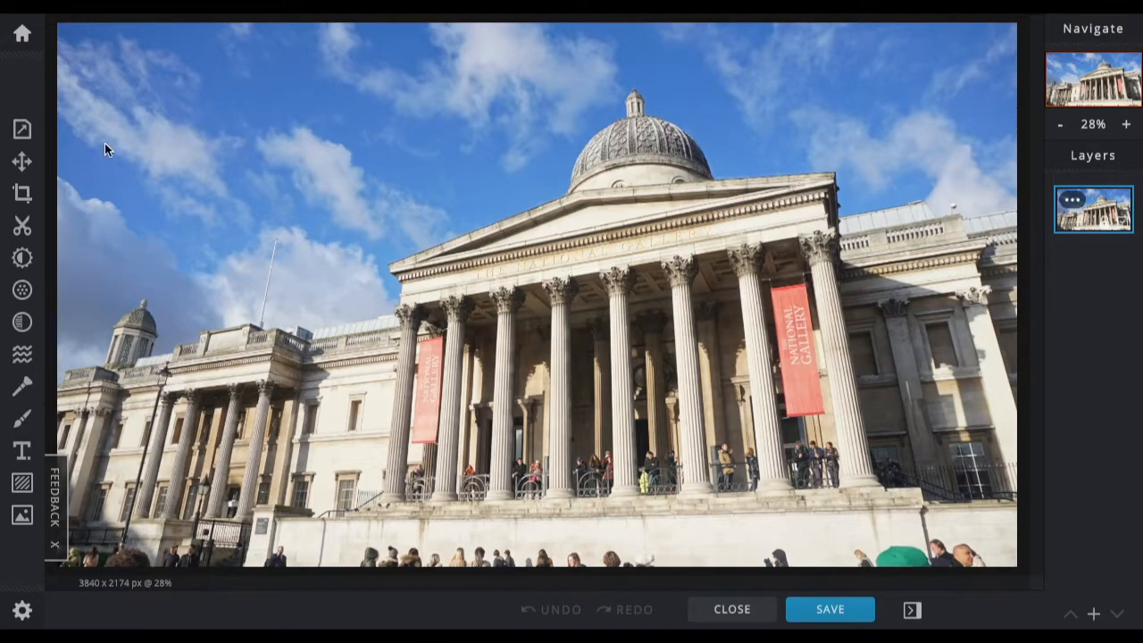
{"action": "mouse_move", "coordinate": [381, 178]}
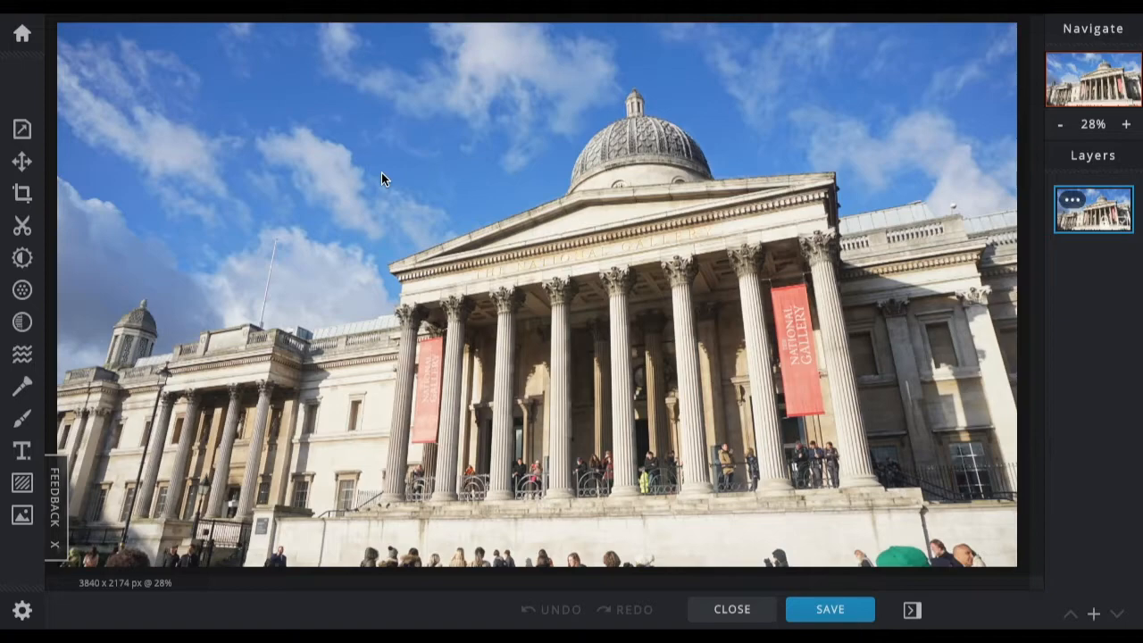
{"action": "mouse_move", "coordinate": [797, 261]}
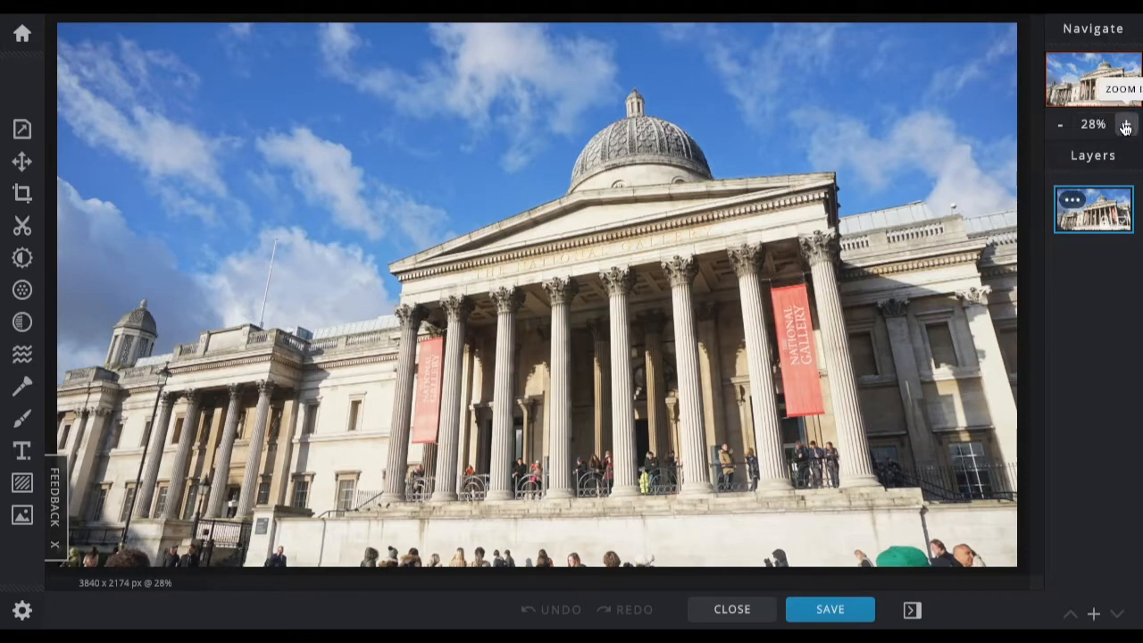
{"action": "left_click", "coordinate": [1126, 124]}
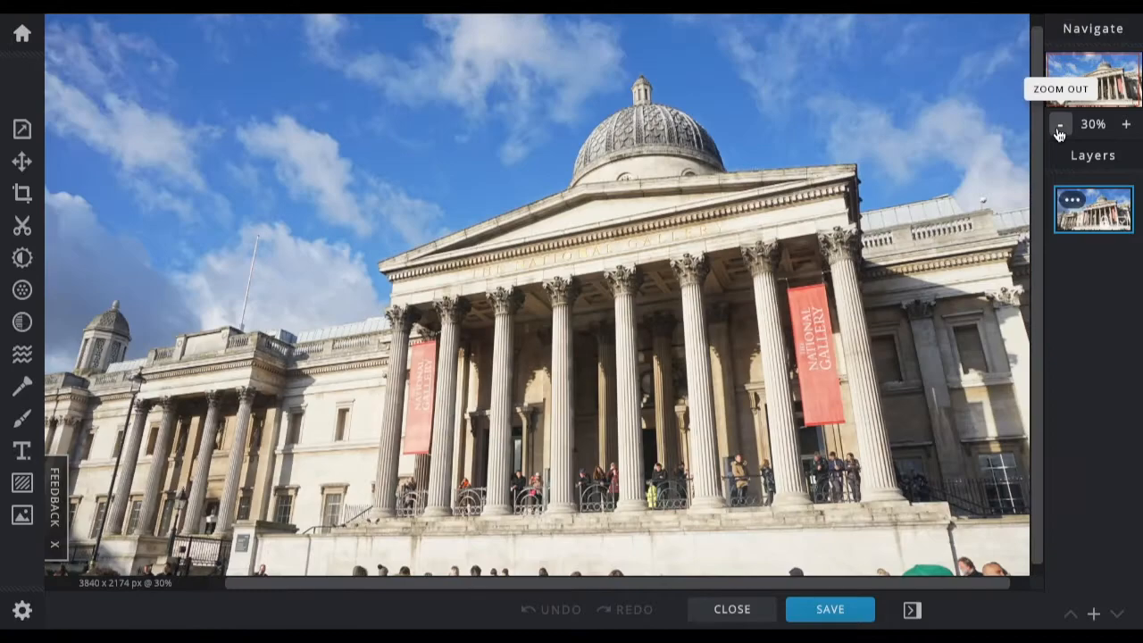
{"action": "left_click", "coordinate": [1059, 125]}
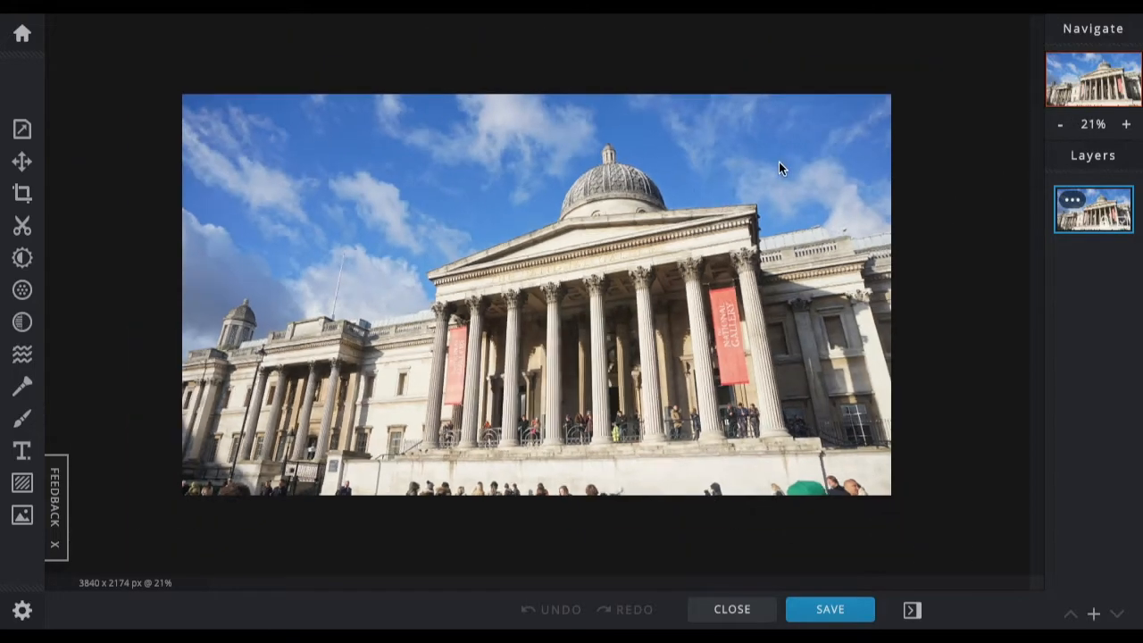
{"action": "left_click", "coordinate": [1125, 124]}
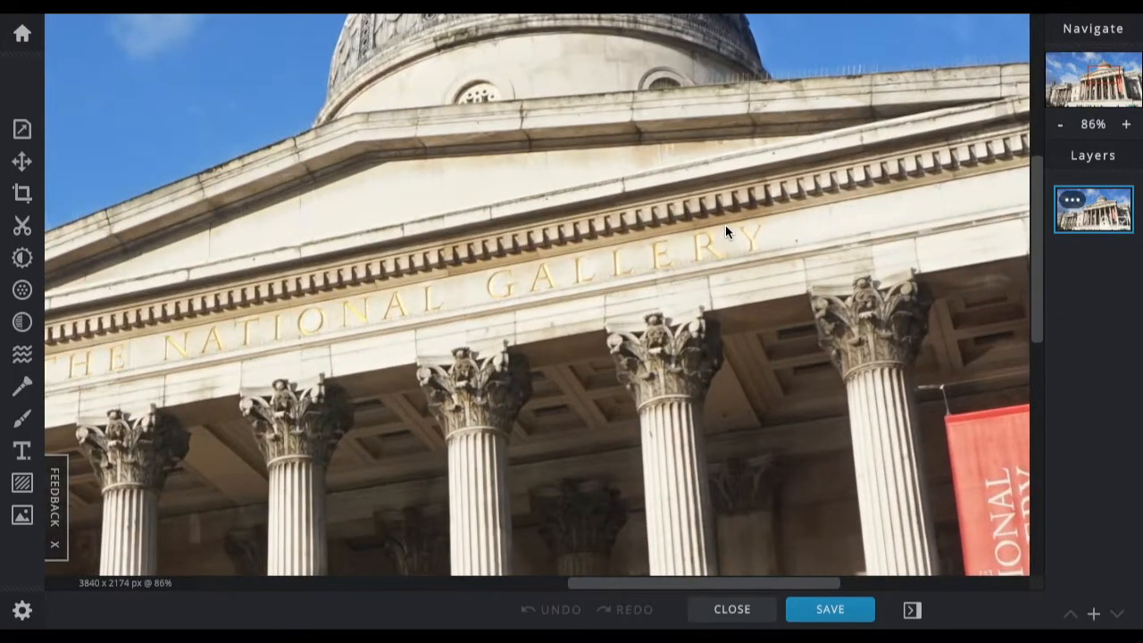
{"action": "left_click", "coordinate": [1125, 124]}
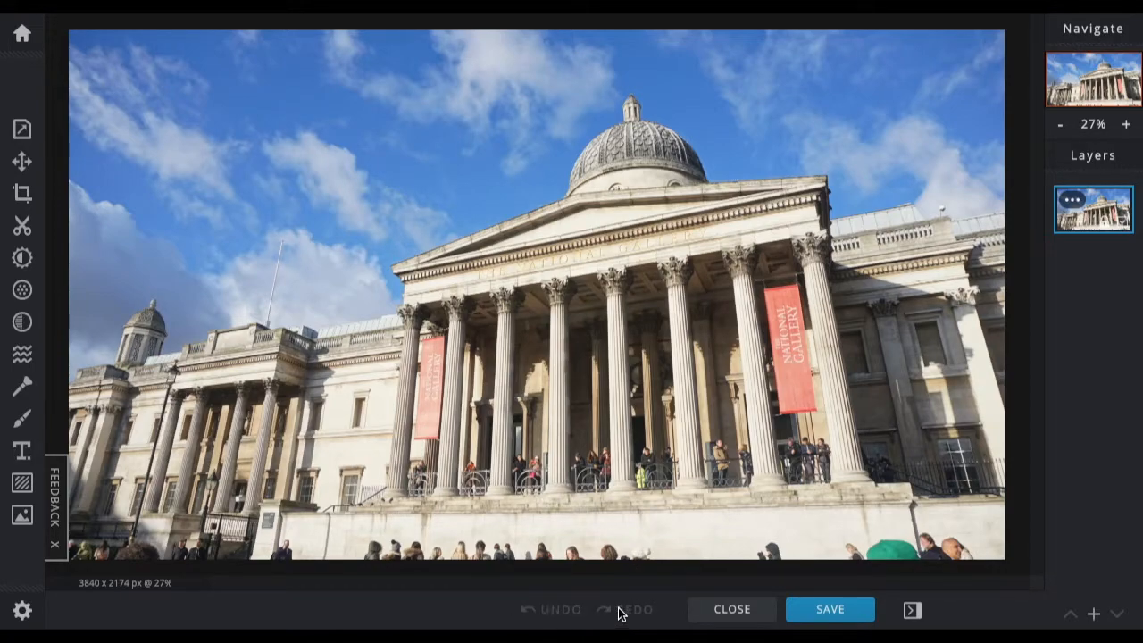
{"action": "mouse_move", "coordinate": [625, 611]}
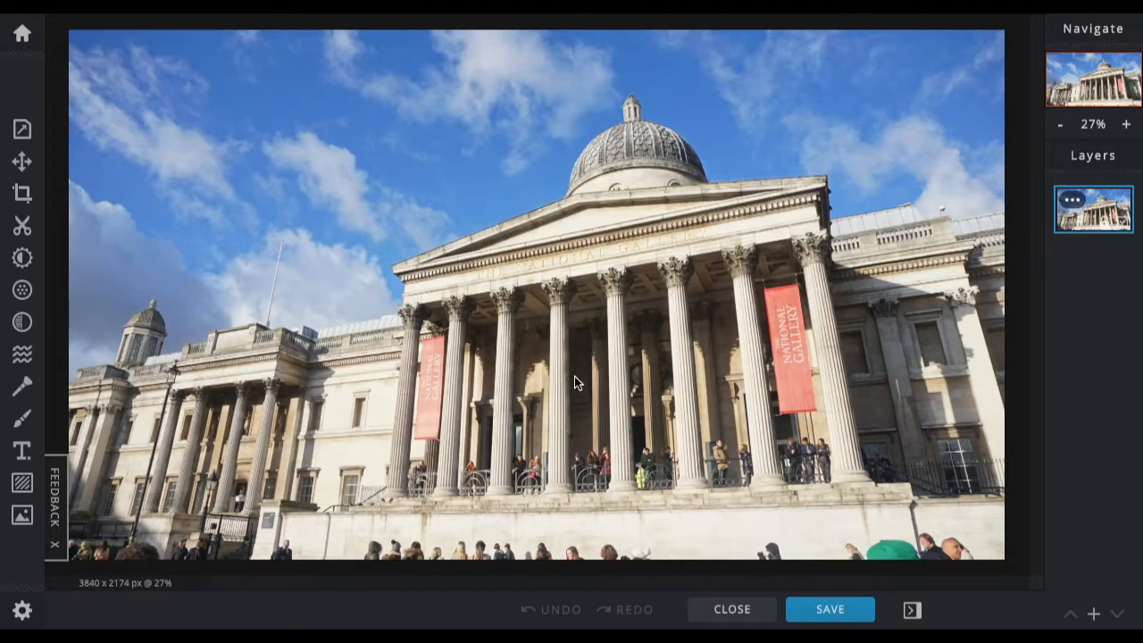
{"action": "mouse_move", "coordinate": [562, 319]}
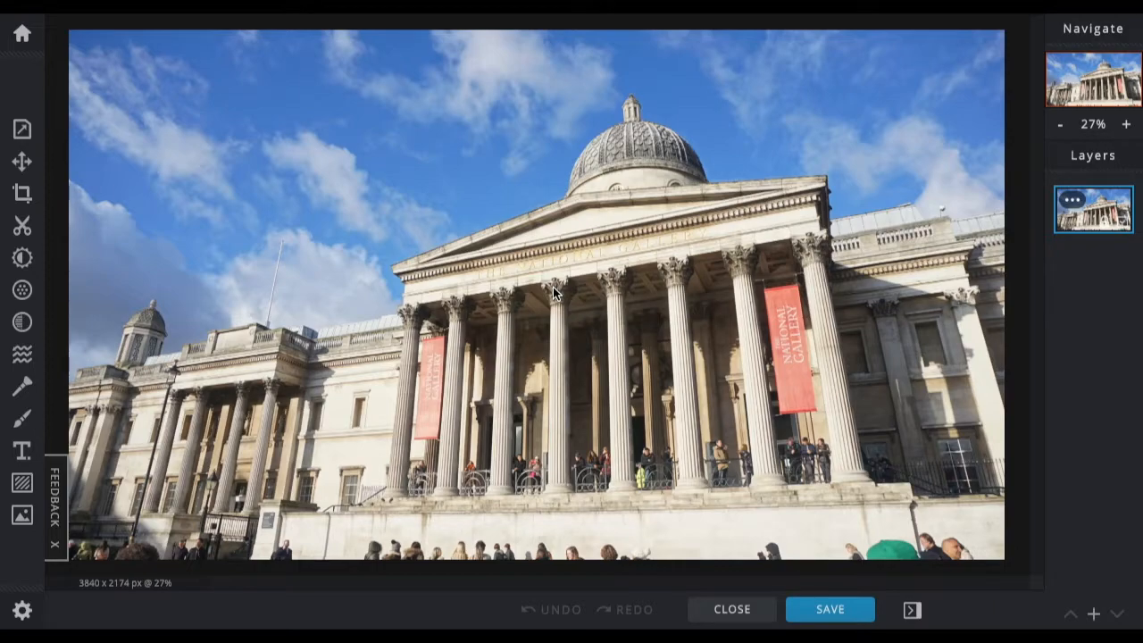
{"action": "mouse_move", "coordinate": [1093, 95]}
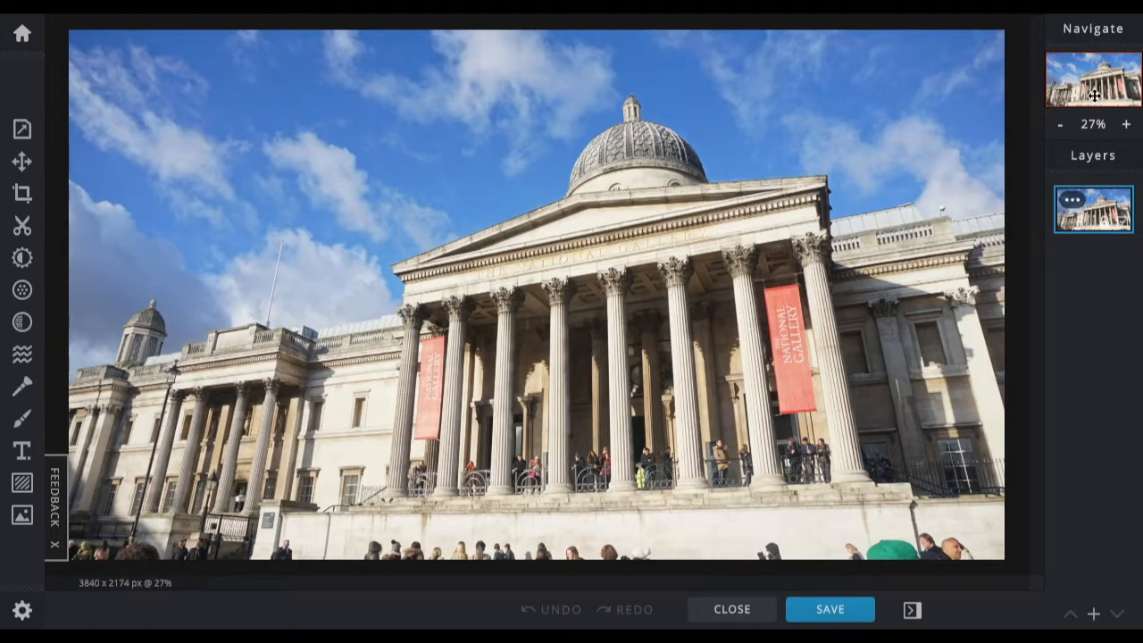
{"action": "mouse_move", "coordinate": [1105, 212]}
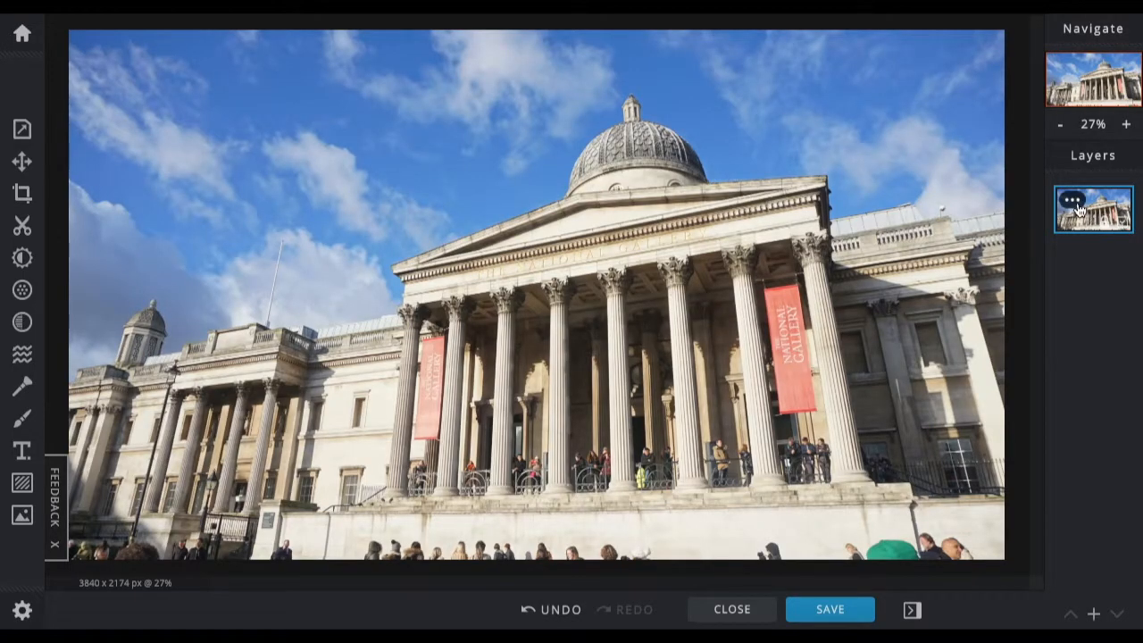
{"action": "left_click", "coordinate": [1092, 208]}
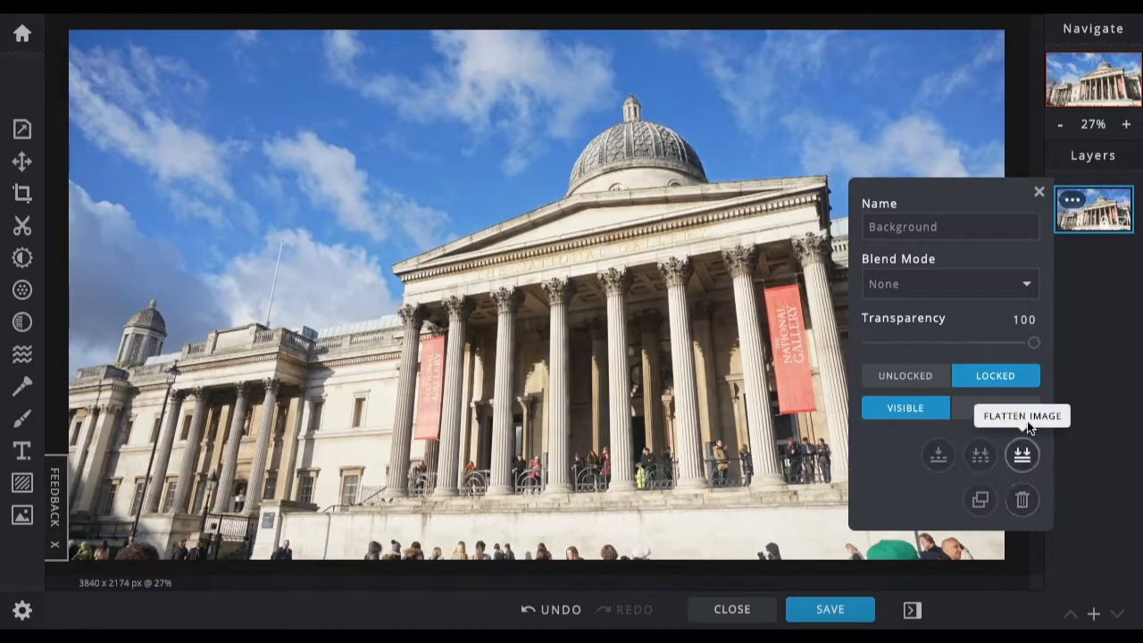
{"action": "left_click_drag", "start_coordinate": [1032, 342], "coordinate": [909, 342]}
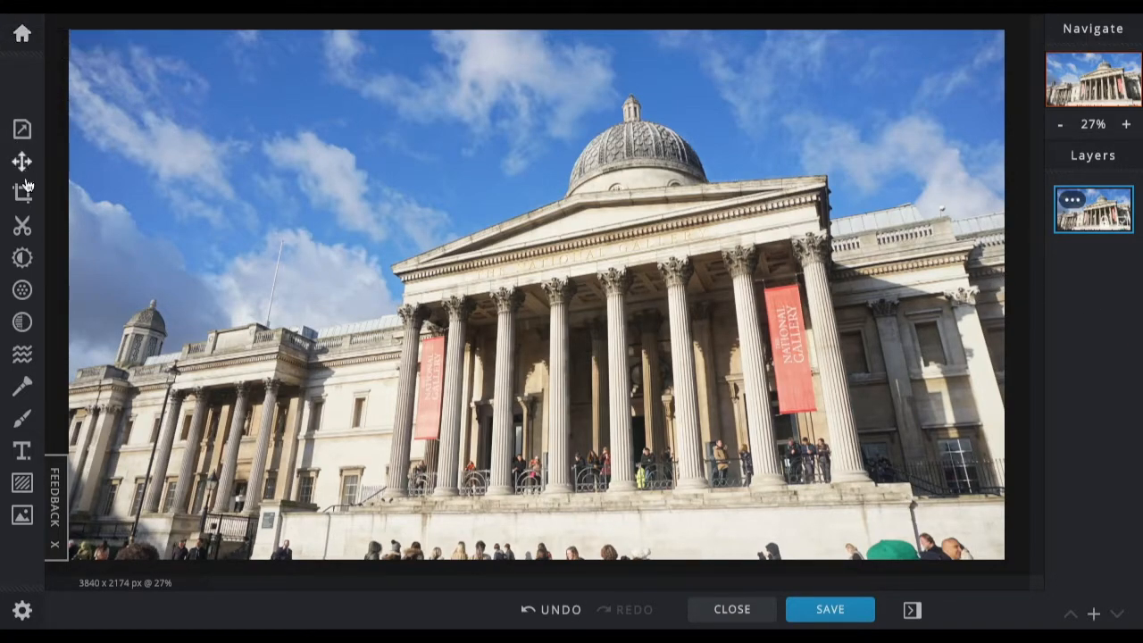
{"action": "mouse_move", "coordinate": [22, 33]}
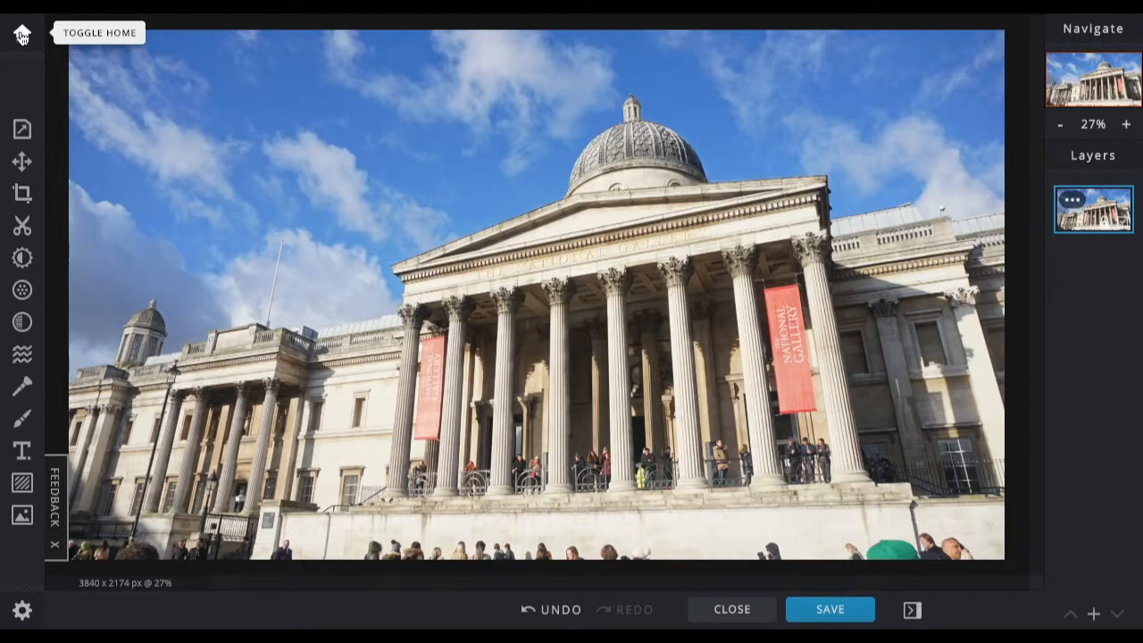
{"action": "mouse_move", "coordinate": [21, 130]}
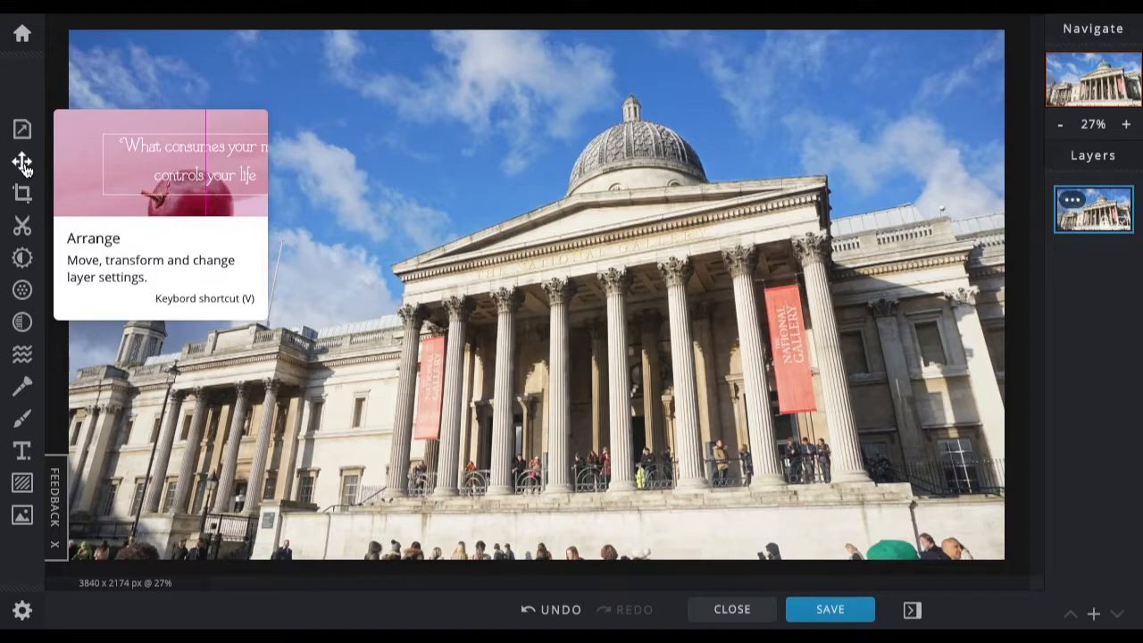
{"action": "mouse_move", "coordinate": [21, 195]}
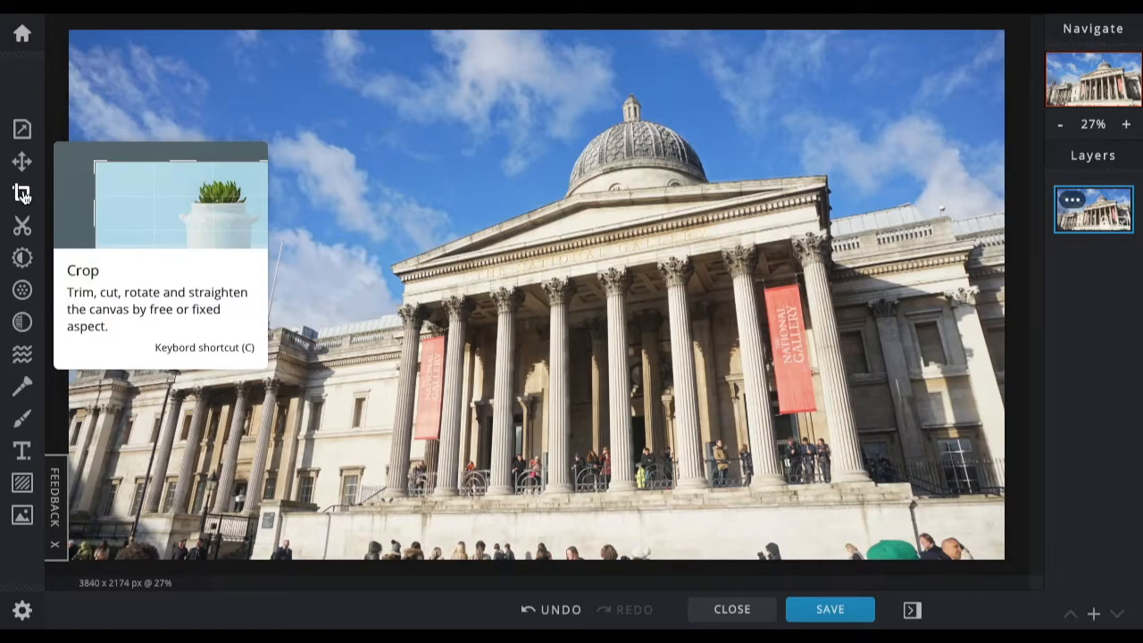
{"action": "mouse_move", "coordinate": [21, 225]}
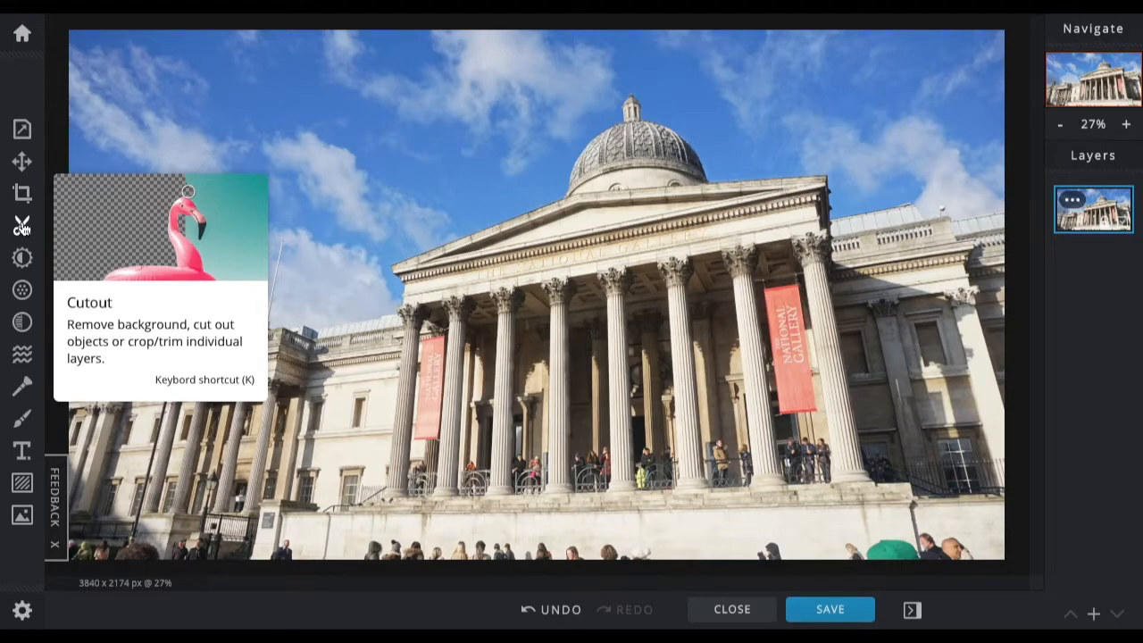
{"action": "mouse_move", "coordinate": [482, 198]}
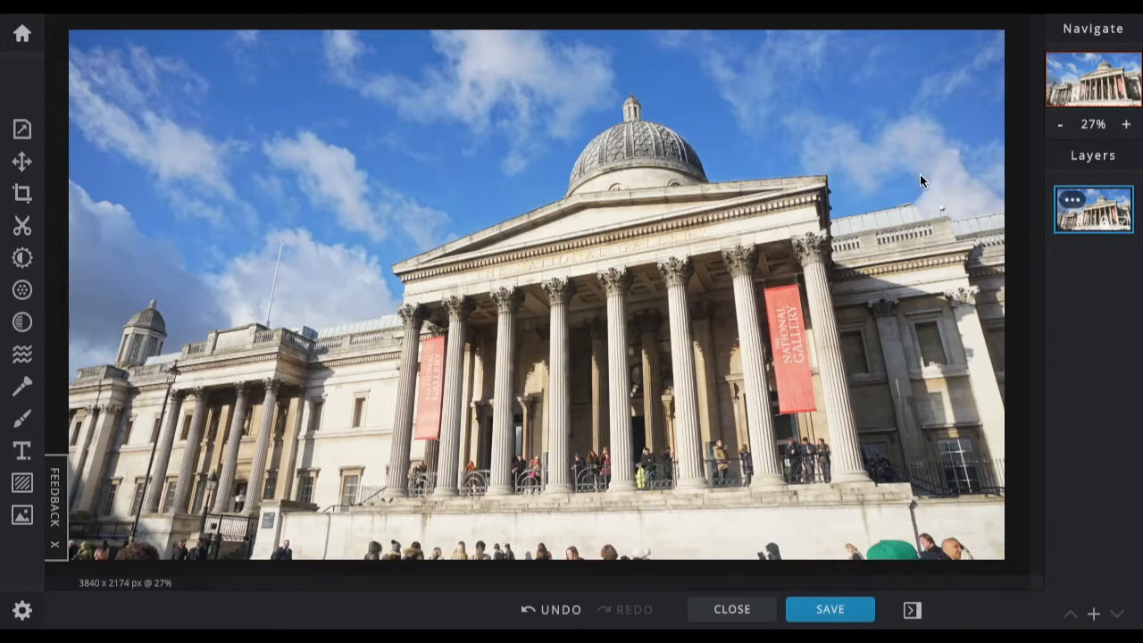
{"action": "mouse_move", "coordinate": [22, 257]}
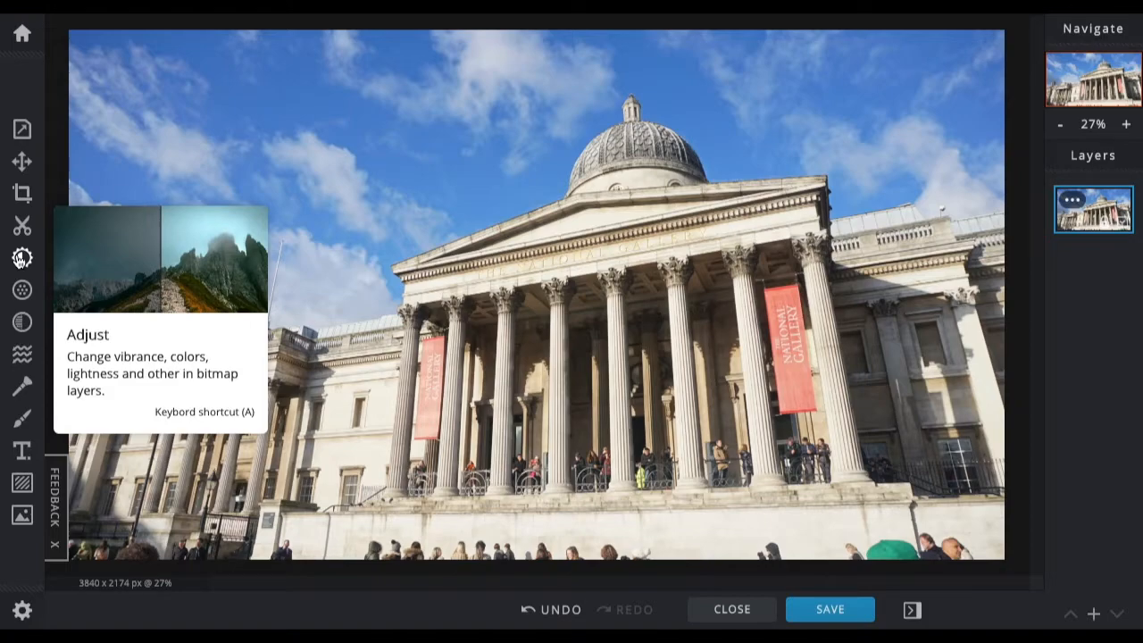
{"action": "mouse_move", "coordinate": [21, 289]}
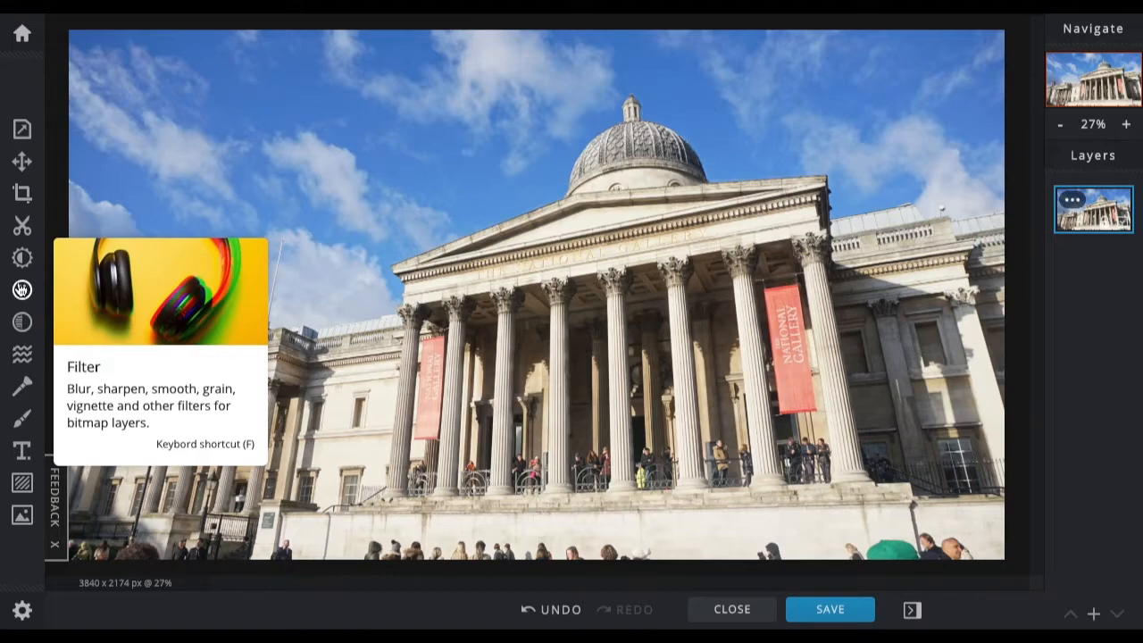
{"action": "mouse_move", "coordinate": [21, 321]}
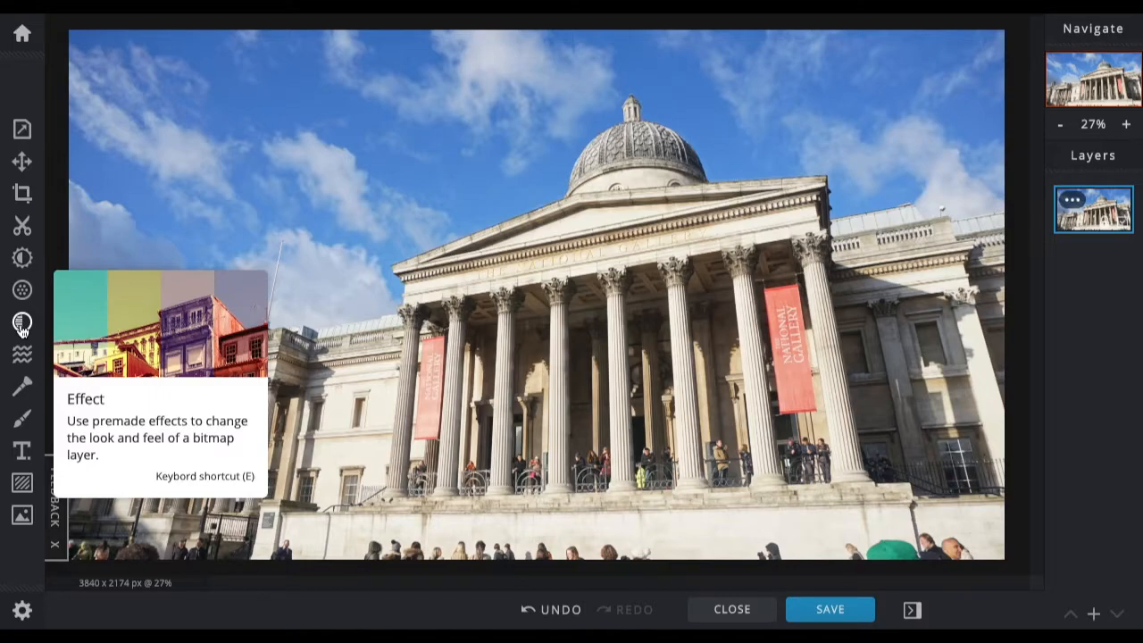
{"action": "mouse_move", "coordinate": [21, 354]}
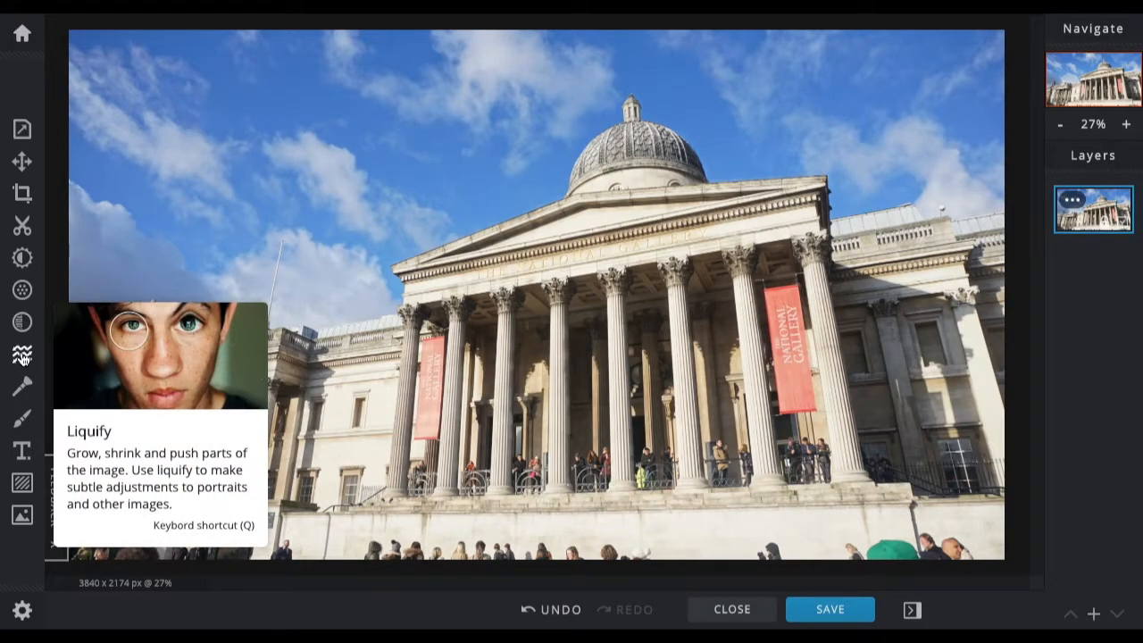
{"action": "mouse_move", "coordinate": [21, 386]}
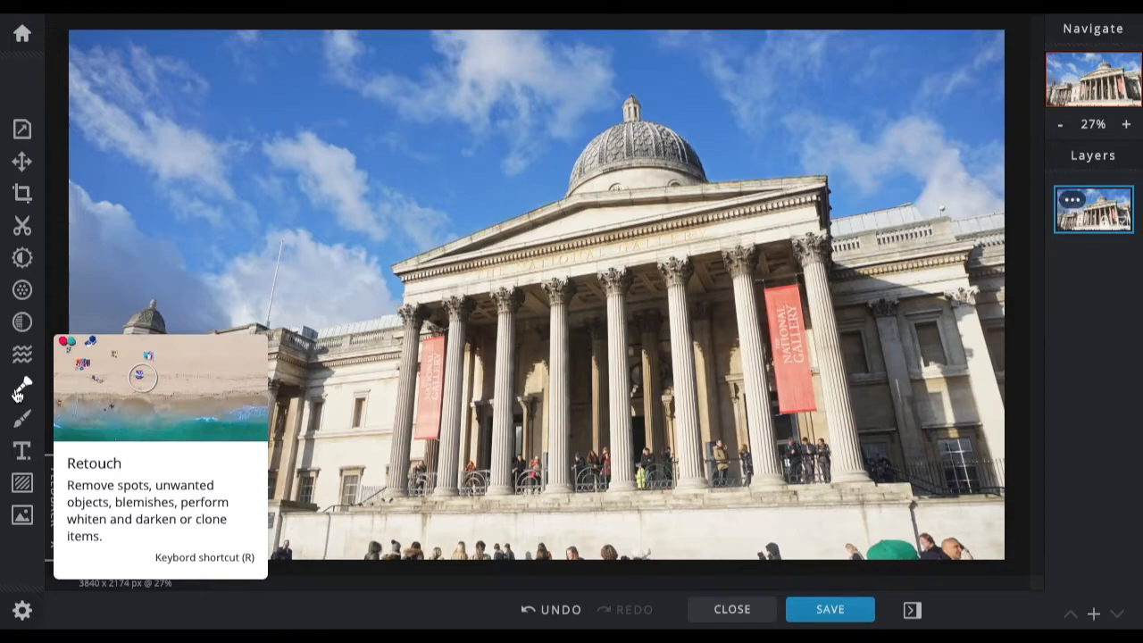
{"action": "mouse_move", "coordinate": [22, 417]}
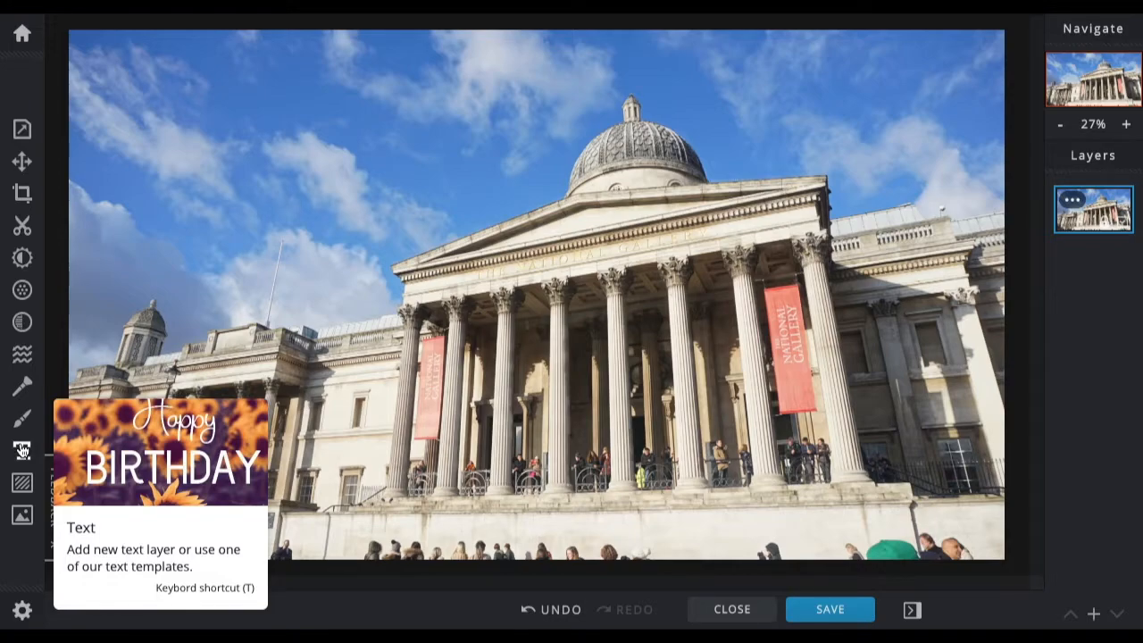
{"action": "mouse_move", "coordinate": [21, 482]}
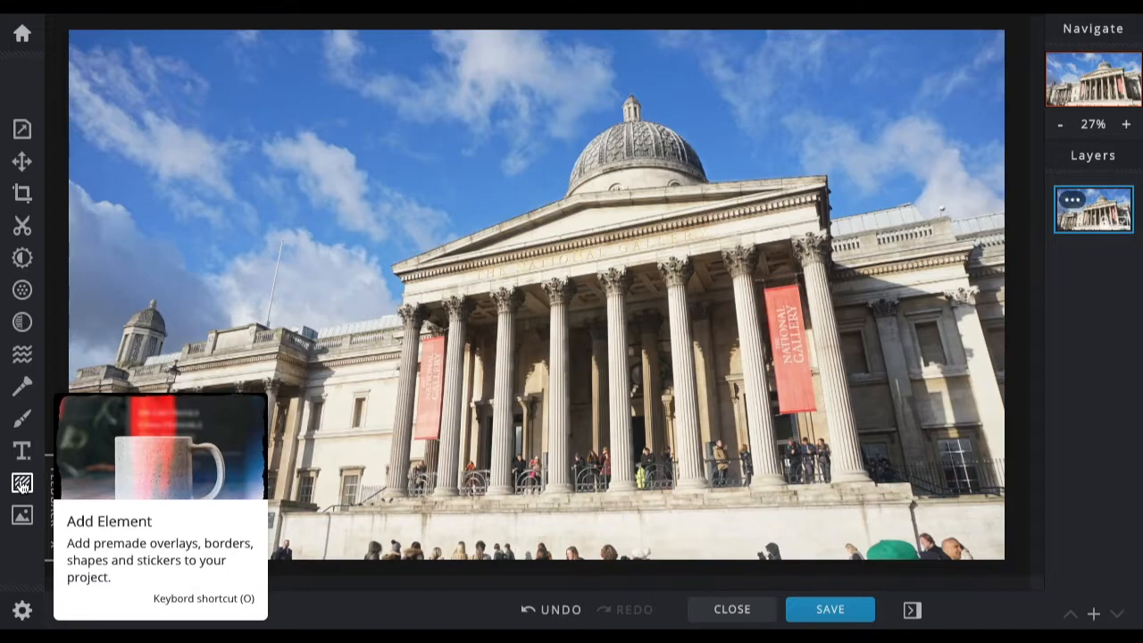
{"action": "mouse_move", "coordinate": [21, 513]}
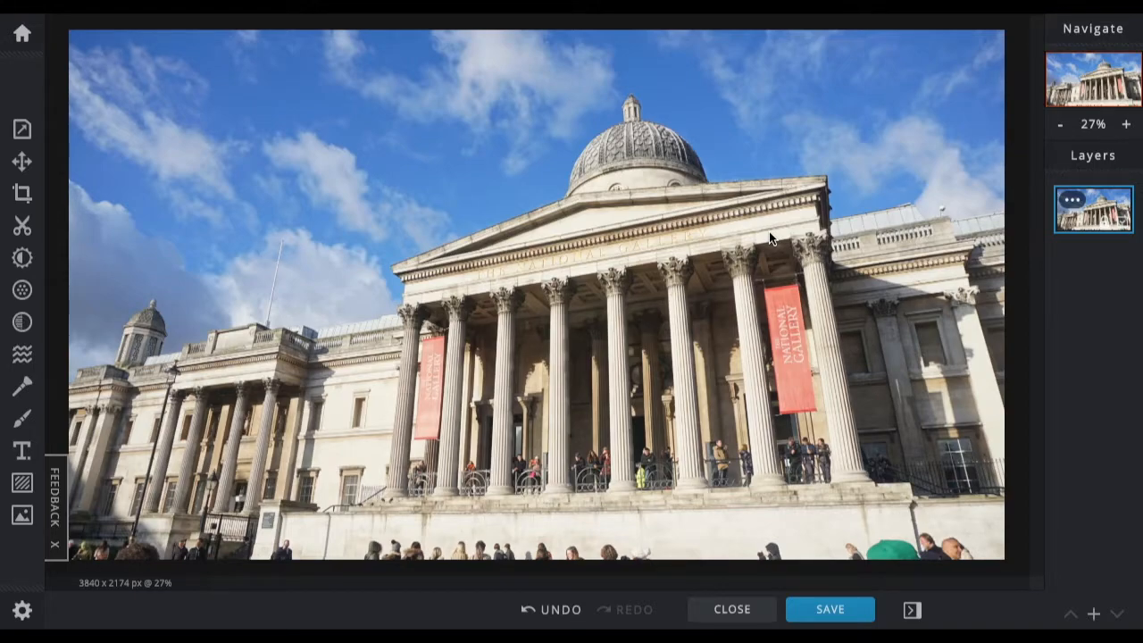
{"action": "mouse_move", "coordinate": [736, 232]}
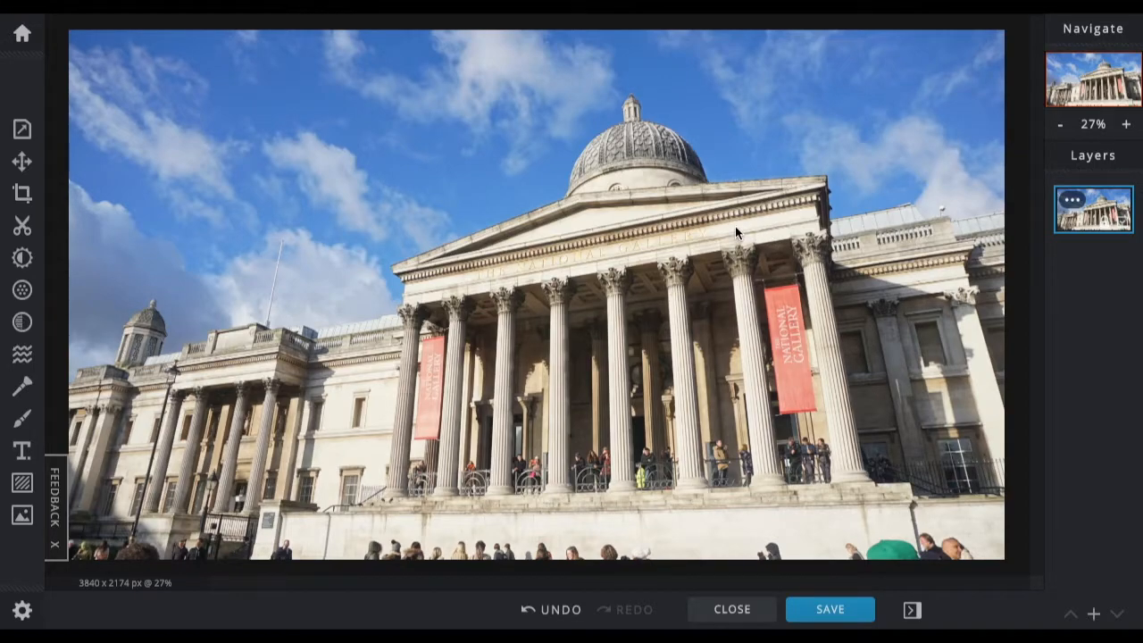
{"action": "mouse_move", "coordinate": [709, 198]}
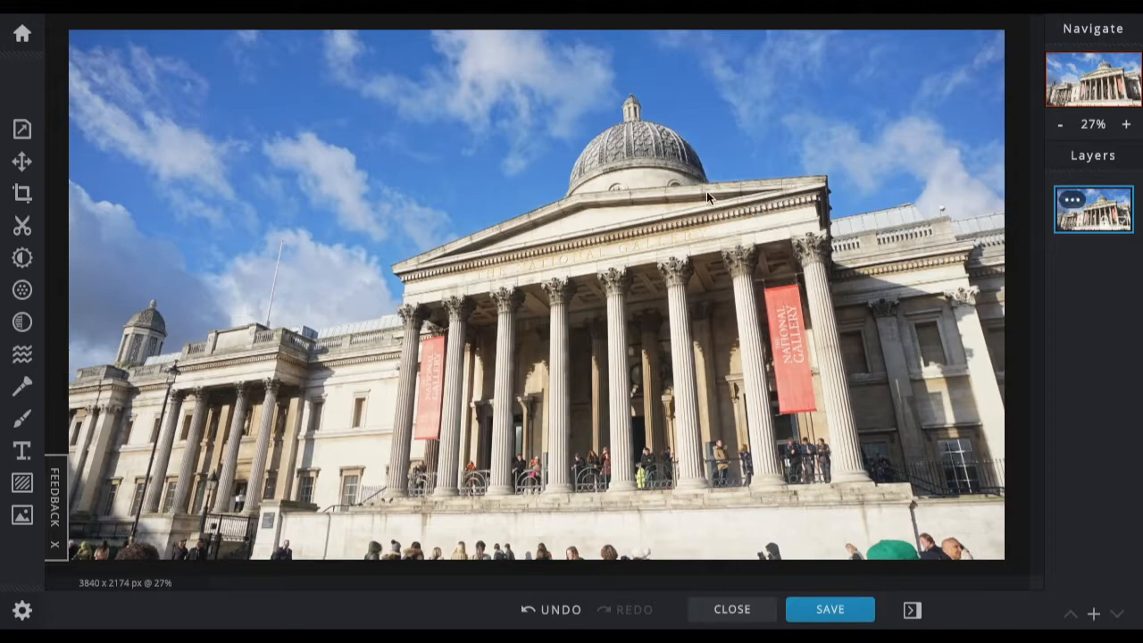
{"action": "mouse_move", "coordinate": [22, 482]}
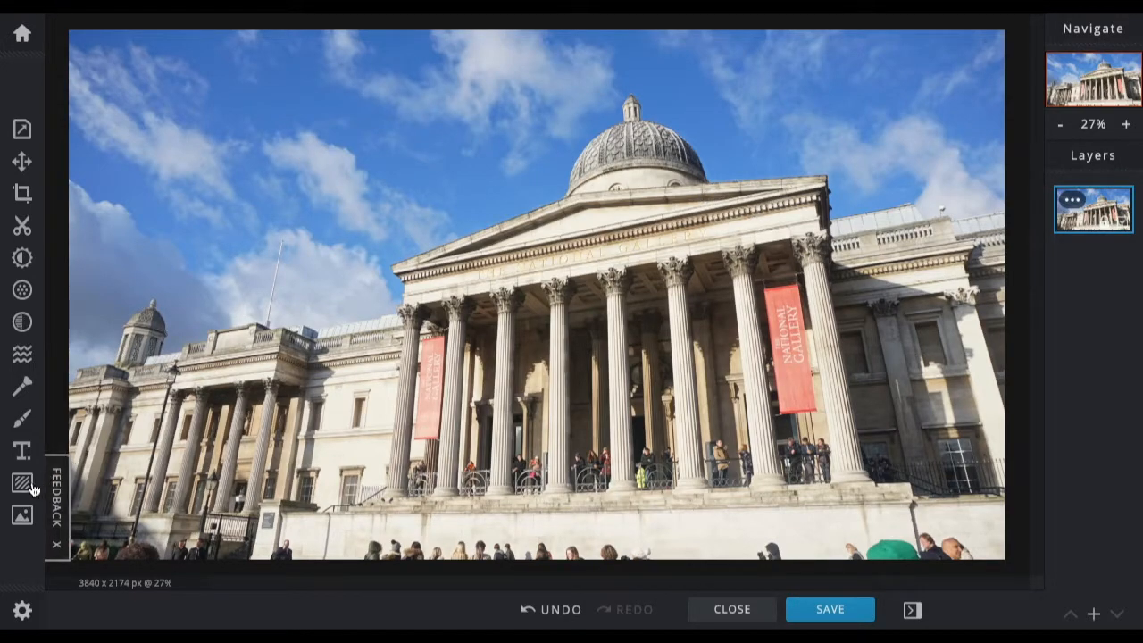
- Show the Add image panel with its browse, URL and stock sources
{"action": "left_click", "coordinate": [22, 514]}
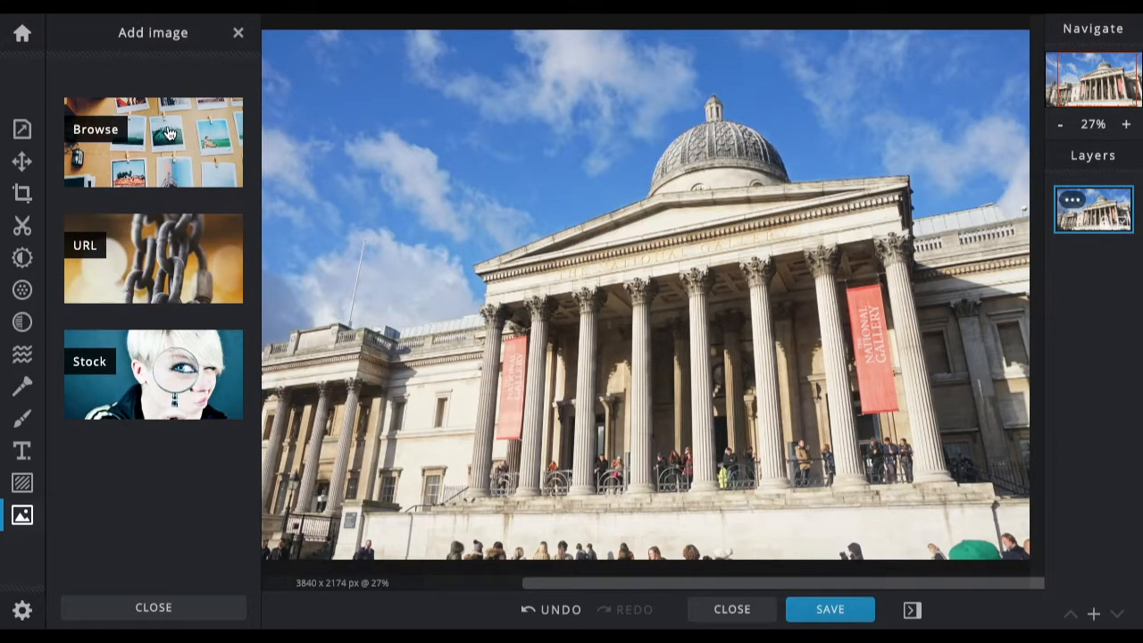
{"action": "mouse_move", "coordinate": [128, 247]}
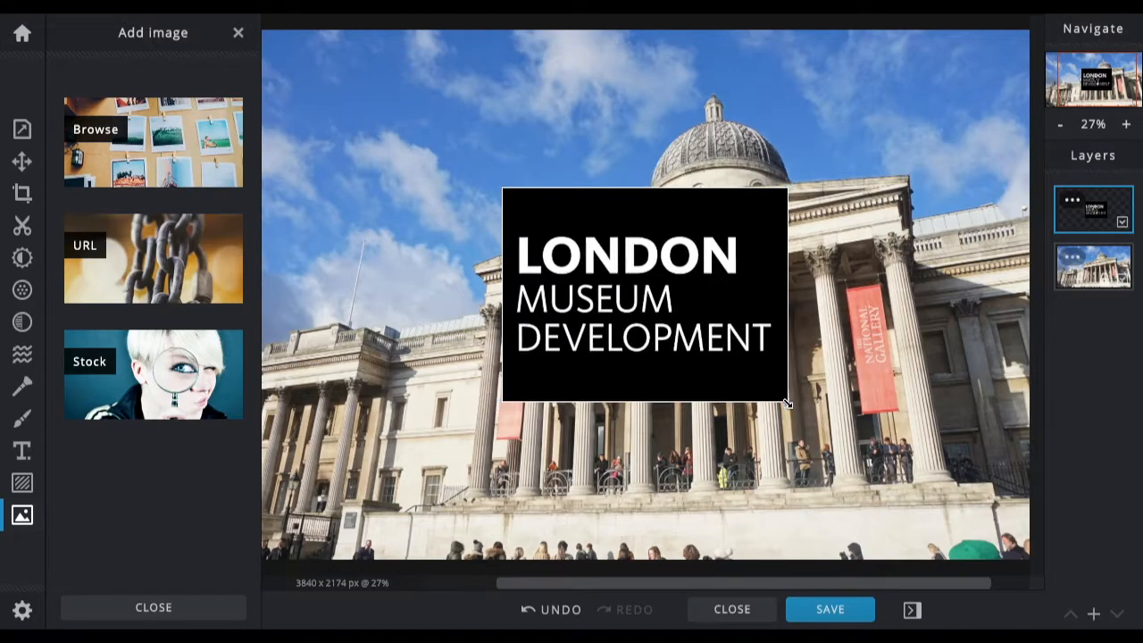
- Shrink the London Museum Development logo and place it top-left
{"action": "left_click", "coordinate": [643, 294]}
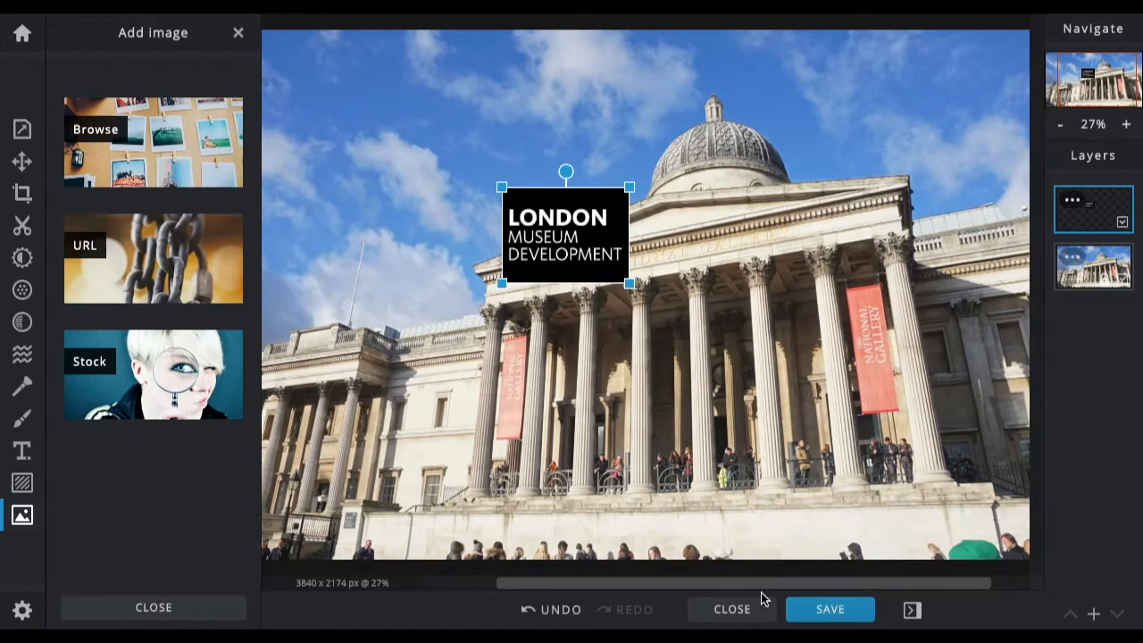
{"action": "left_click_drag", "start_coordinate": [564, 234], "coordinate": [400, 105]}
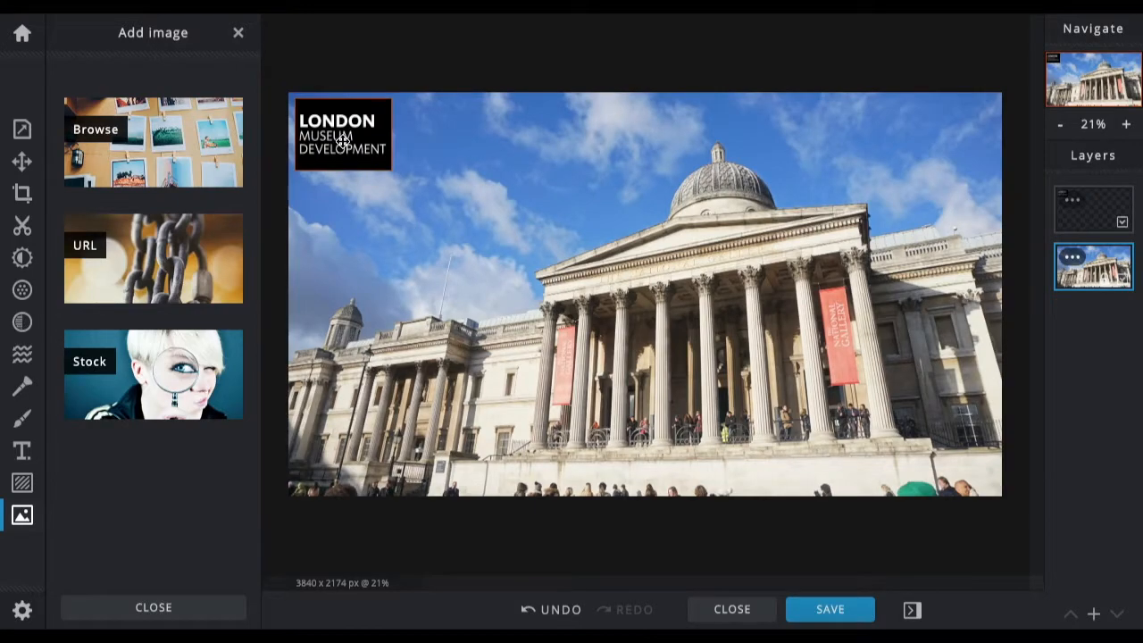
{"action": "mouse_move", "coordinate": [508, 175]}
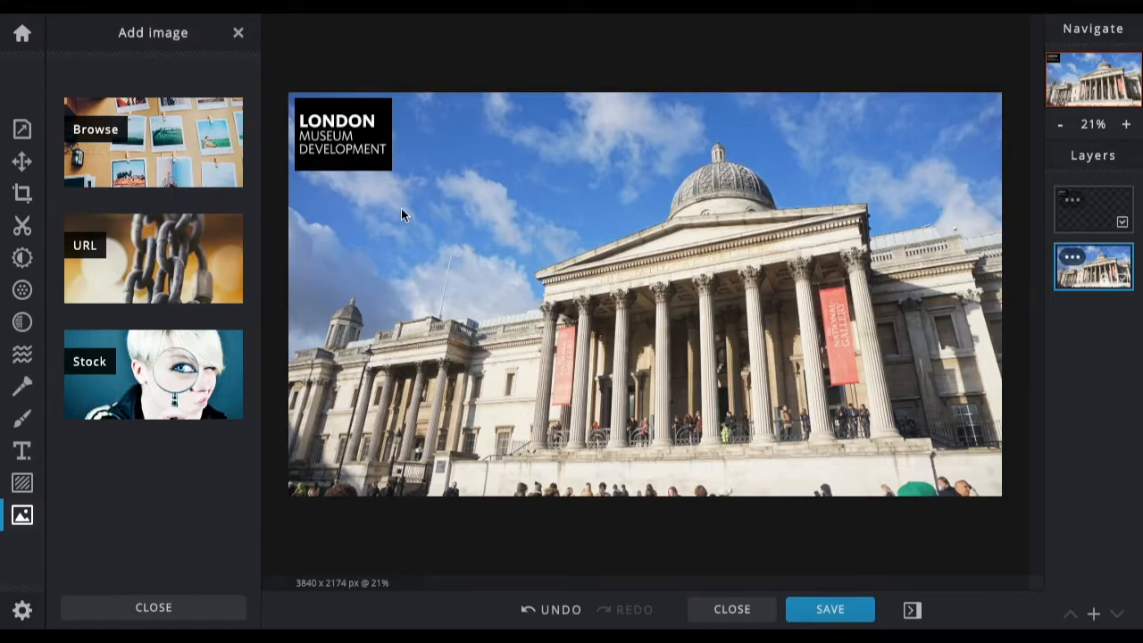
{"action": "mouse_move", "coordinate": [431, 169]}
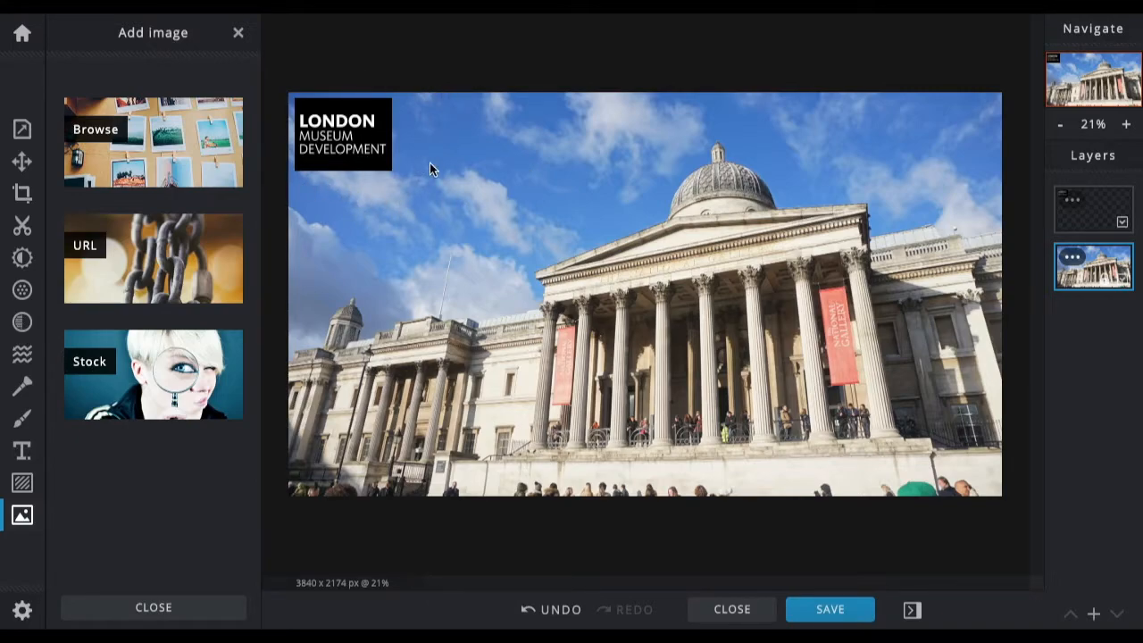
{"action": "mouse_move", "coordinate": [21, 483]}
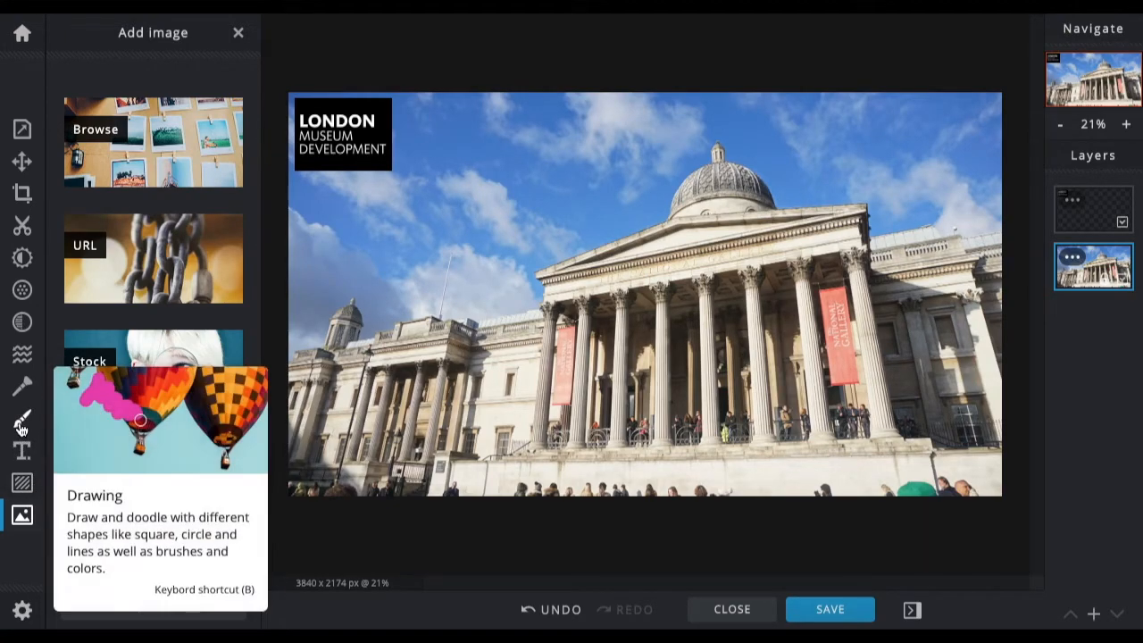
- Test a white brush scribble, undo it, and select the Pen tool
{"action": "left_click", "coordinate": [22, 418]}
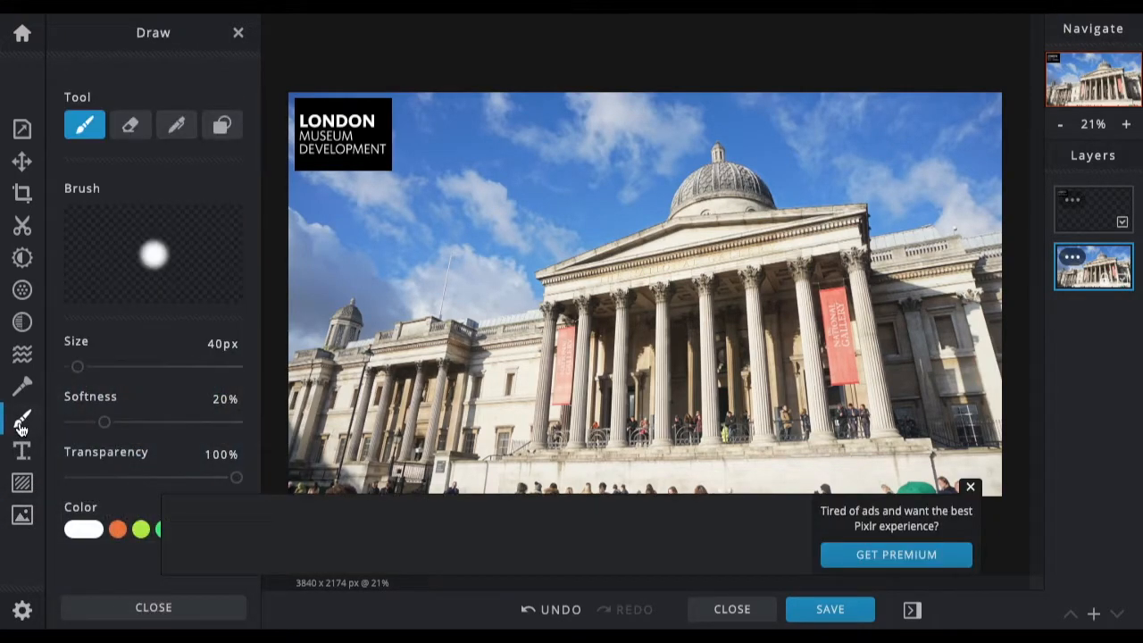
{"action": "mouse_move", "coordinate": [223, 125]}
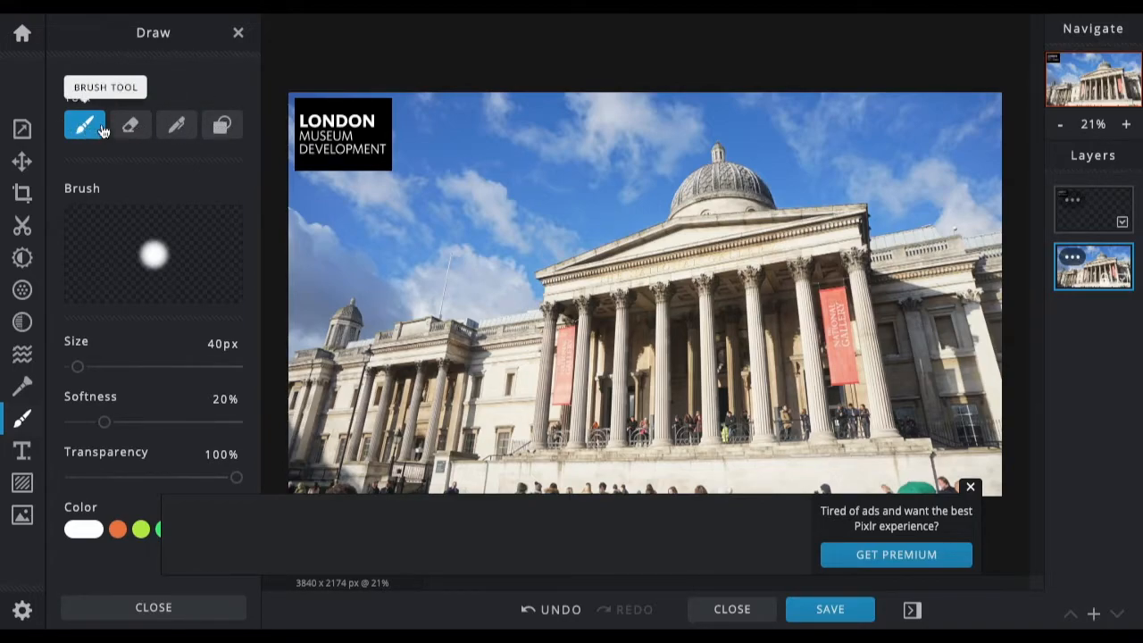
{"action": "mouse_move", "coordinate": [130, 125]}
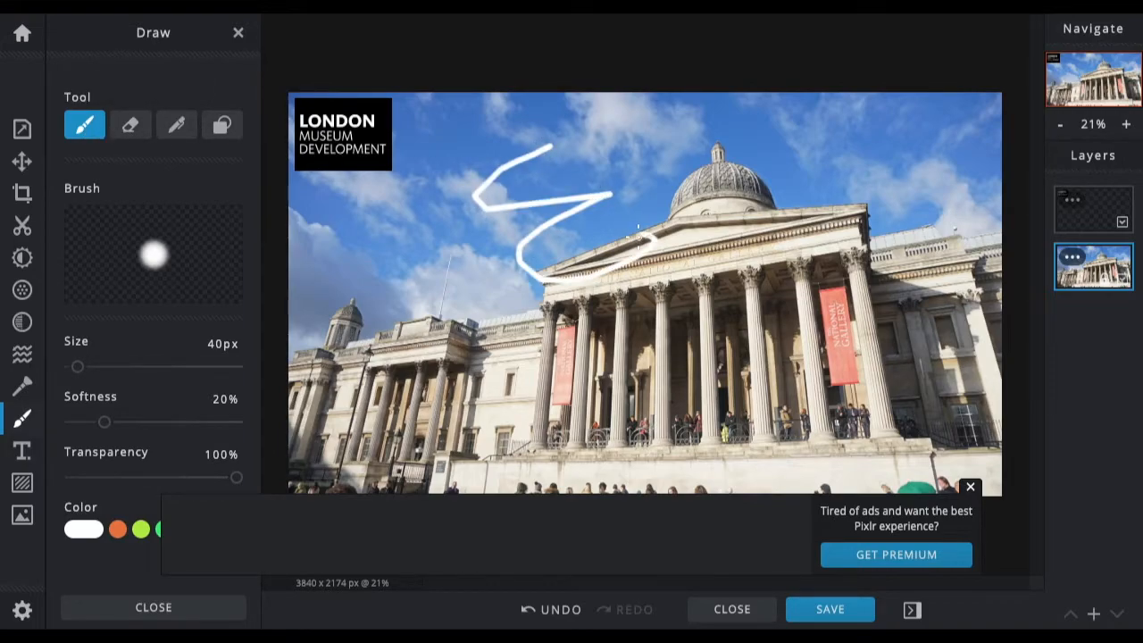
{"action": "left_click", "coordinate": [131, 124]}
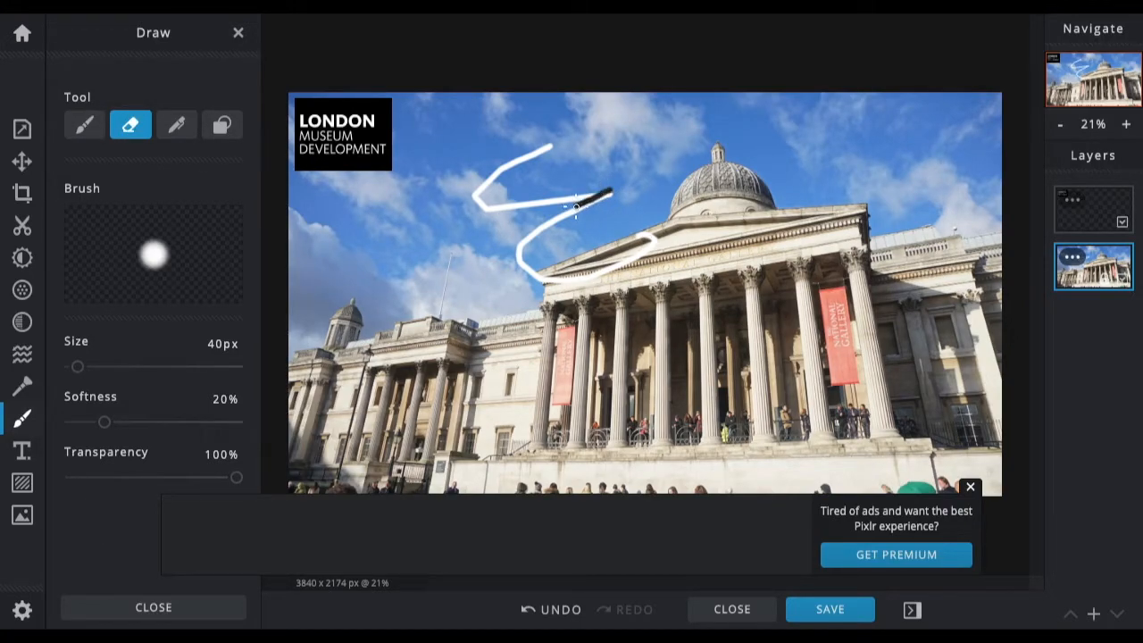
{"action": "left_click", "coordinate": [176, 124]}
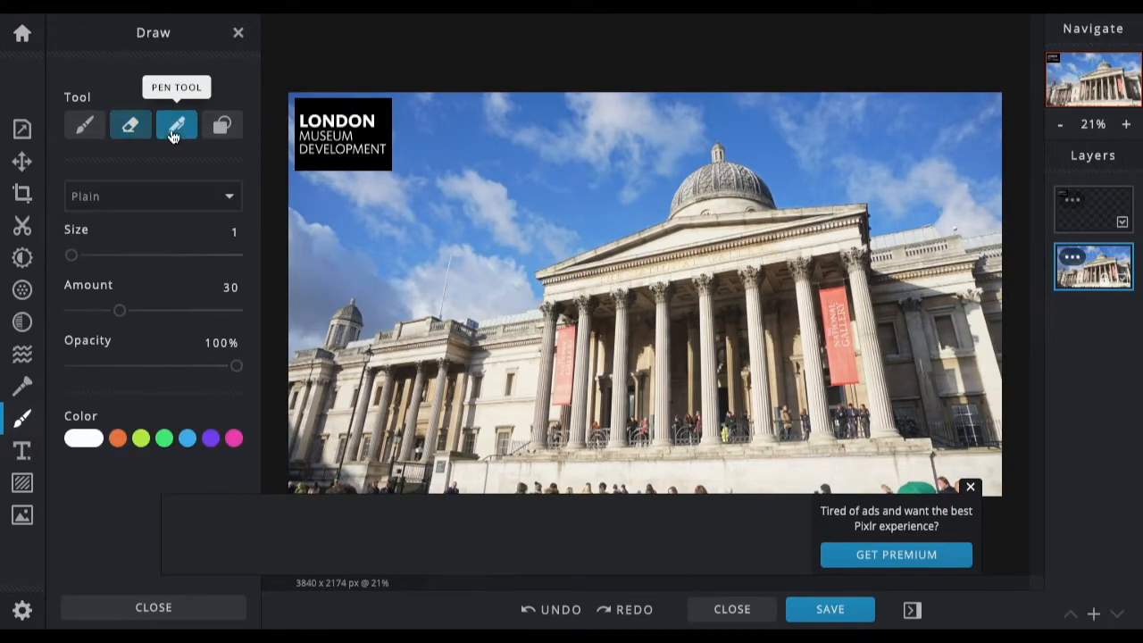
{"action": "left_click", "coordinate": [176, 124]}
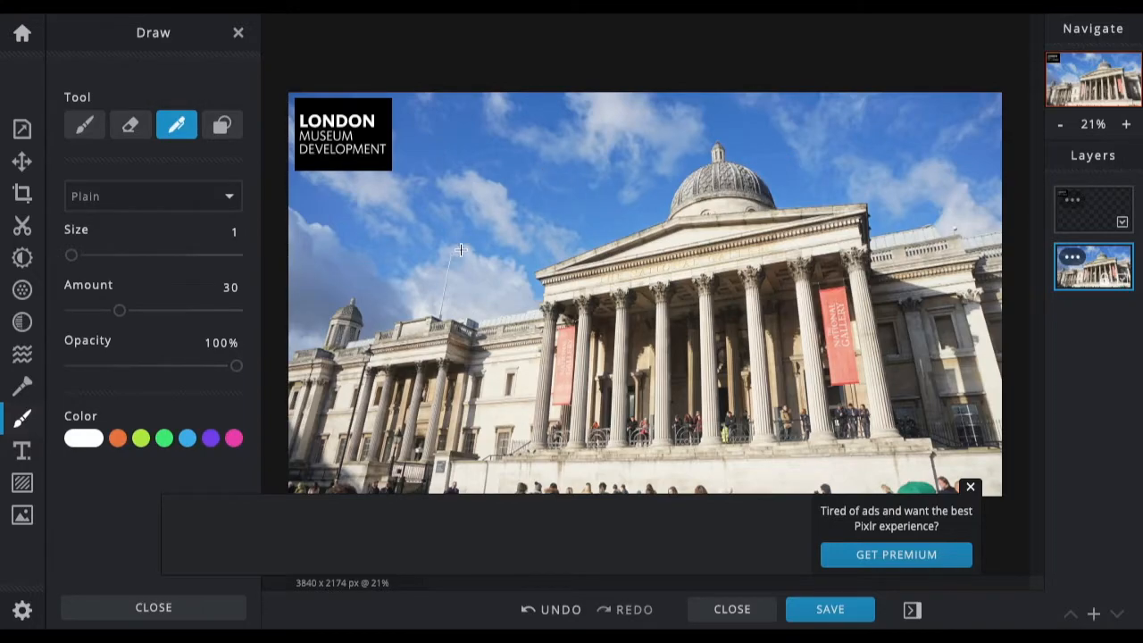
{"action": "mouse_move", "coordinate": [222, 124]}
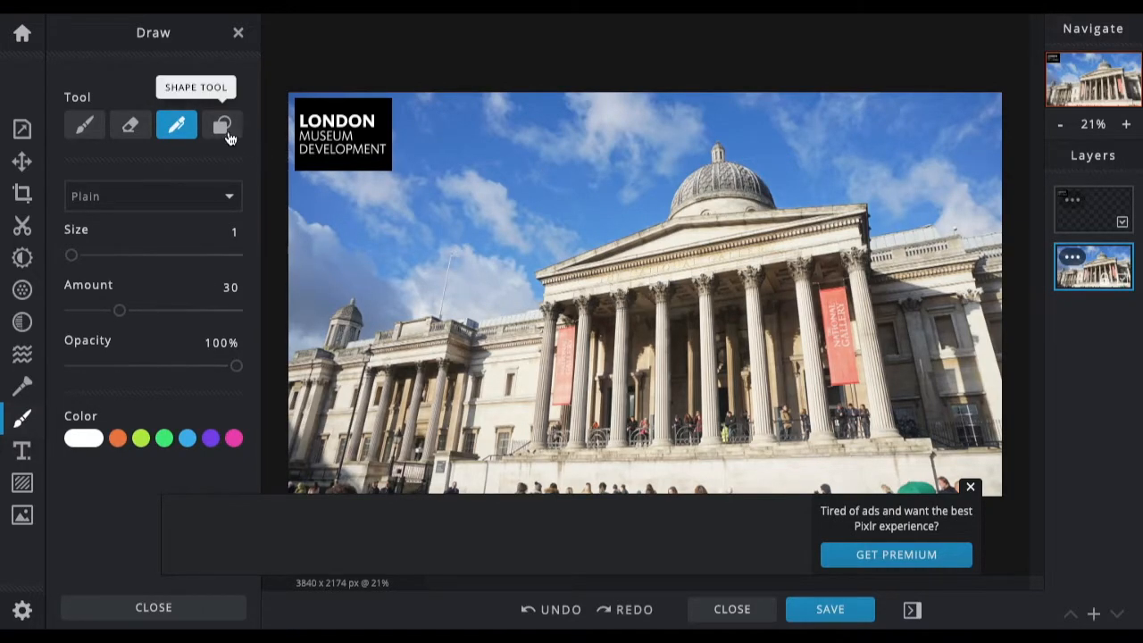
- Turn on rectangle shape fill with custom dark grey colour #383838
{"action": "left_click", "coordinate": [221, 124]}
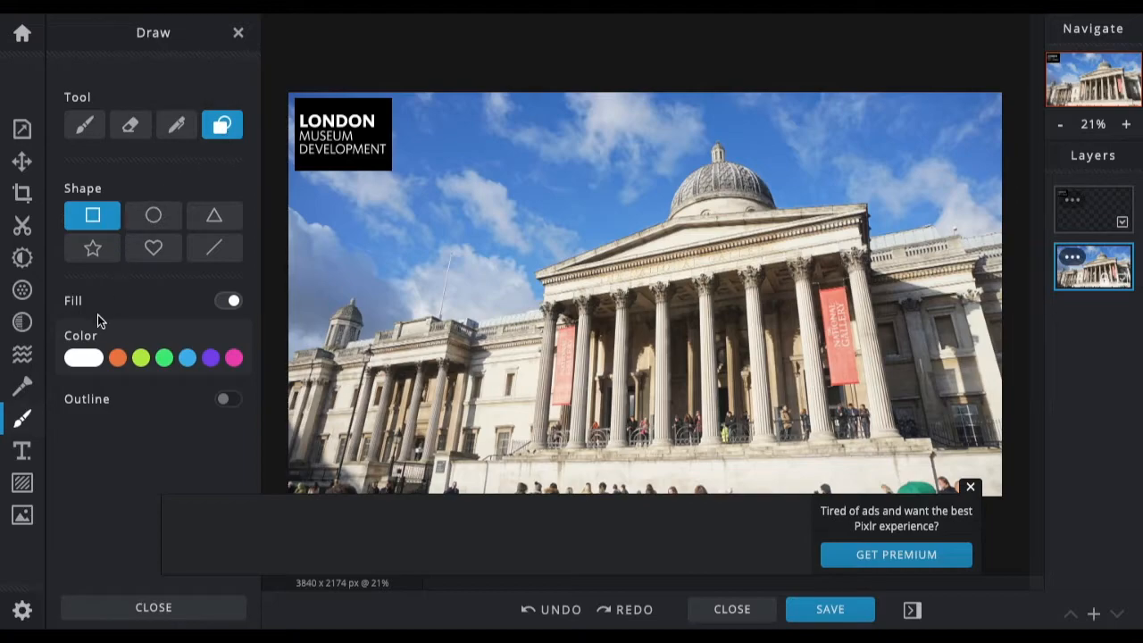
{"action": "mouse_move", "coordinate": [390, 179]}
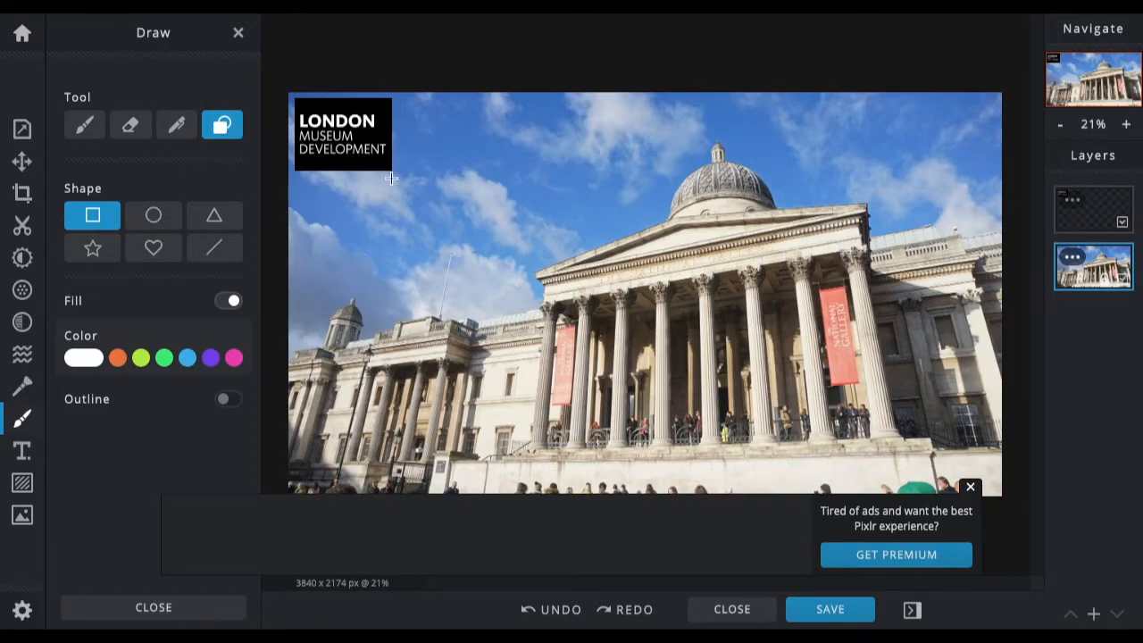
{"action": "mouse_move", "coordinate": [395, 185]}
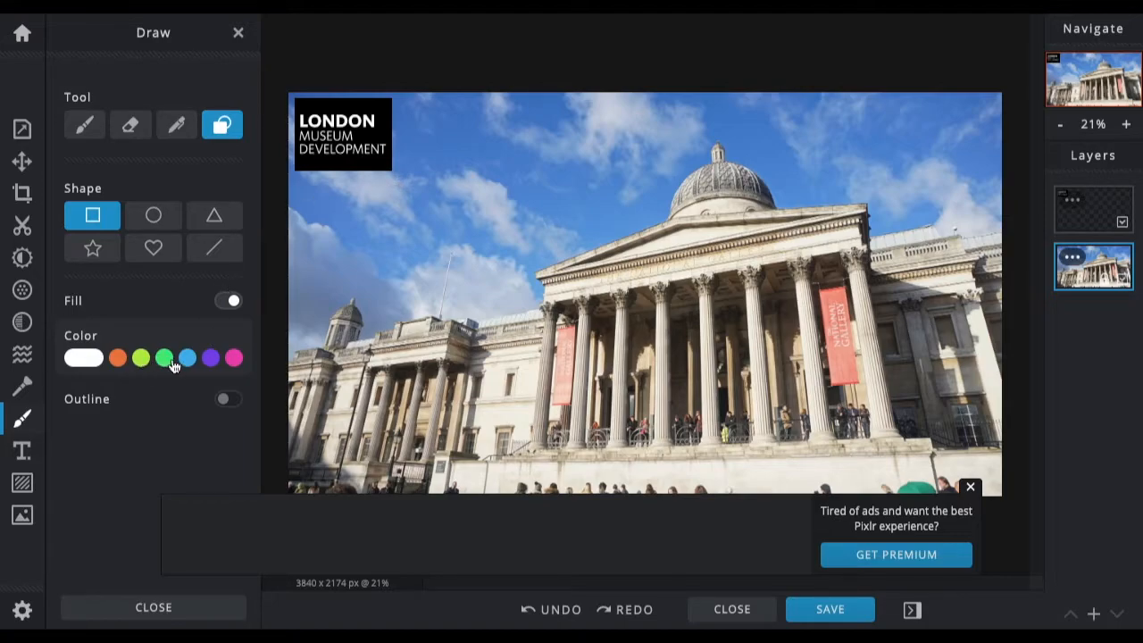
{"action": "left_click", "coordinate": [228, 300]}
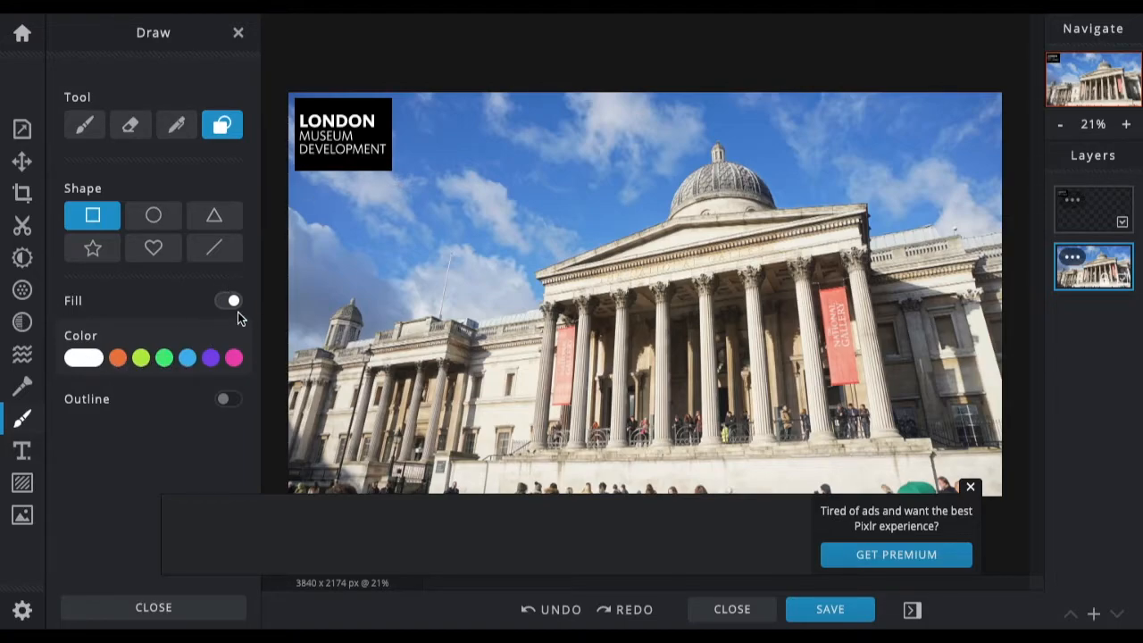
{"action": "left_click", "coordinate": [229, 300]}
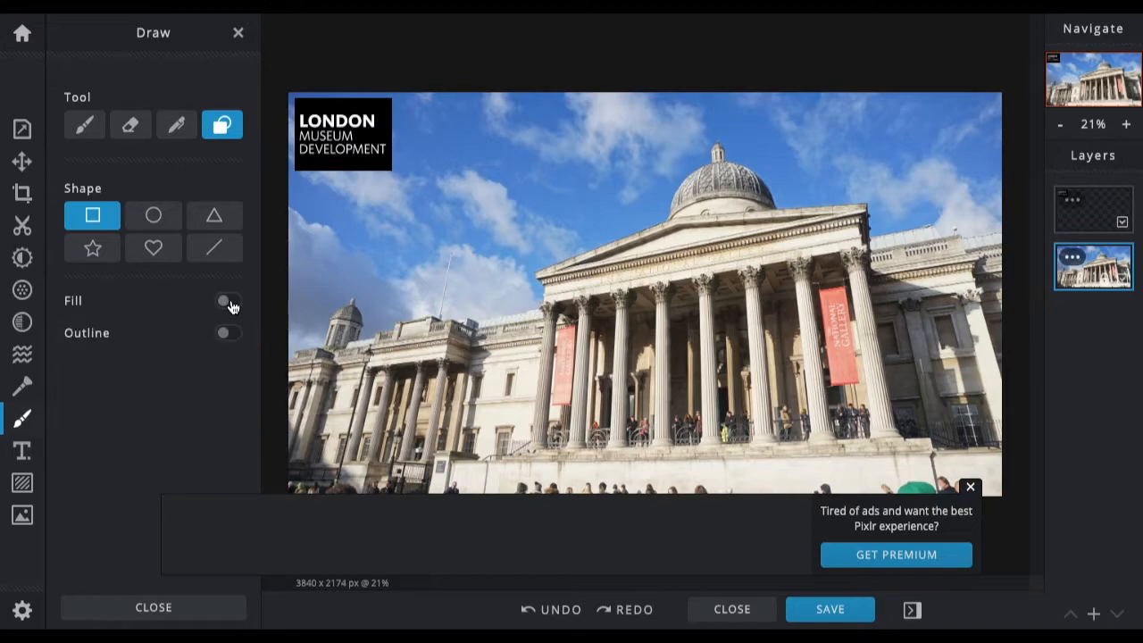
{"action": "left_click", "coordinate": [228, 299]}
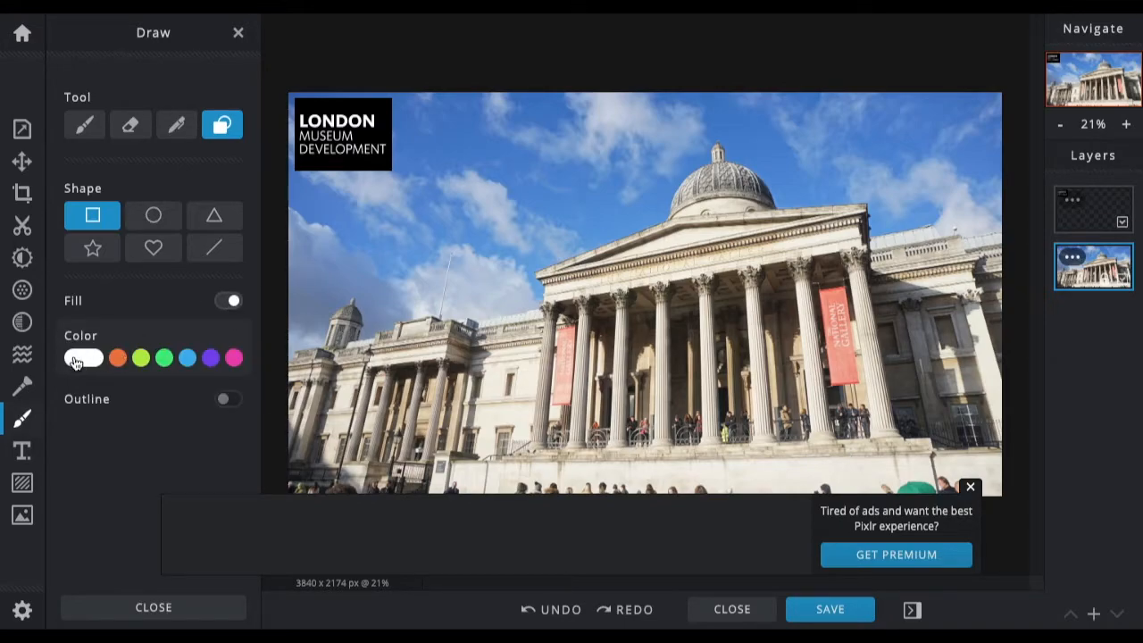
{"action": "left_click", "coordinate": [83, 357]}
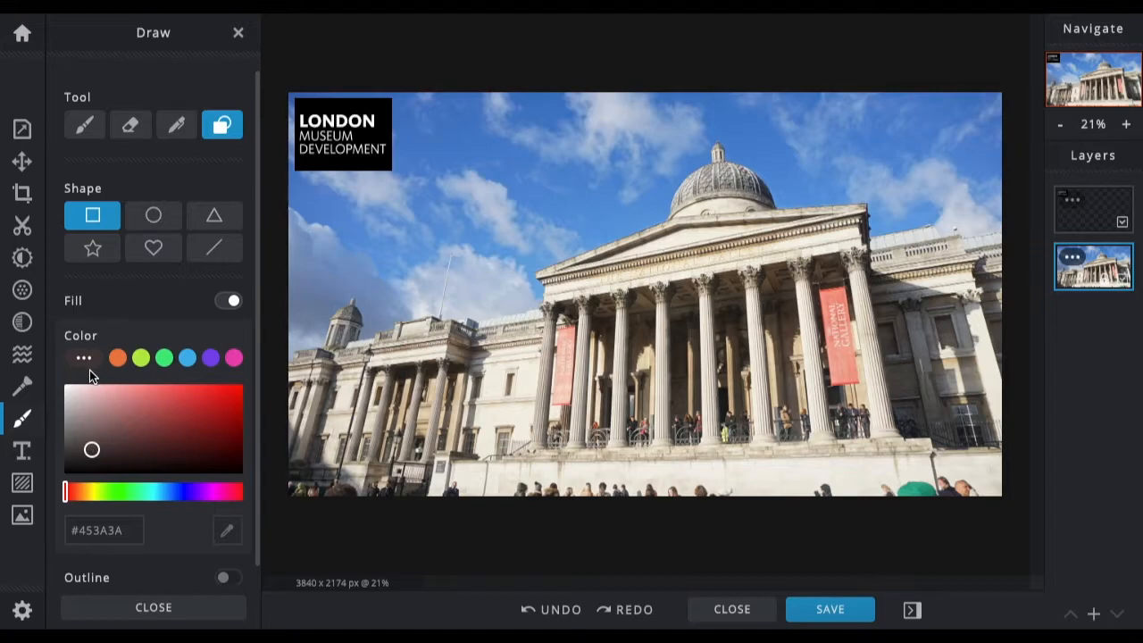
{"action": "left_click", "coordinate": [79, 460]}
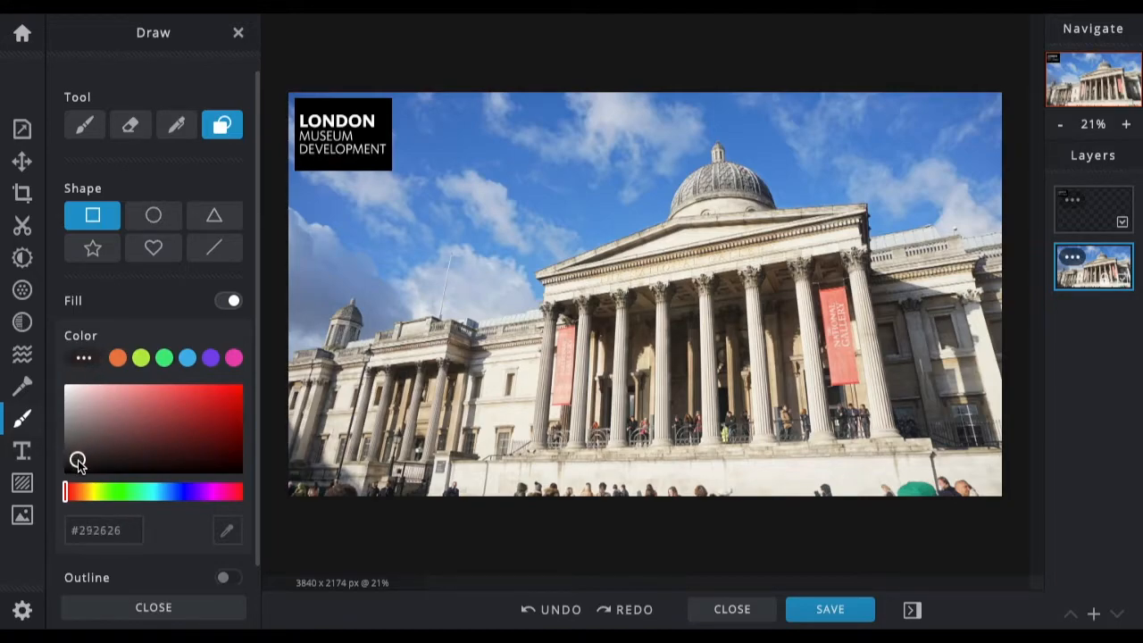
{"action": "left_click", "coordinate": [72, 462]}
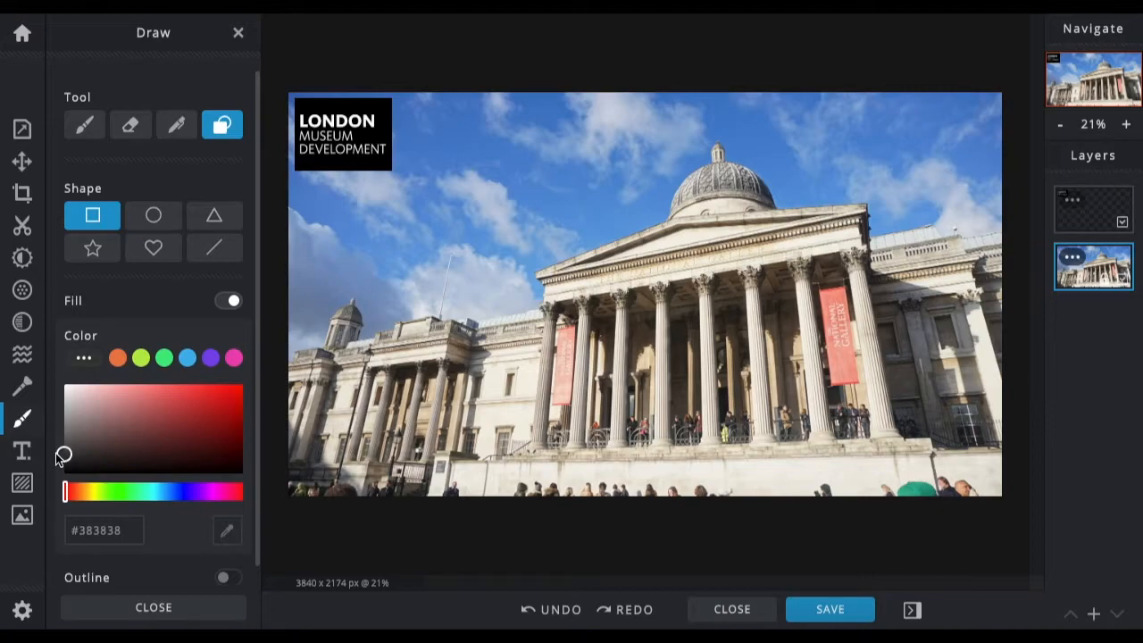
{"action": "mouse_move", "coordinate": [187, 570]}
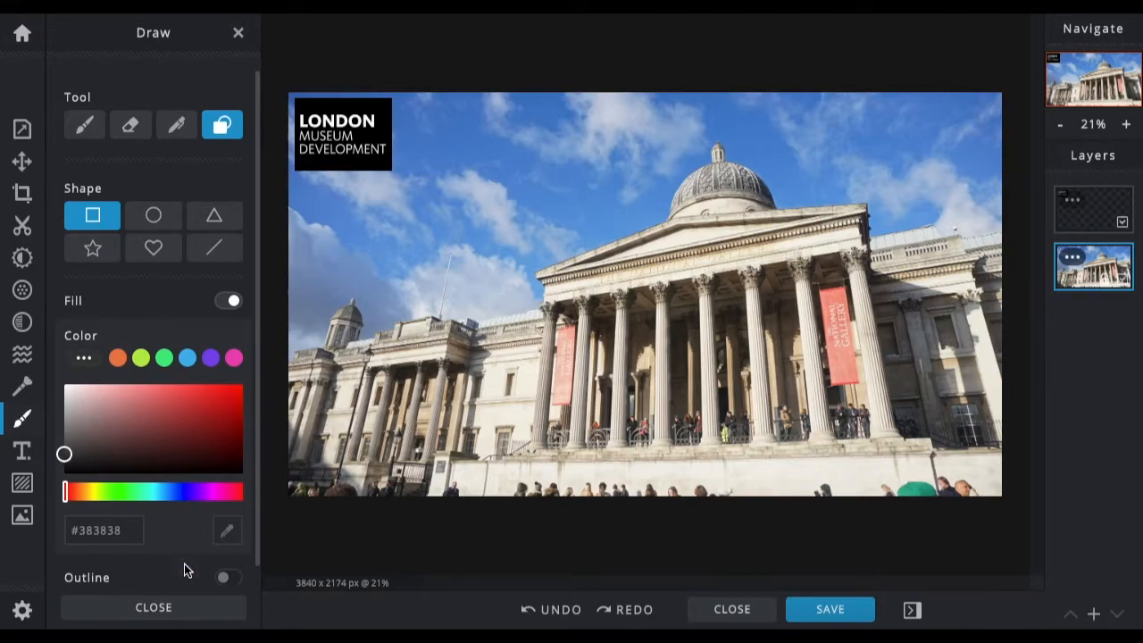
{"action": "mouse_move", "coordinate": [204, 560]}
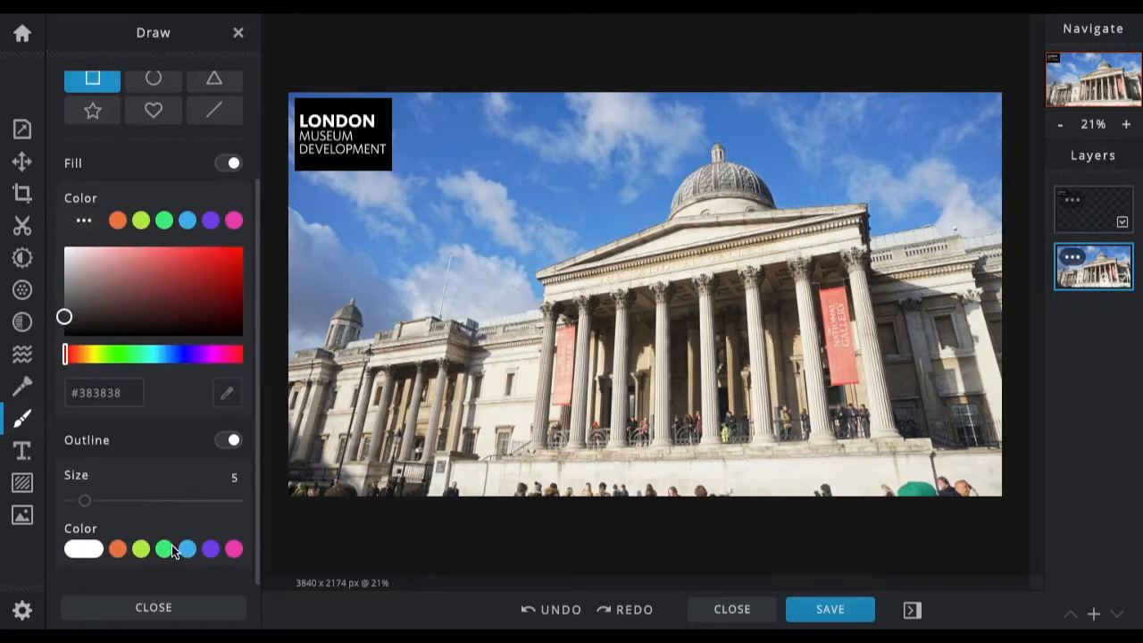
{"action": "mouse_move", "coordinate": [164, 560]}
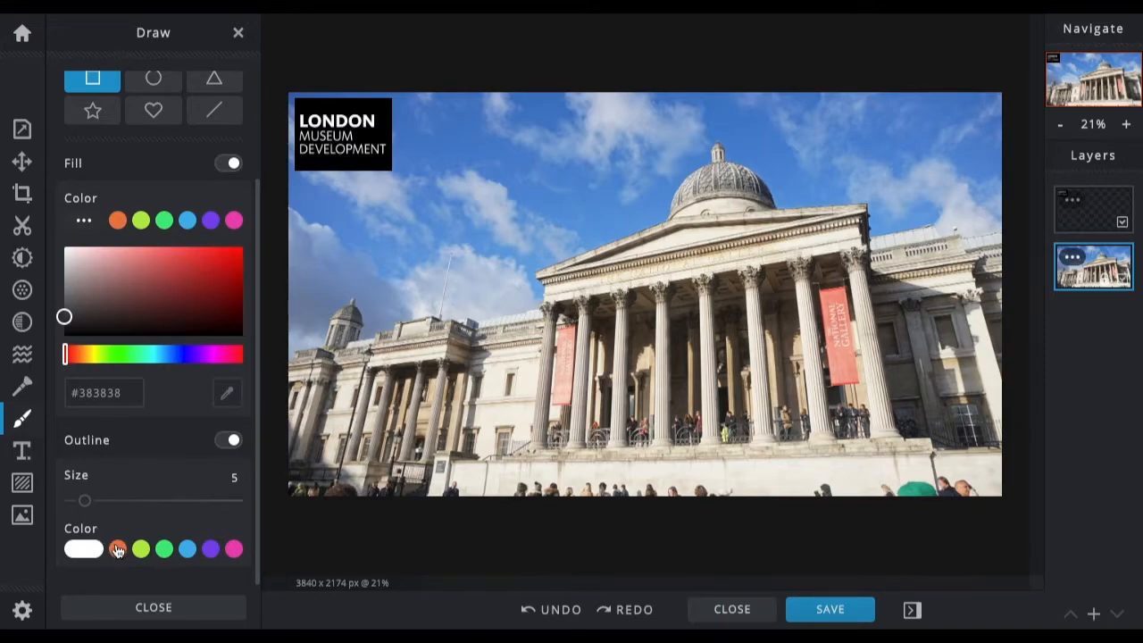
{"action": "left_click_drag", "start_coordinate": [85, 500], "coordinate": [131, 500]}
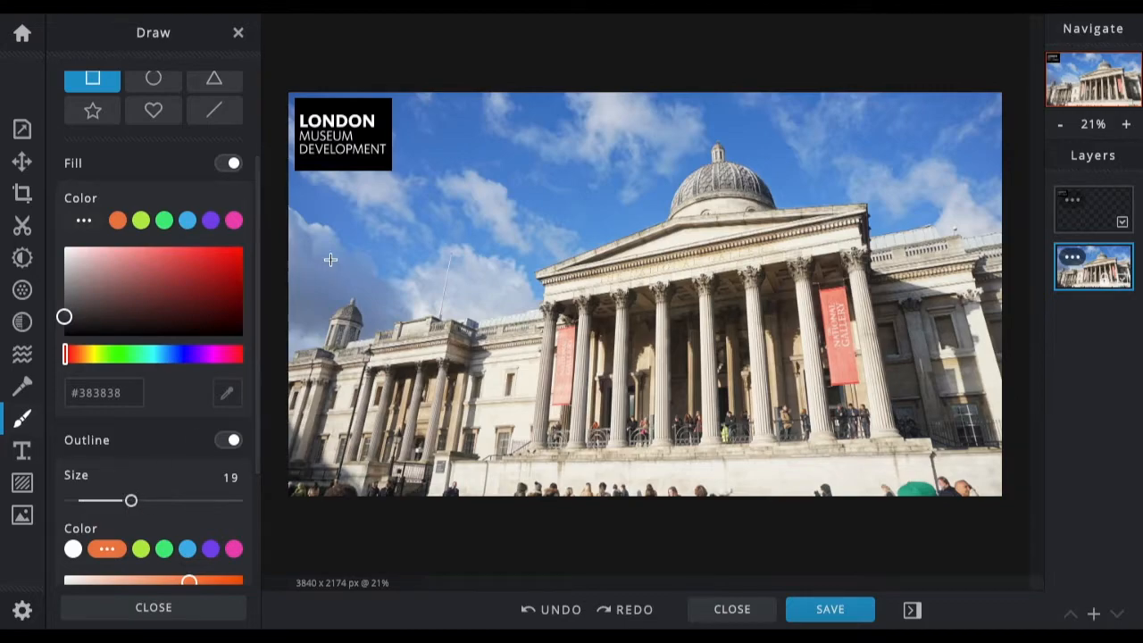
{"action": "left_click_drag", "start_coordinate": [443, 170], "coordinate": [638, 241]}
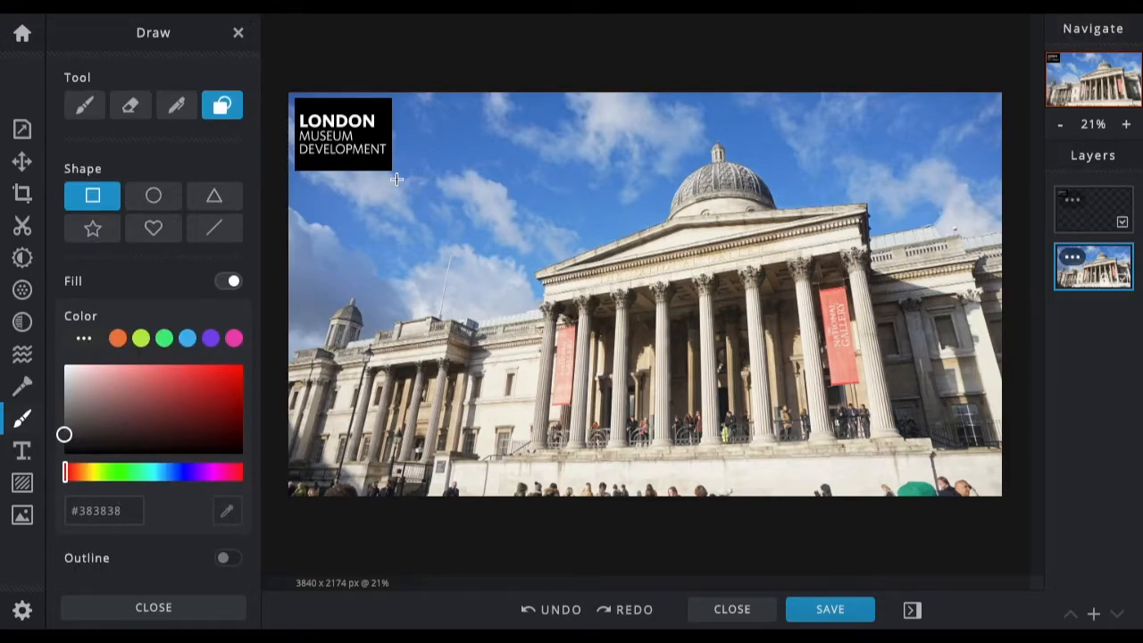
{"action": "mouse_move", "coordinate": [143, 391]}
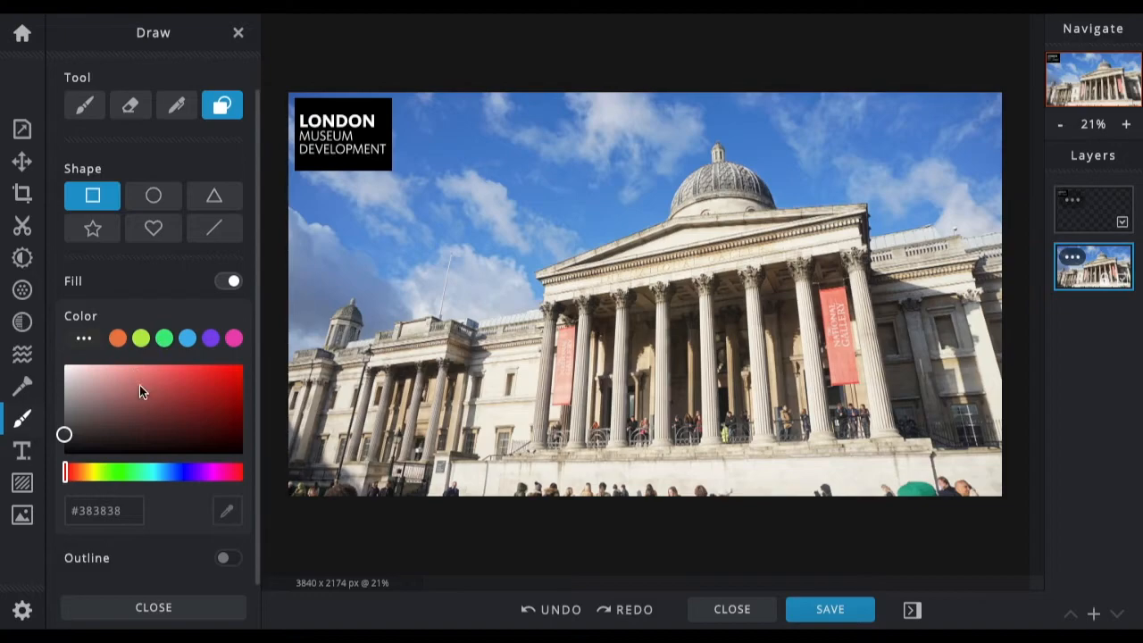
{"action": "mouse_move", "coordinate": [384, 198]}
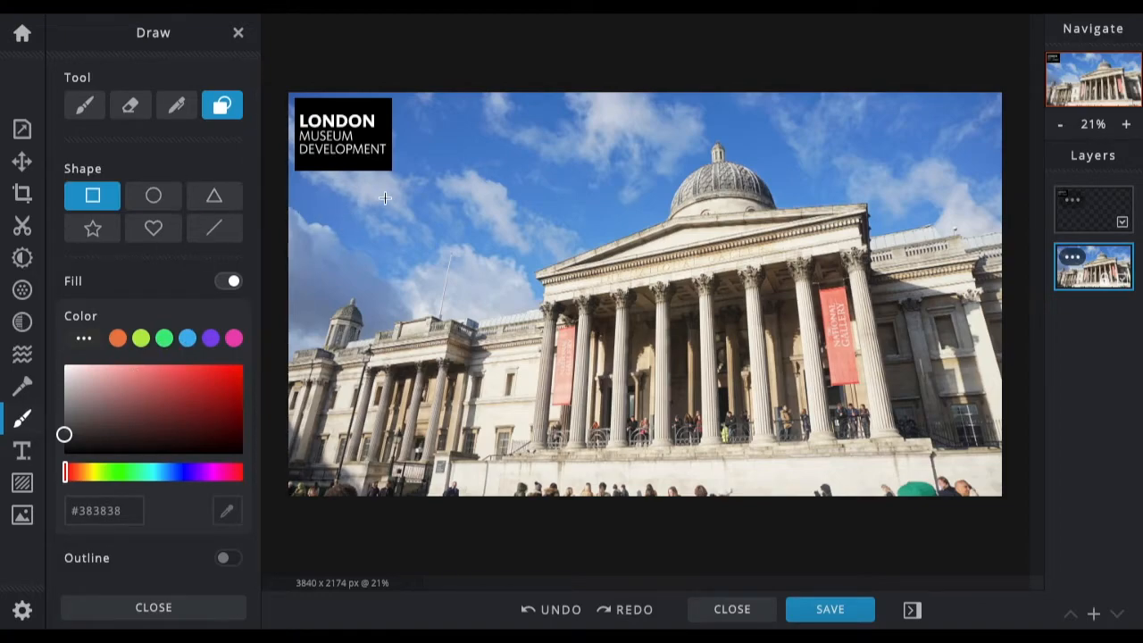
{"action": "mouse_move", "coordinate": [394, 175]}
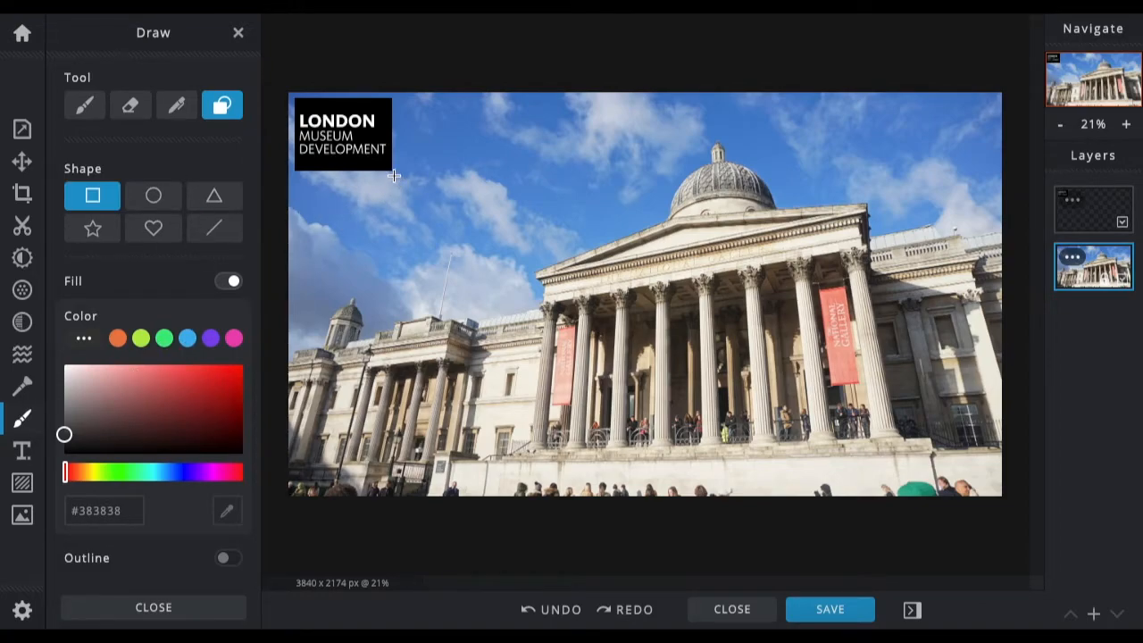
- Draw a dark grey rectangle around the London Museum Development logo
{"action": "left_click_drag", "start_coordinate": [282, 91], "coordinate": [400, 178]}
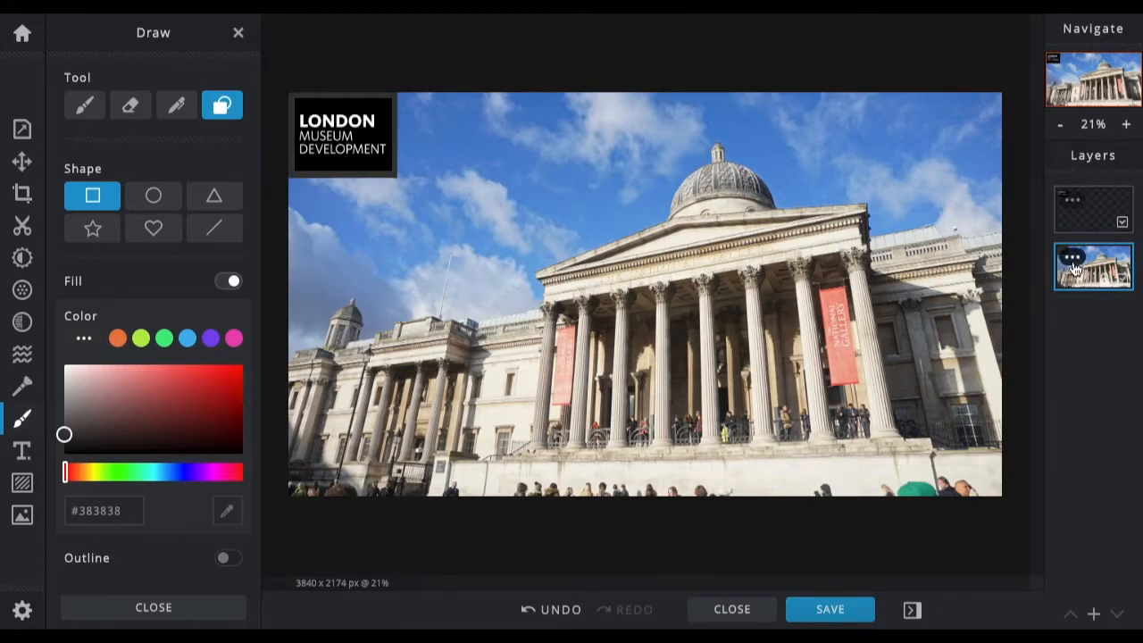
{"action": "mouse_move", "coordinate": [1114, 256]}
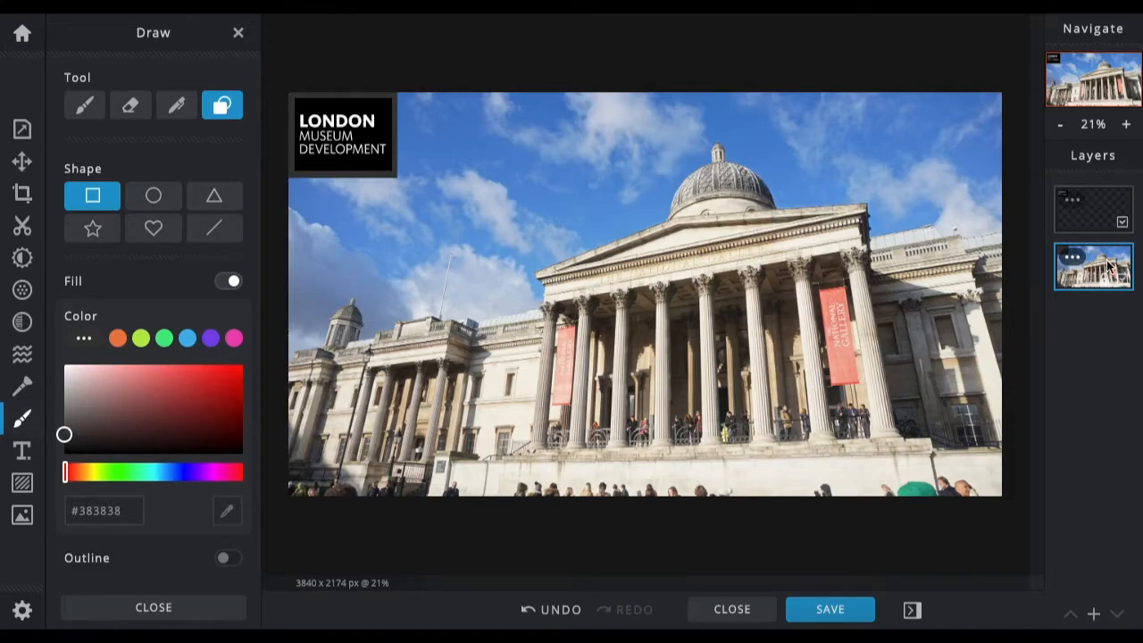
{"action": "mouse_move", "coordinate": [759, 228]}
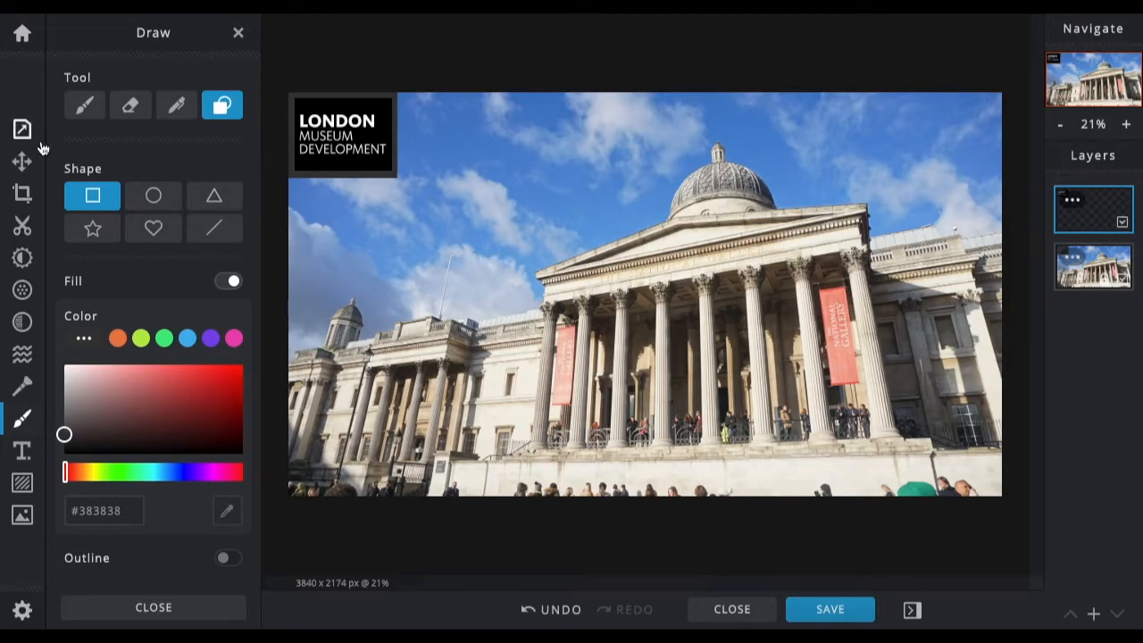
- Move the logo to Top 28, Left 27 and reselect its layer
{"action": "left_click", "coordinate": [21, 161]}
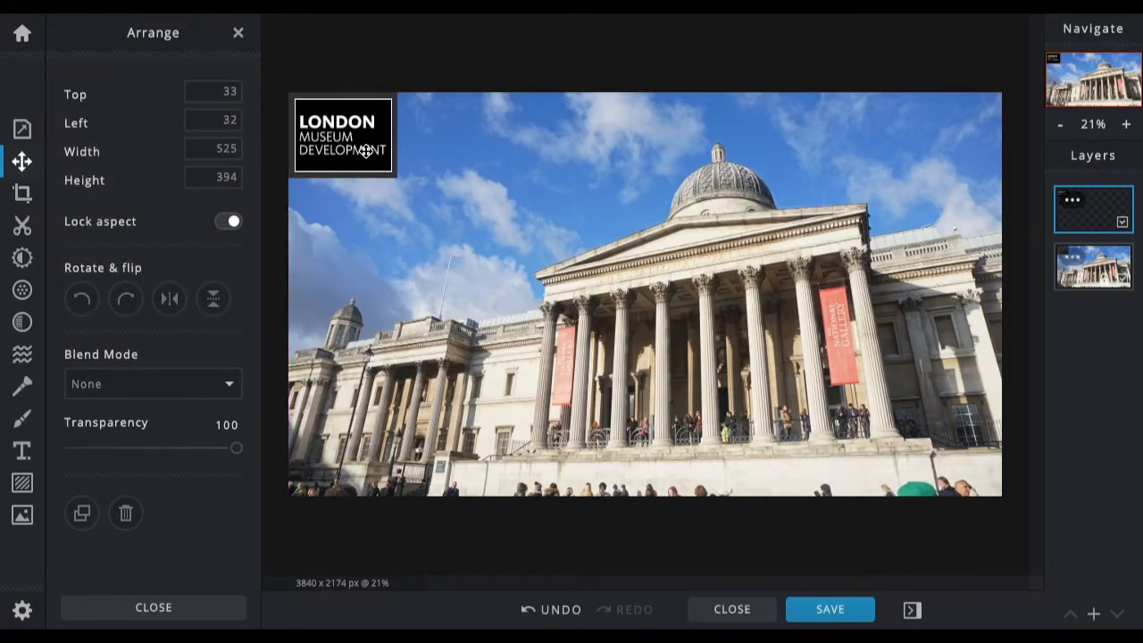
{"action": "left_click_drag", "start_coordinate": [344, 134], "coordinate": [339, 129]}
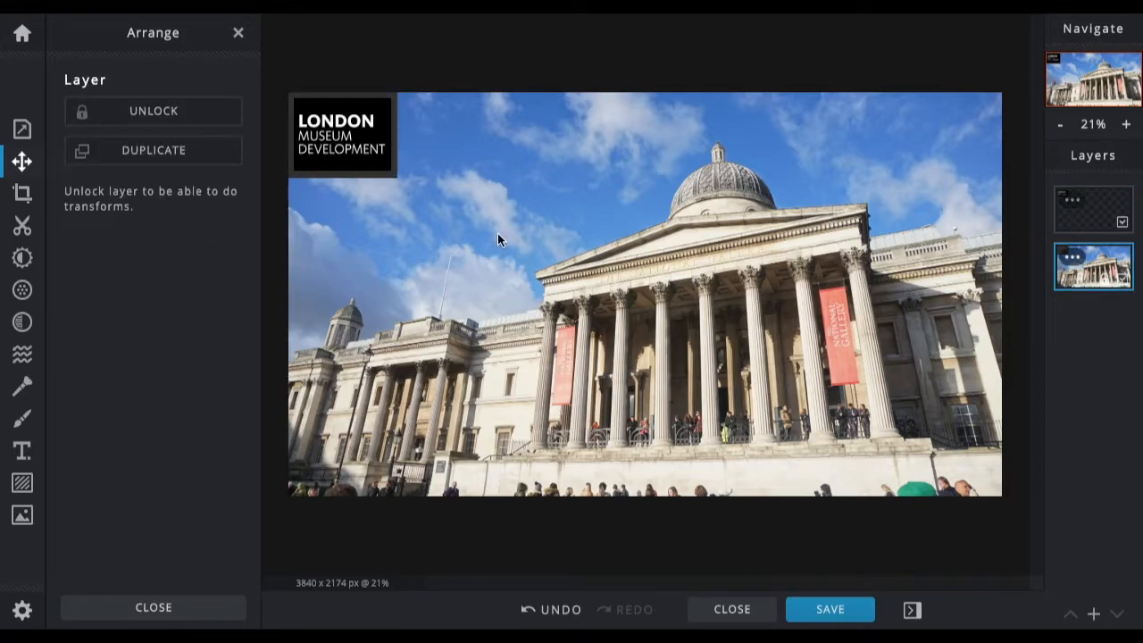
{"action": "mouse_move", "coordinate": [453, 224]}
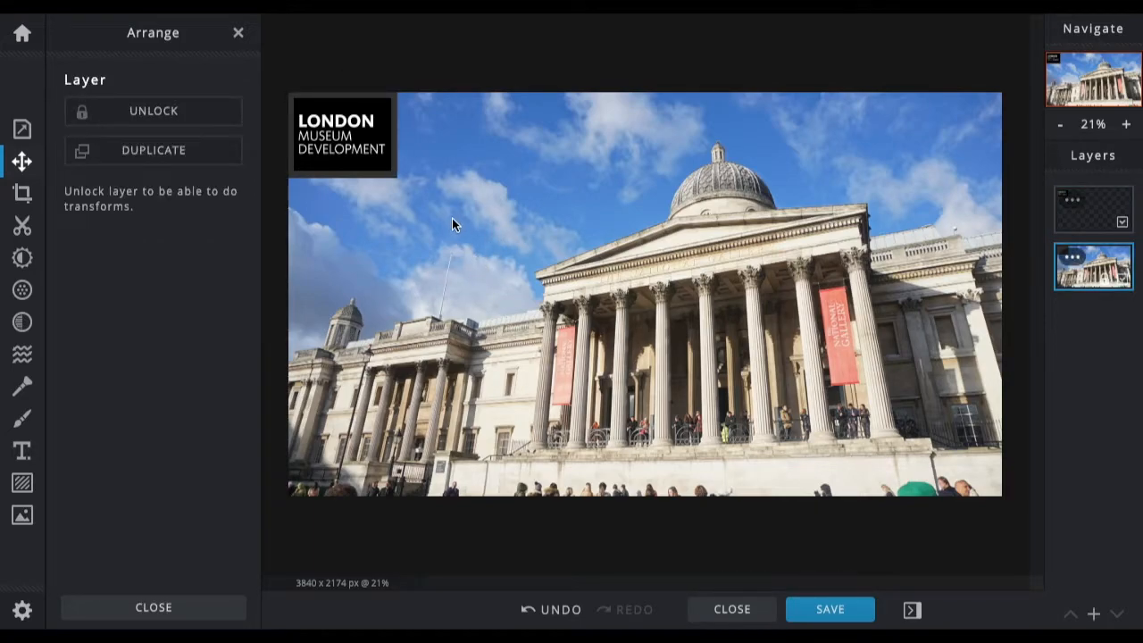
{"action": "left_click", "coordinate": [1093, 208]}
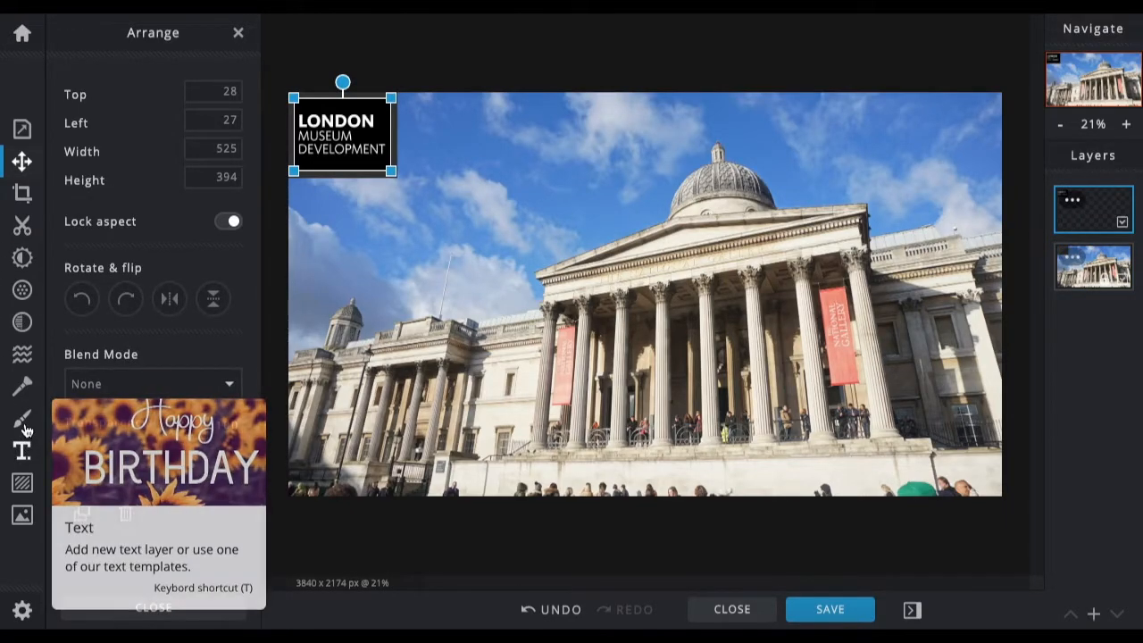
- Select the rectangle Shape tool and open the logo layer's options menu
{"action": "left_click", "coordinate": [21, 418]}
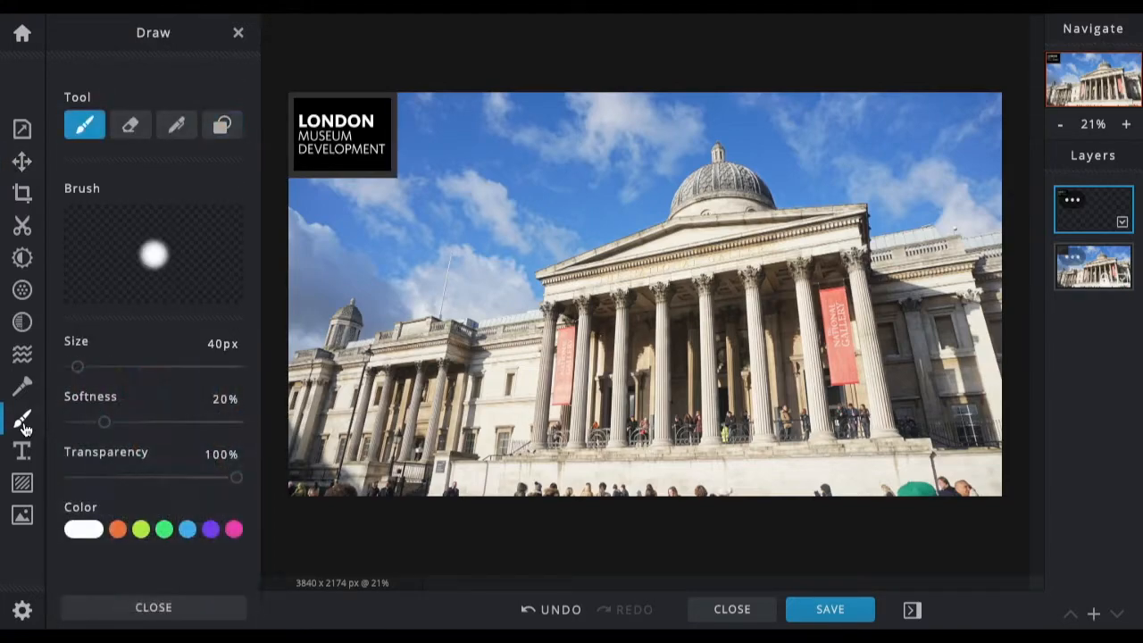
{"action": "left_click", "coordinate": [222, 124]}
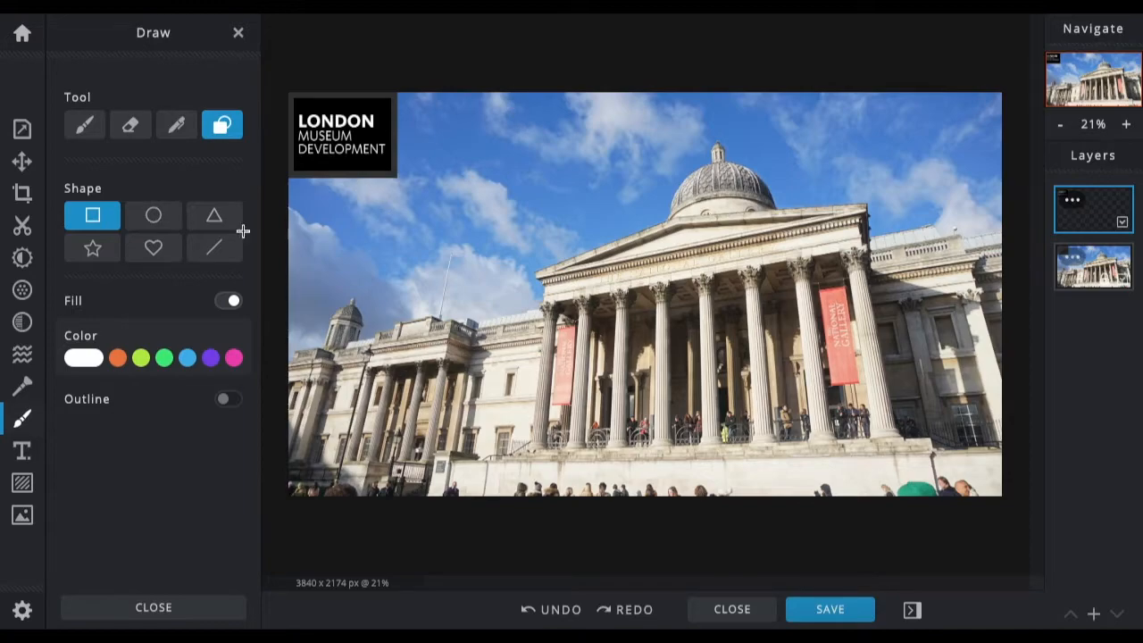
{"action": "mouse_move", "coordinate": [84, 124]}
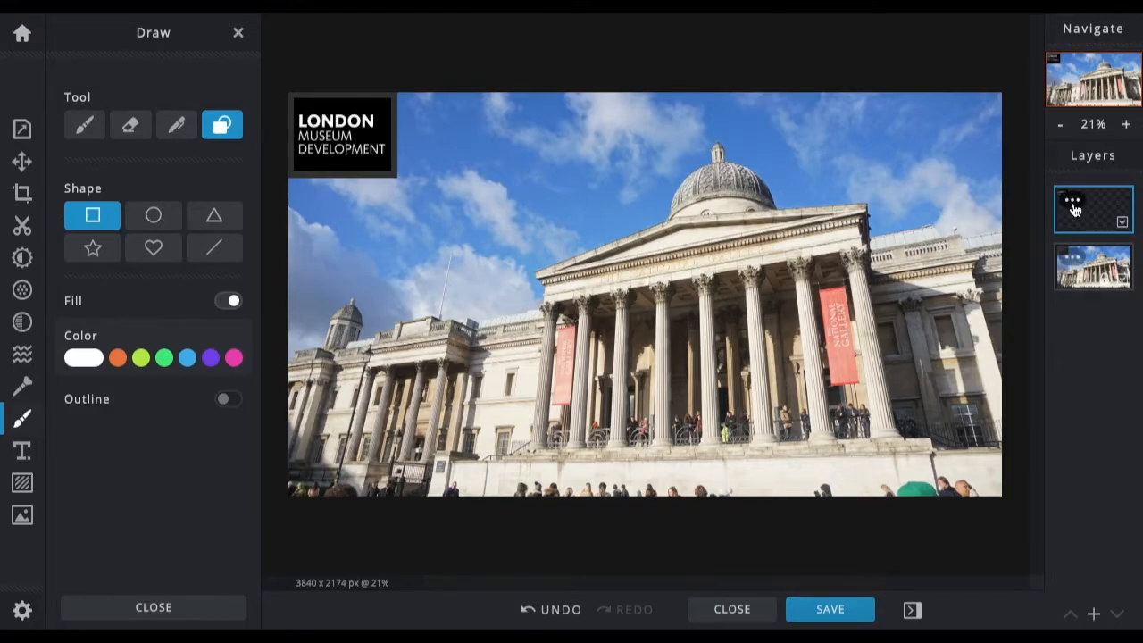
{"action": "left_click", "coordinate": [1092, 207]}
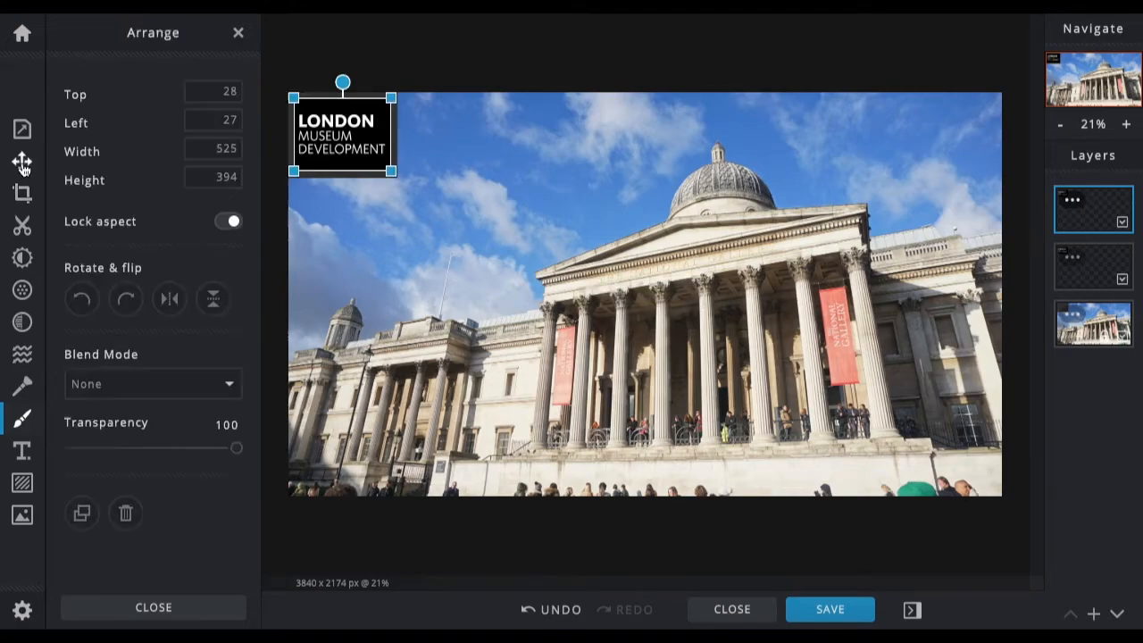
- Remove the extra layer, leaving only the logo and background layers
{"action": "left_click_drag", "start_coordinate": [342, 134], "coordinate": [531, 264]}
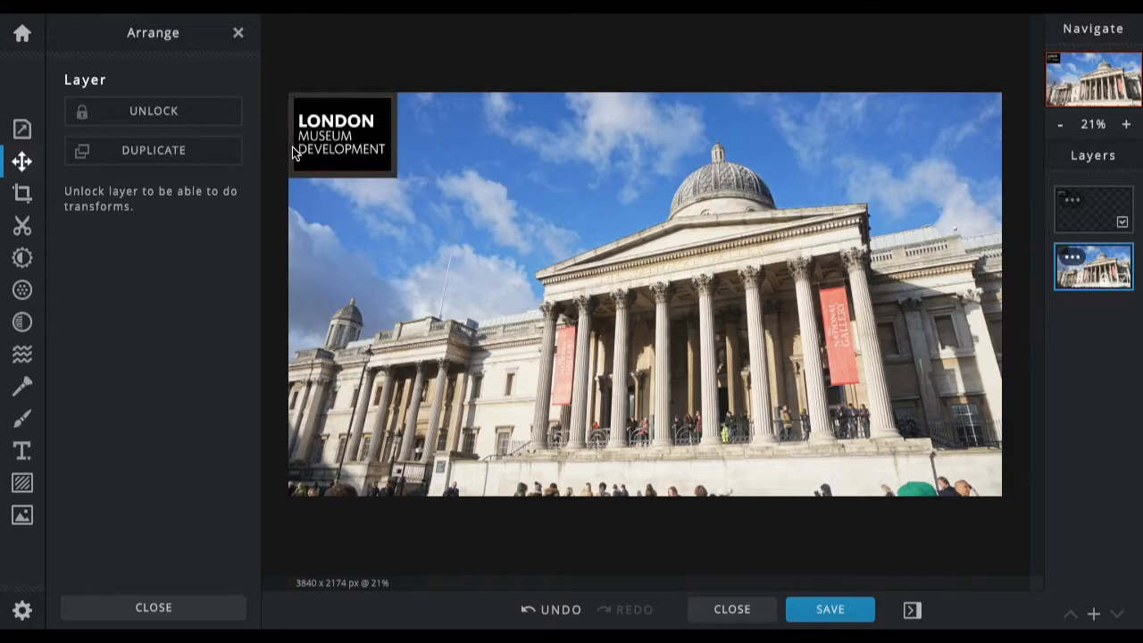
{"action": "mouse_move", "coordinate": [247, 276]}
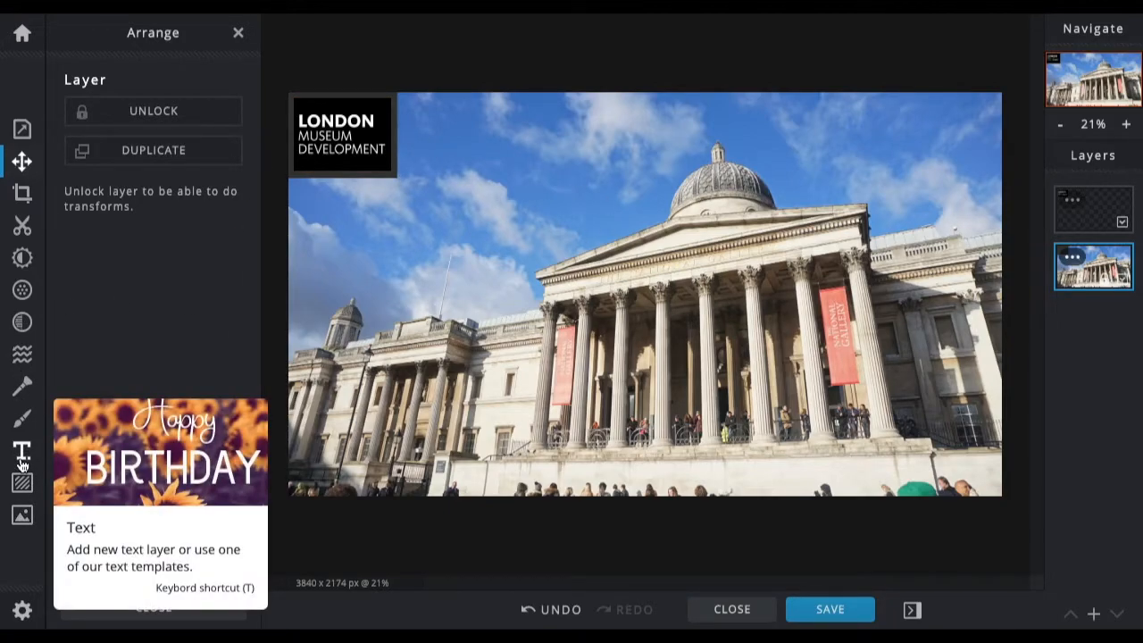
- Add a new black text layer reading 'WE ARE OPEN' over the gallery photo
{"action": "left_click", "coordinate": [21, 450]}
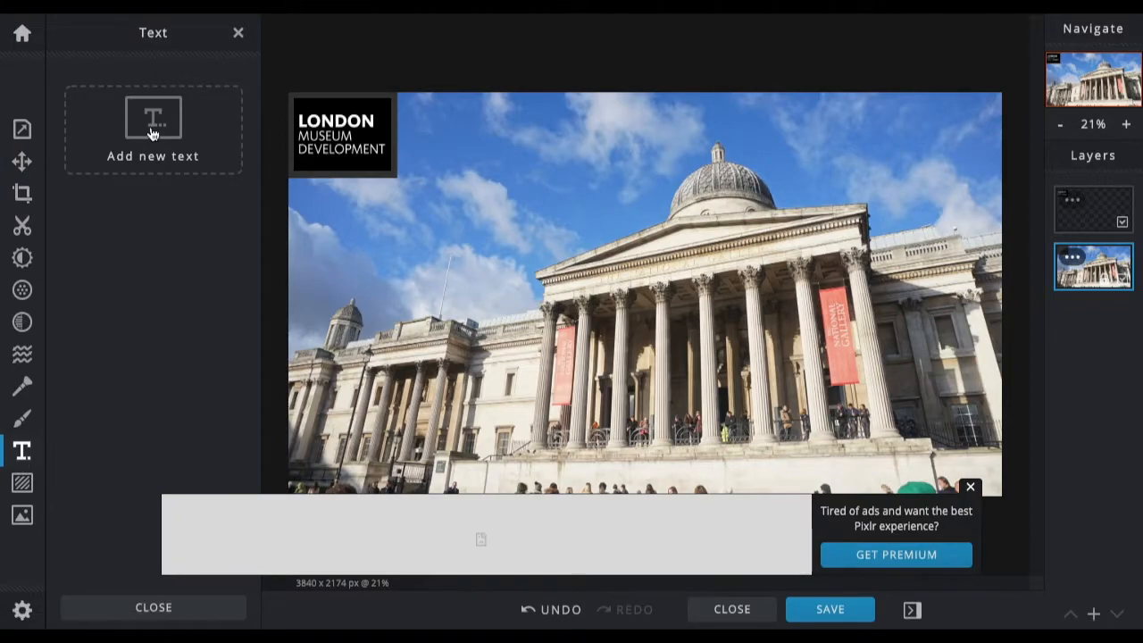
{"action": "left_click", "coordinate": [969, 487]}
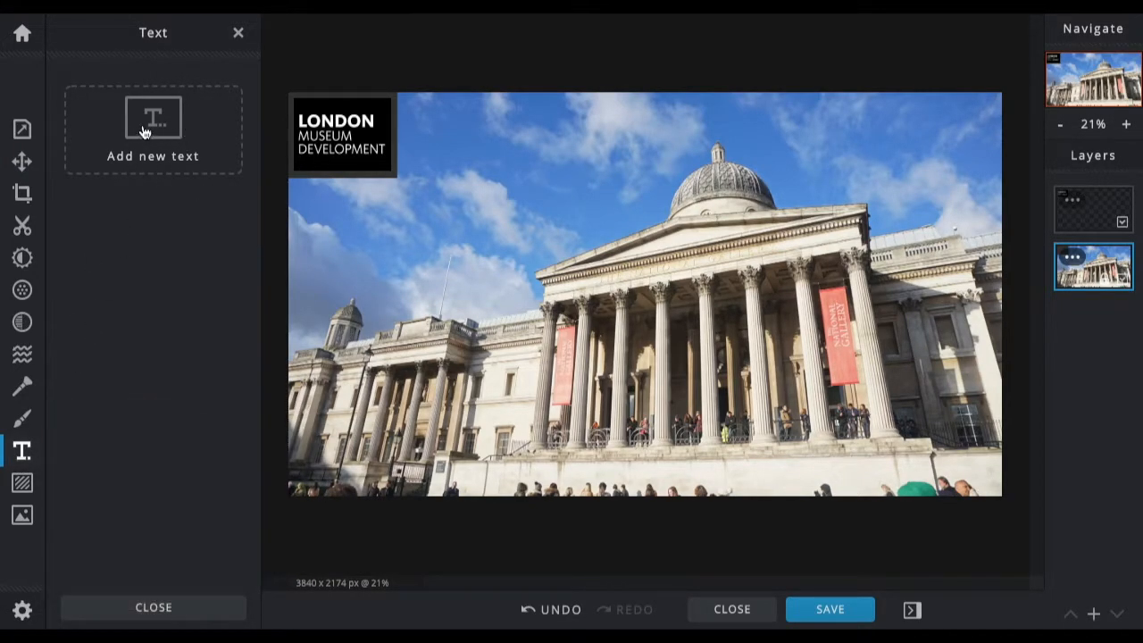
{"action": "left_click", "coordinate": [152, 129]}
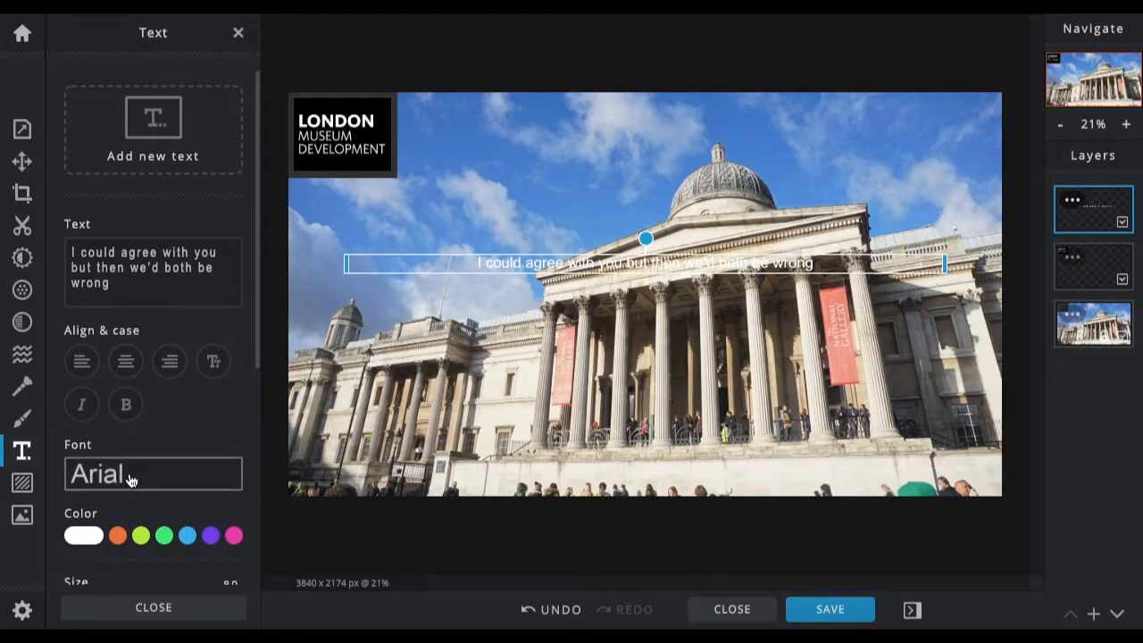
{"action": "left_click", "coordinate": [83, 535]}
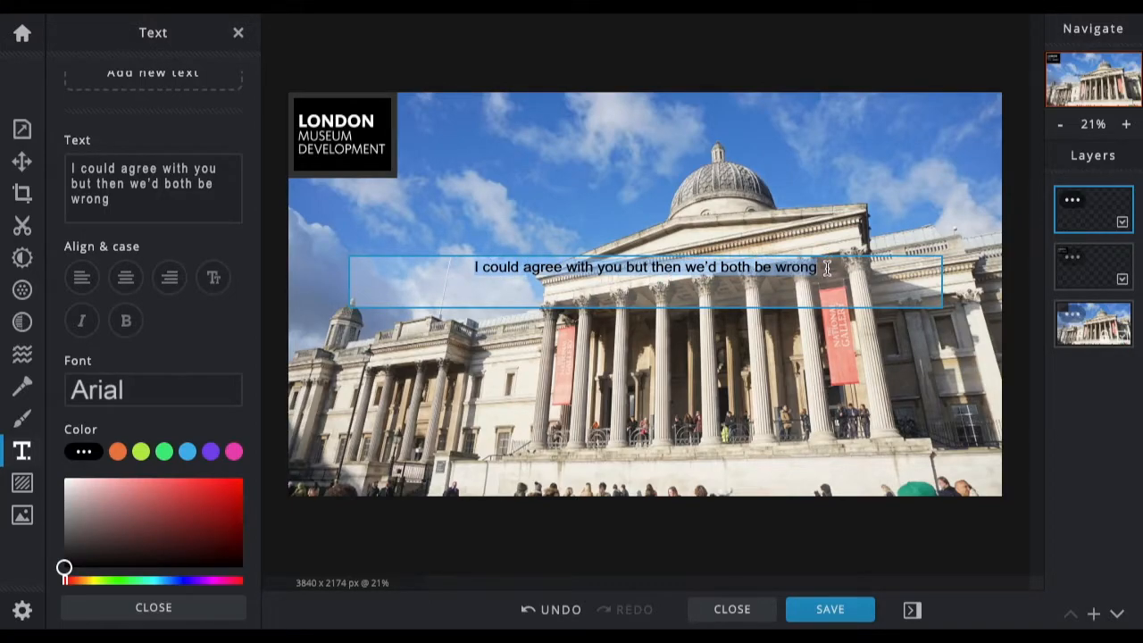
{"action": "type", "text": "WE ARE OPEN"}
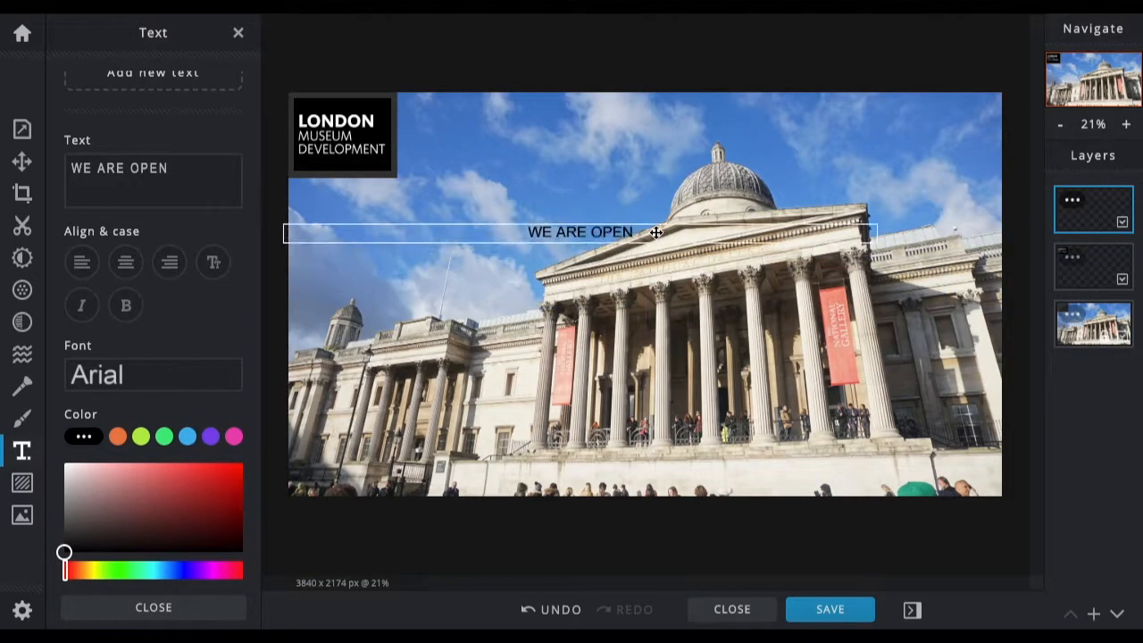
- Wrap WE ARE OPEN onto three left-aligned lines and place it beside the top logo
{"action": "left_click_drag", "start_coordinate": [657, 232], "coordinate": [430, 200]}
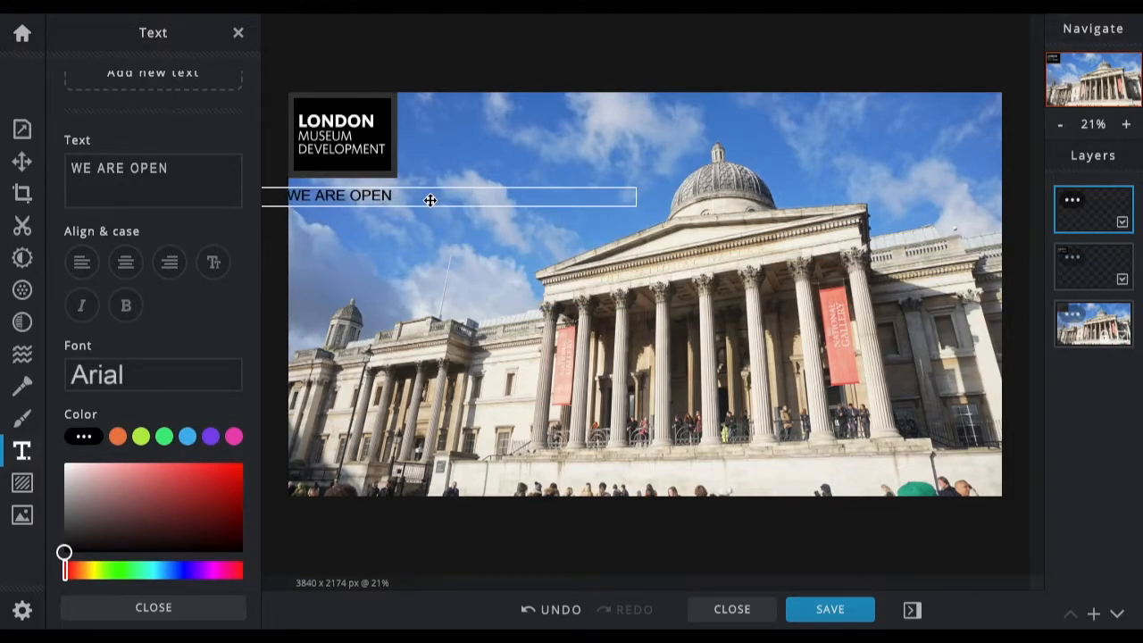
{"action": "left_click_drag", "start_coordinate": [431, 196], "coordinate": [556, 112]}
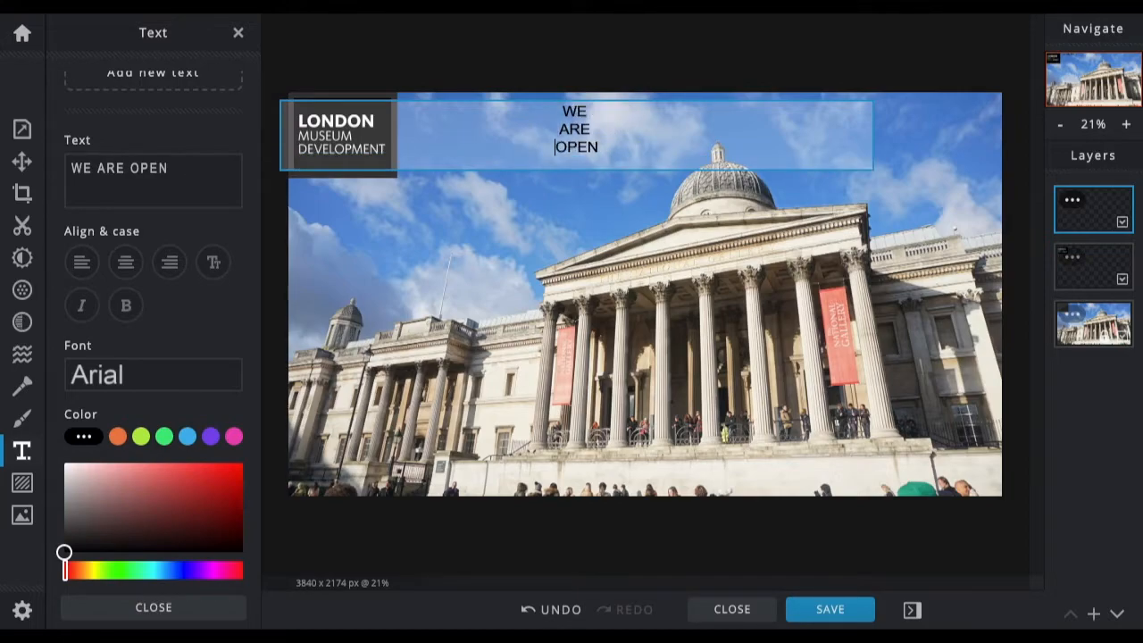
{"action": "mouse_move", "coordinate": [393, 185]}
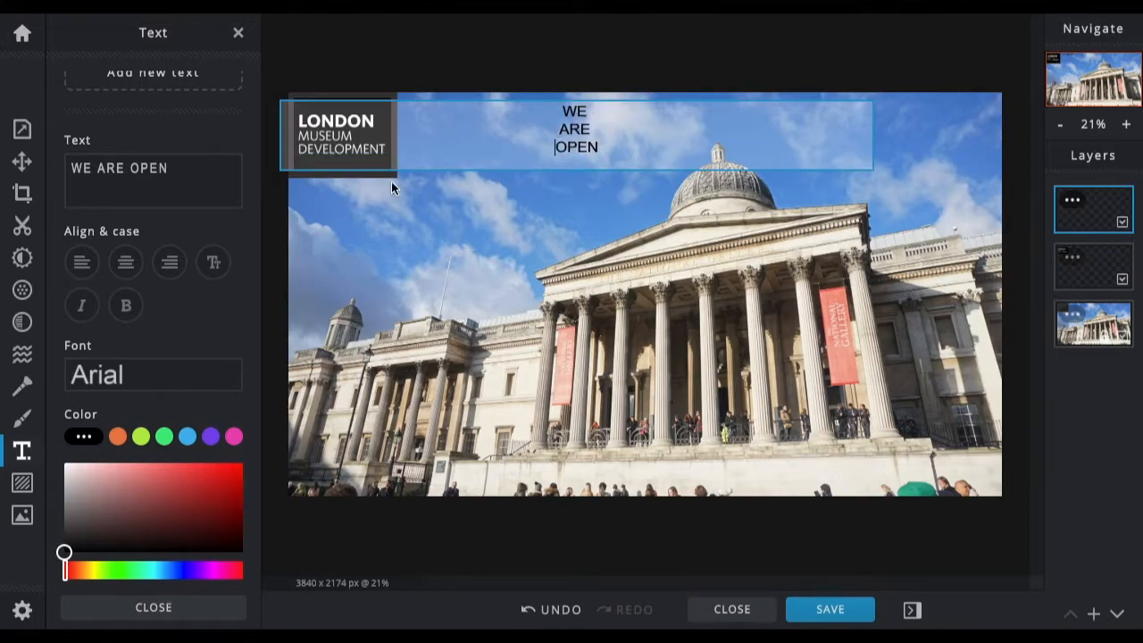
{"action": "mouse_move", "coordinate": [125, 262]}
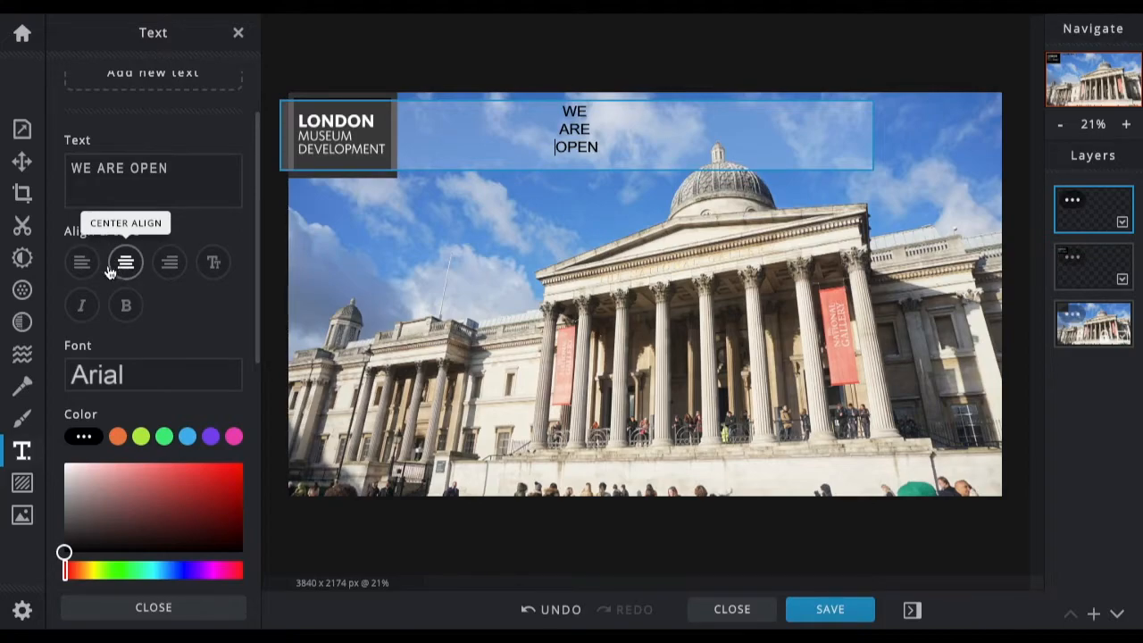
{"action": "left_click", "coordinate": [81, 263]}
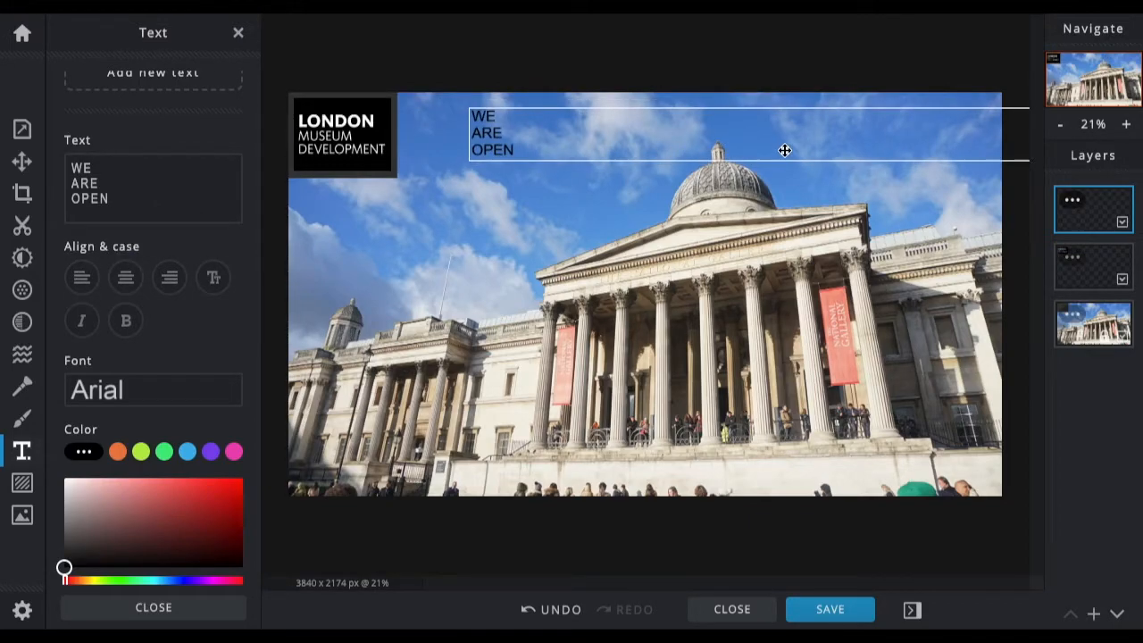
{"action": "left_click_drag", "start_coordinate": [784, 150], "coordinate": [722, 141]}
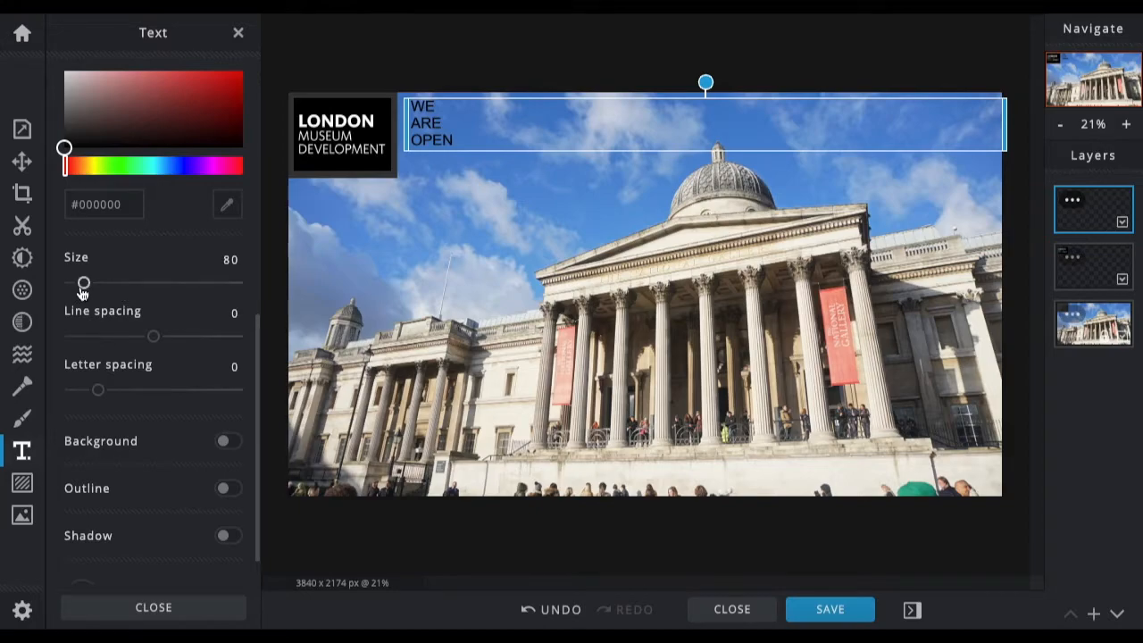
- Set the caption text size to 201
{"action": "left_click_drag", "start_coordinate": [83, 283], "coordinate": [139, 283]}
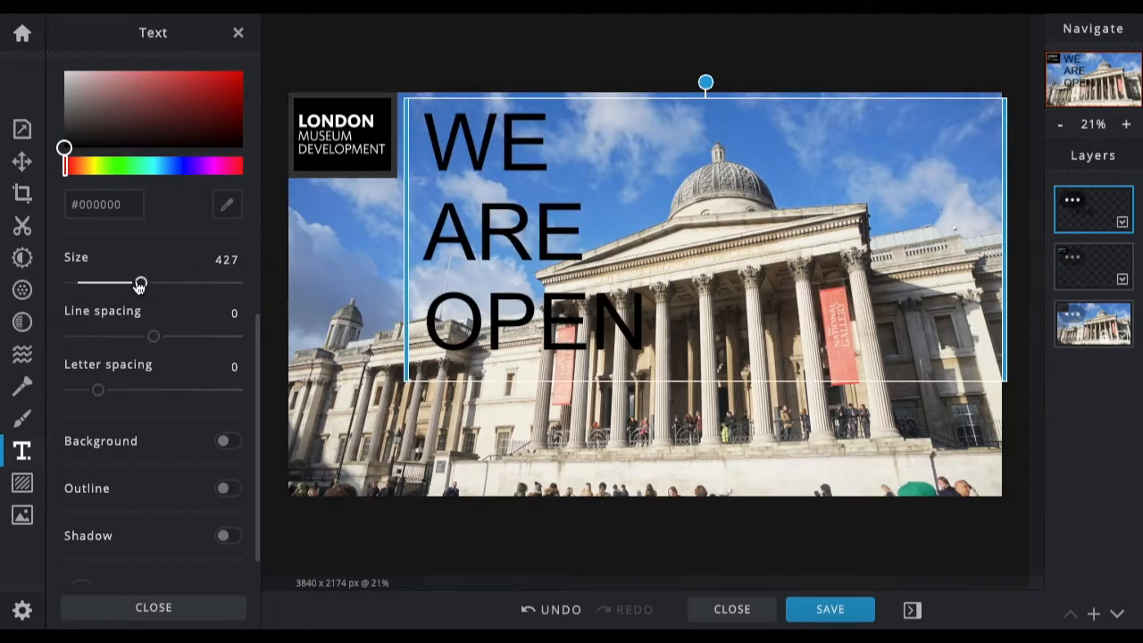
{"action": "left_click_drag", "start_coordinate": [140, 283], "coordinate": [98, 283]}
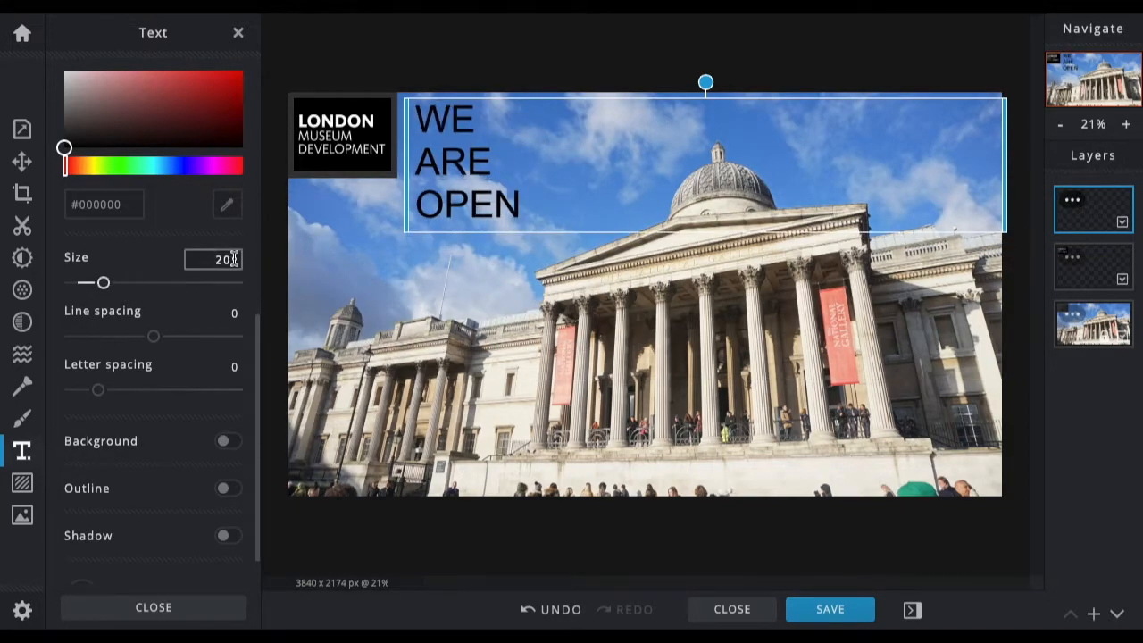
{"action": "left_click", "coordinate": [214, 259]}
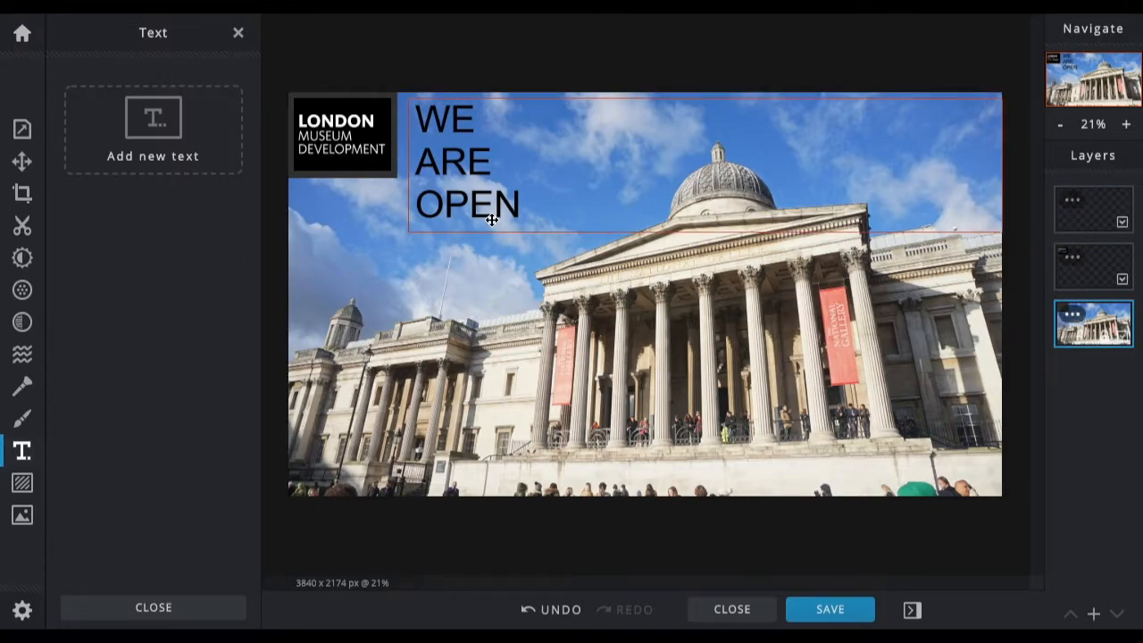
{"action": "left_click", "coordinate": [464, 169]}
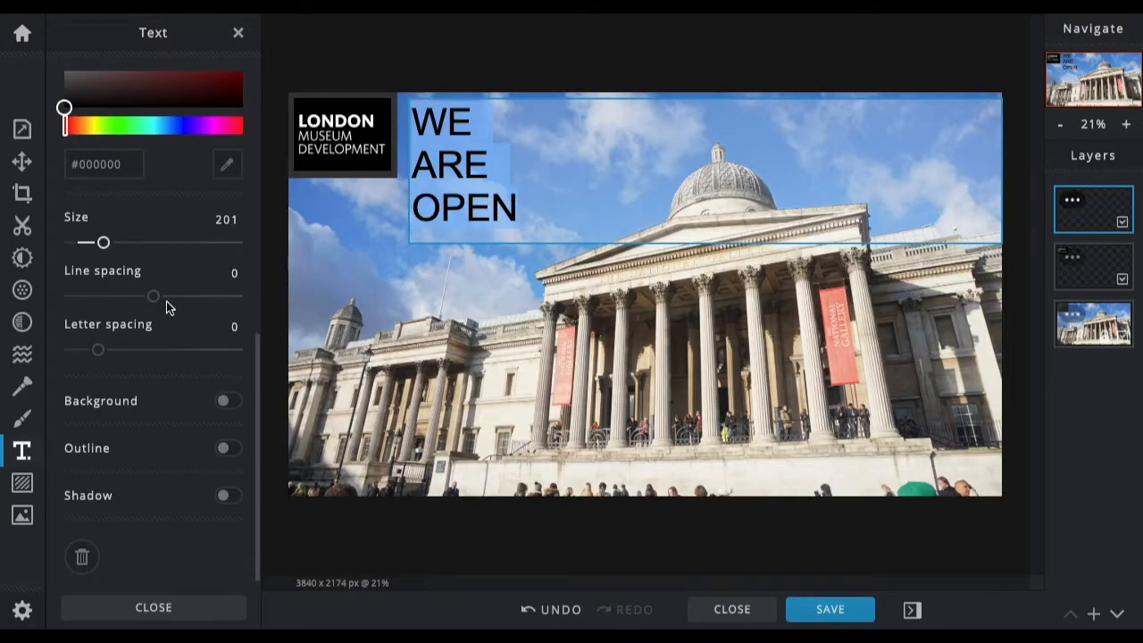
- Widen the caption's line spacing slightly and its letter spacing considerably
{"action": "left_click_drag", "start_coordinate": [154, 295], "coordinate": [169, 295]}
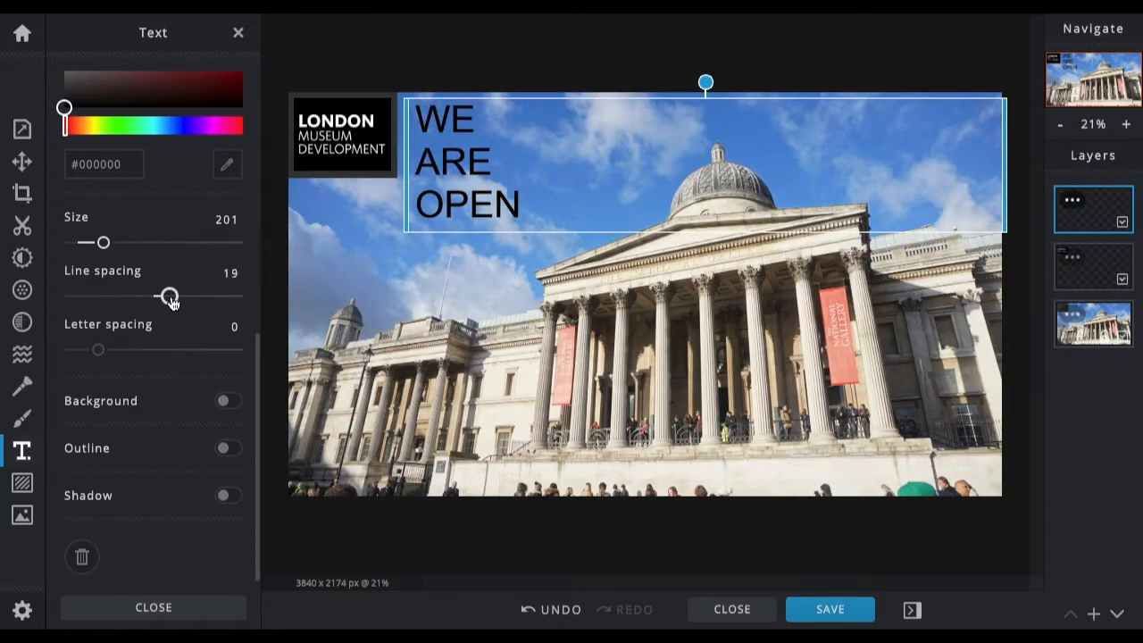
{"action": "left_click_drag", "start_coordinate": [169, 296], "coordinate": [172, 296]}
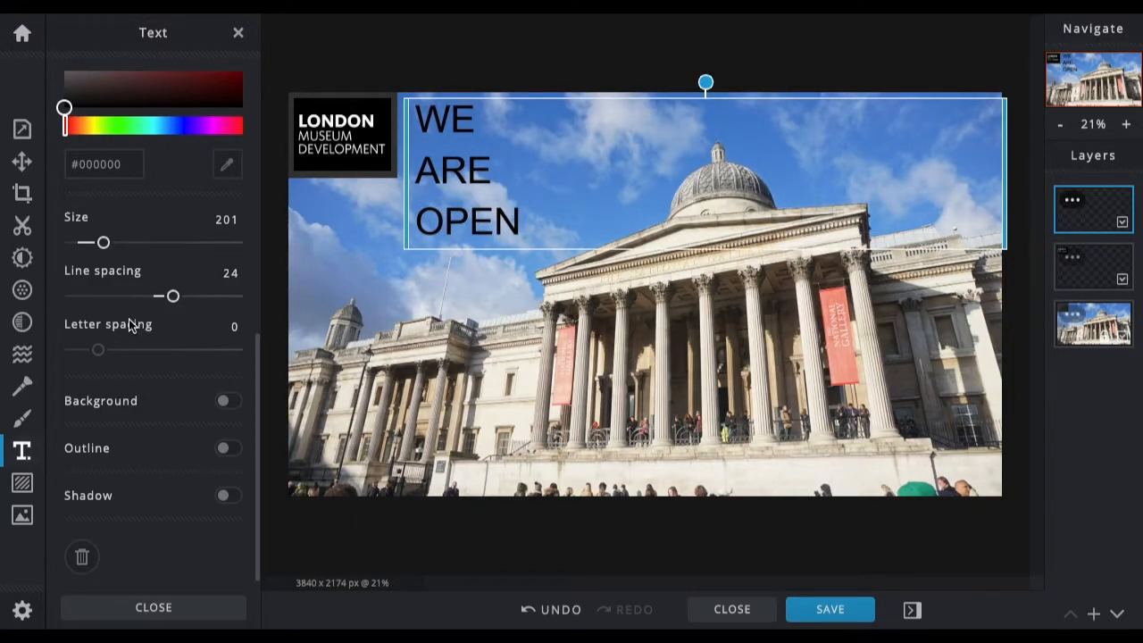
{"action": "left_click_drag", "start_coordinate": [97, 349], "coordinate": [125, 349]}
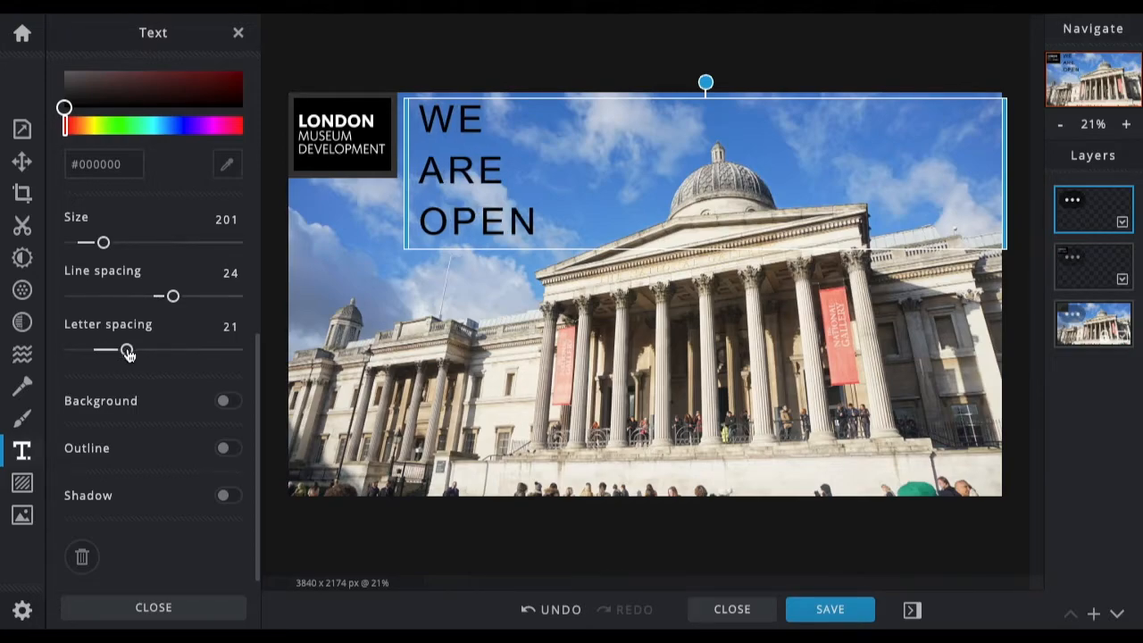
{"action": "left_click_drag", "start_coordinate": [104, 349], "coordinate": [161, 349]}
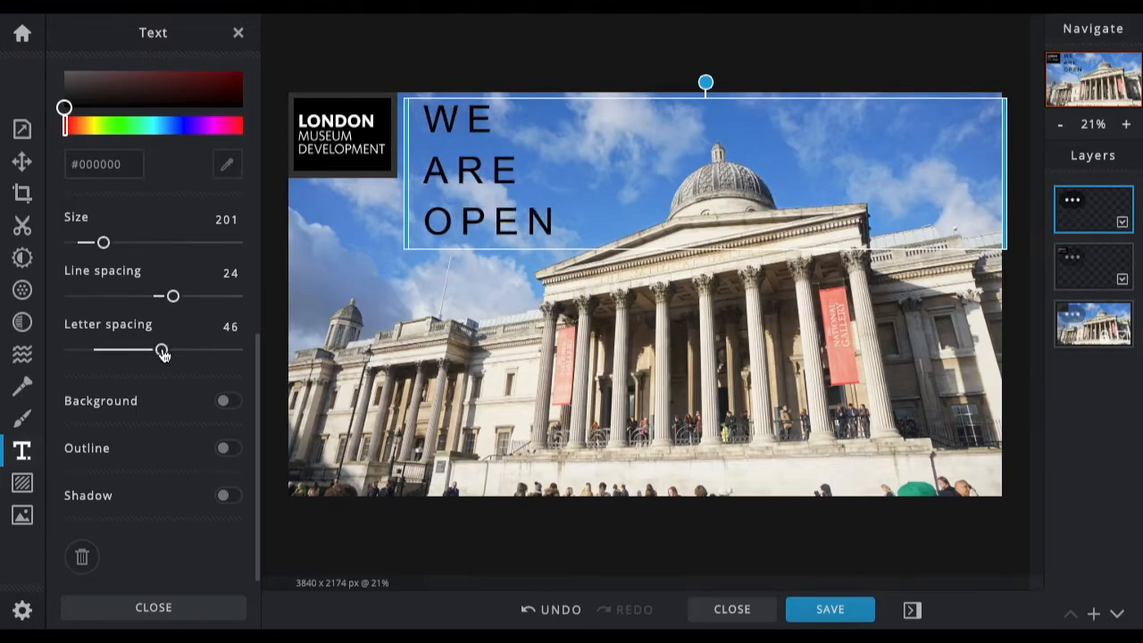
{"action": "left_click_drag", "start_coordinate": [171, 295], "coordinate": [168, 296]}
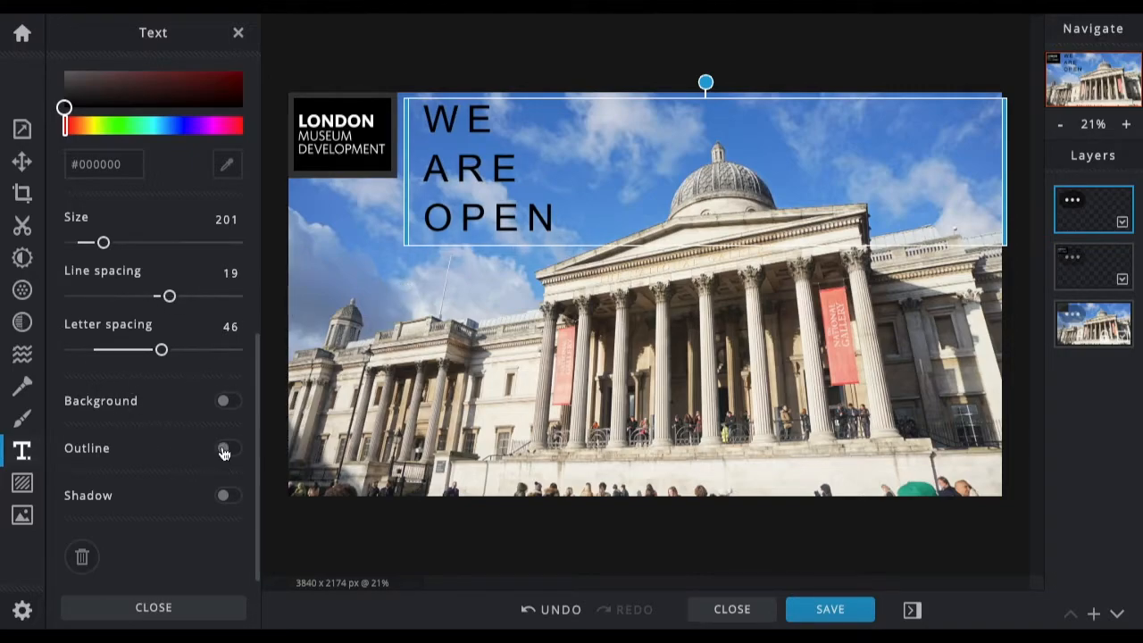
{"action": "left_click", "coordinate": [226, 447]}
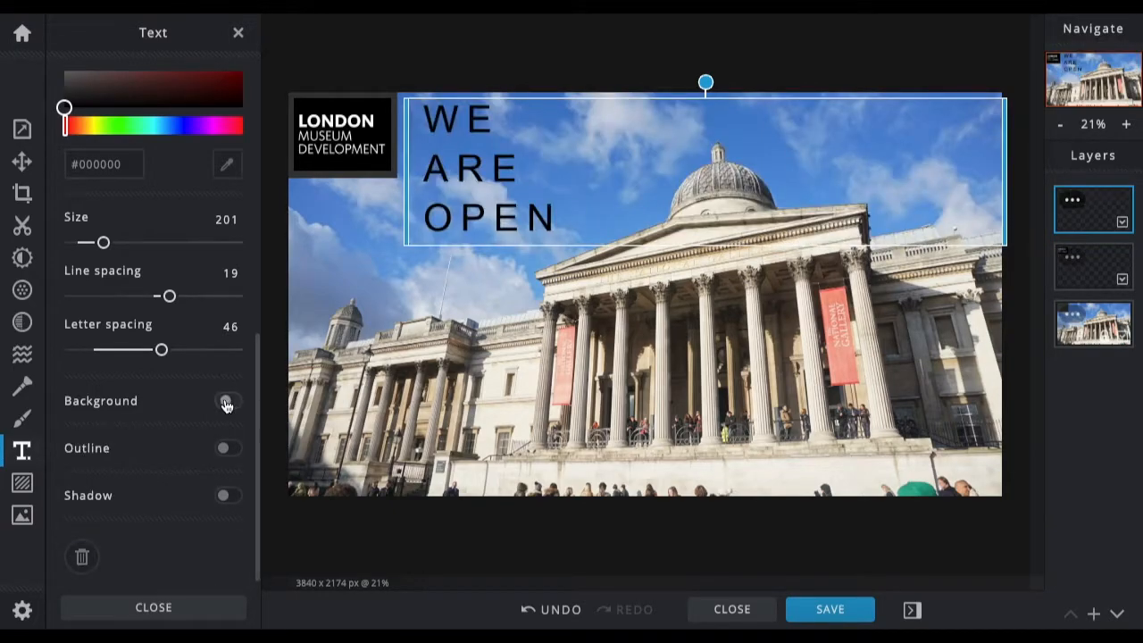
{"action": "left_click", "coordinate": [227, 495]}
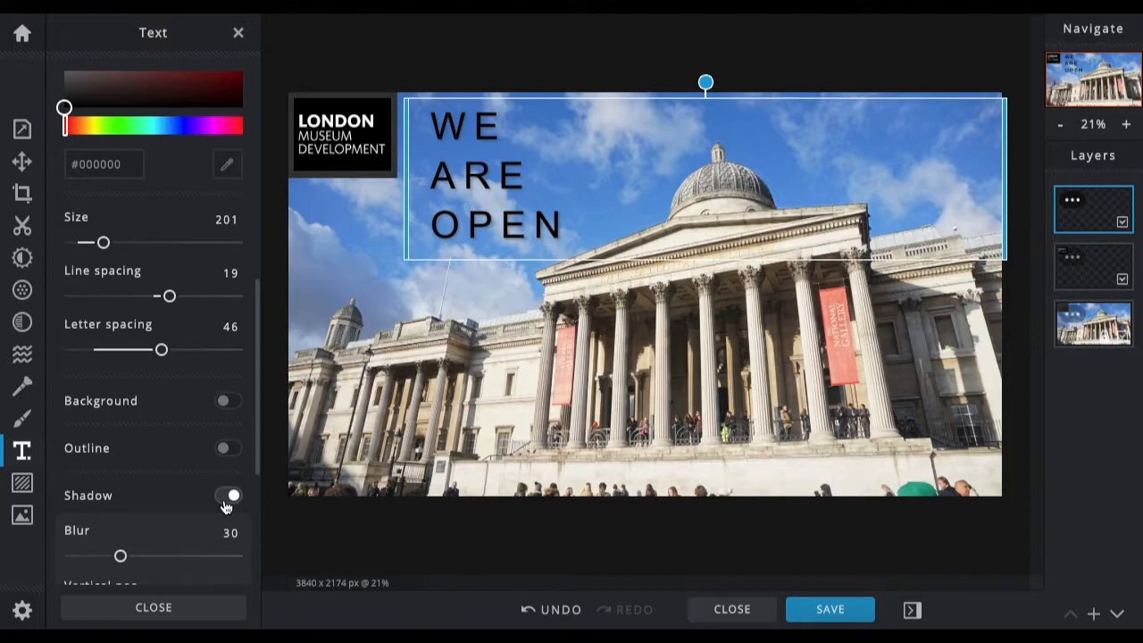
{"action": "left_click", "coordinate": [228, 495]}
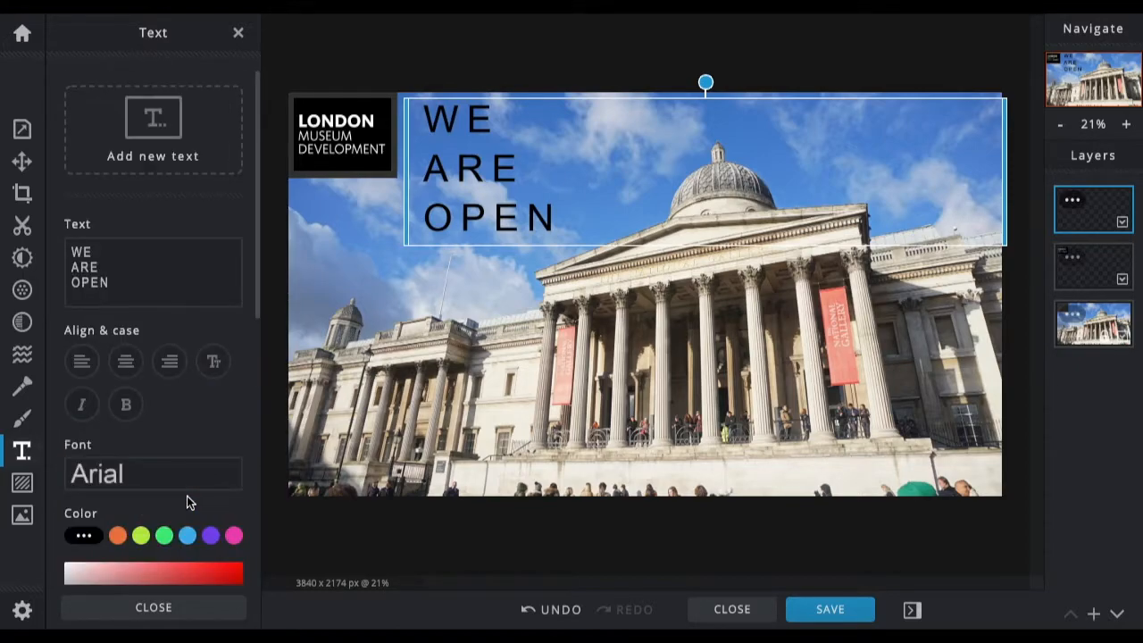
{"action": "left_click", "coordinate": [152, 474]}
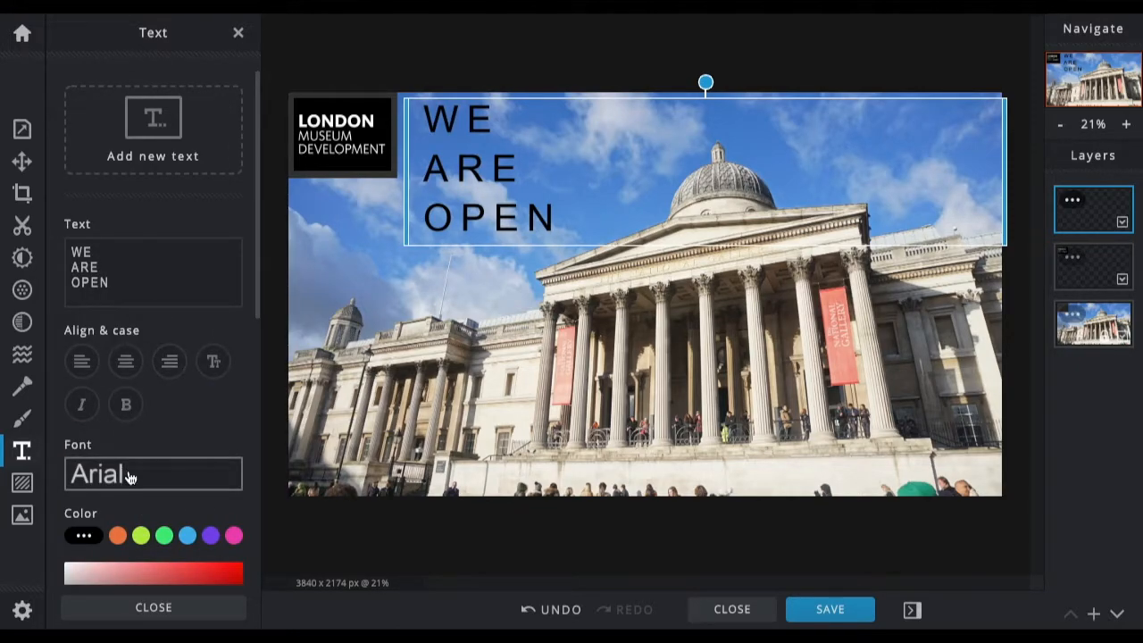
- Preview fonts, apply Adolfine to the caption, and try italic styling
{"action": "left_click", "coordinate": [153, 474]}
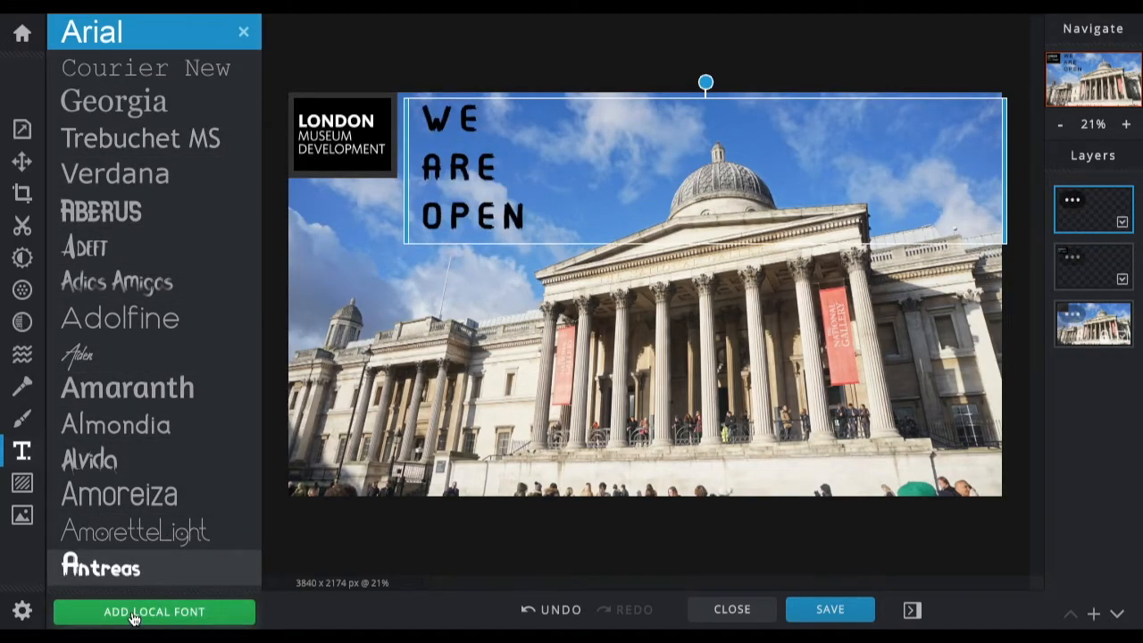
{"action": "mouse_move", "coordinate": [101, 210]}
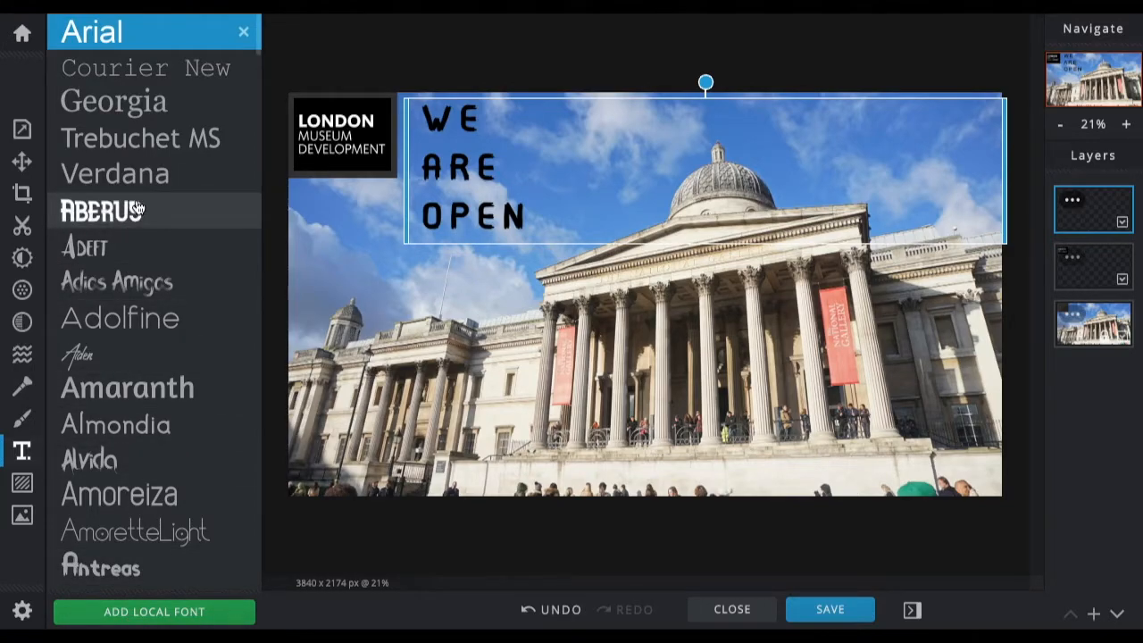
{"action": "left_click", "coordinate": [115, 173]}
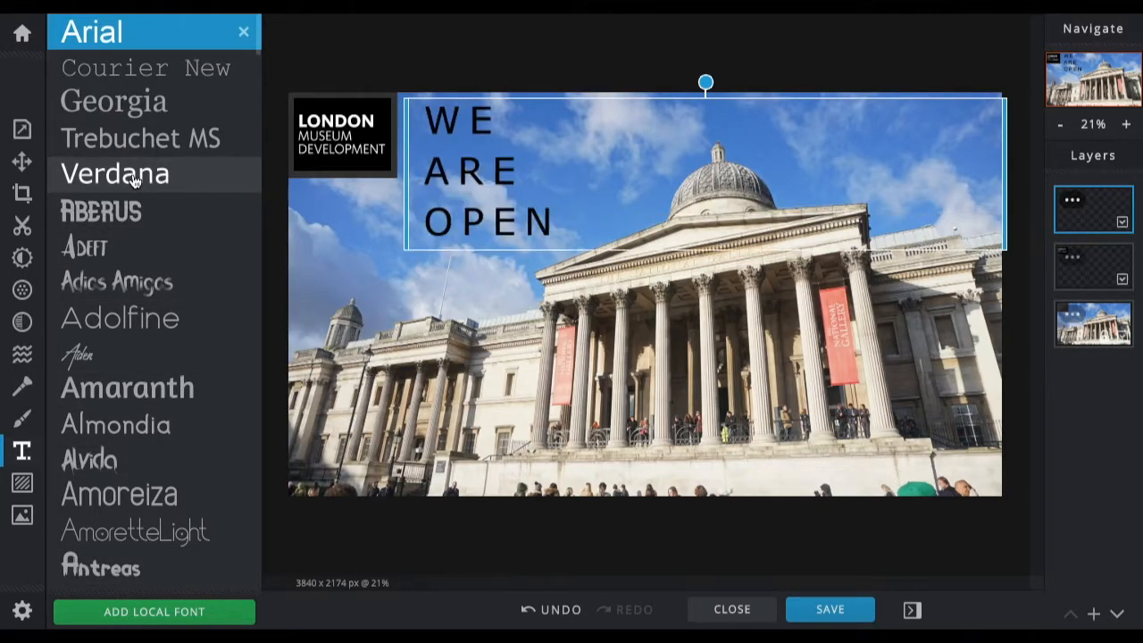
{"action": "mouse_move", "coordinate": [134, 179]}
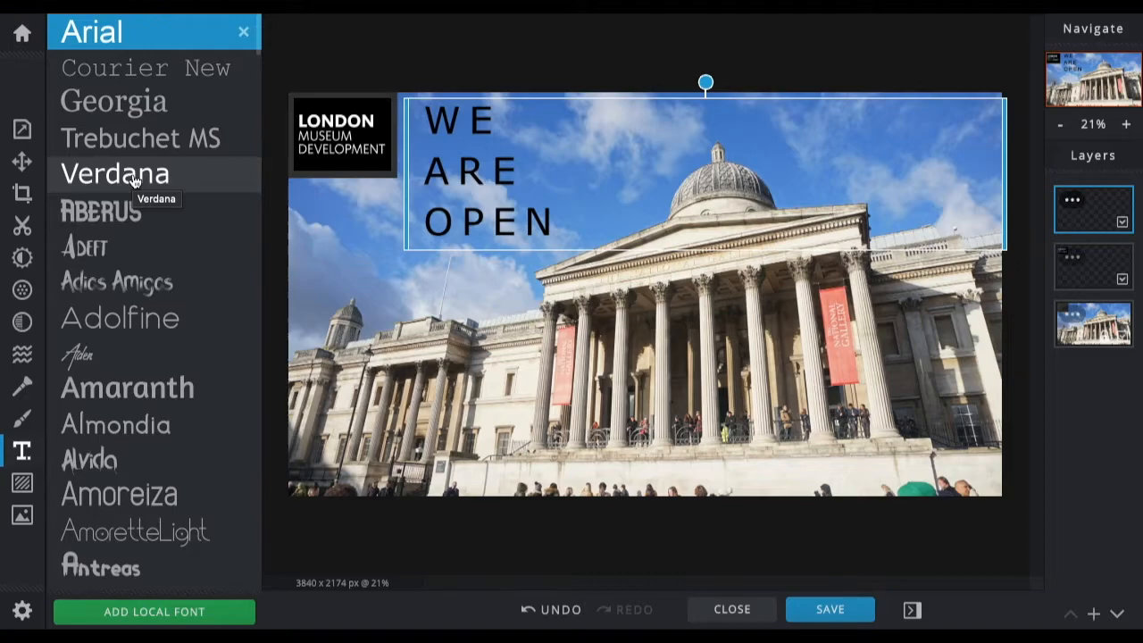
{"action": "mouse_move", "coordinate": [132, 210]}
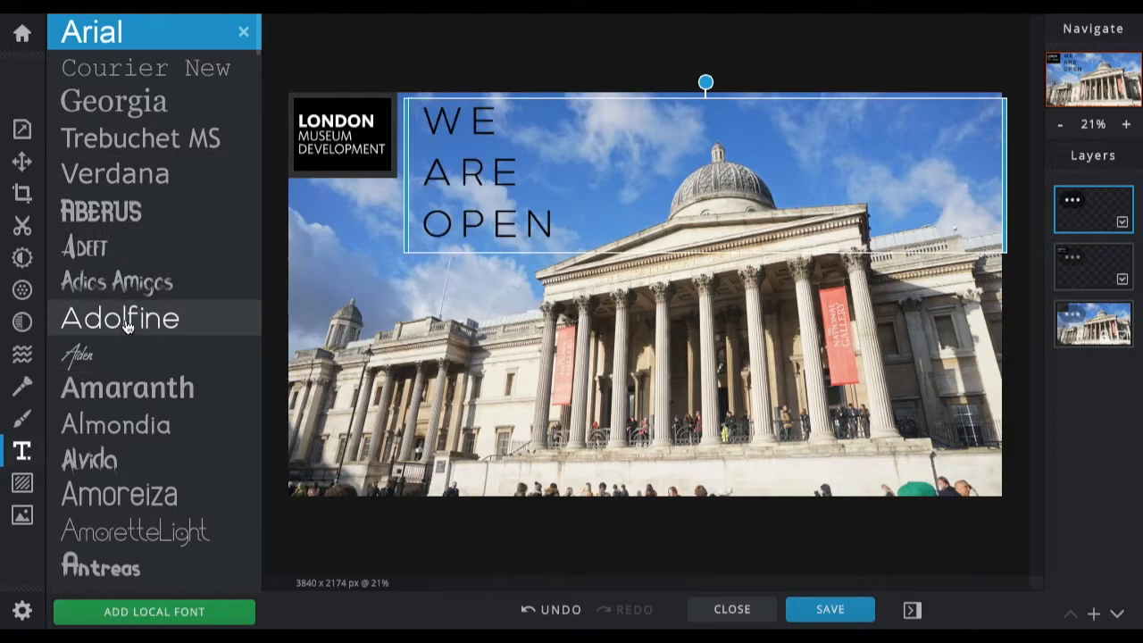
{"action": "left_click", "coordinate": [120, 317]}
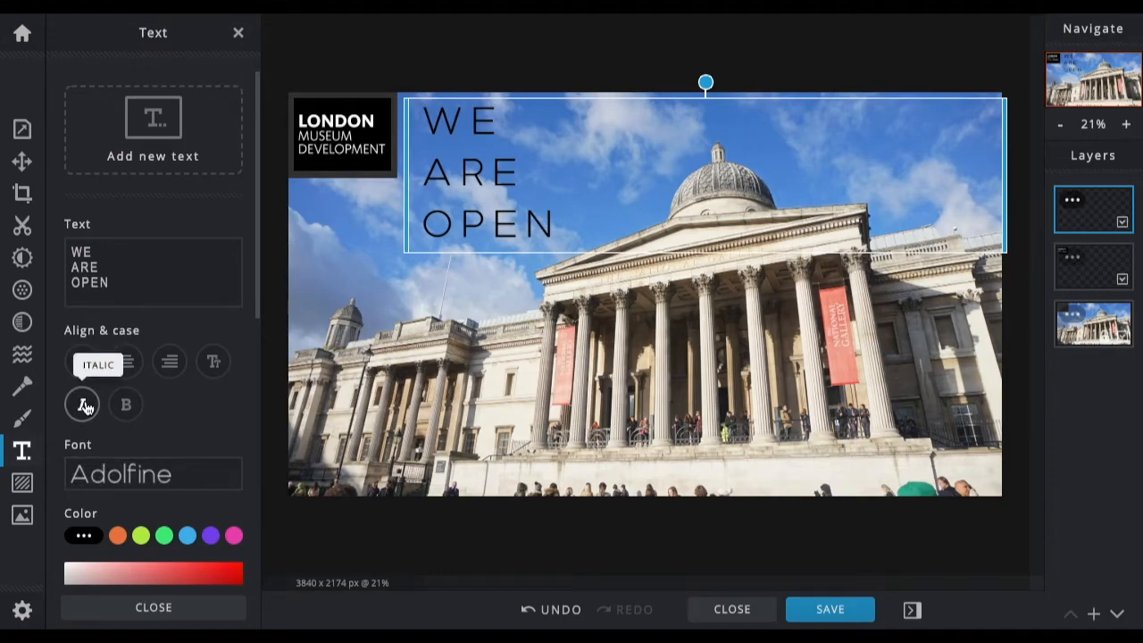
{"action": "left_click", "coordinate": [82, 403]}
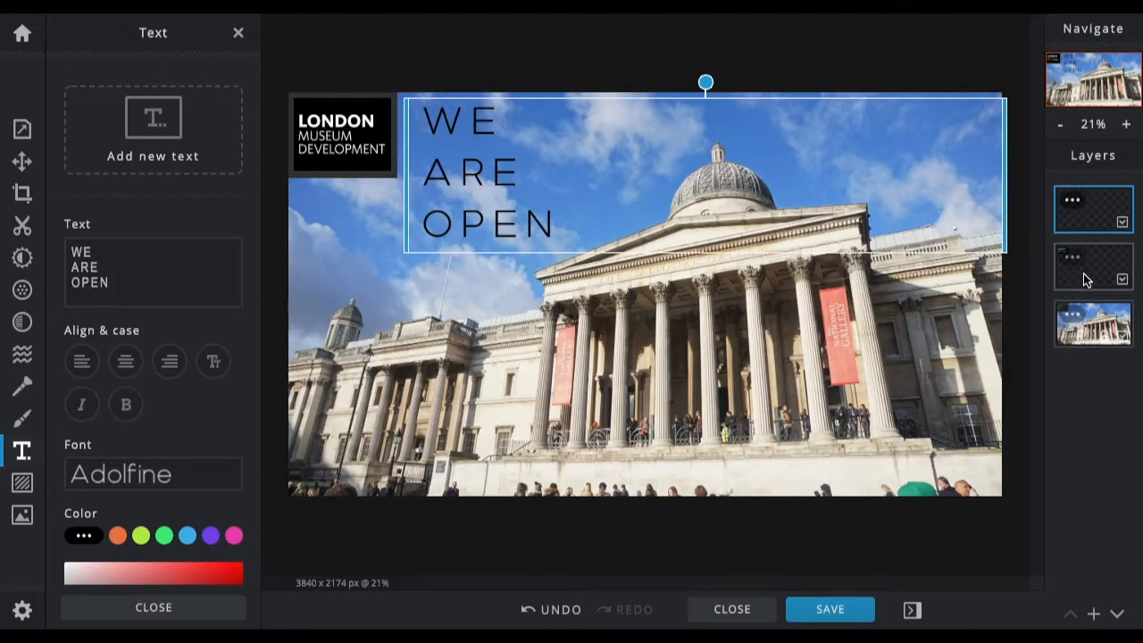
{"action": "left_click", "coordinate": [1092, 265]}
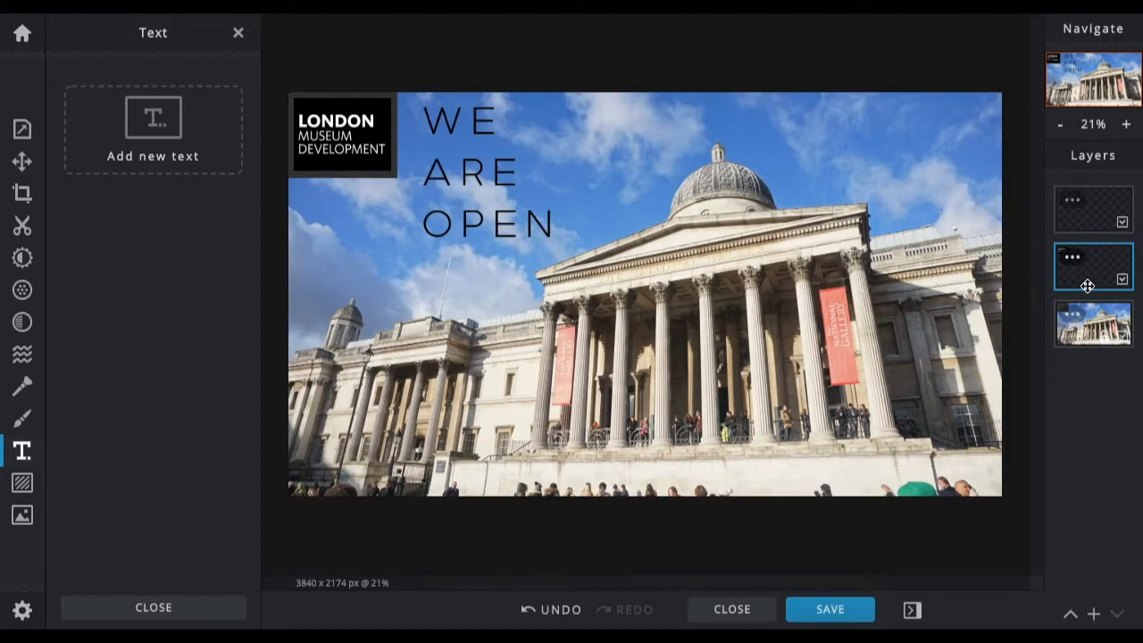
{"action": "left_click", "coordinate": [1093, 323]}
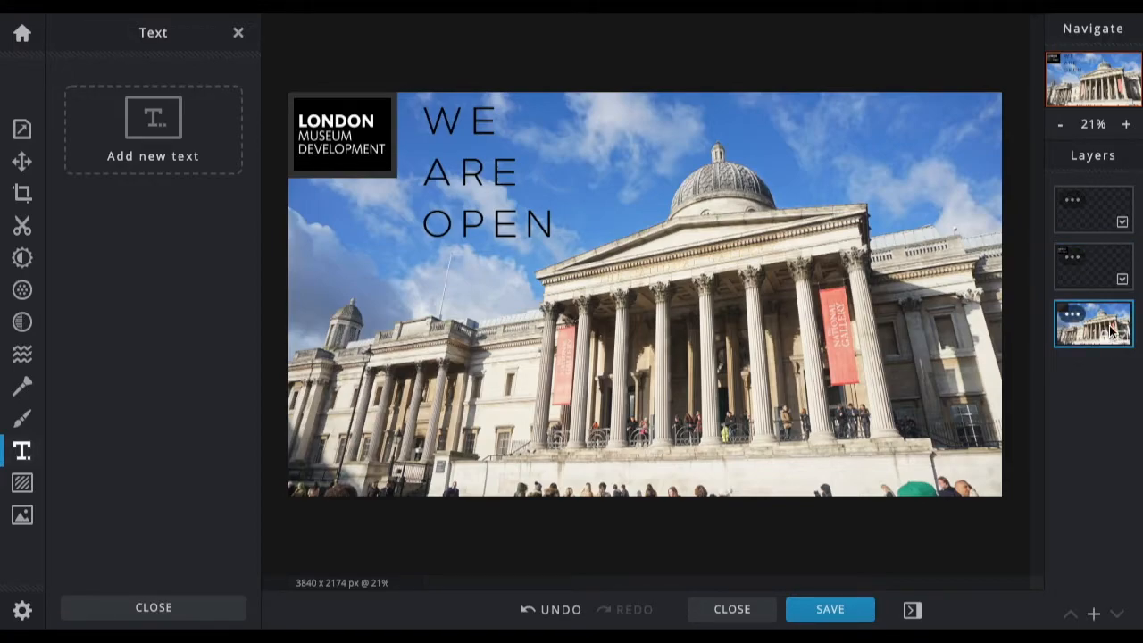
{"action": "mouse_move", "coordinate": [1102, 411]}
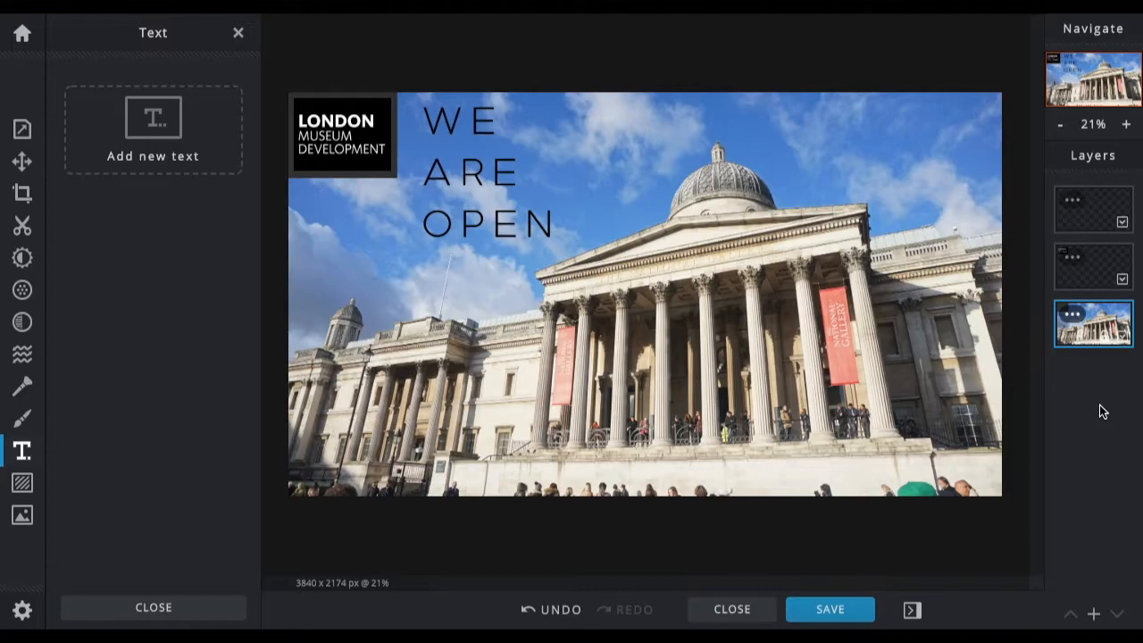
{"action": "mouse_move", "coordinate": [520, 41]}
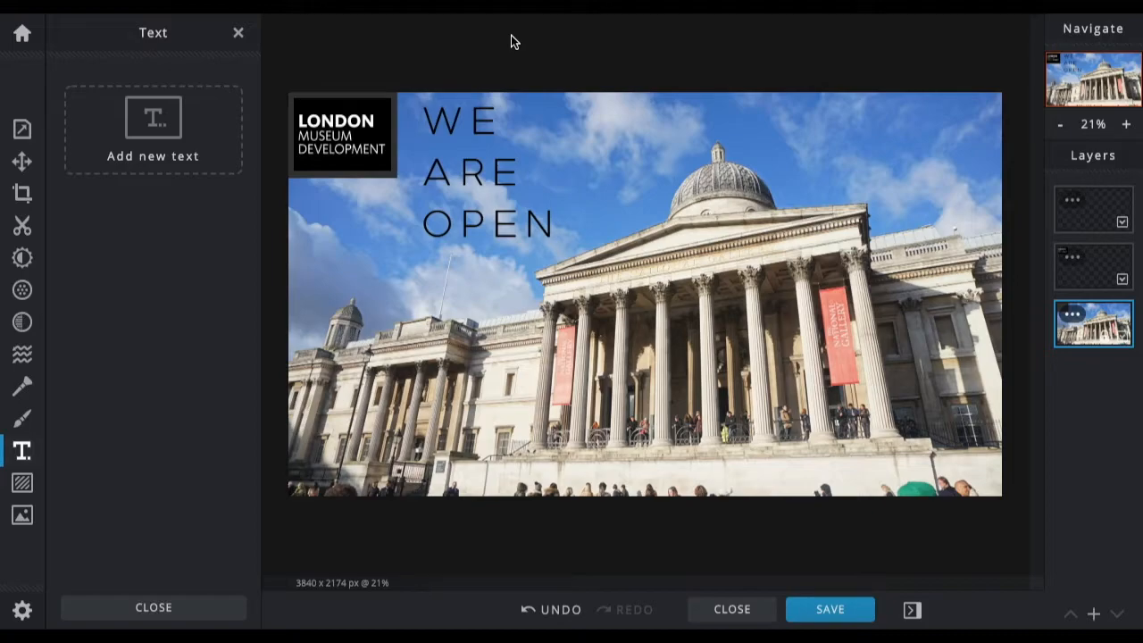
{"action": "left_click", "coordinate": [153, 129]}
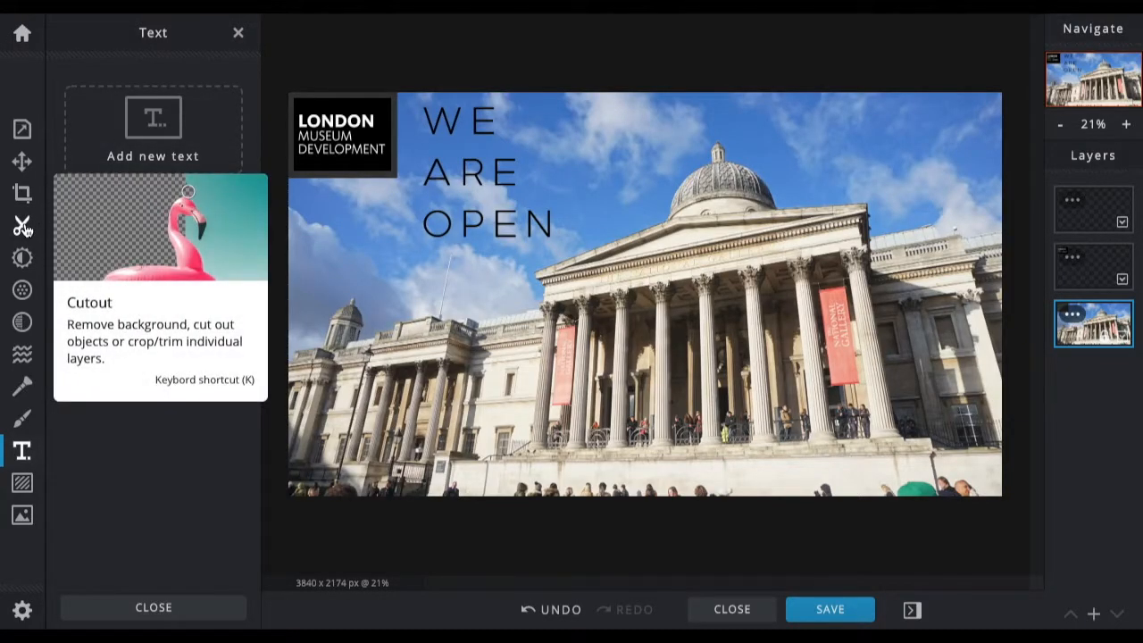
- Try a softened rectangular Shape Cutout, undo it, then browse Magic and Lasso cutouts
{"action": "left_click", "coordinate": [21, 225]}
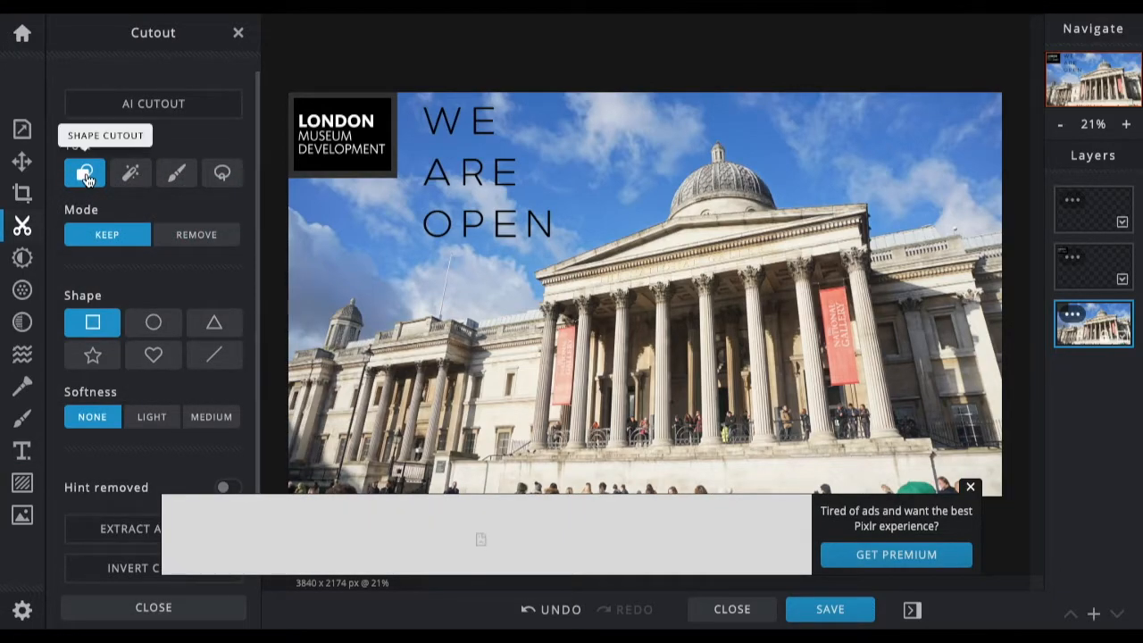
{"action": "mouse_move", "coordinate": [221, 172]}
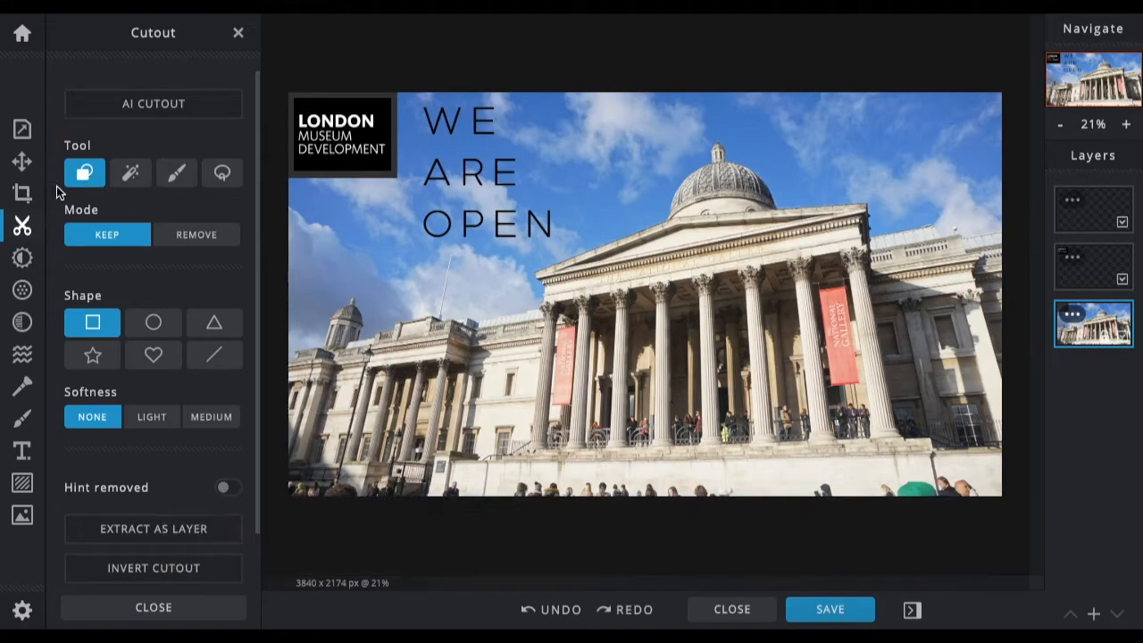
{"action": "mouse_move", "coordinate": [84, 172]}
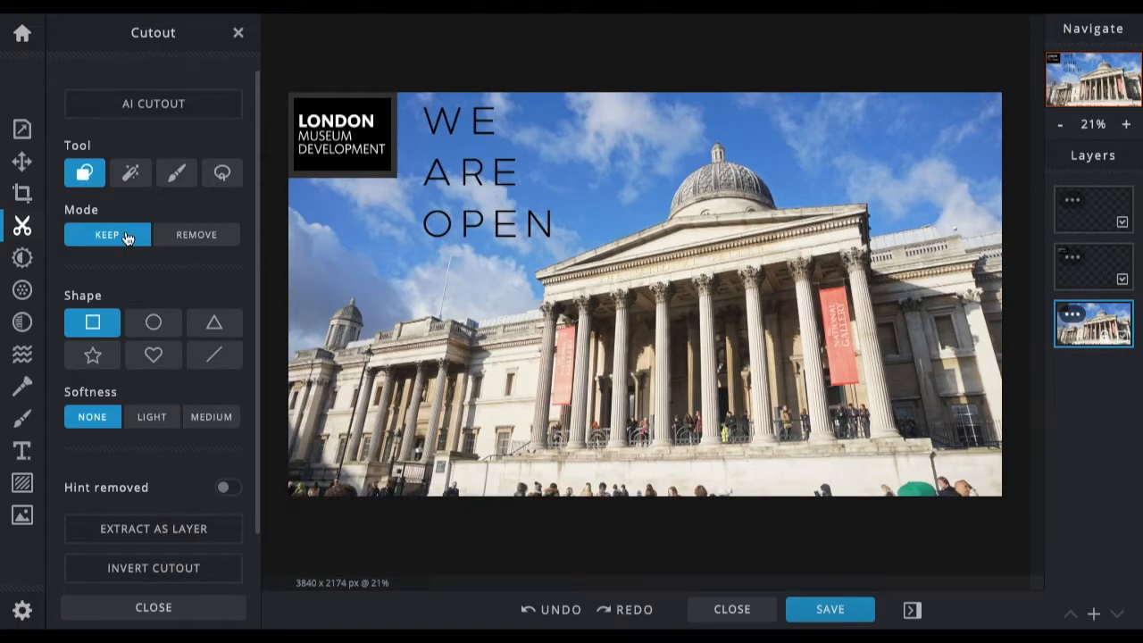
{"action": "left_click_drag", "start_coordinate": [821, 108], "coordinate": [960, 197]}
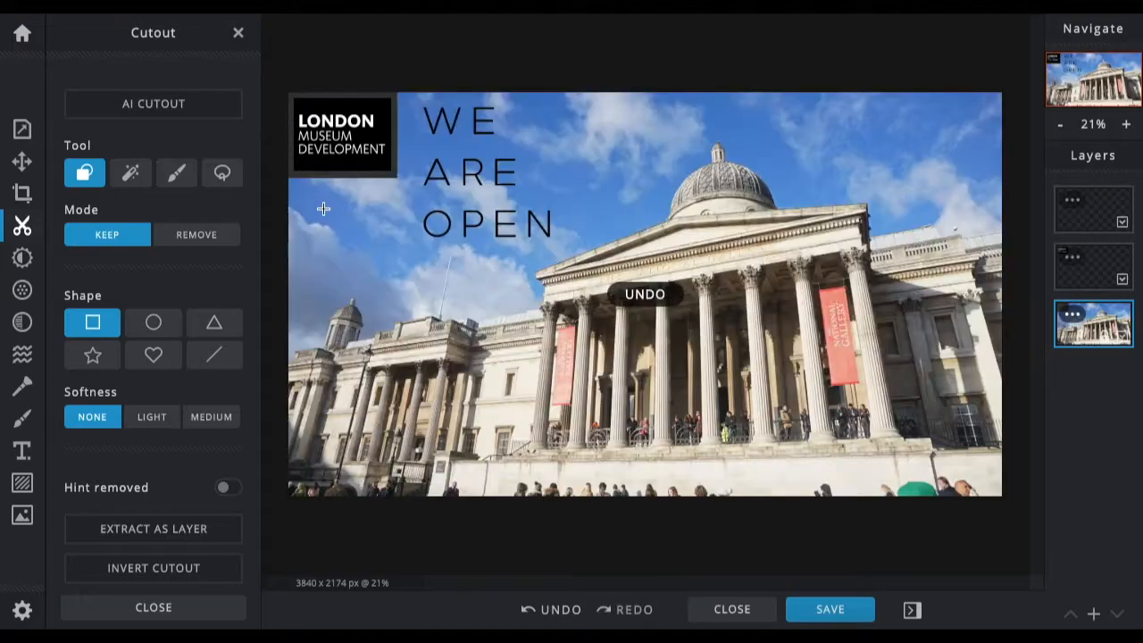
{"action": "left_click", "coordinate": [196, 234]}
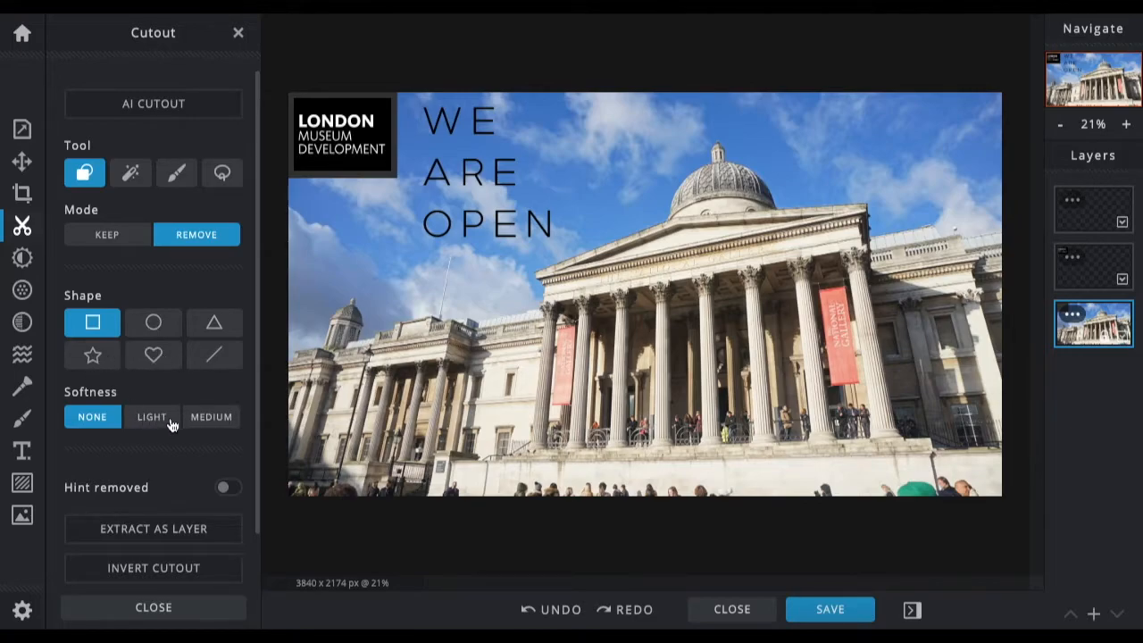
{"action": "left_click", "coordinate": [211, 416]}
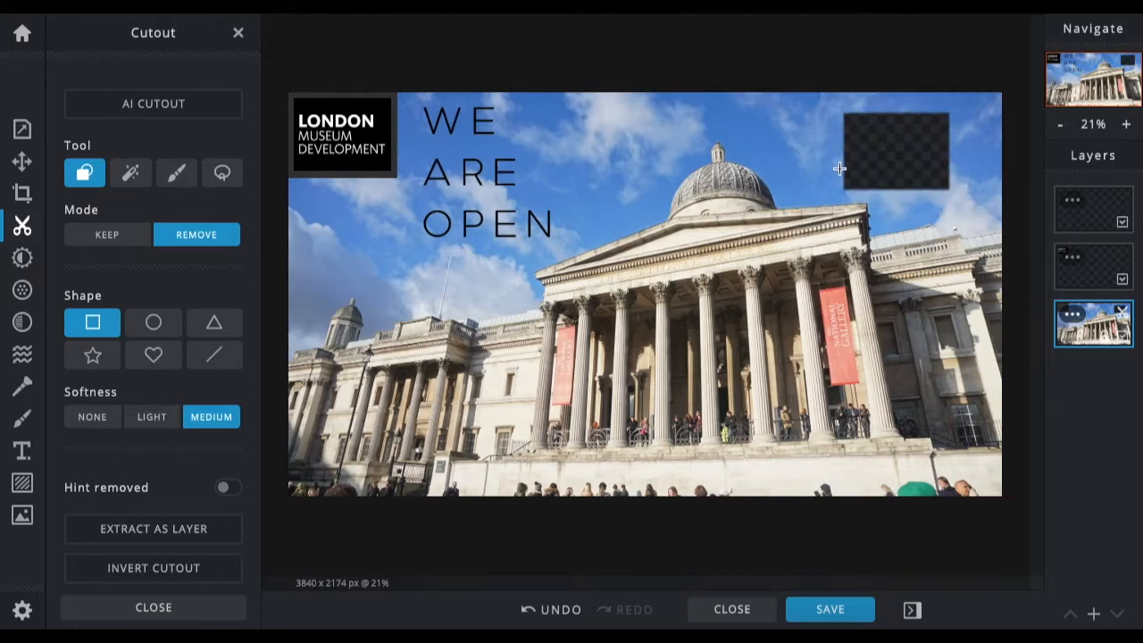
{"action": "left_click", "coordinate": [92, 416]}
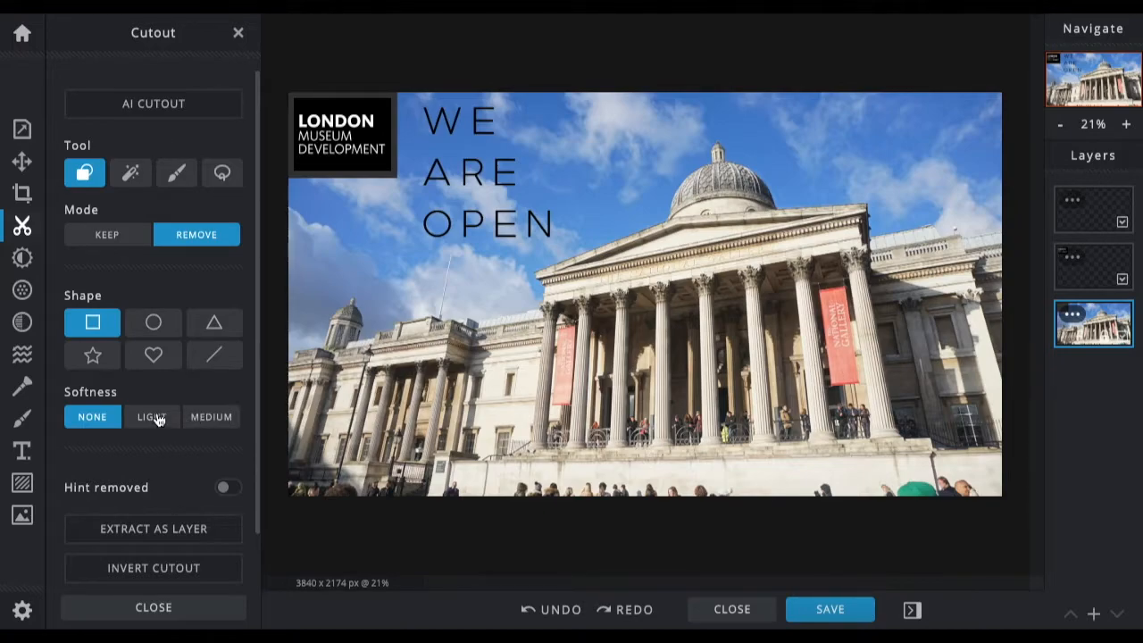
{"action": "mouse_move", "coordinate": [131, 172]}
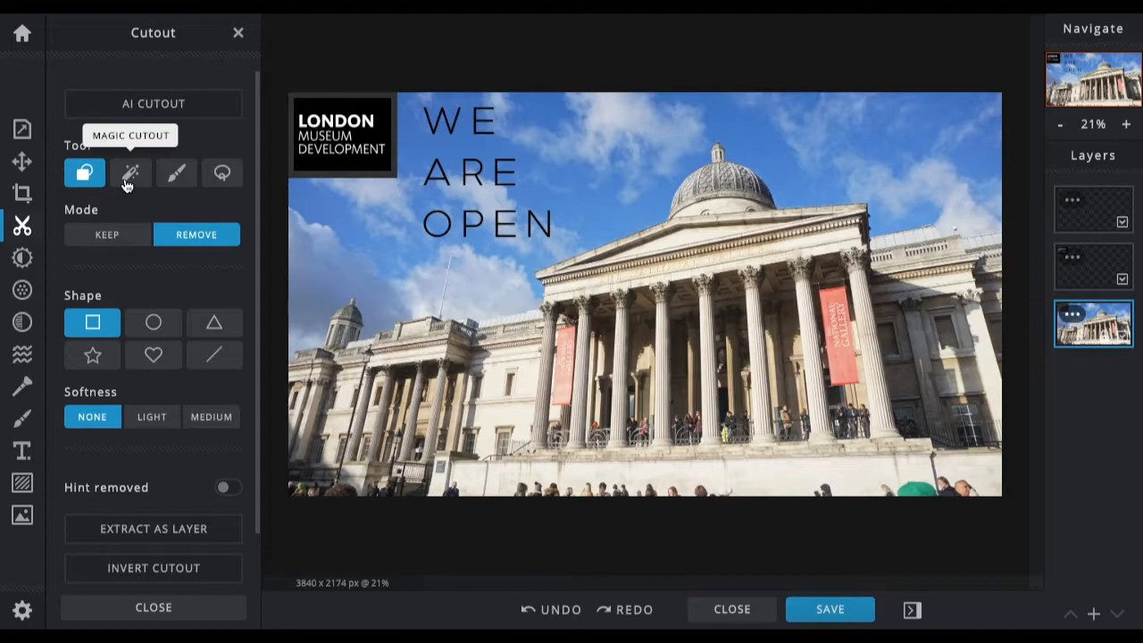
{"action": "mouse_move", "coordinate": [170, 441]}
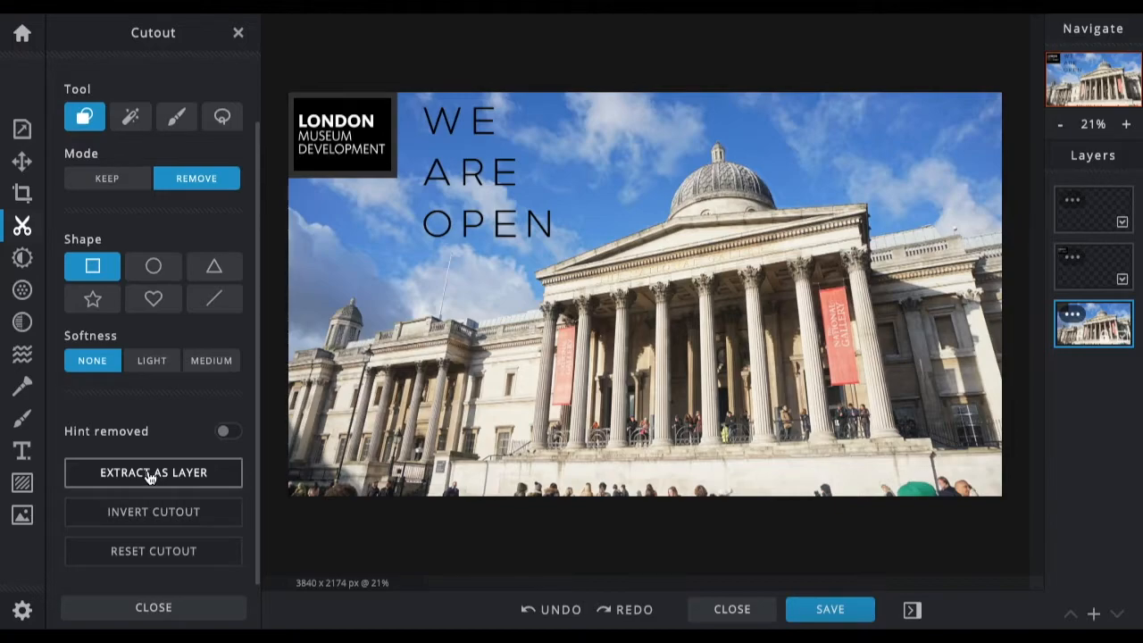
{"action": "mouse_move", "coordinate": [151, 359]}
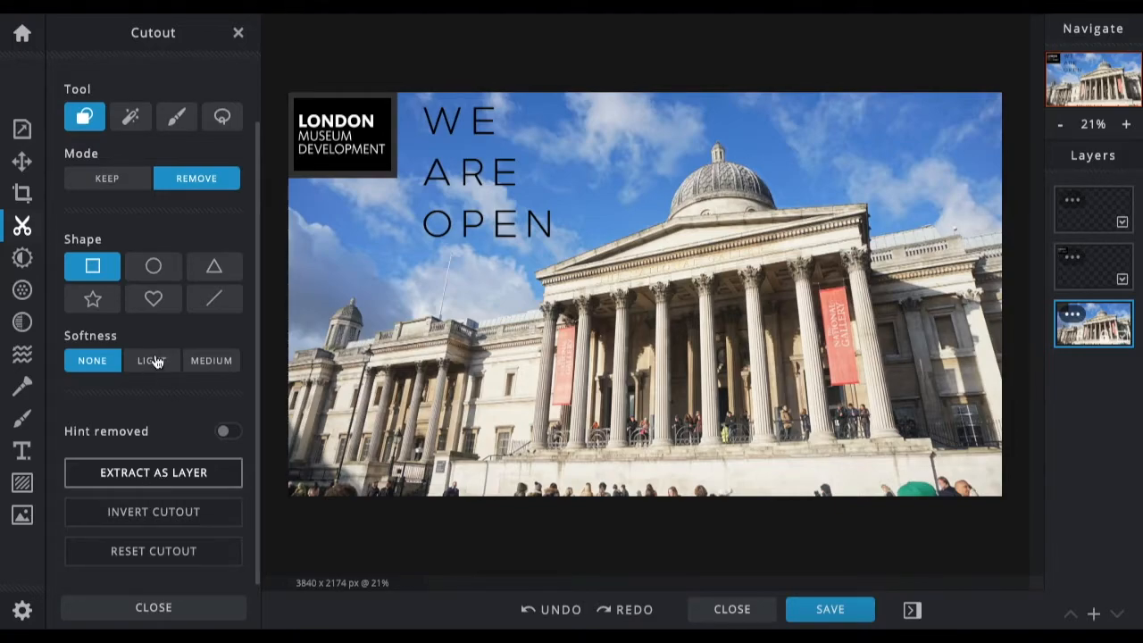
{"action": "mouse_move", "coordinate": [132, 117]}
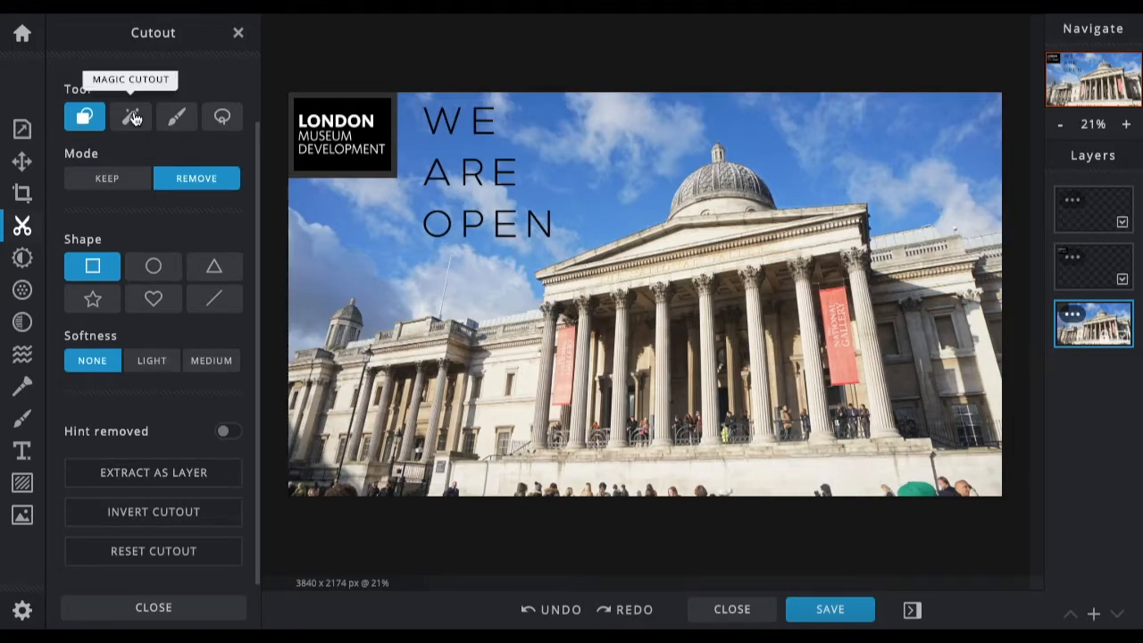
{"action": "left_click", "coordinate": [131, 117]}
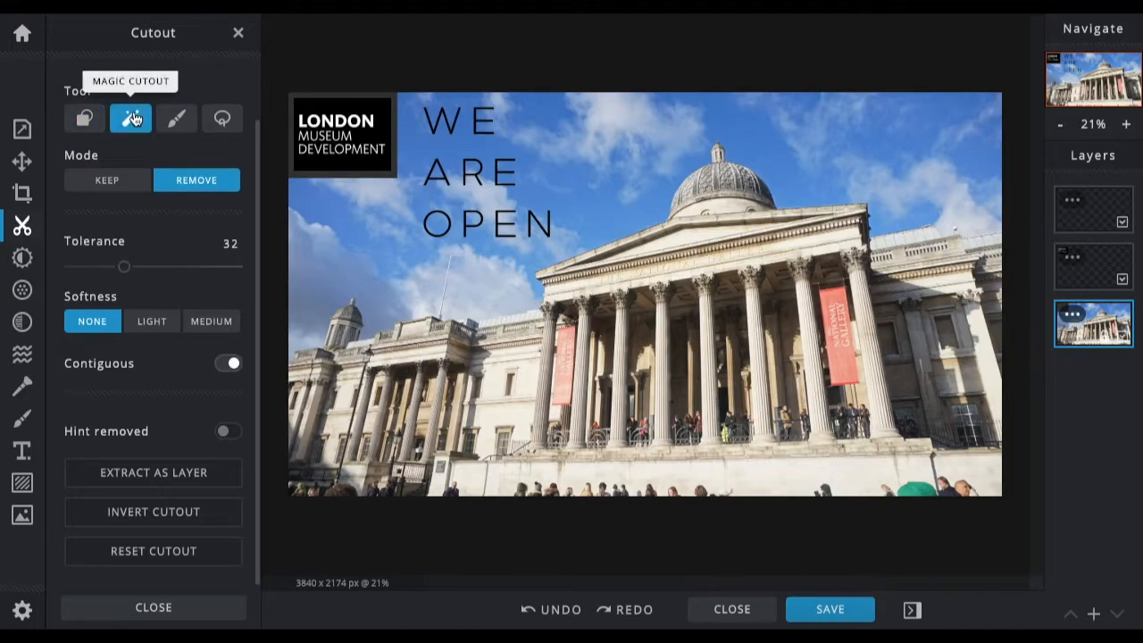
{"action": "left_click", "coordinate": [176, 118]}
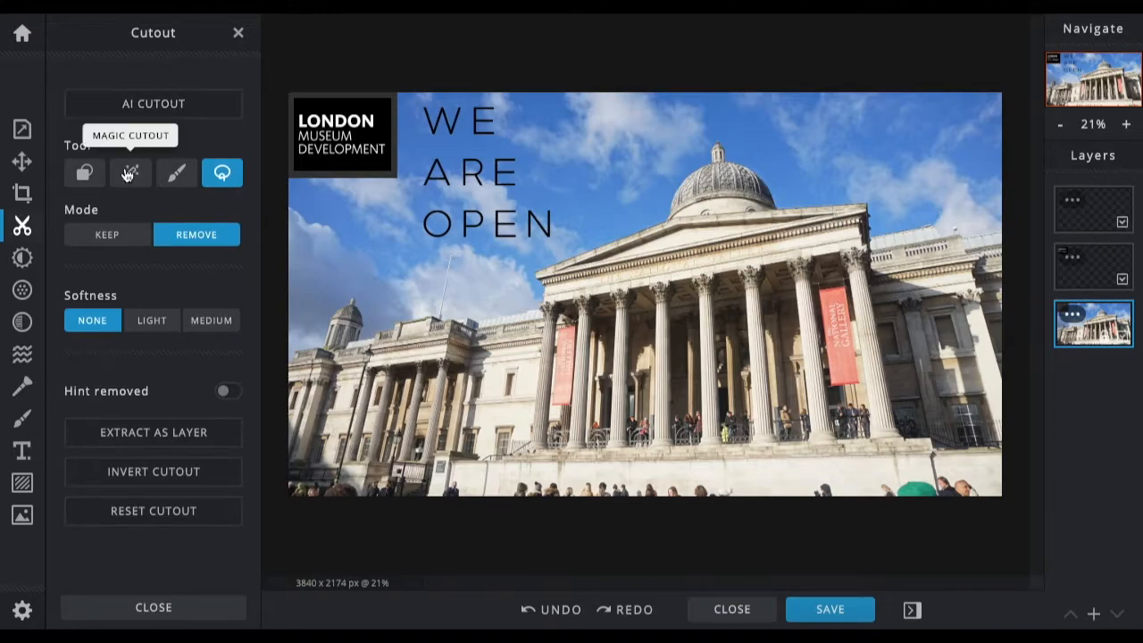
- Remove sky patches by colour, adjusting tolerance between 12 and 71
{"action": "left_click", "coordinate": [130, 172]}
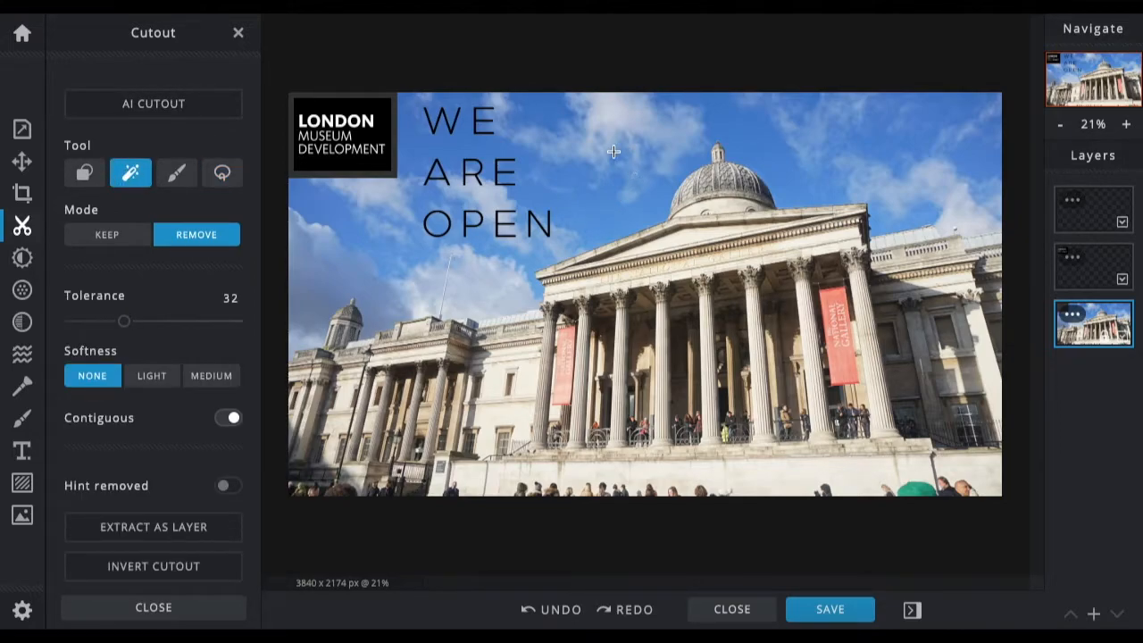
{"action": "mouse_move", "coordinate": [685, 186]}
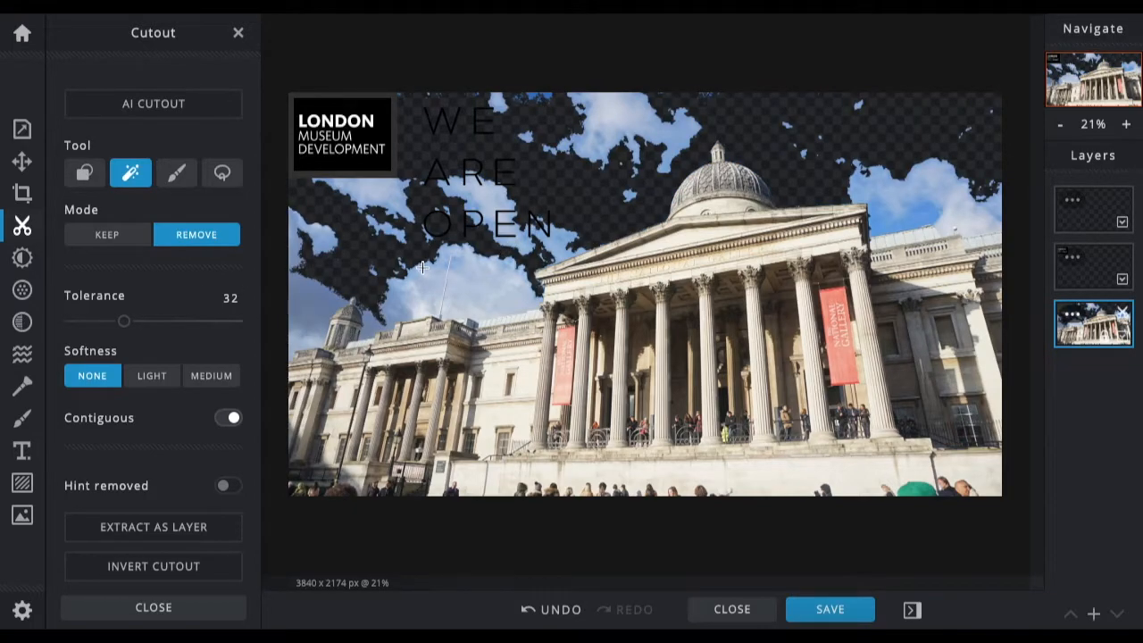
{"action": "mouse_move", "coordinate": [788, 182]}
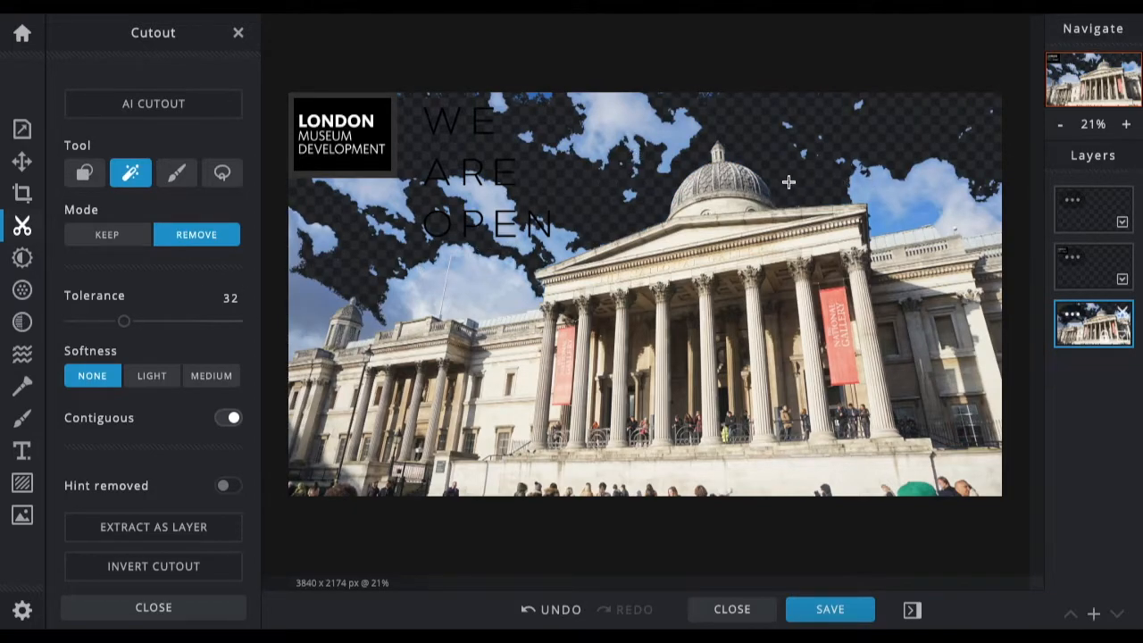
{"action": "left_click", "coordinate": [647, 132]}
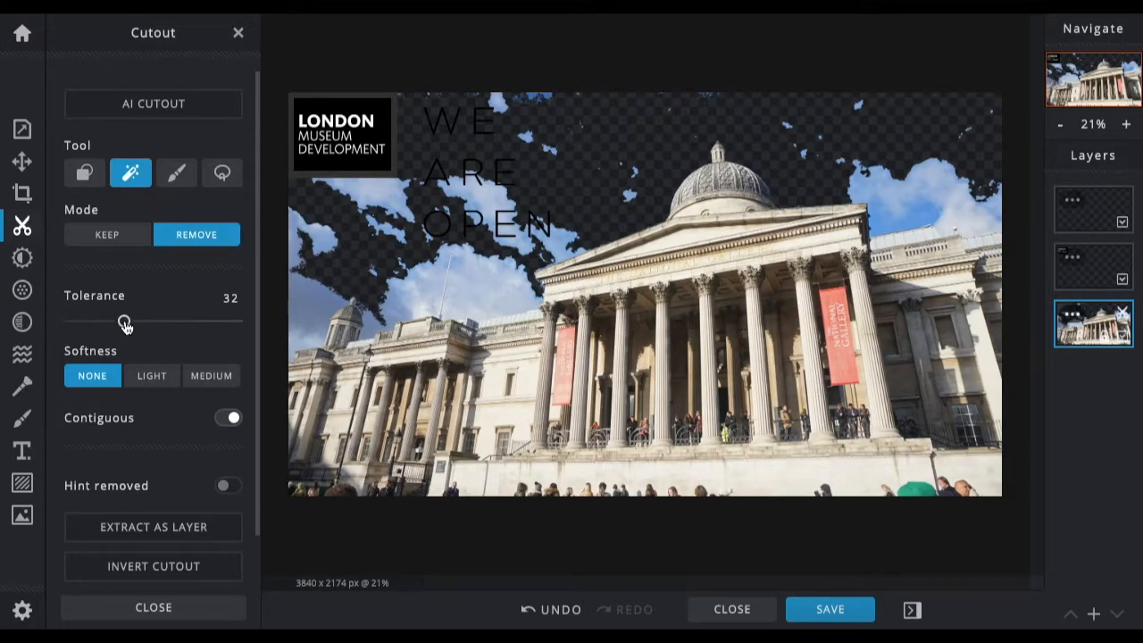
{"action": "left_click_drag", "start_coordinate": [125, 321], "coordinate": [154, 320]}
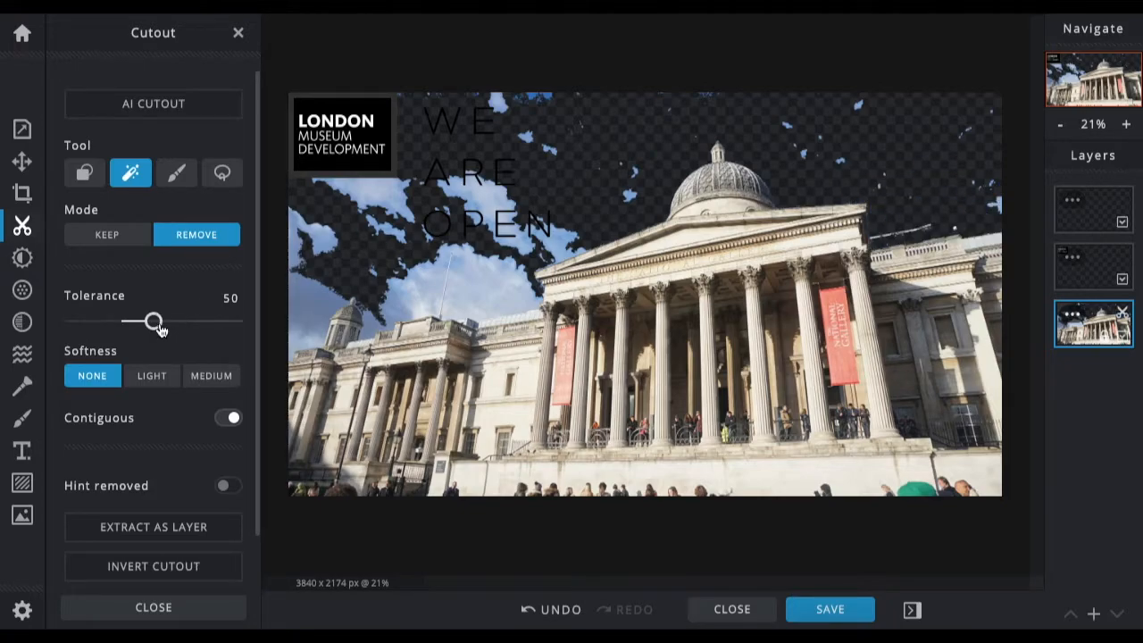
{"action": "left_click_drag", "start_coordinate": [150, 321], "coordinate": [185, 321]}
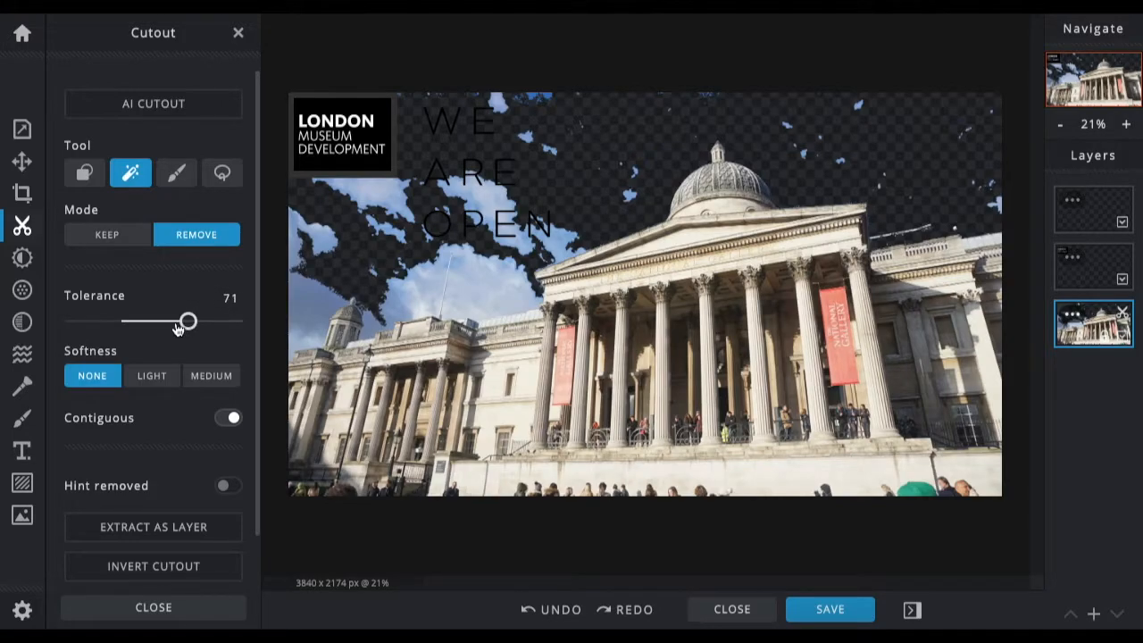
{"action": "left_click_drag", "start_coordinate": [186, 321], "coordinate": [91, 320]}
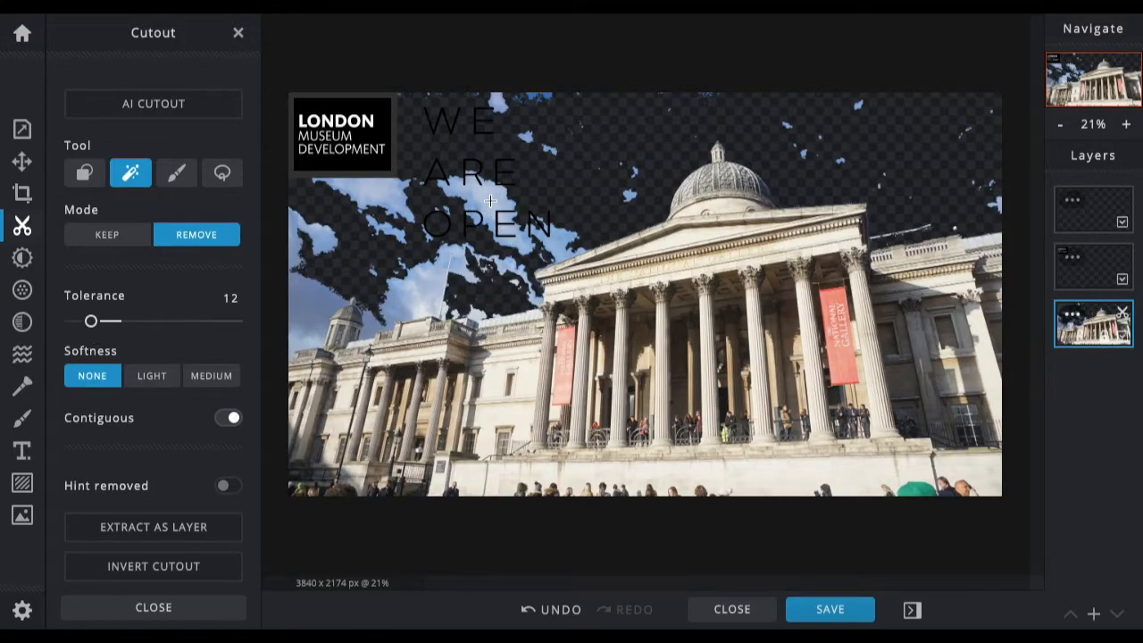
{"action": "left_click", "coordinate": [563, 258]}
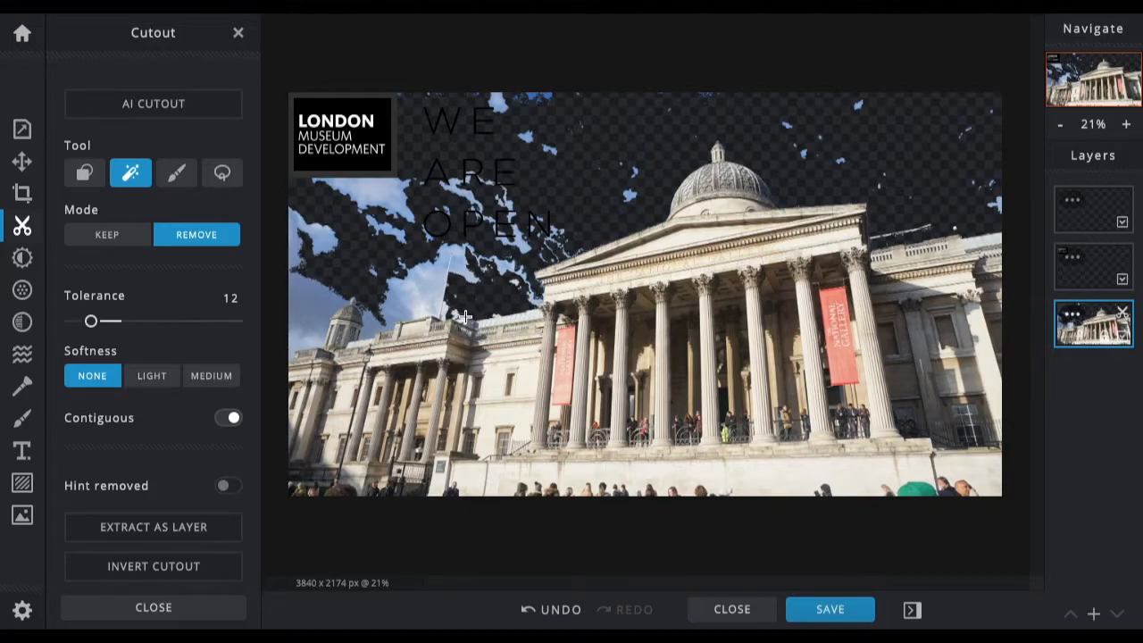
{"action": "mouse_move", "coordinate": [434, 313]}
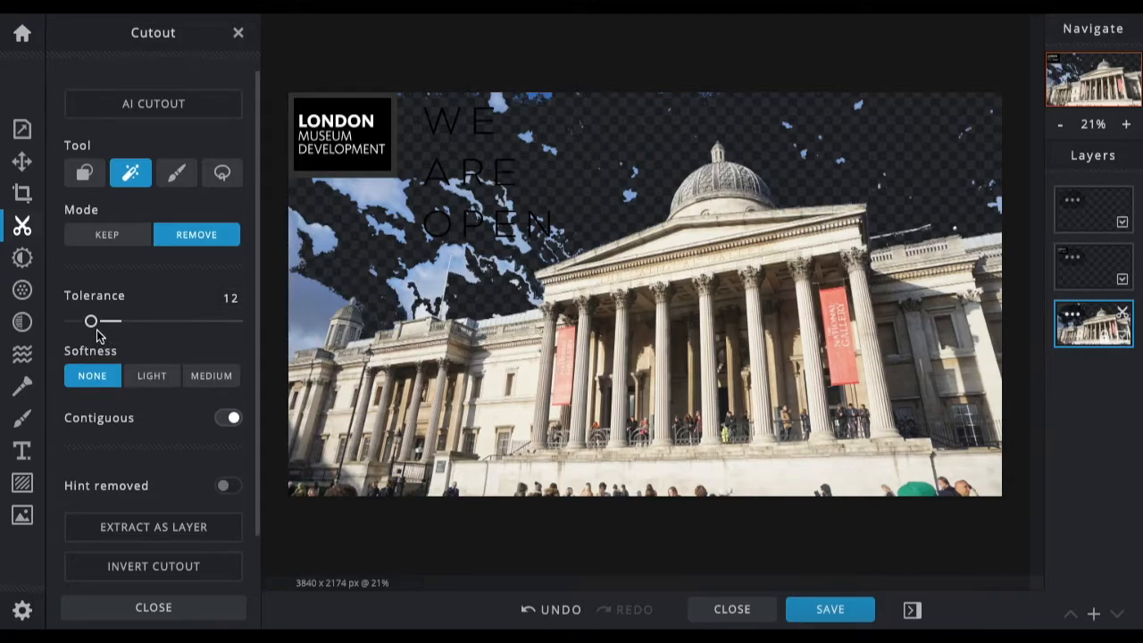
{"action": "left_click_drag", "start_coordinate": [90, 321], "coordinate": [107, 320]}
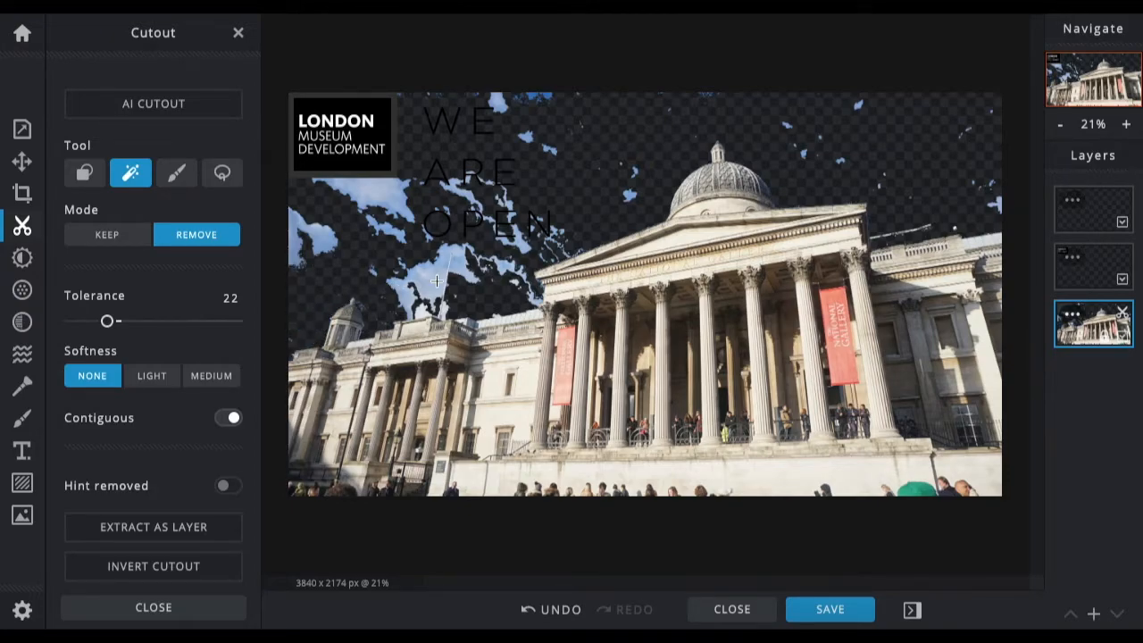
{"action": "left_click", "coordinate": [437, 281]}
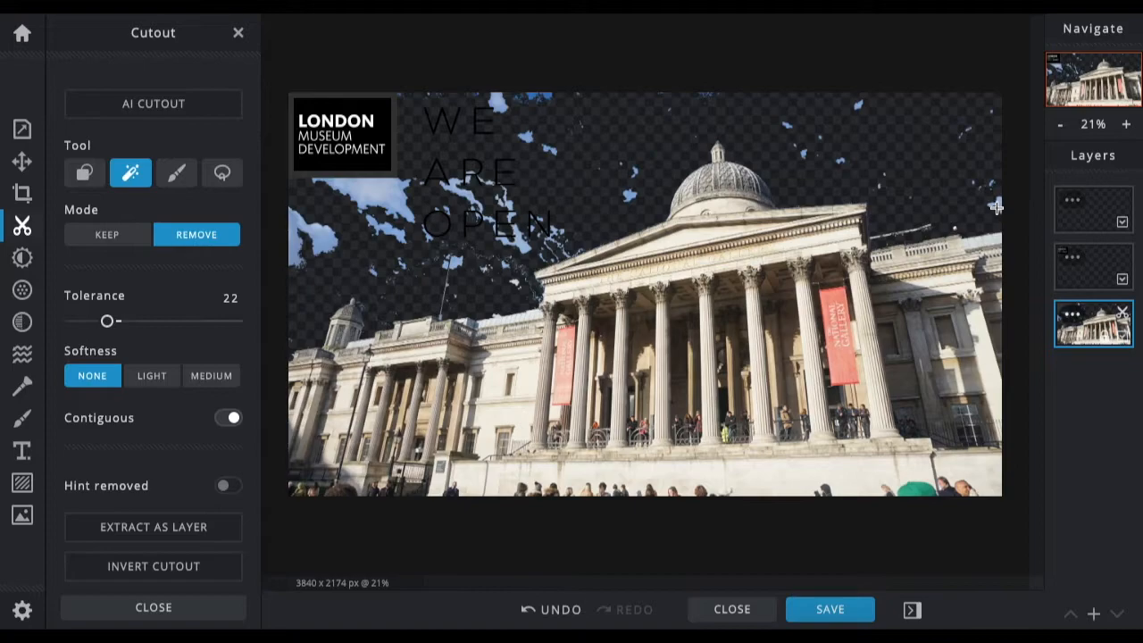
{"action": "mouse_move", "coordinate": [670, 171]}
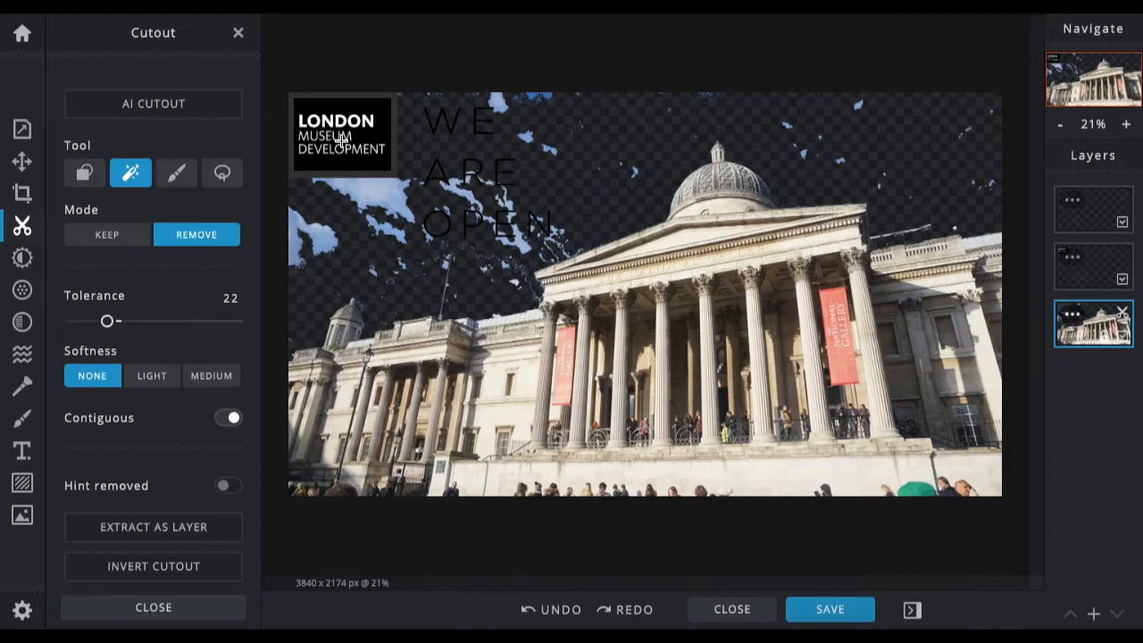
{"action": "mouse_move", "coordinate": [377, 170]}
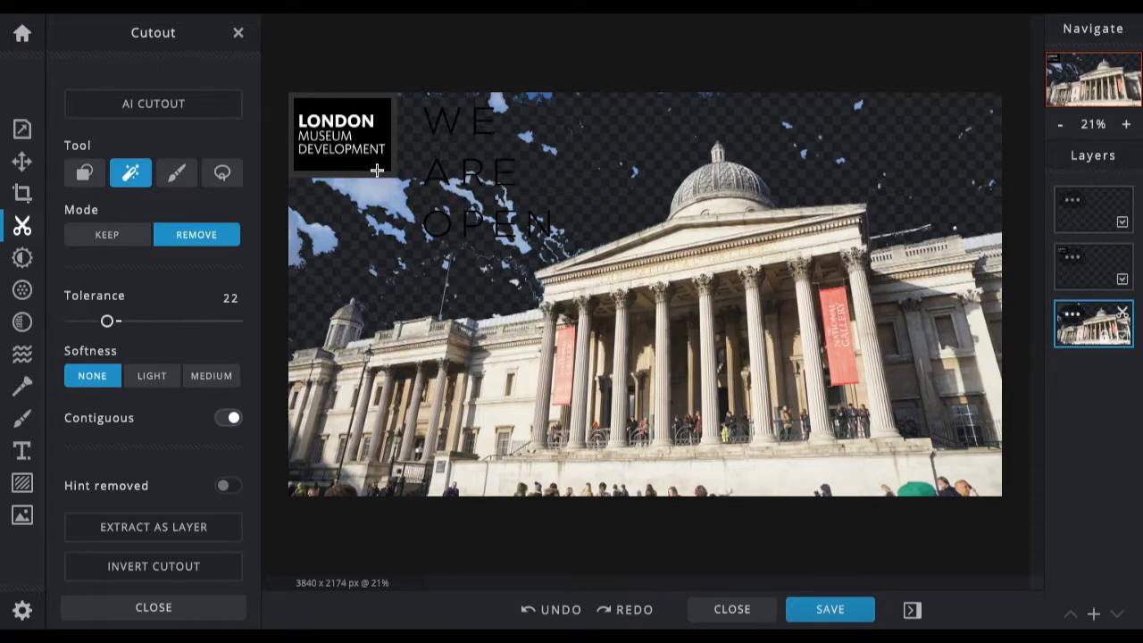
{"action": "mouse_move", "coordinate": [365, 176]}
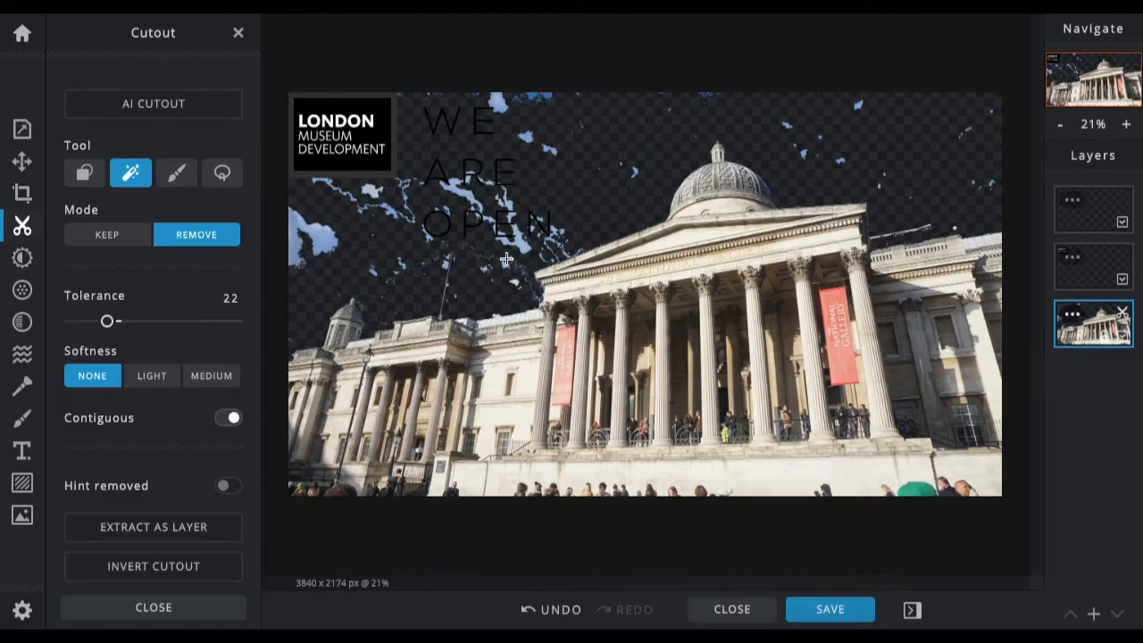
{"action": "mouse_move", "coordinate": [356, 265]}
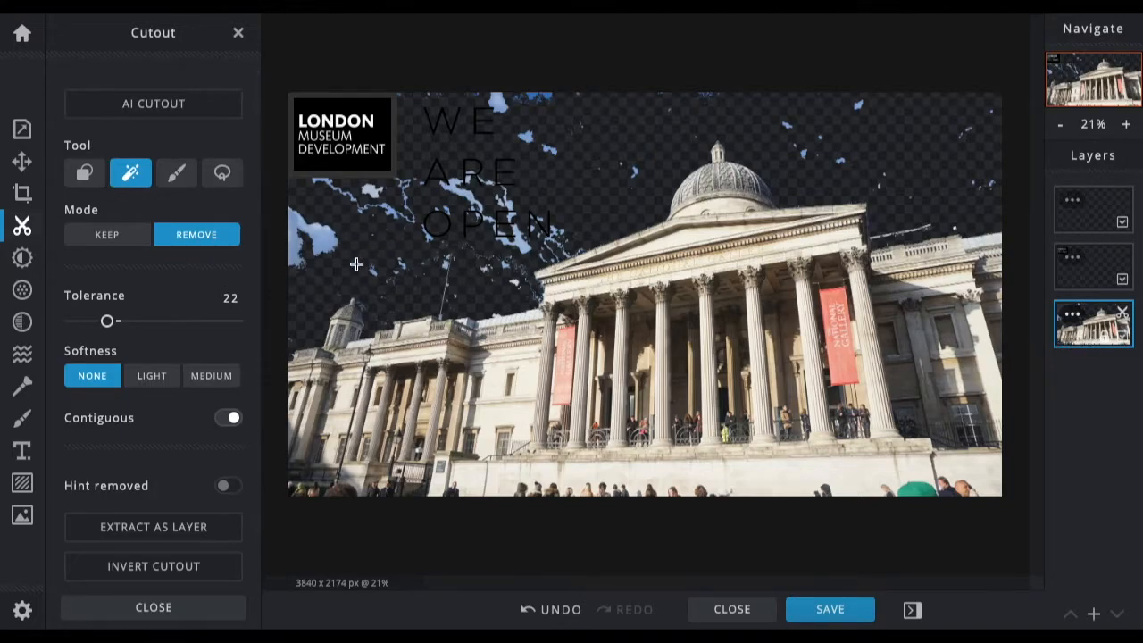
- Cut away the blue patches along the photo's top edge with a rectangular Remove cutout
{"action": "left_click", "coordinate": [83, 172]}
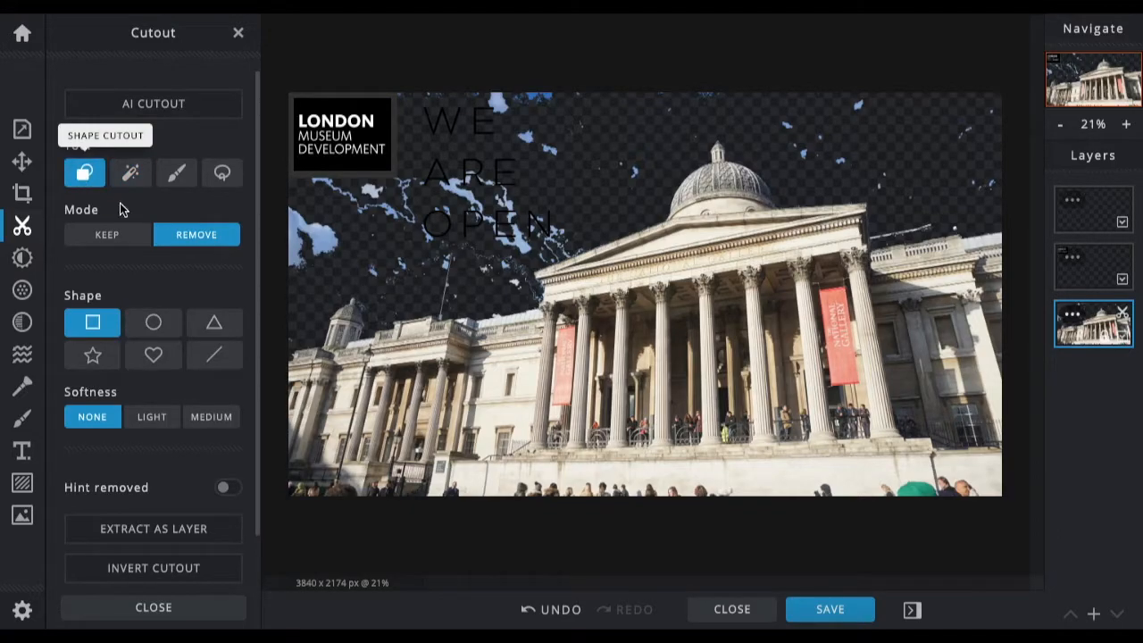
{"action": "left_click_drag", "start_coordinate": [286, 201], "coordinate": [447, 265]}
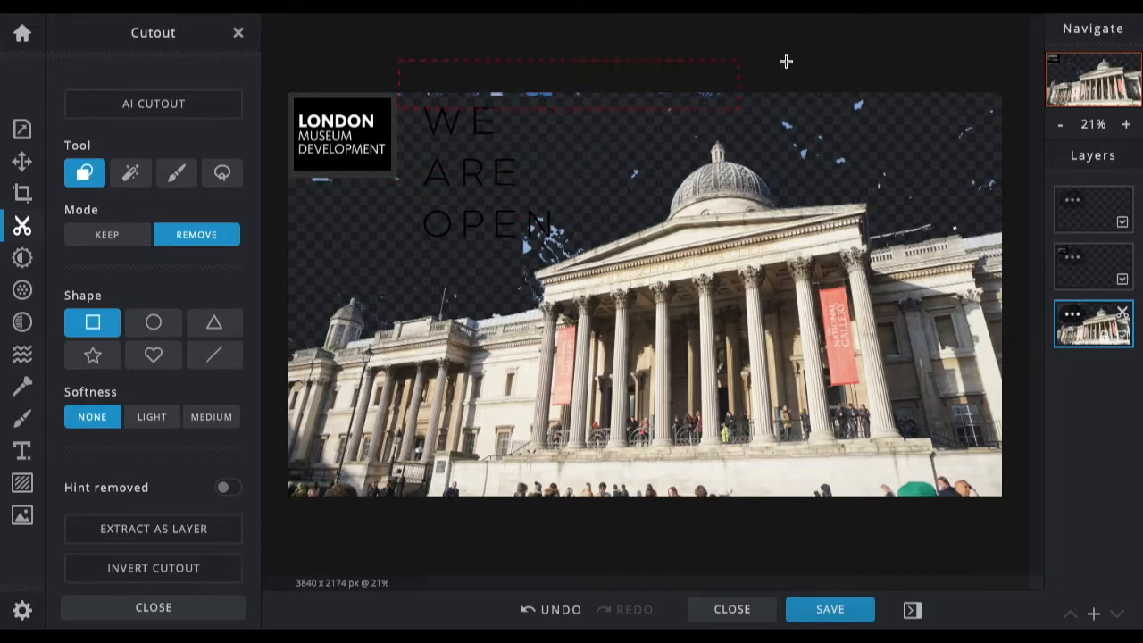
{"action": "left_click", "coordinate": [131, 173]}
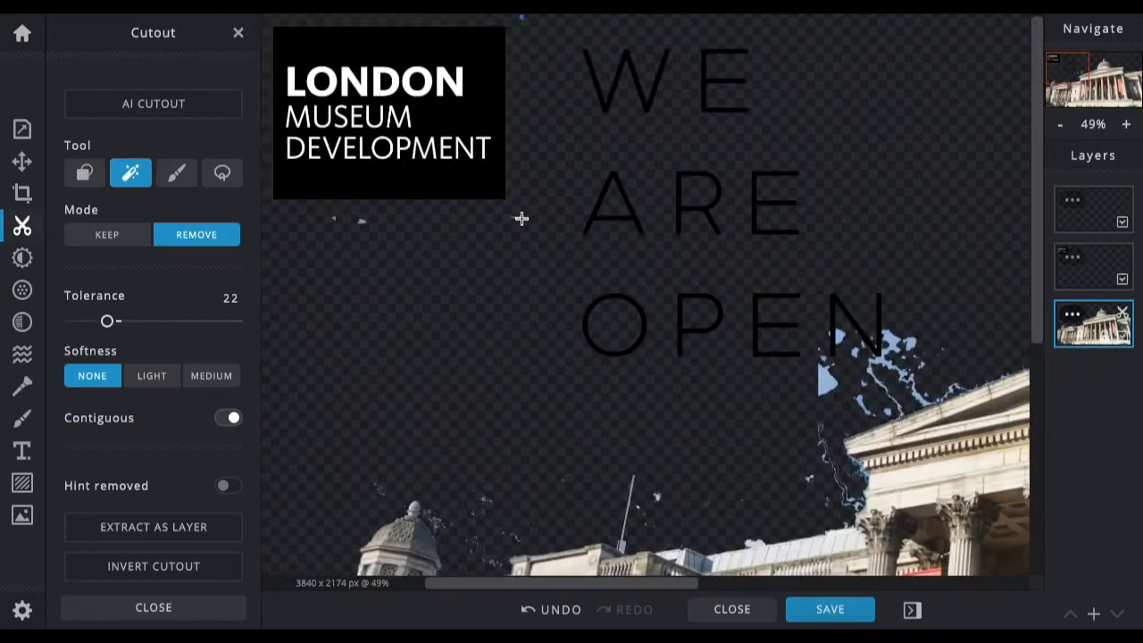
{"action": "left_click", "coordinate": [176, 172]}
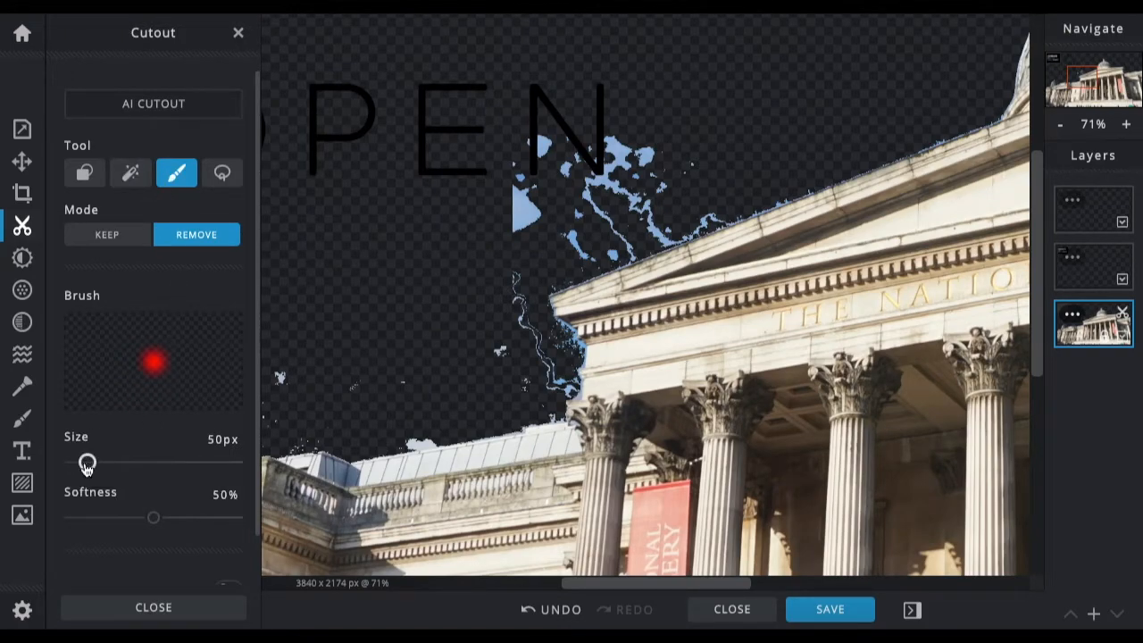
- Erase sky fragments around OPEN and above the roof with a 132px brush
{"action": "left_click_drag", "start_coordinate": [87, 462], "coordinate": [114, 461]}
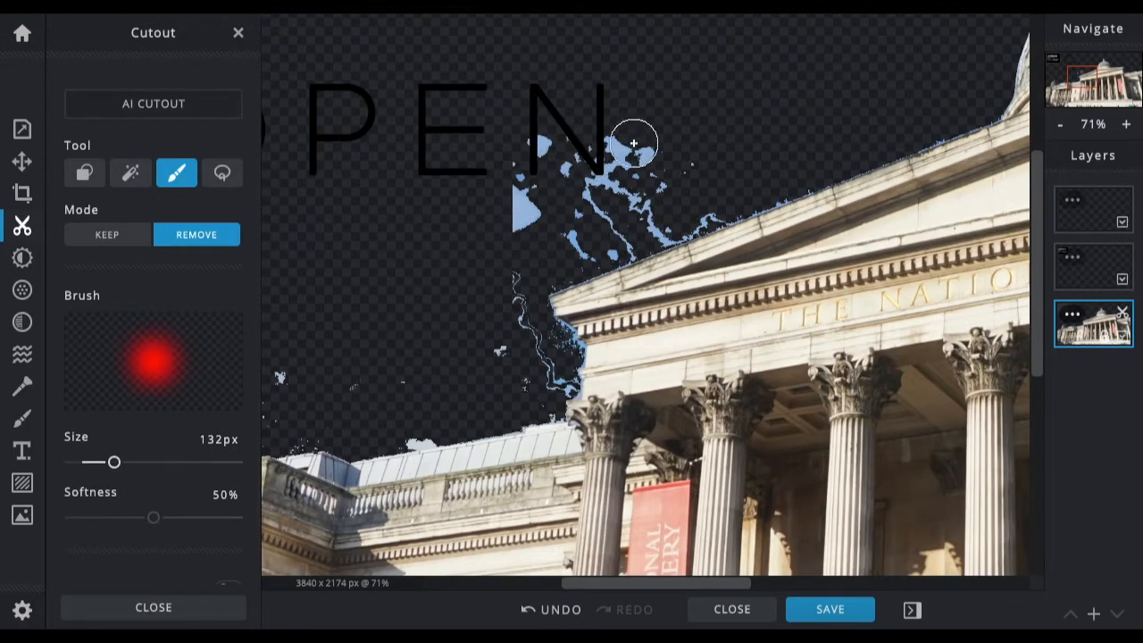
{"action": "left_click_drag", "start_coordinate": [634, 143], "coordinate": [536, 136]}
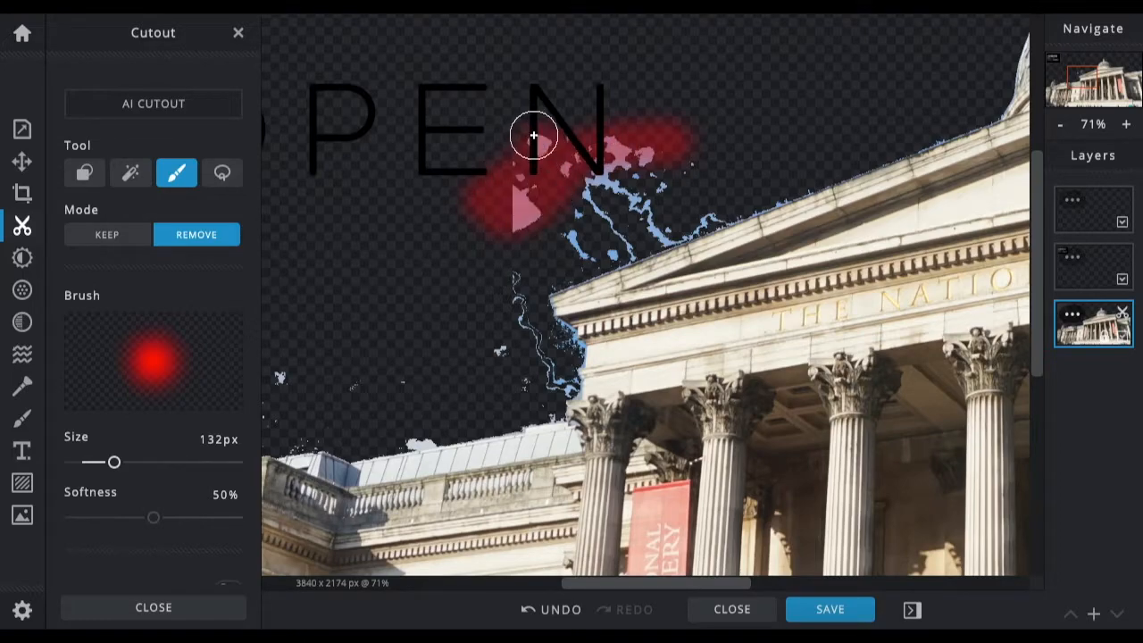
{"action": "left_click_drag", "start_coordinate": [533, 136], "coordinate": [554, 230]}
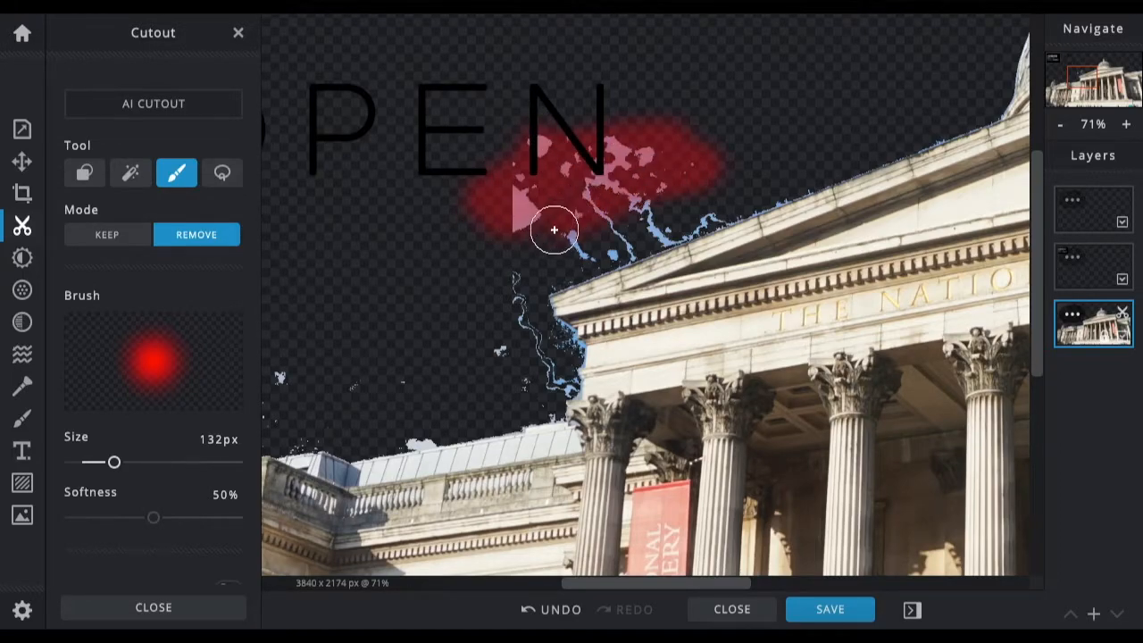
{"action": "left_click_drag", "start_coordinate": [554, 230], "coordinate": [714, 181]}
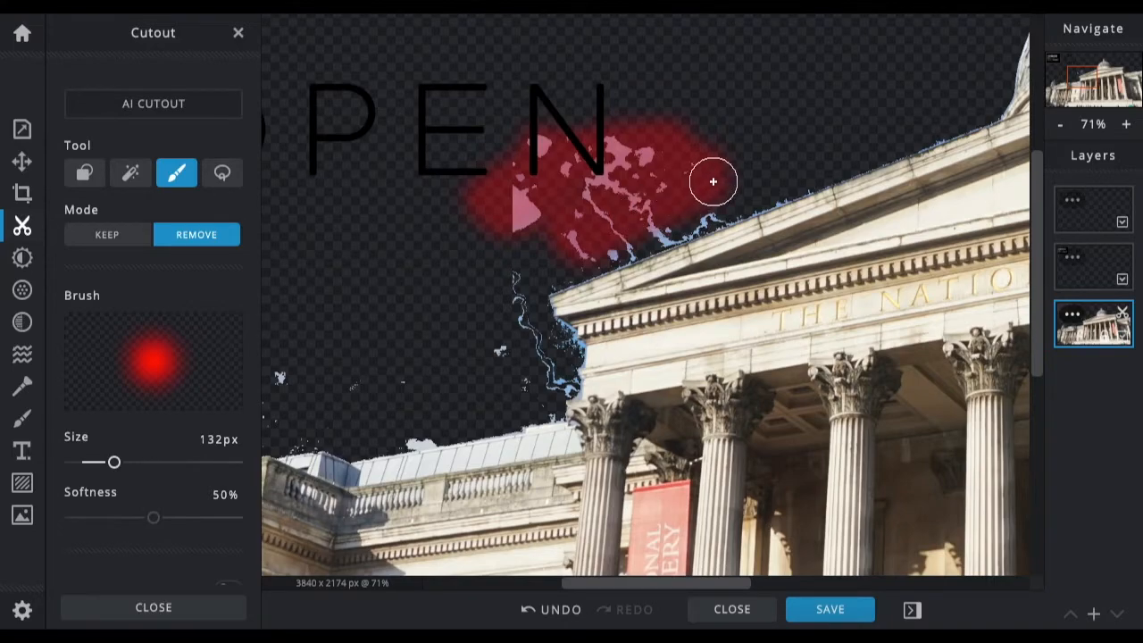
{"action": "left_click_drag", "start_coordinate": [714, 181], "coordinate": [504, 212]}
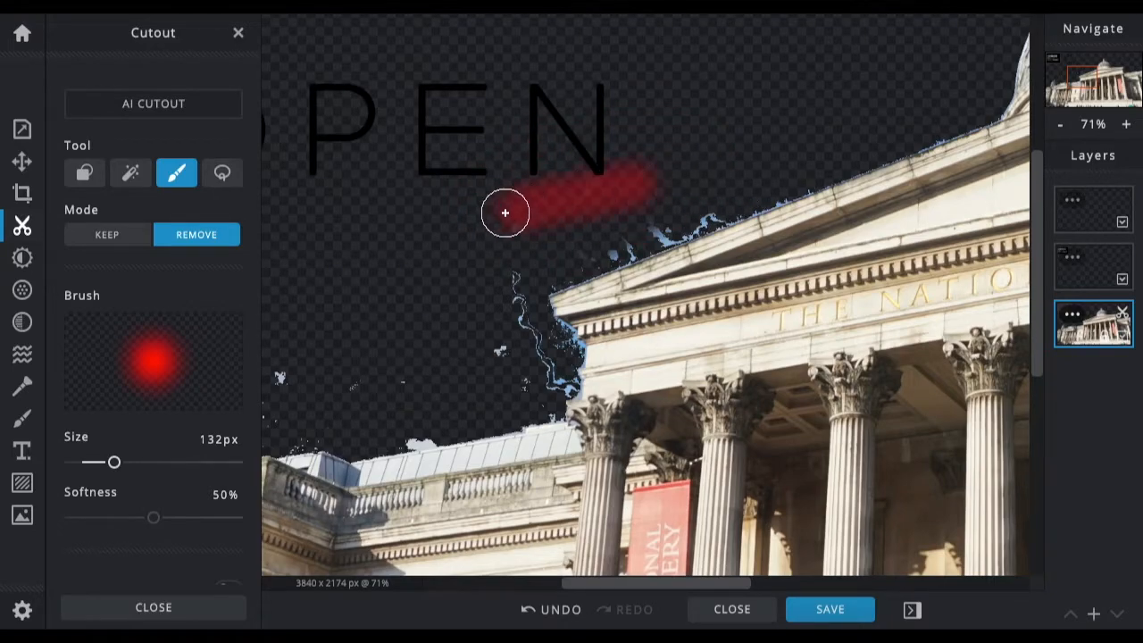
{"action": "left_click_drag", "start_coordinate": [506, 212], "coordinate": [585, 166]}
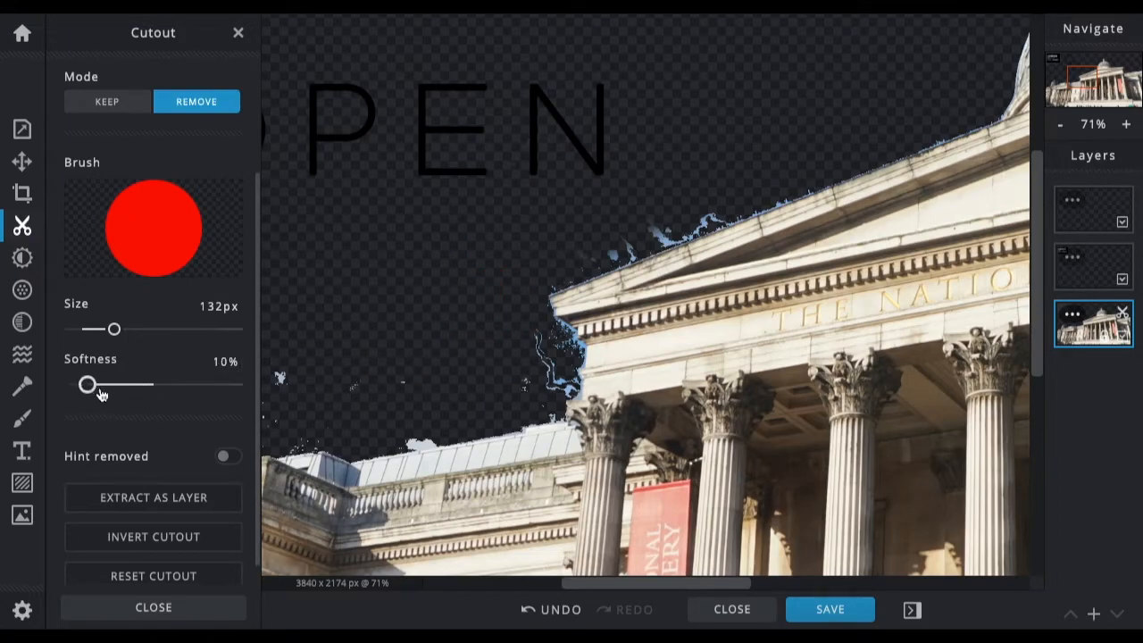
- Adjust brush softness and erase remnants along the roof edge and left columns
{"action": "left_click_drag", "start_coordinate": [87, 383], "coordinate": [201, 384]}
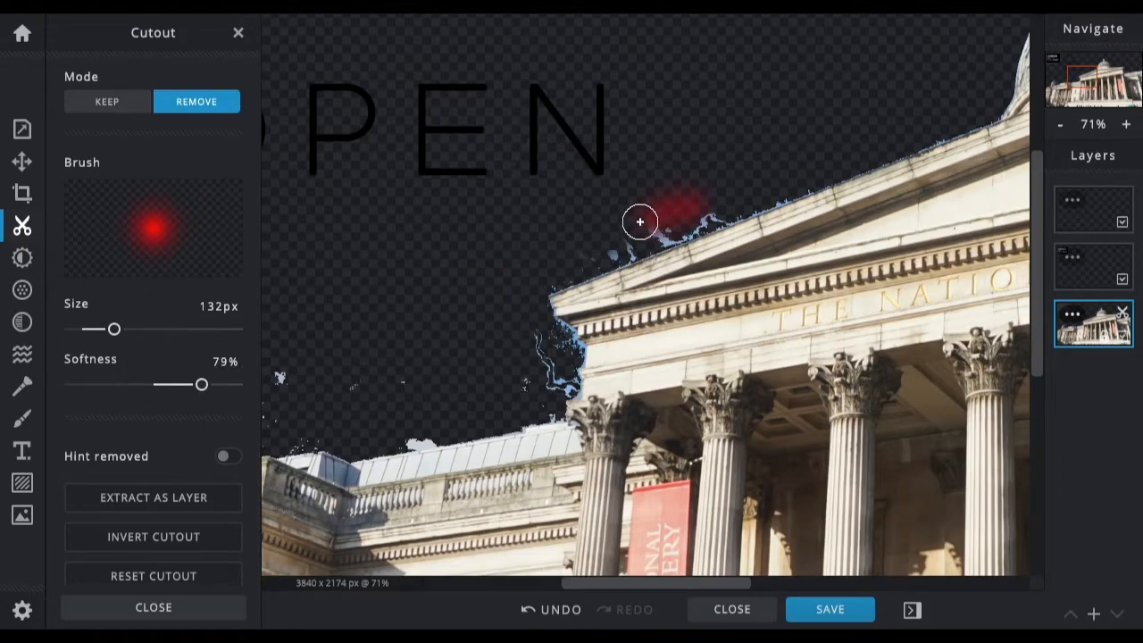
{"action": "left_click_drag", "start_coordinate": [640, 222], "coordinate": [696, 215]}
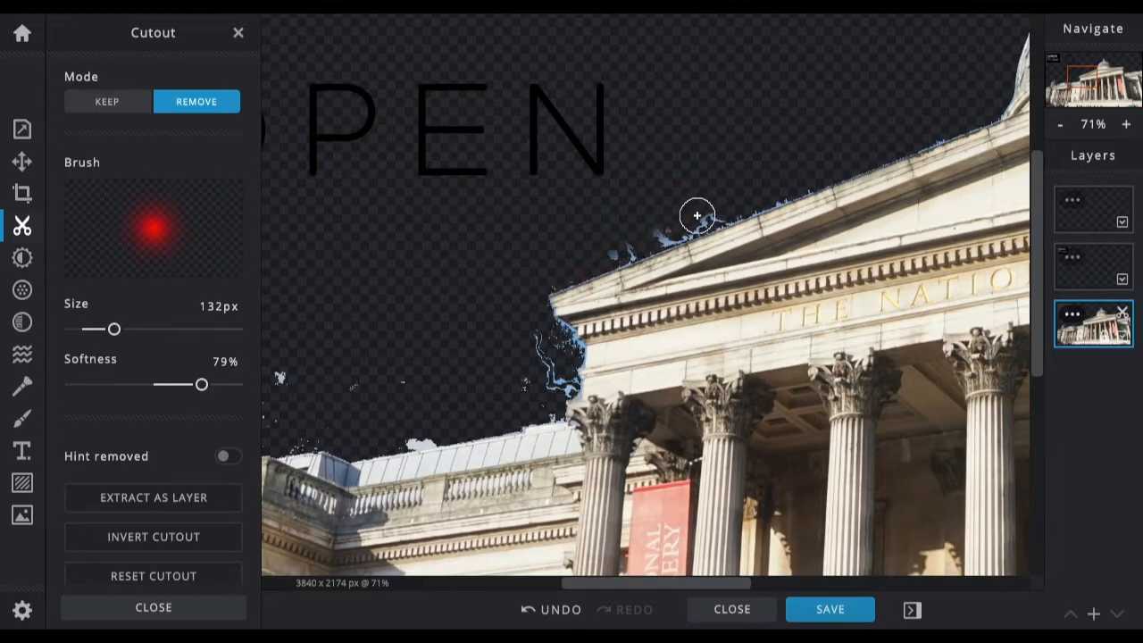
{"action": "left_click_drag", "start_coordinate": [696, 215], "coordinate": [555, 262]}
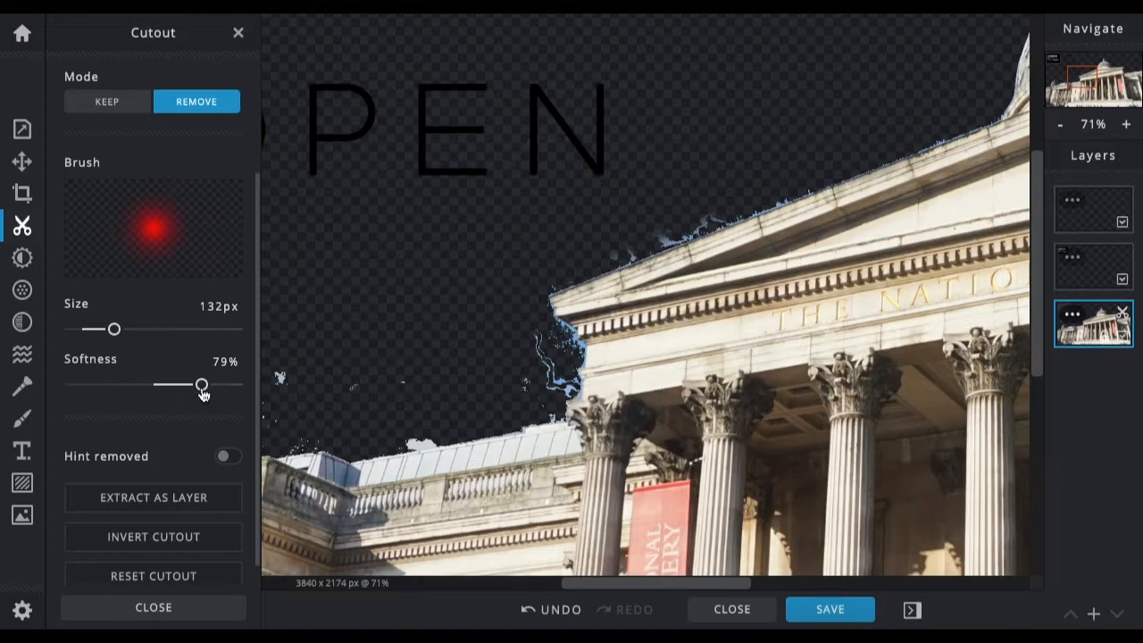
{"action": "left_click_drag", "start_coordinate": [202, 384], "coordinate": [88, 384]}
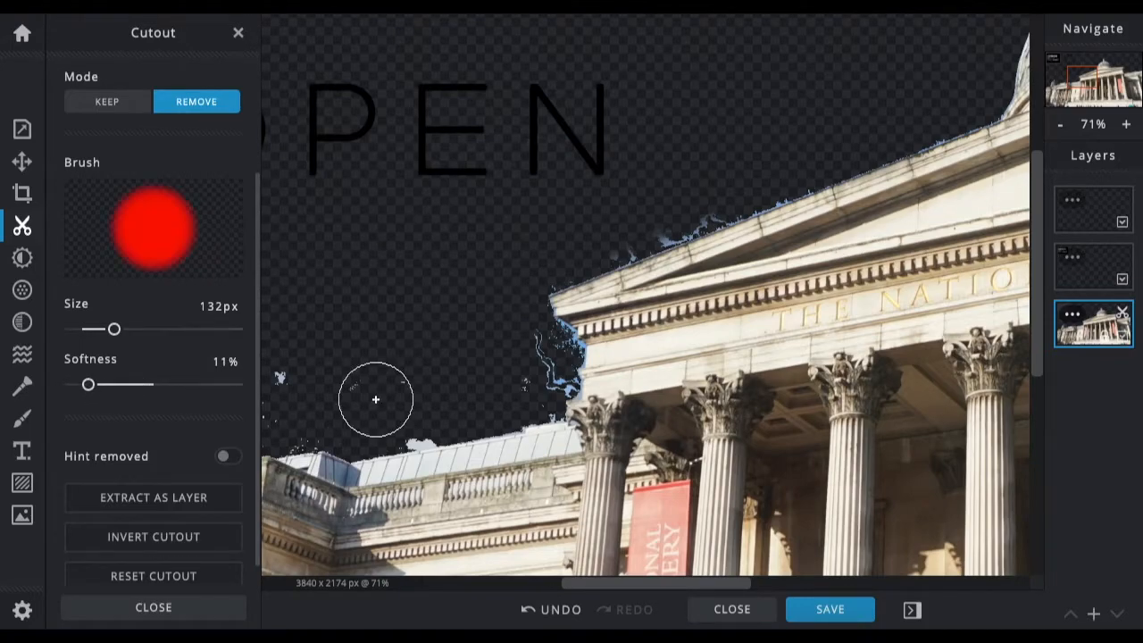
{"action": "left_click_drag", "start_coordinate": [375, 399], "coordinate": [538, 374]}
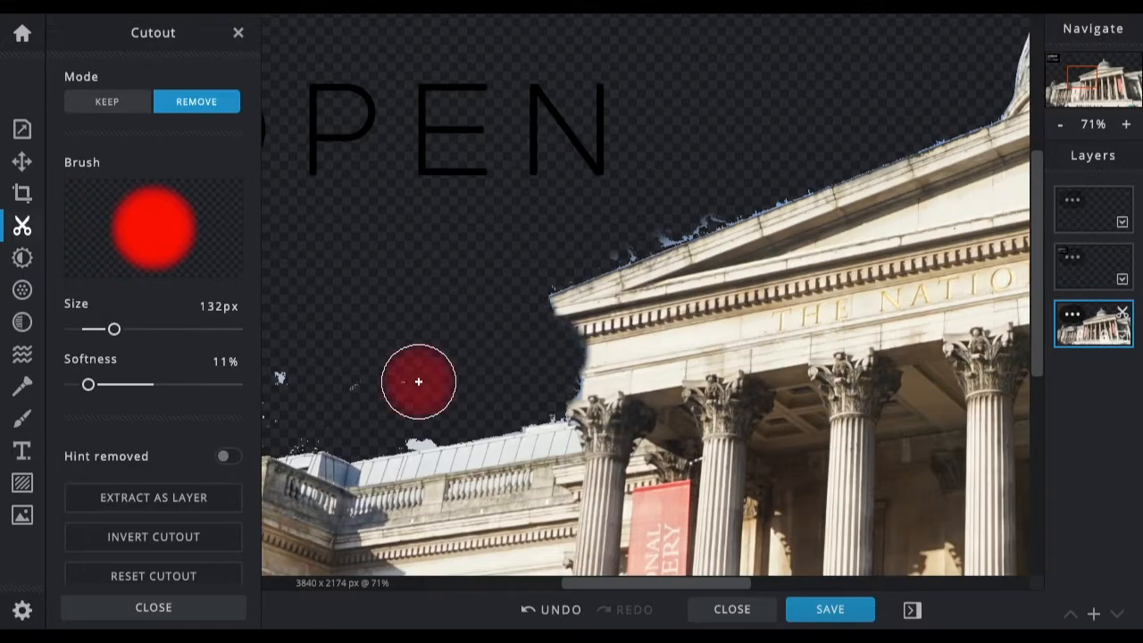
{"action": "left_click_drag", "start_coordinate": [418, 382], "coordinate": [428, 415]}
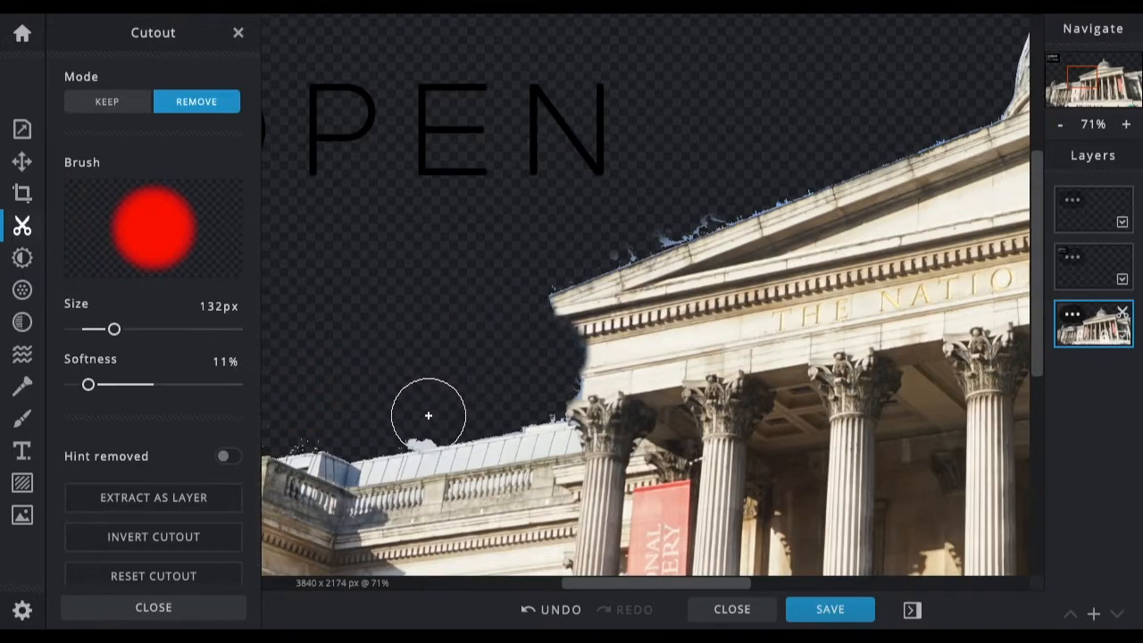
{"action": "left_click_drag", "start_coordinate": [428, 416], "coordinate": [405, 411]}
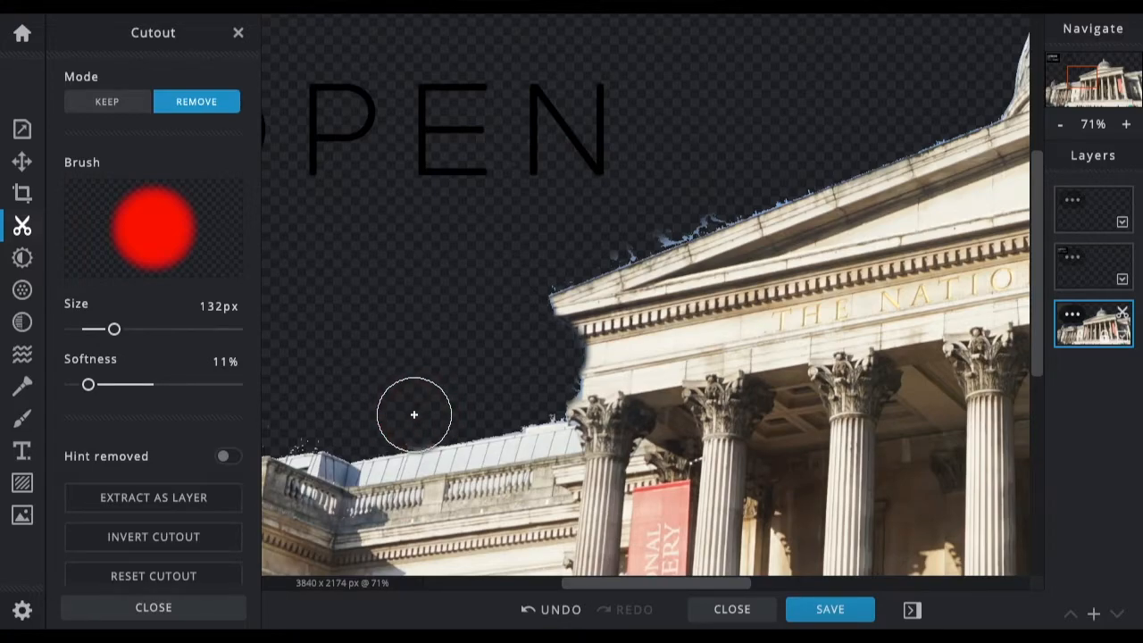
{"action": "left_click_drag", "start_coordinate": [413, 415], "coordinate": [529, 392]}
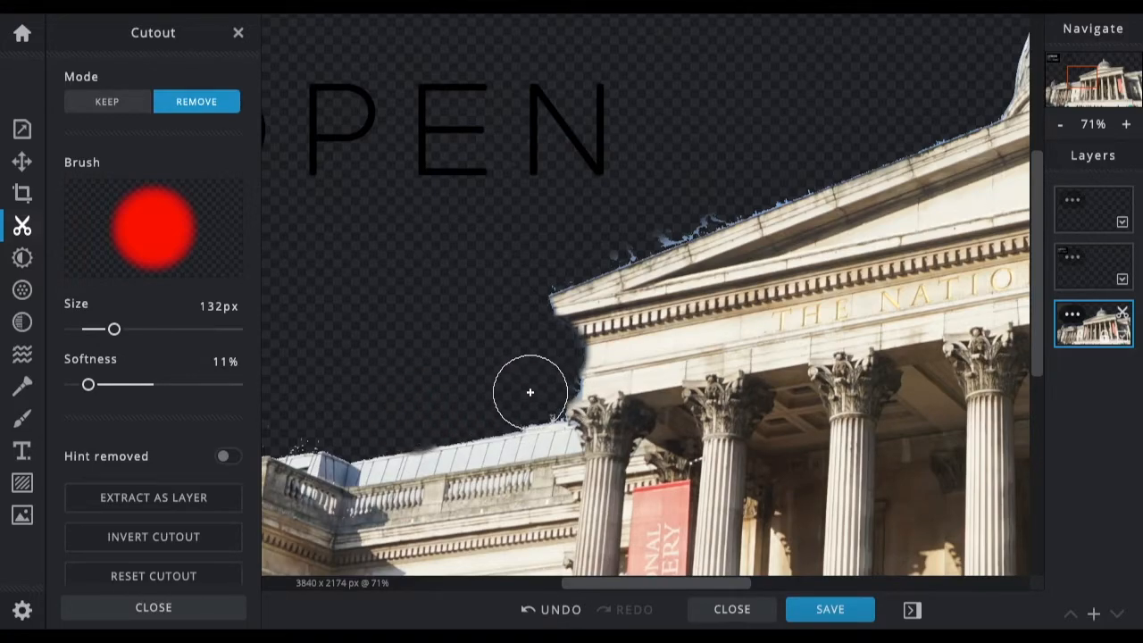
{"action": "left_click_drag", "start_coordinate": [529, 391], "coordinate": [646, 243]}
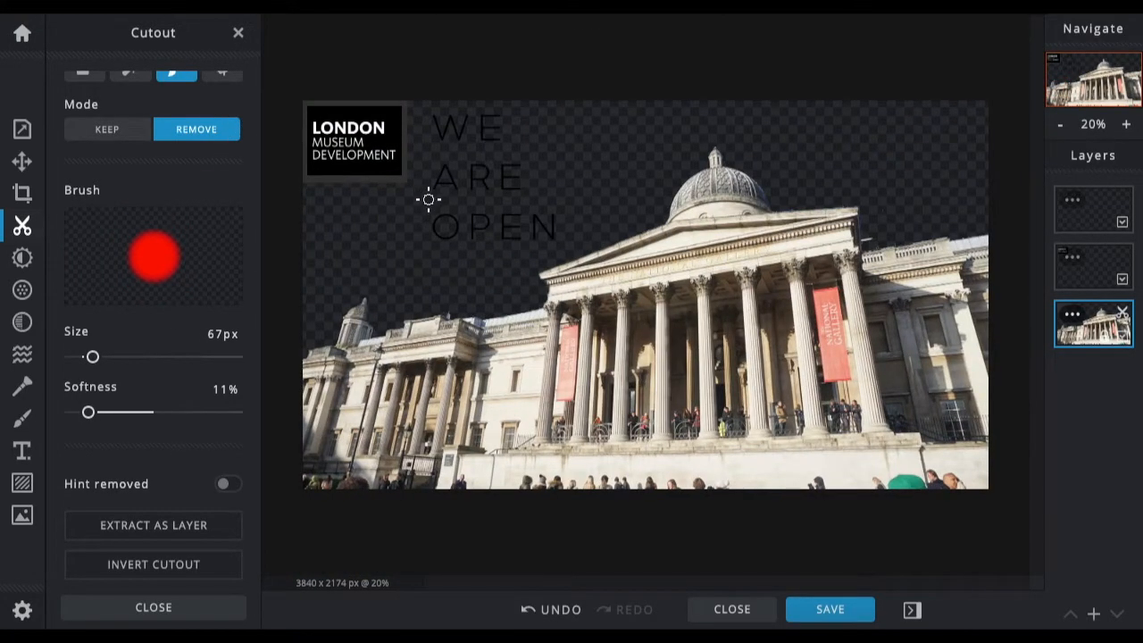
{"action": "mouse_move", "coordinate": [72, 259]}
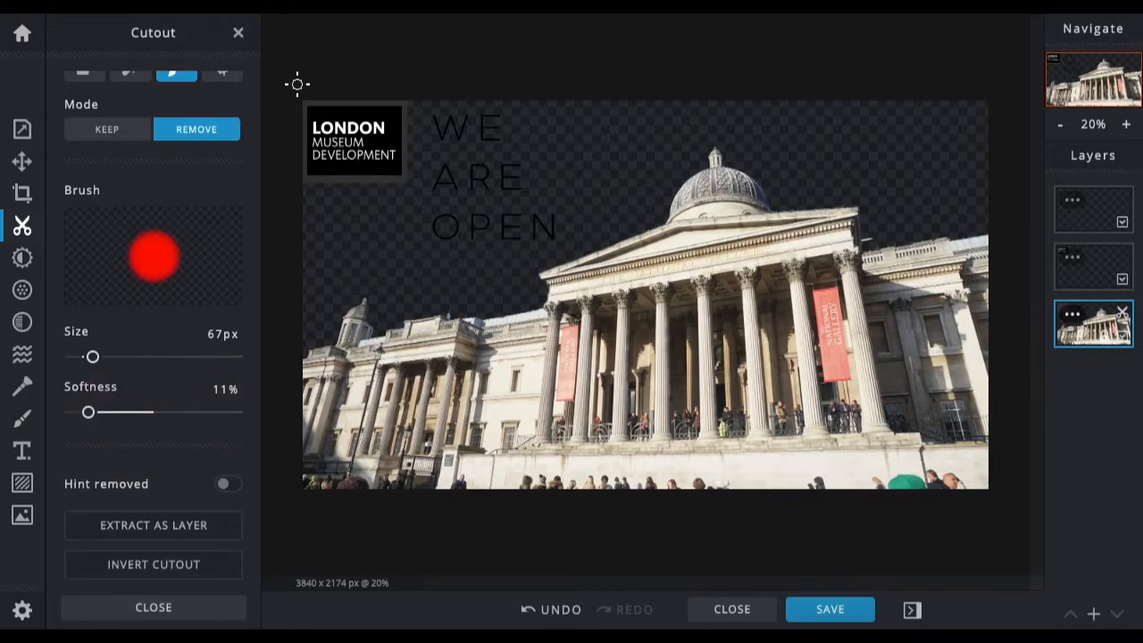
{"action": "mouse_move", "coordinate": [960, 306]}
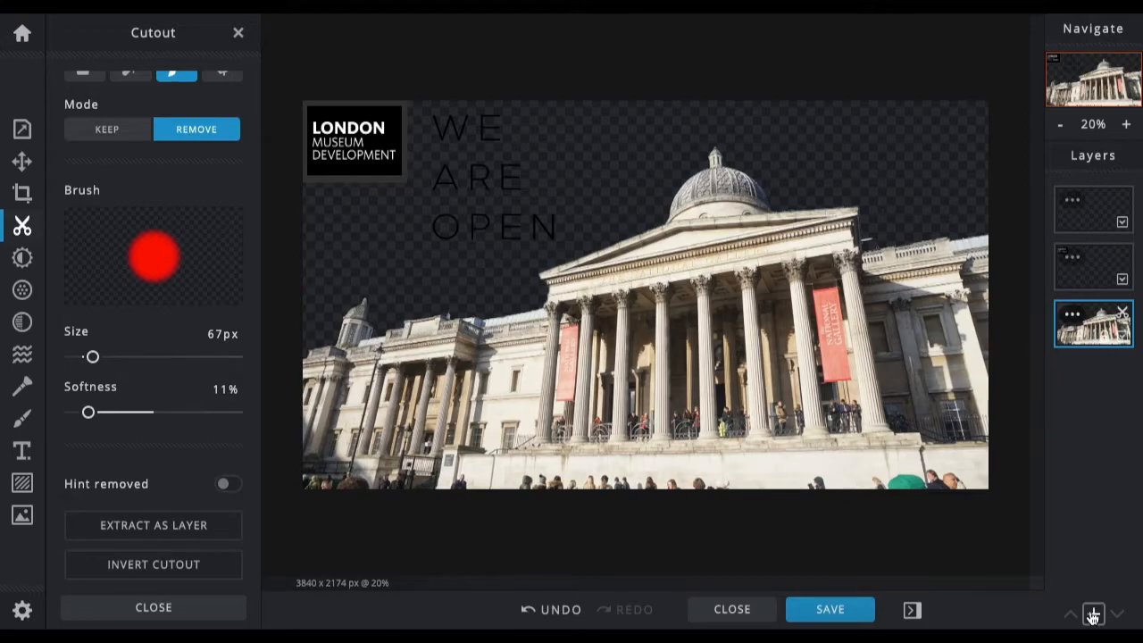
- Add a fourth, empty layer at the bottom of the layer stack
{"action": "left_click", "coordinate": [1092, 614]}
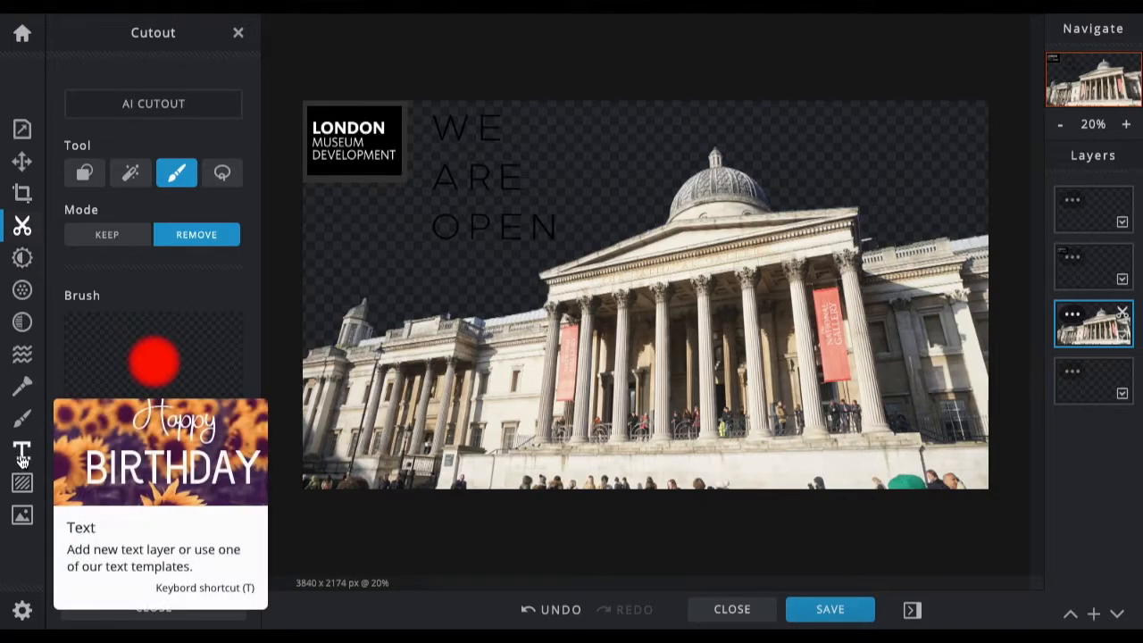
- Fill the bottom layer with purple #5E3AA6, then reselect the museum photo layer
{"action": "left_click", "coordinate": [21, 418]}
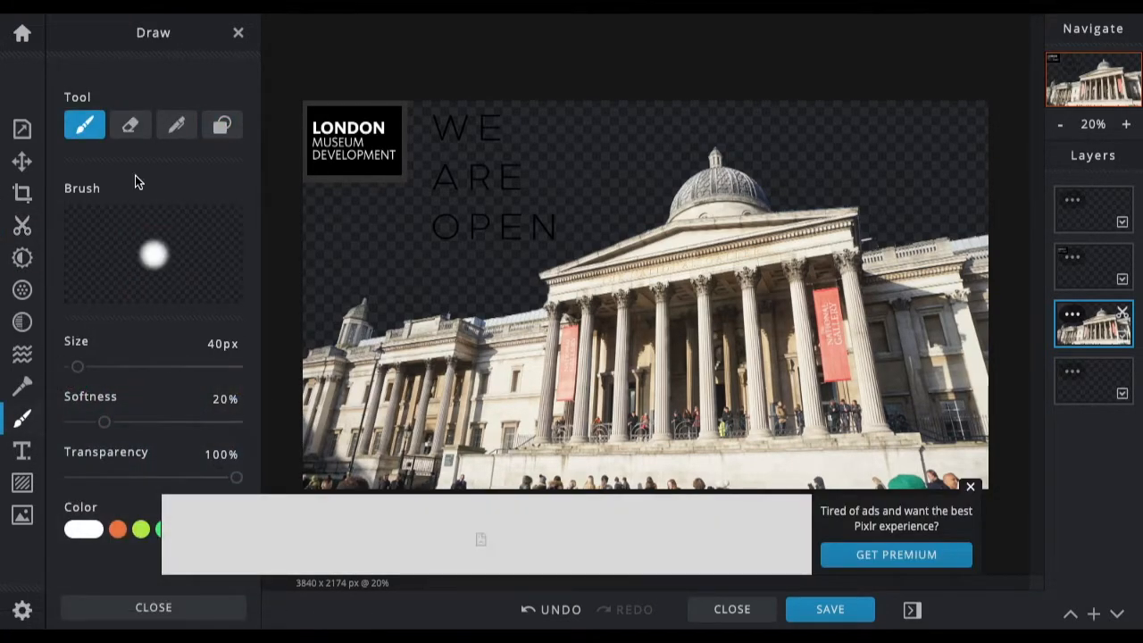
{"action": "left_click", "coordinate": [222, 124]}
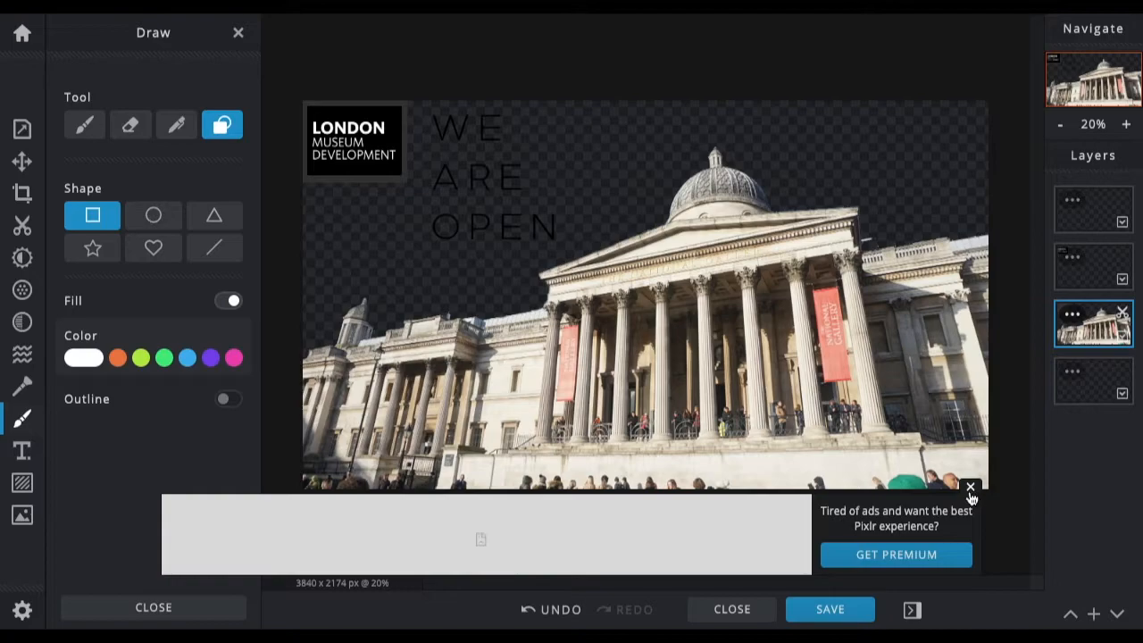
{"action": "left_click", "coordinate": [211, 358]}
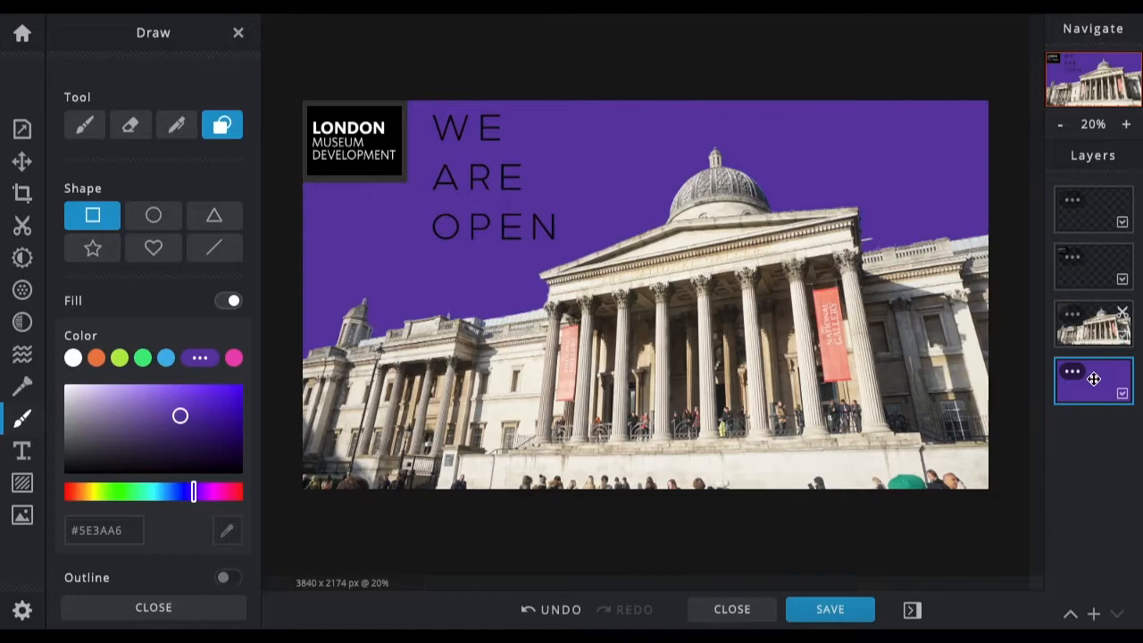
{"action": "mouse_move", "coordinate": [22, 257]}
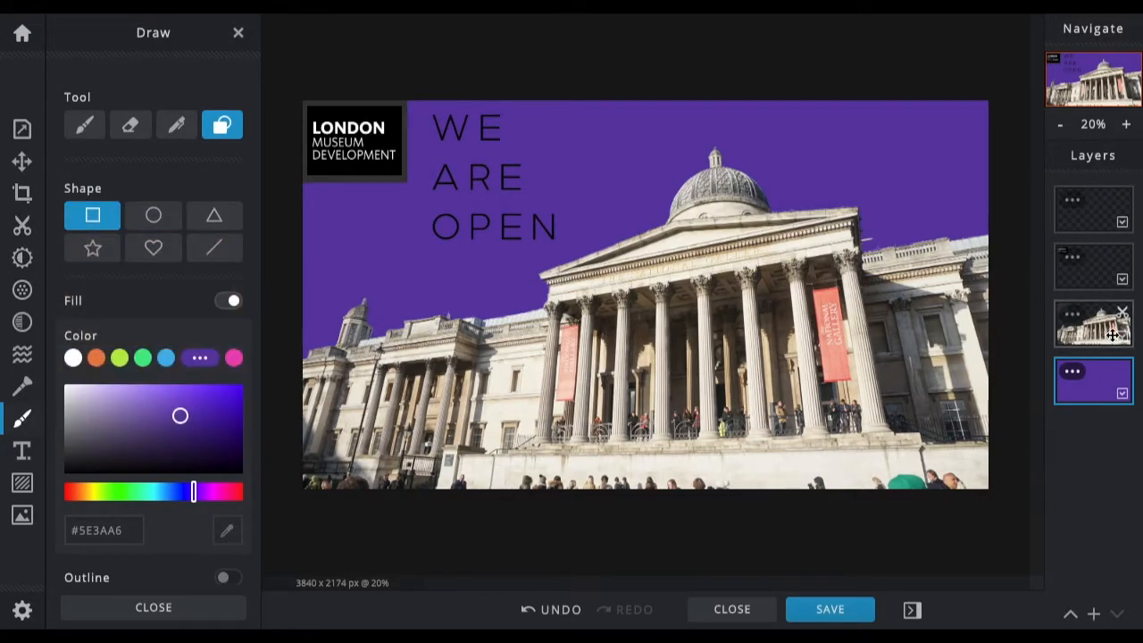
{"action": "left_click", "coordinate": [1093, 325]}
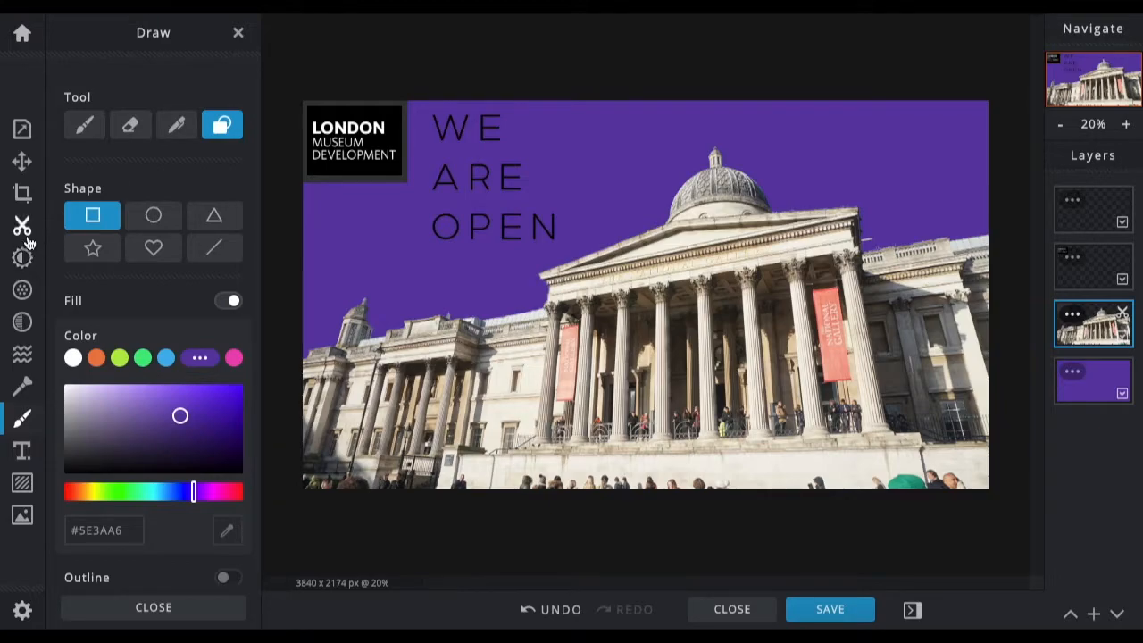
{"action": "mouse_move", "coordinate": [23, 257]}
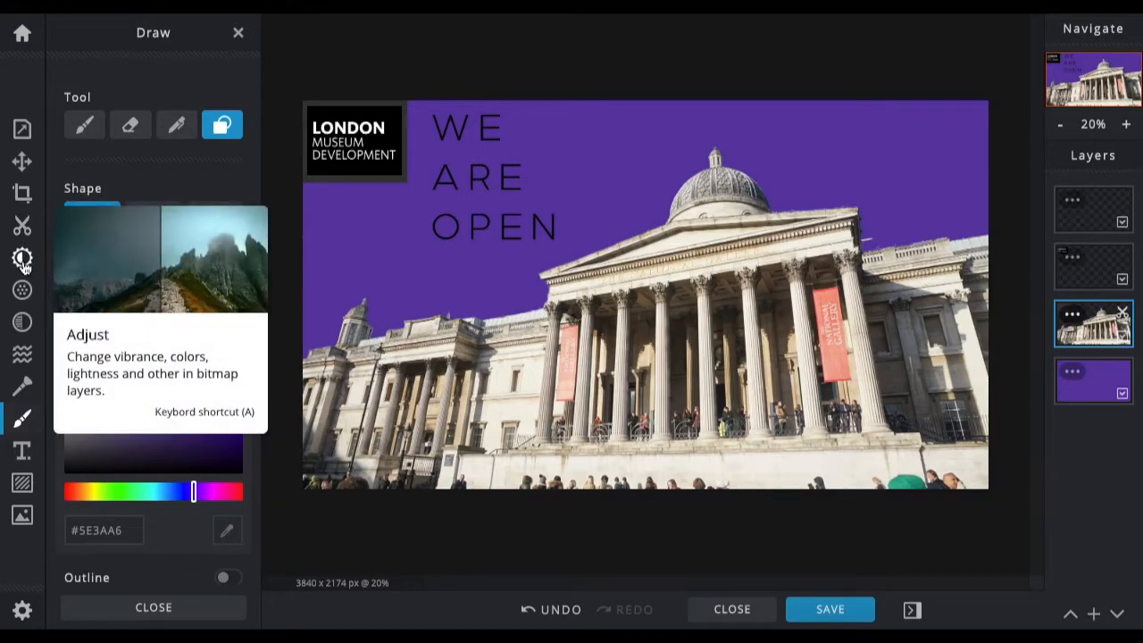
{"action": "left_click", "coordinate": [22, 257]}
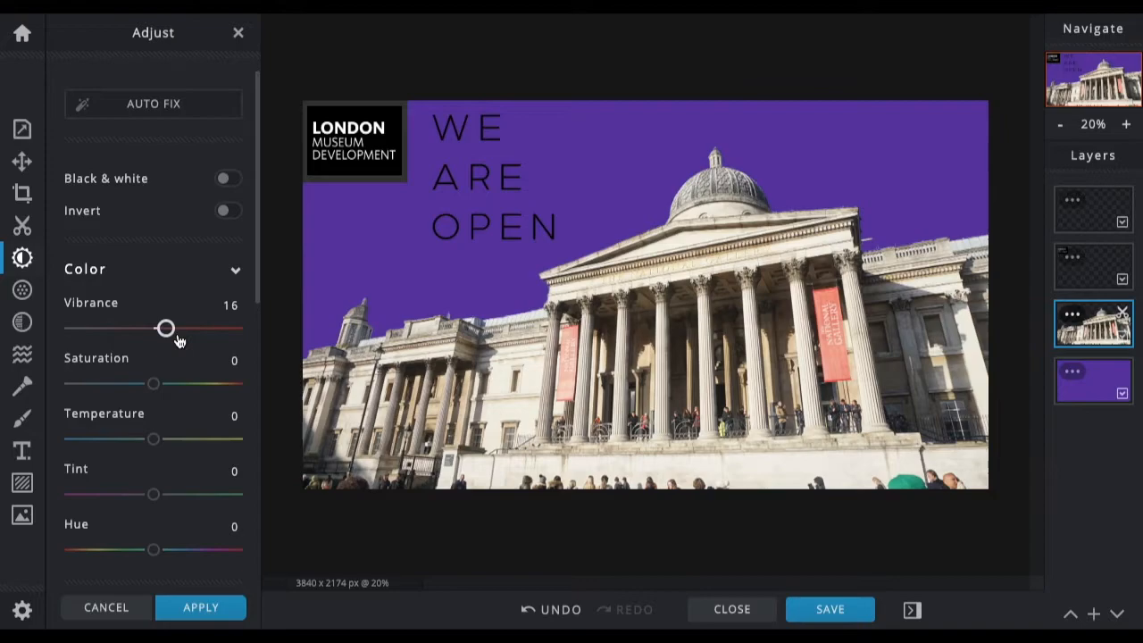
{"action": "left_click_drag", "start_coordinate": [166, 328], "coordinate": [200, 328]}
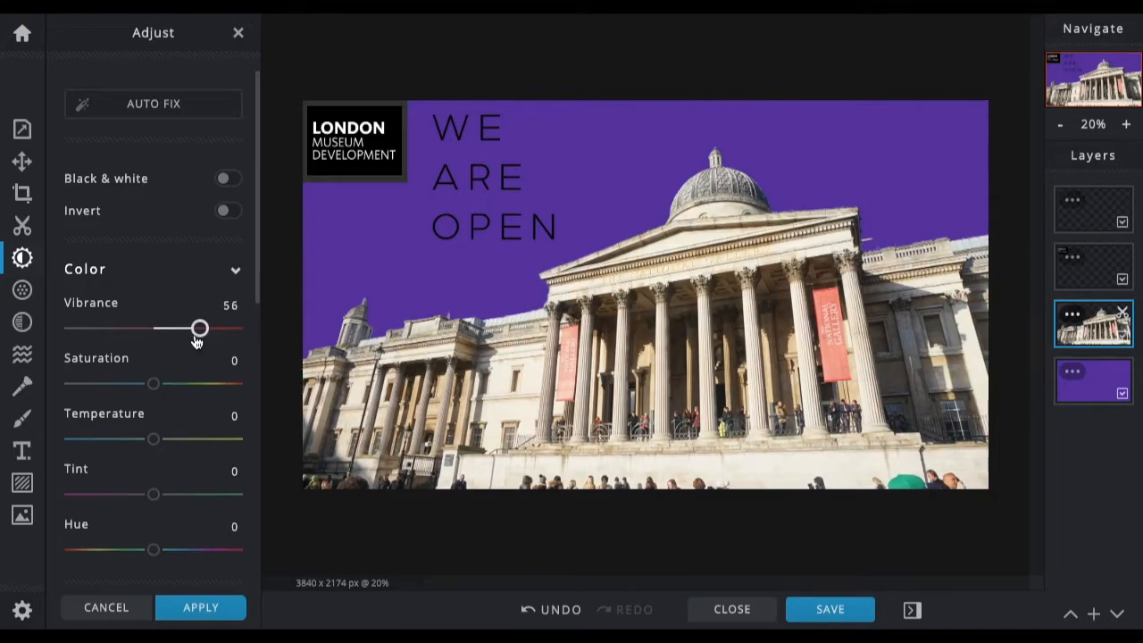
{"action": "left_click_drag", "start_coordinate": [152, 383], "coordinate": [207, 382]}
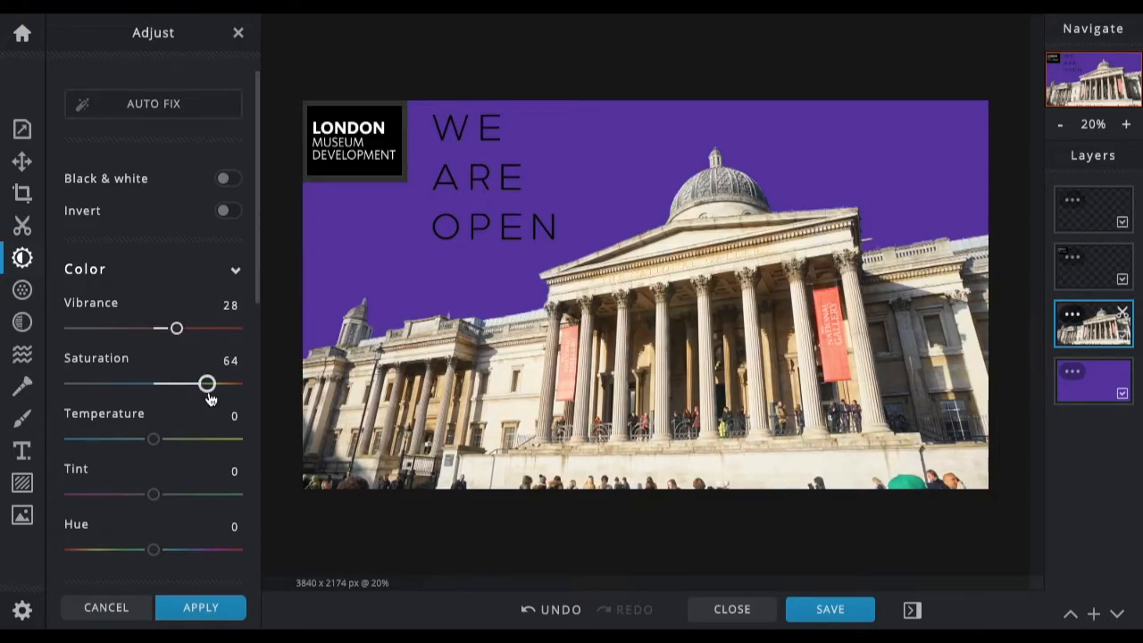
{"action": "left_click_drag", "start_coordinate": [208, 383], "coordinate": [195, 383]}
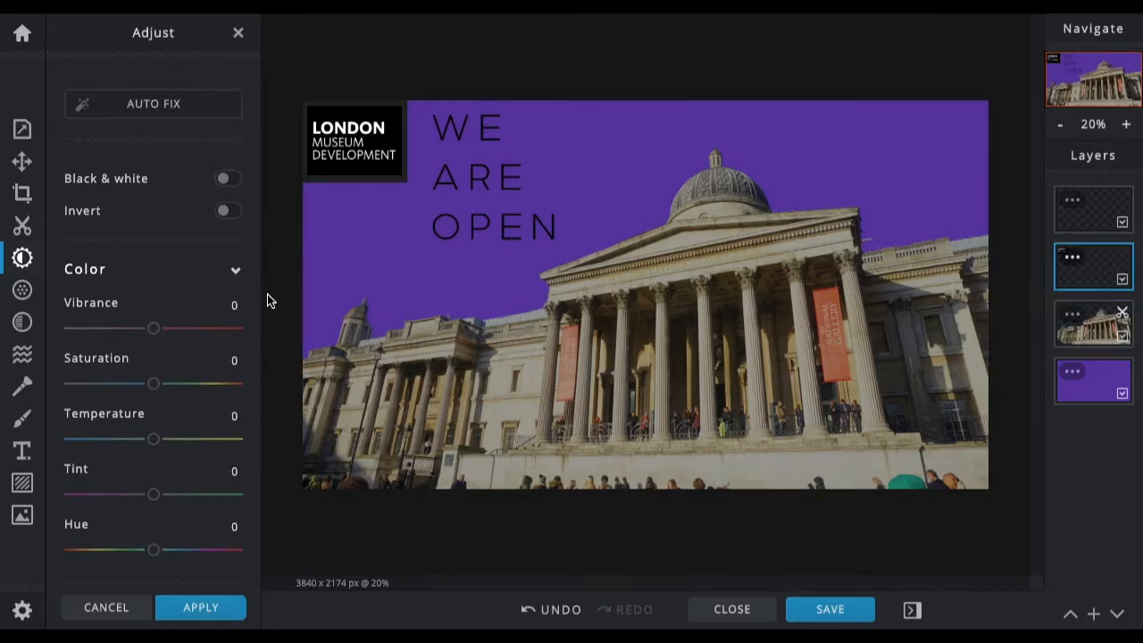
{"action": "left_click_drag", "start_coordinate": [153, 328], "coordinate": [227, 327]}
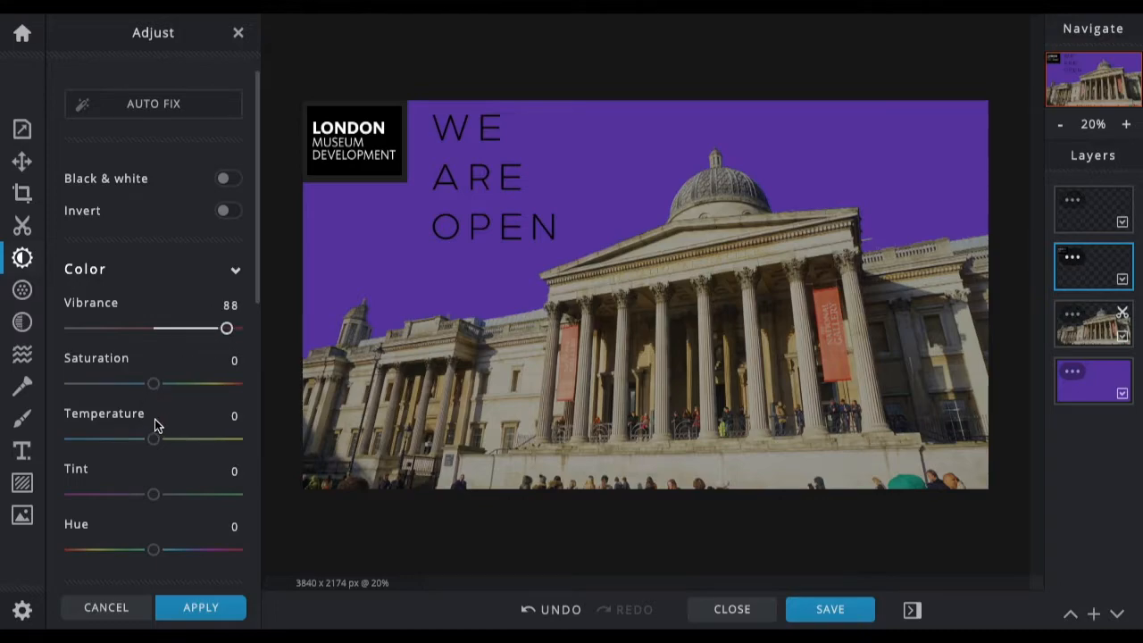
{"action": "mouse_move", "coordinate": [159, 420]}
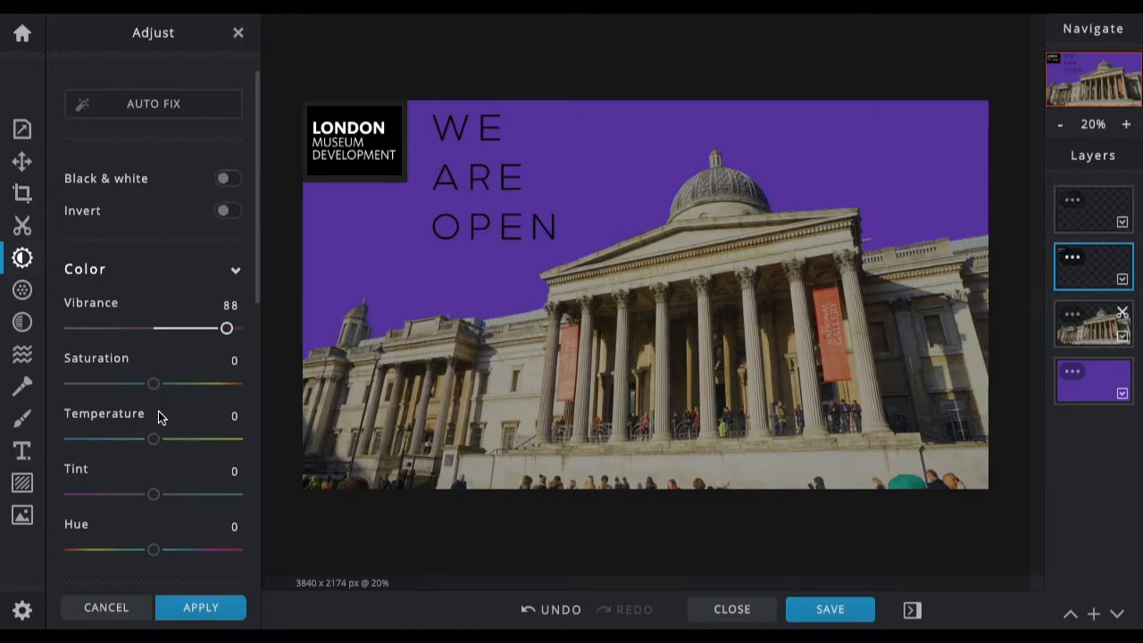
{"action": "left_click_drag", "start_coordinate": [153, 438], "coordinate": [96, 437]}
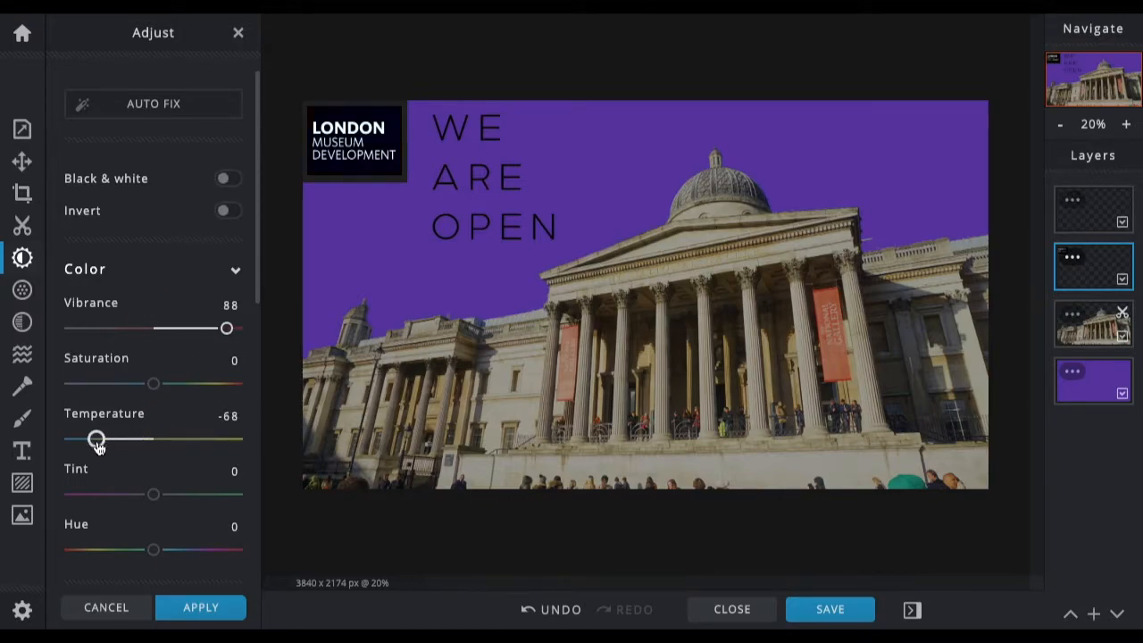
{"action": "left_click_drag", "start_coordinate": [96, 438], "coordinate": [158, 438]}
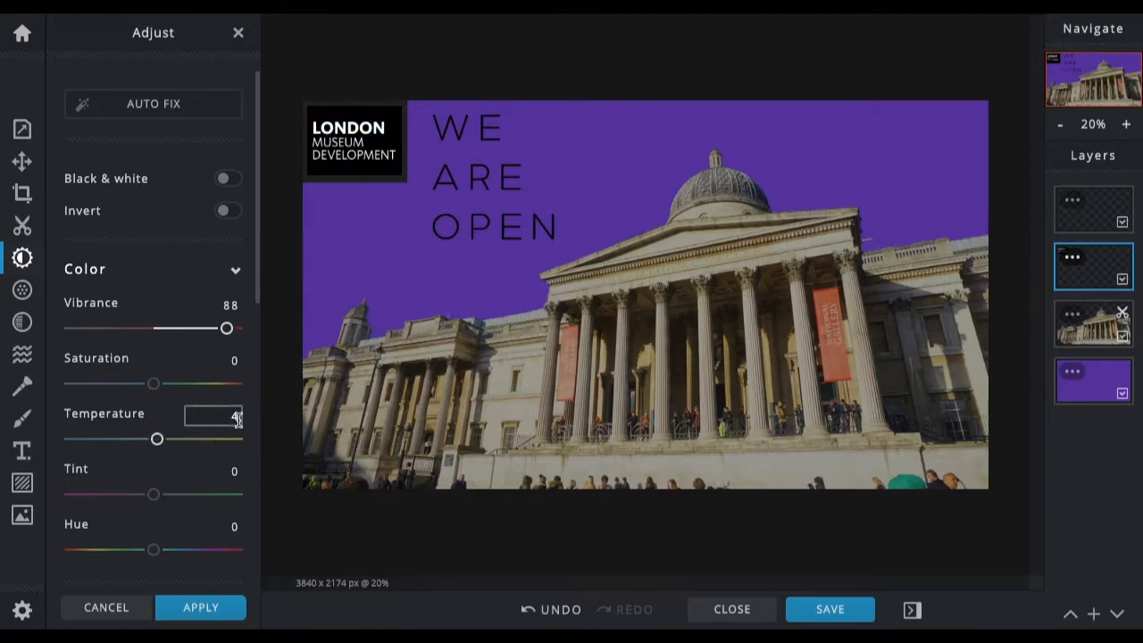
{"action": "left_click", "coordinate": [227, 177]}
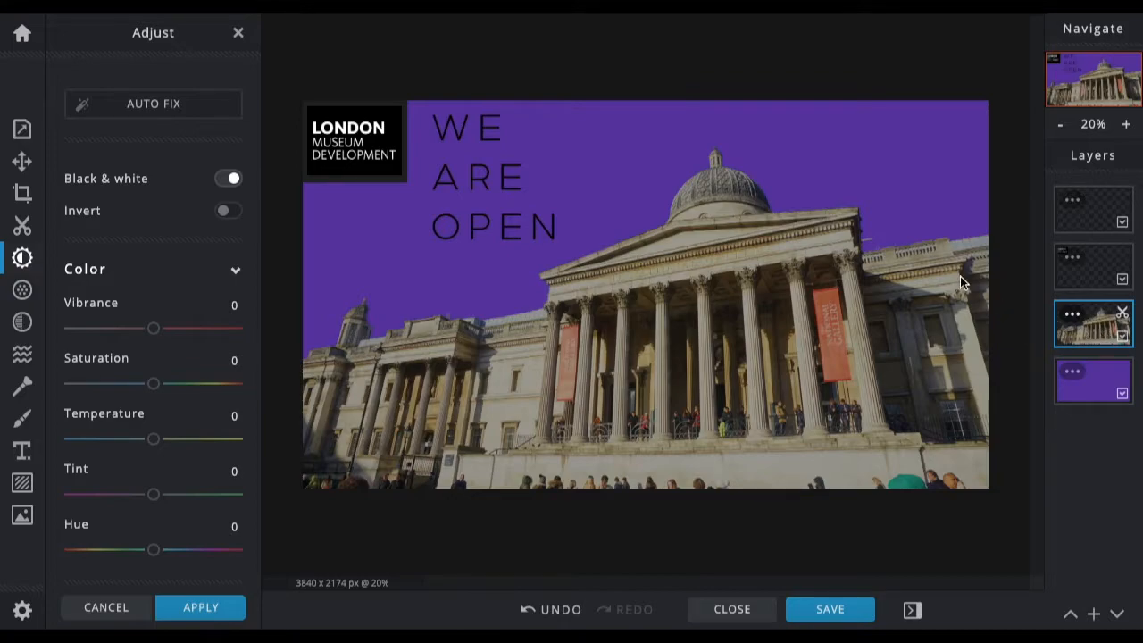
{"action": "mouse_move", "coordinate": [819, 271]}
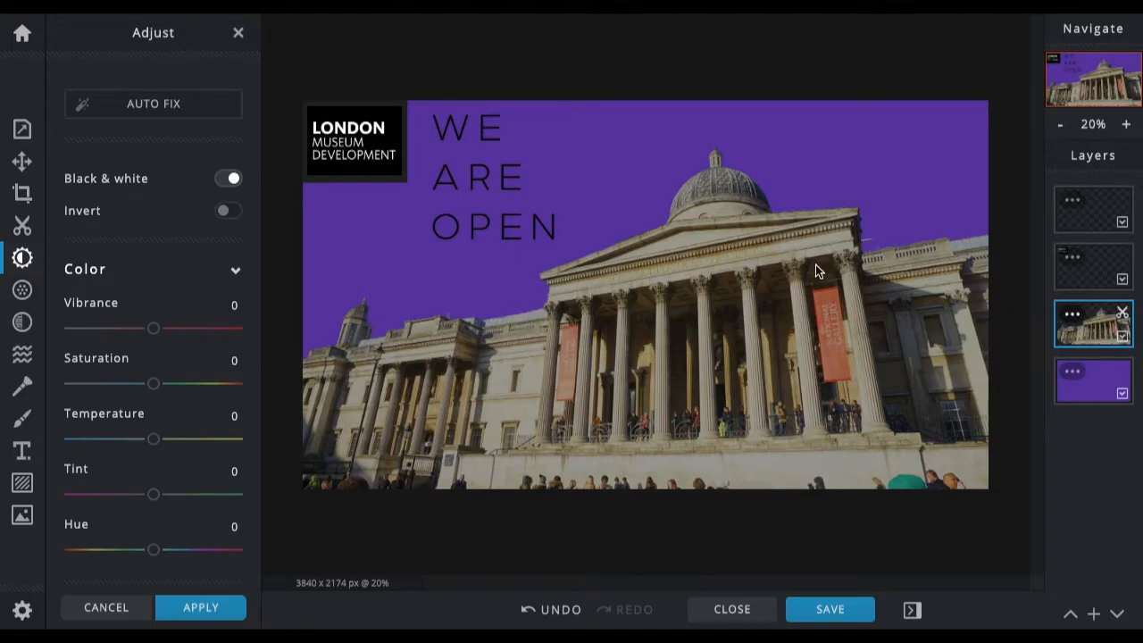
{"action": "mouse_move", "coordinate": [814, 262]}
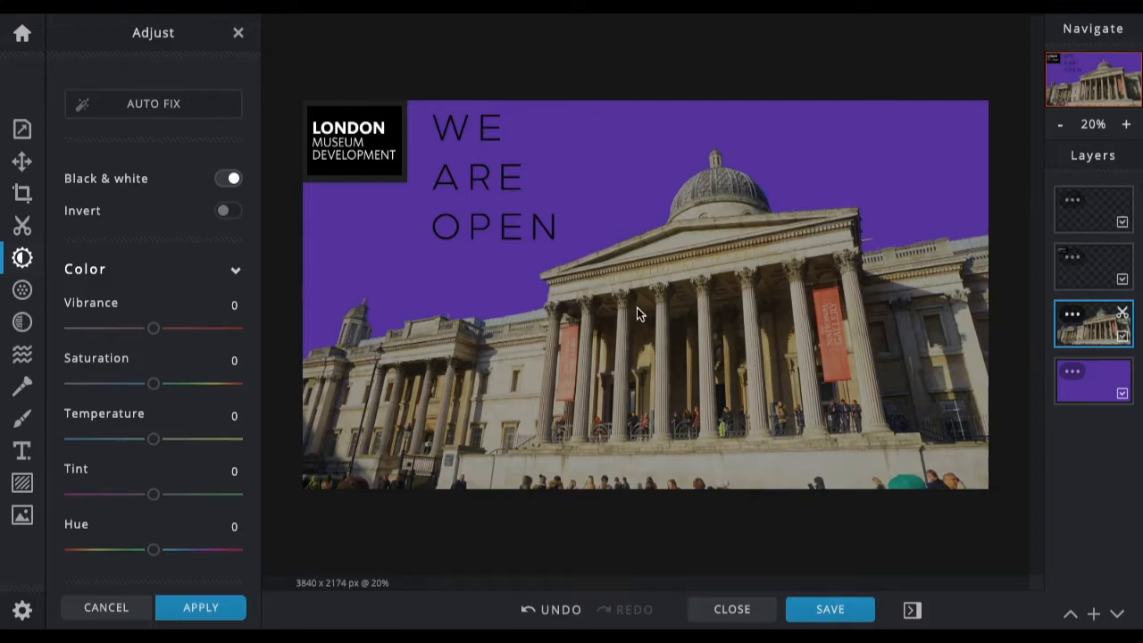
{"action": "mouse_move", "coordinate": [21, 290]}
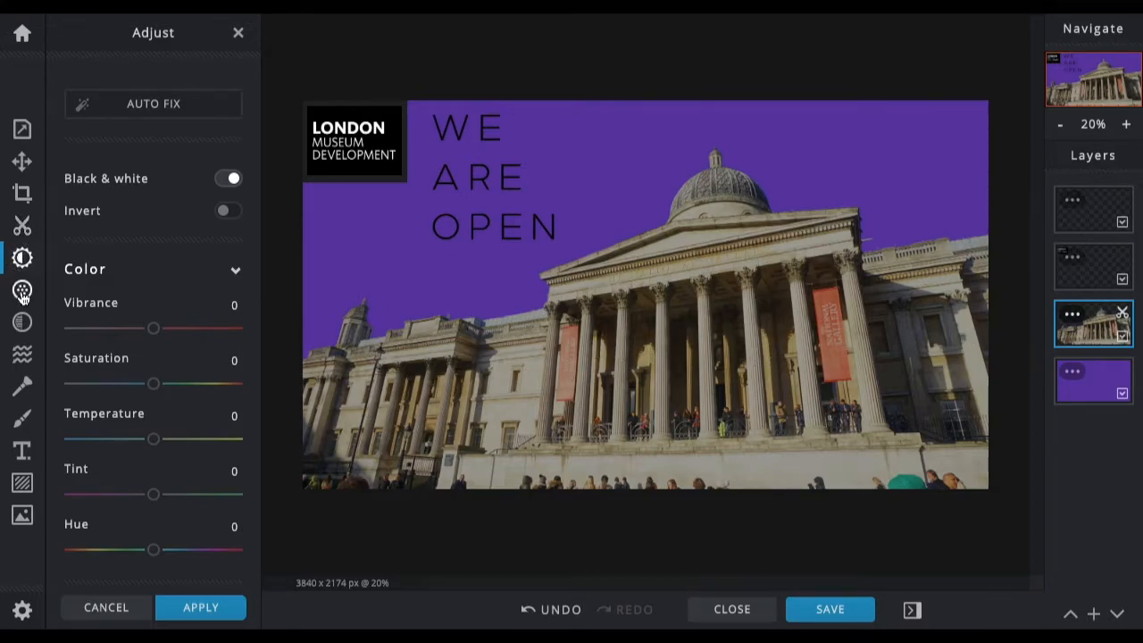
{"action": "mouse_move", "coordinate": [21, 290]}
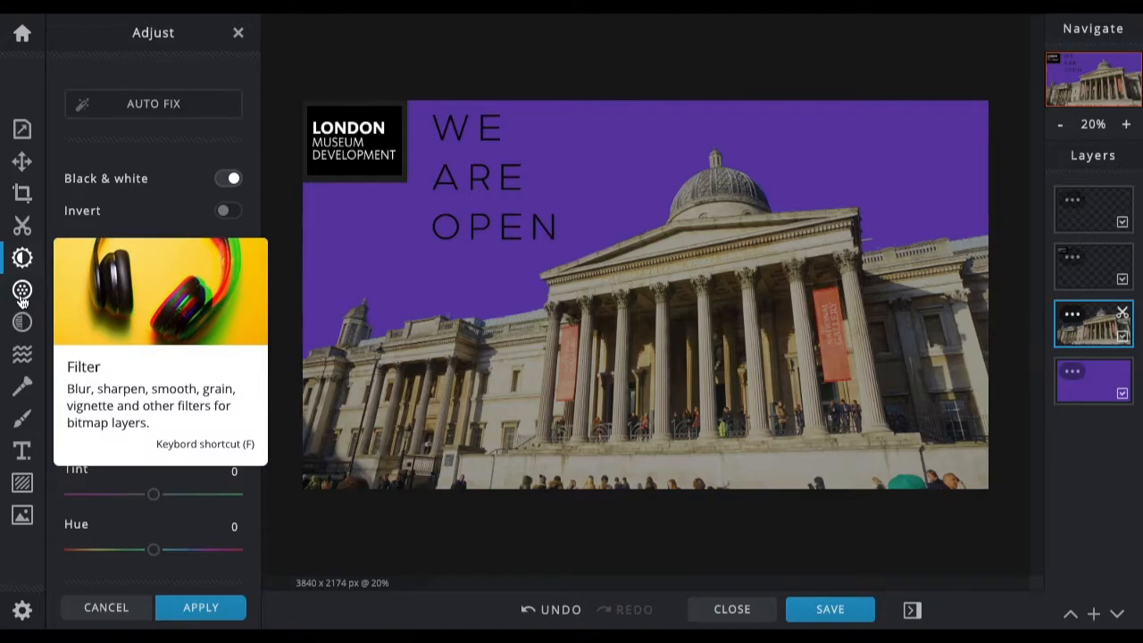
- Preview a full 100 blur on the museum photo with Filter, then reset it to 0
{"action": "left_click", "coordinate": [21, 290]}
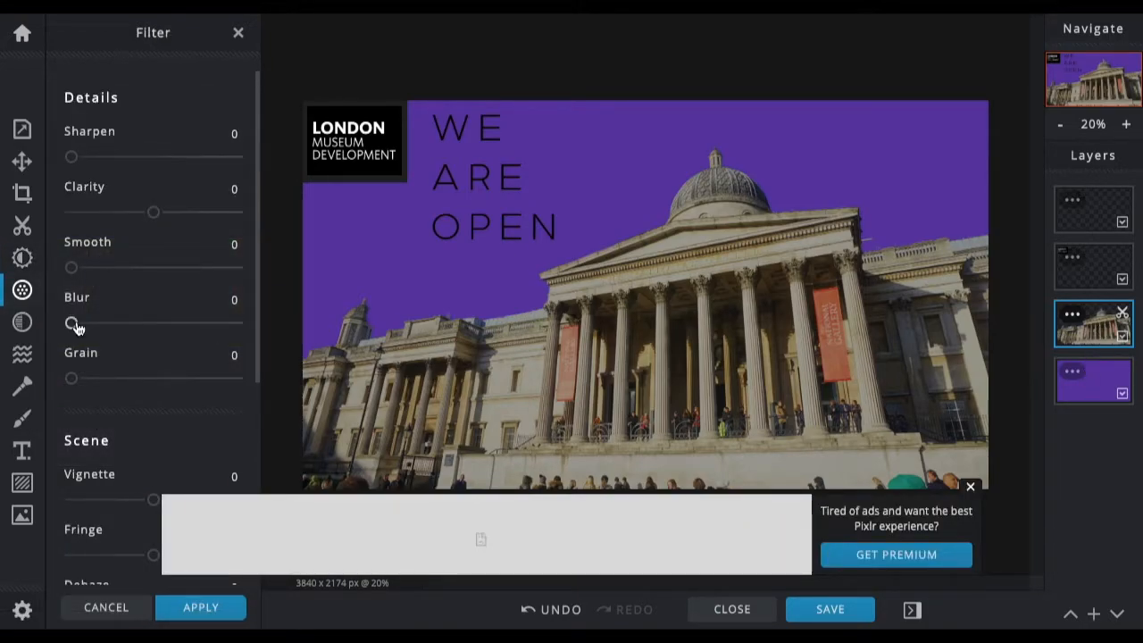
{"action": "left_click_drag", "start_coordinate": [71, 323], "coordinate": [237, 322]}
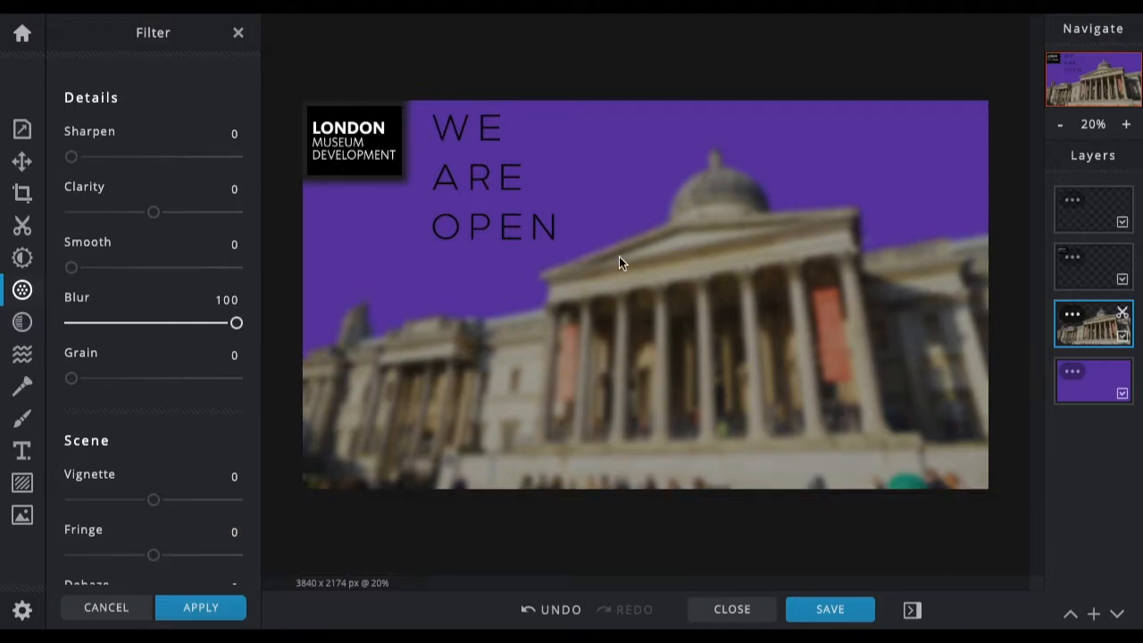
{"action": "left_click_drag", "start_coordinate": [237, 323], "coordinate": [230, 322]}
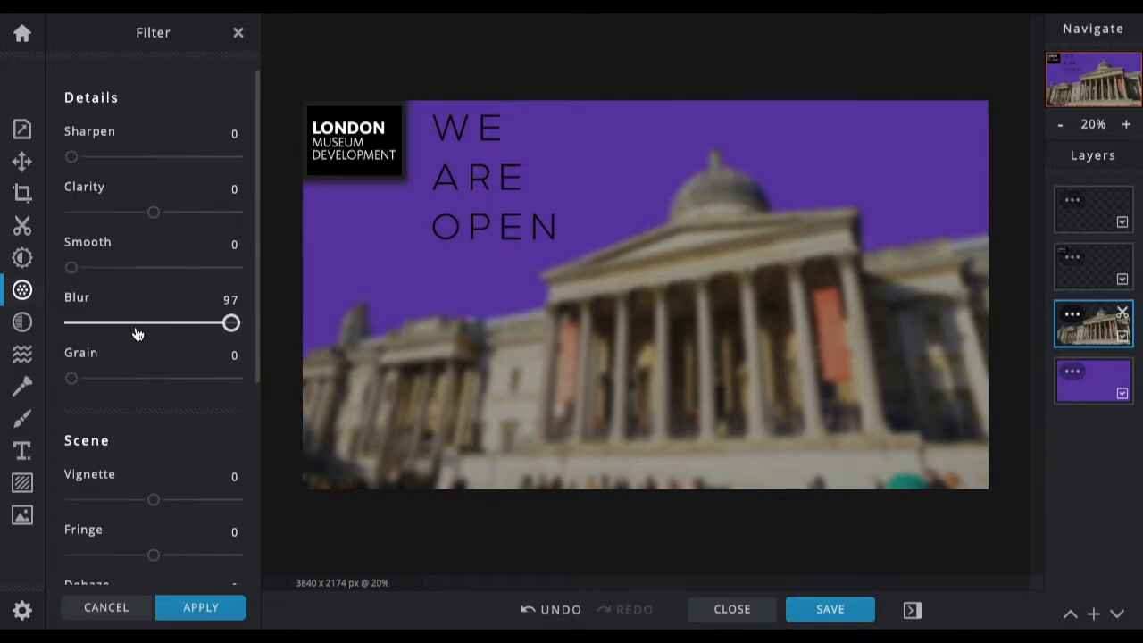
{"action": "left_click_drag", "start_coordinate": [230, 322], "coordinate": [71, 323]}
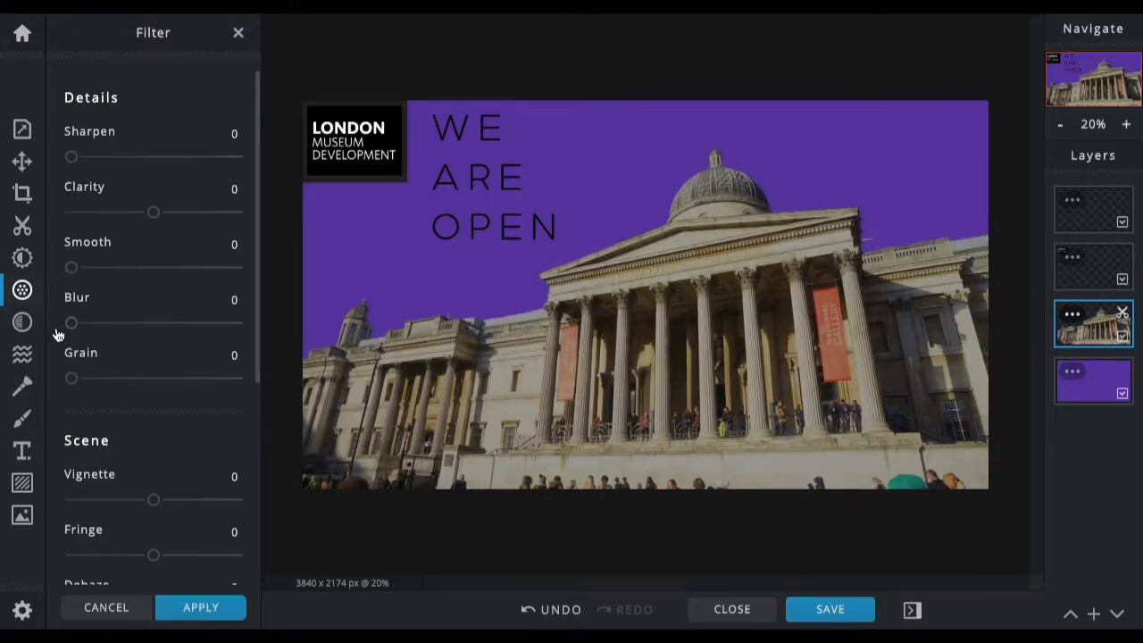
{"action": "mouse_move", "coordinate": [21, 375]}
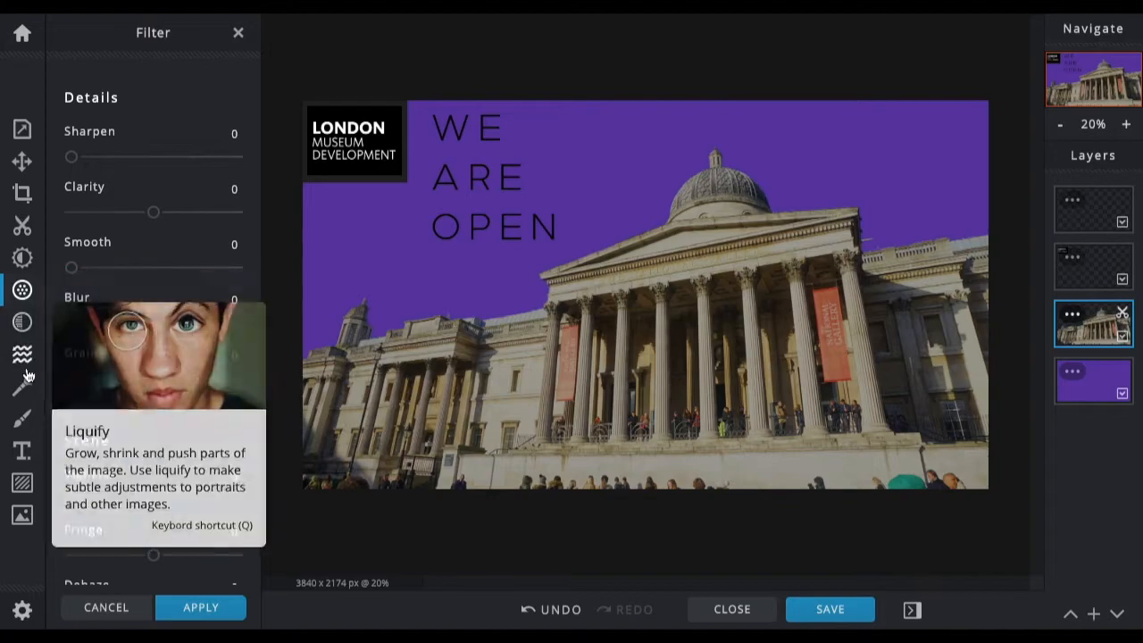
- Choose the Retouch Blur brush, enlarge it, and raise its strength to full
{"action": "left_click", "coordinate": [21, 386]}
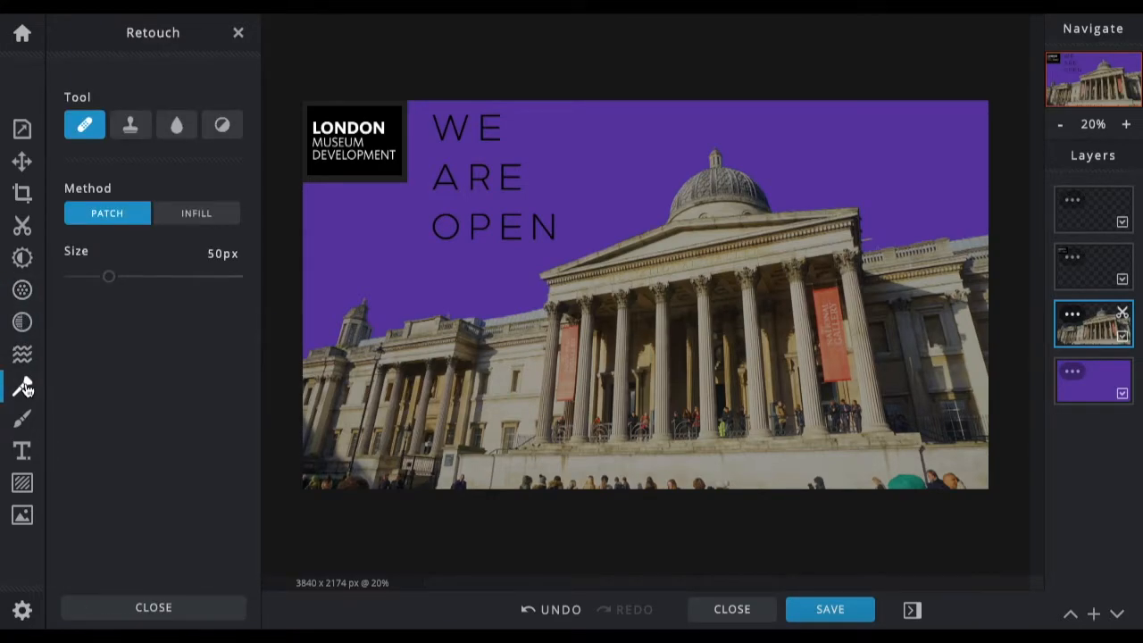
{"action": "mouse_move", "coordinate": [84, 124]}
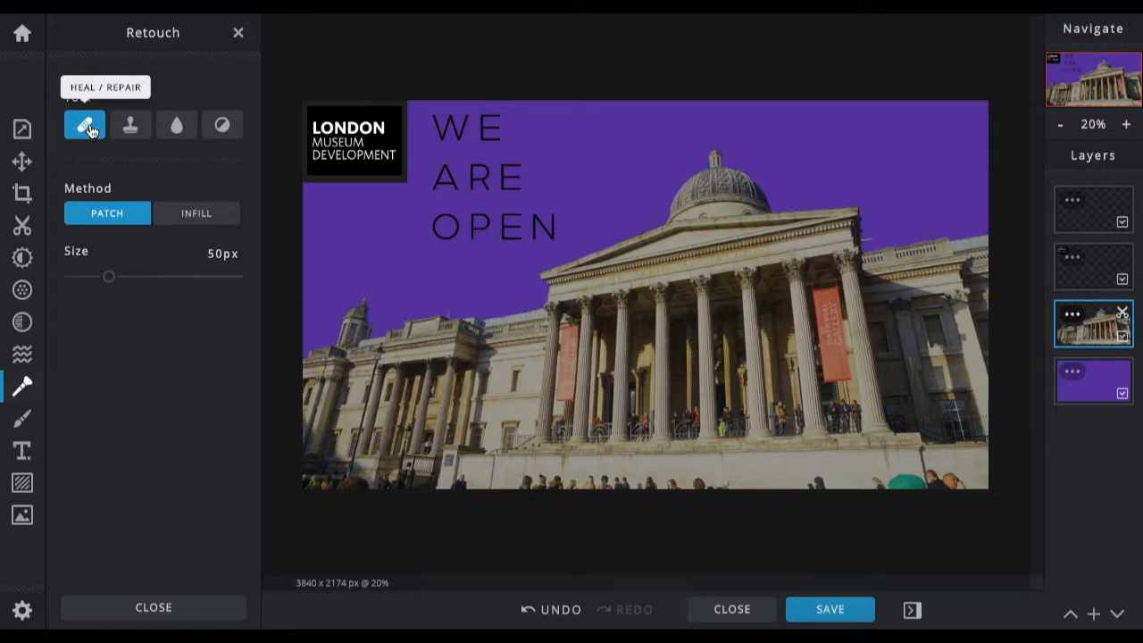
{"action": "mouse_move", "coordinate": [131, 124]}
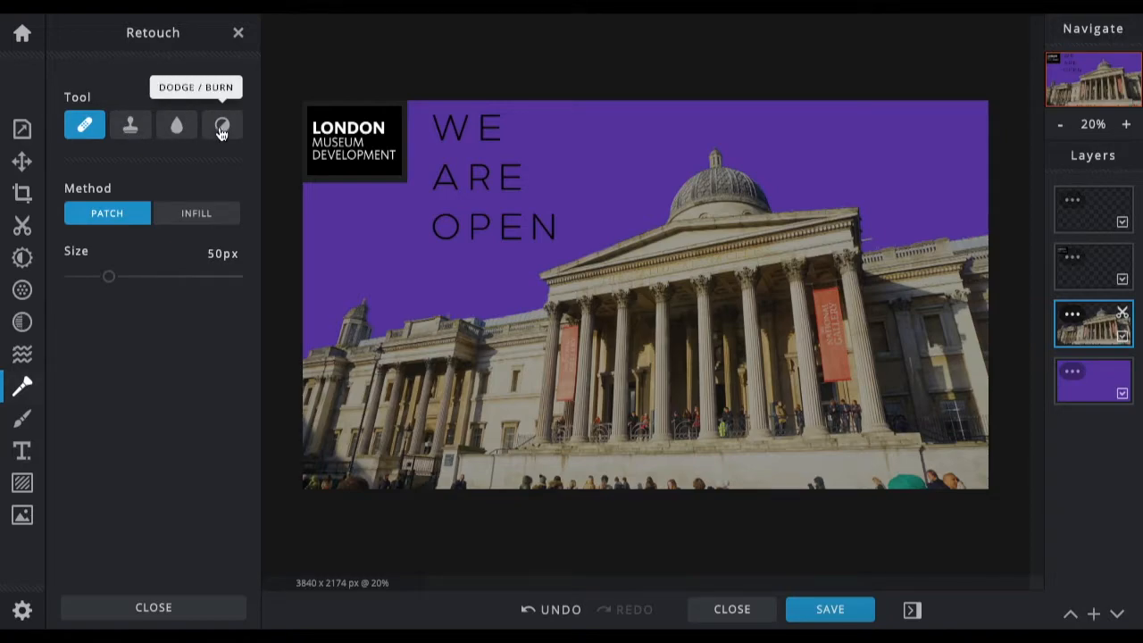
{"action": "left_click", "coordinate": [176, 124]}
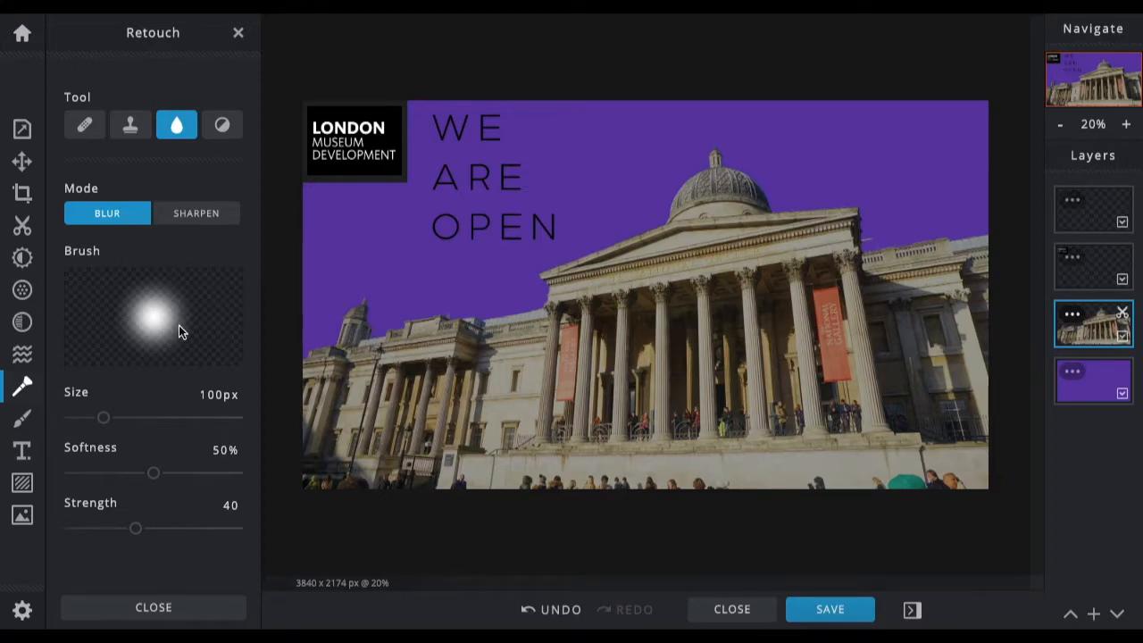
{"action": "mouse_move", "coordinate": [174, 248]}
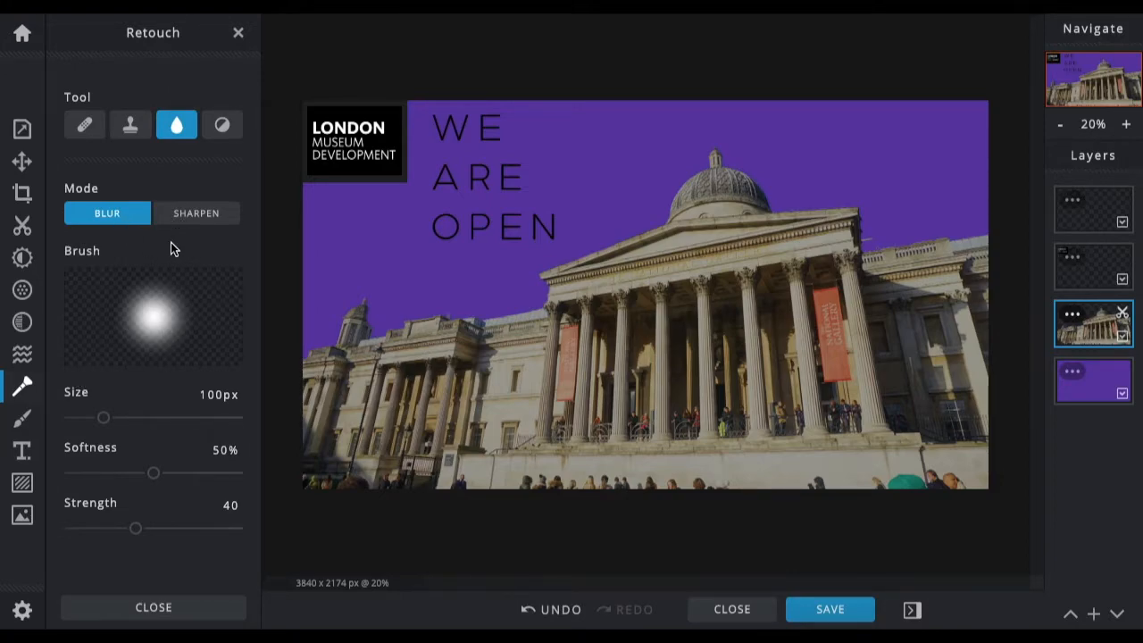
{"action": "left_click_drag", "start_coordinate": [104, 417], "coordinate": [152, 417]}
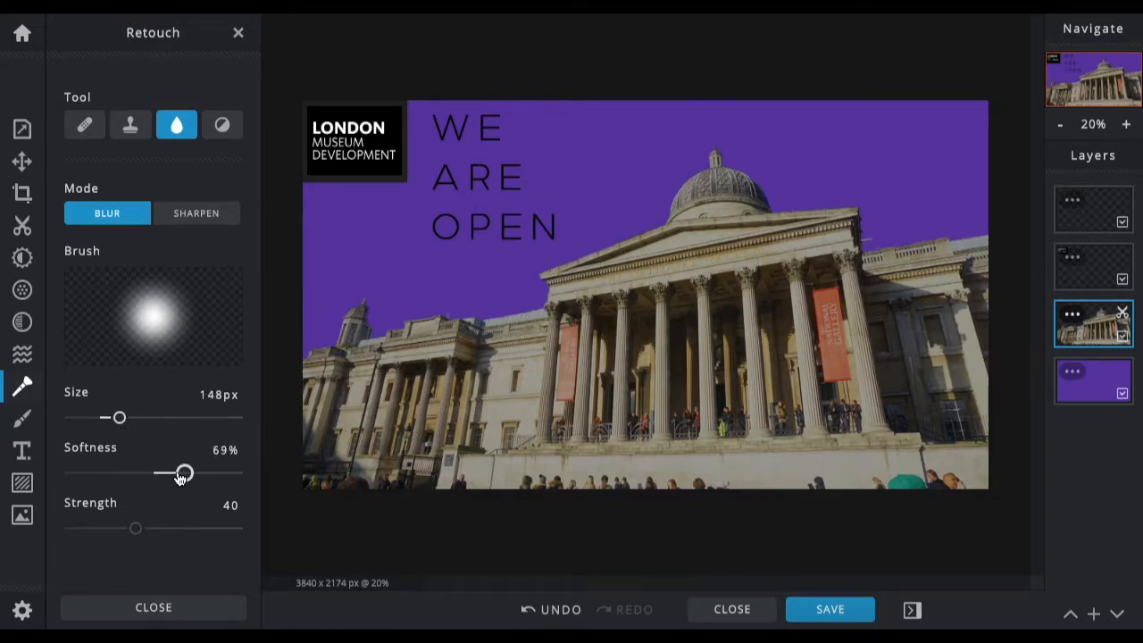
{"action": "left_click_drag", "start_coordinate": [135, 527], "coordinate": [211, 528]}
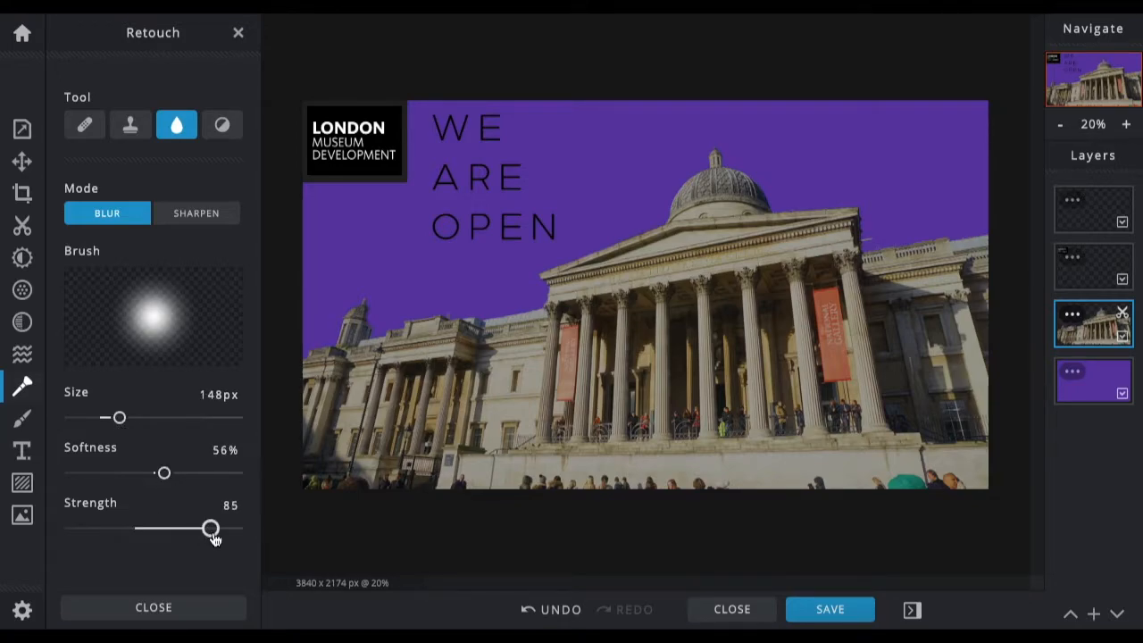
{"action": "left_click_drag", "start_coordinate": [210, 527], "coordinate": [237, 528]}
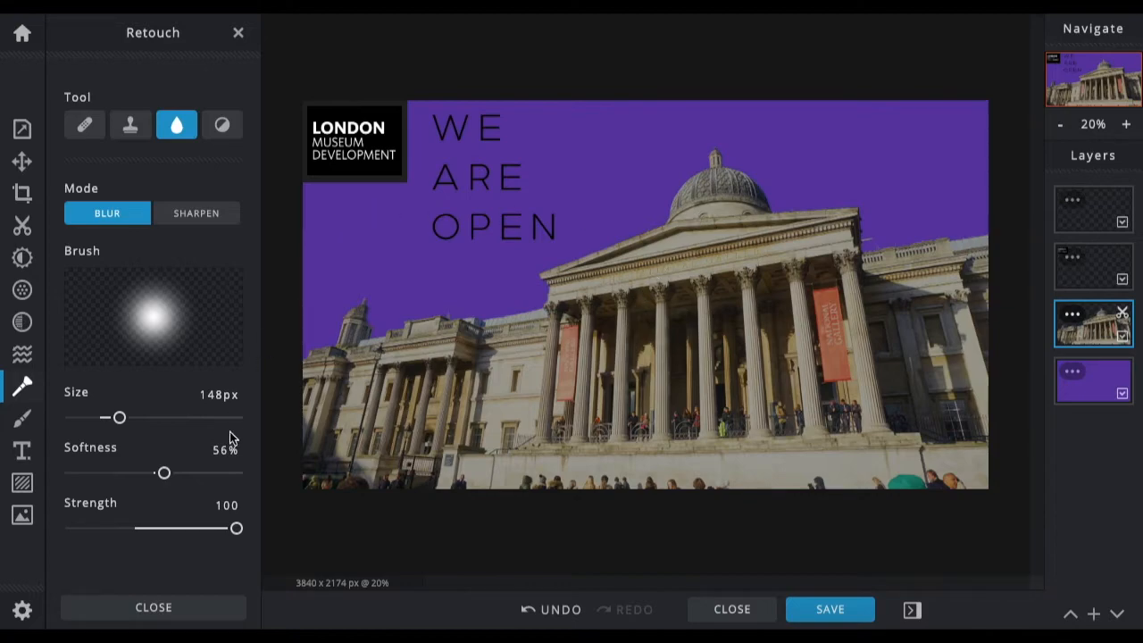
{"action": "left_click_drag", "start_coordinate": [119, 417], "coordinate": [195, 417]}
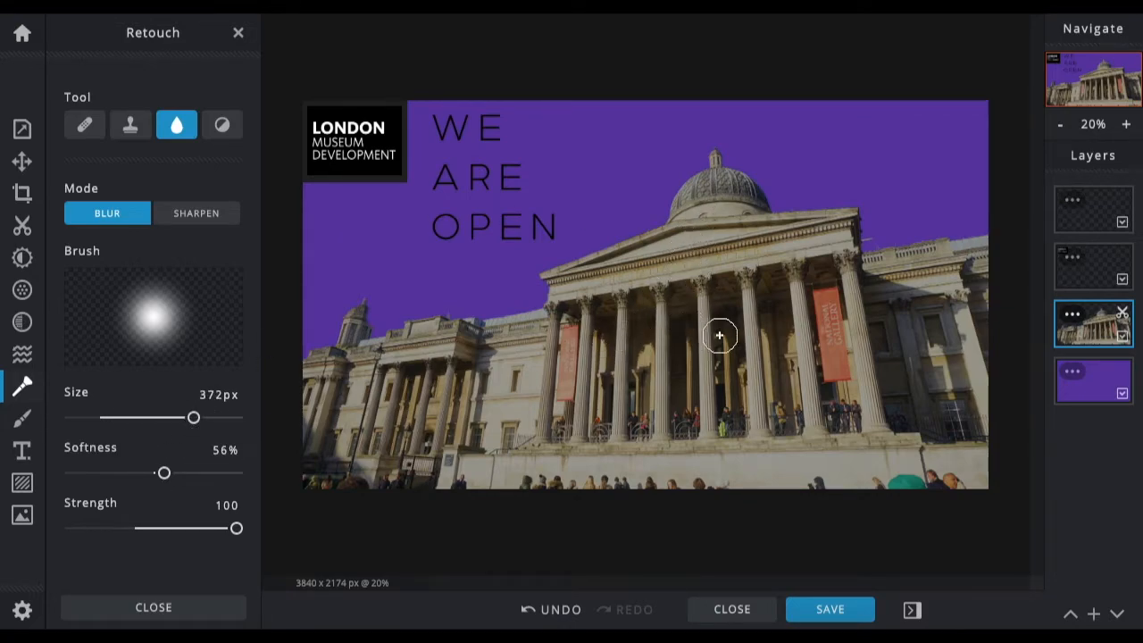
- Test the blur on the columns and red banner, then lower strength to 21
{"action": "left_click_drag", "start_coordinate": [720, 336], "coordinate": [839, 383]}
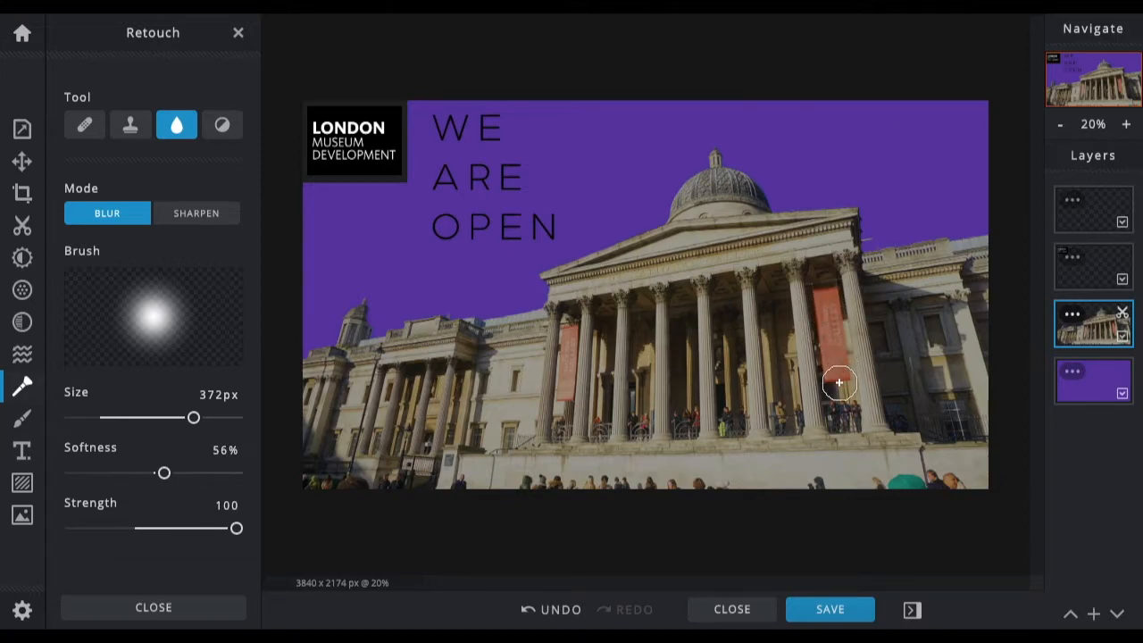
{"action": "left_click_drag", "start_coordinate": [839, 383], "coordinate": [827, 284]}
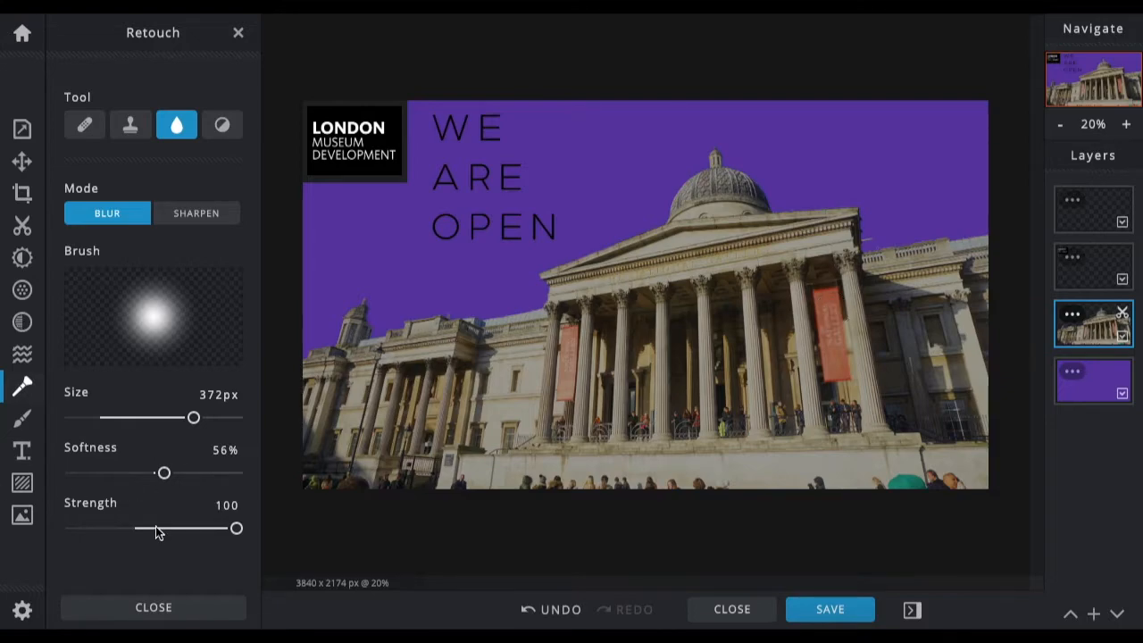
{"action": "left_click_drag", "start_coordinate": [236, 527], "coordinate": [88, 528]}
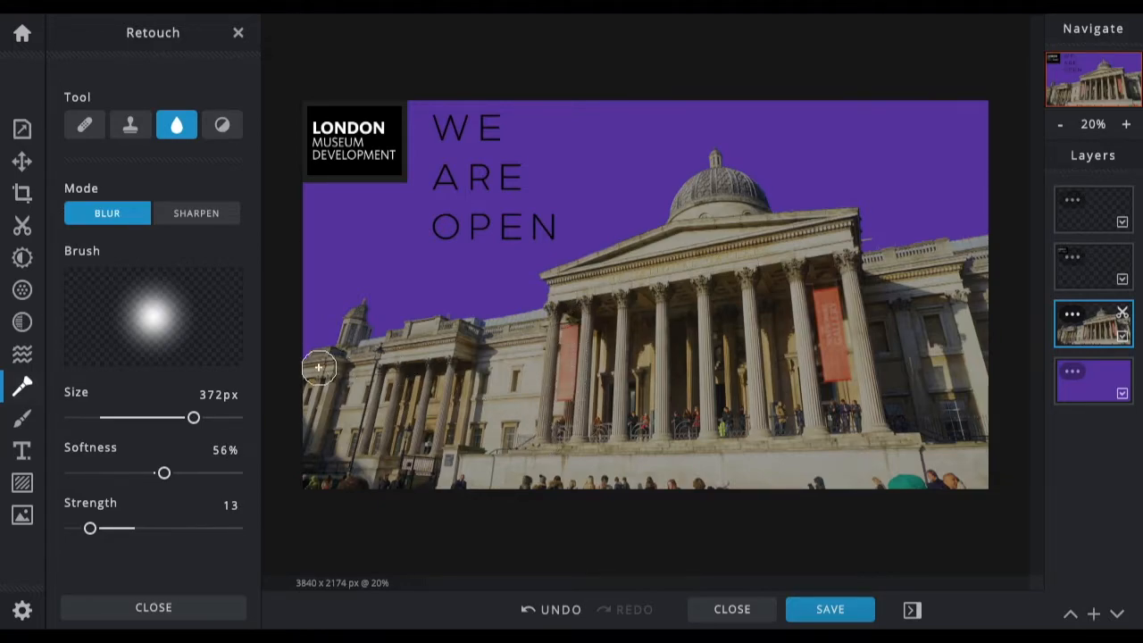
{"action": "left_click_drag", "start_coordinate": [90, 528], "coordinate": [102, 528]}
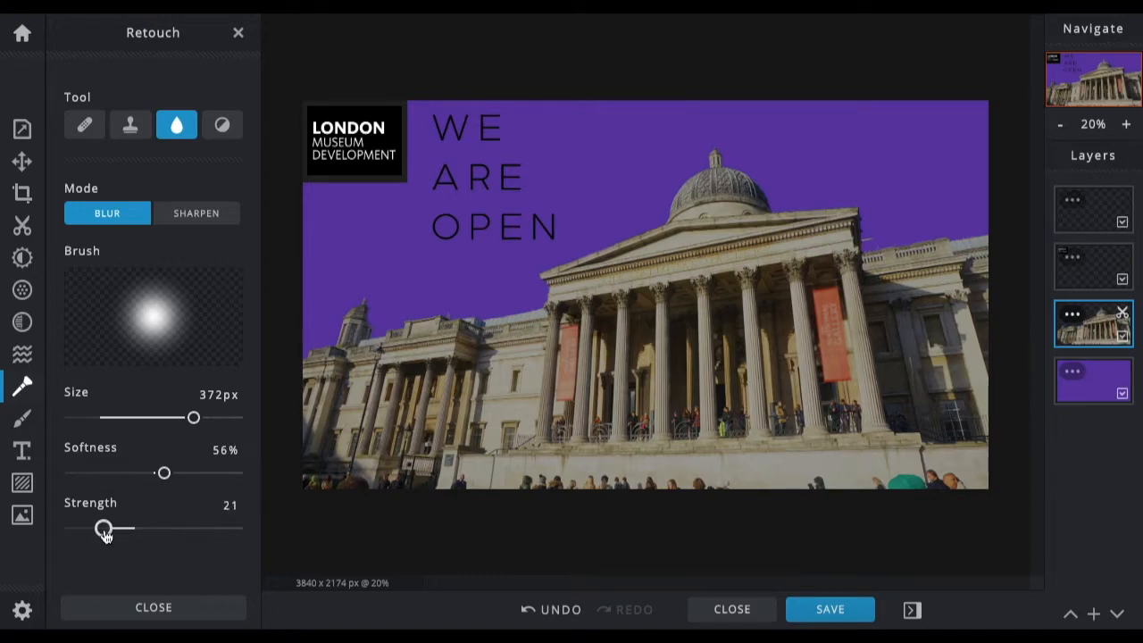
{"action": "left_click_drag", "start_coordinate": [102, 528], "coordinate": [130, 527]}
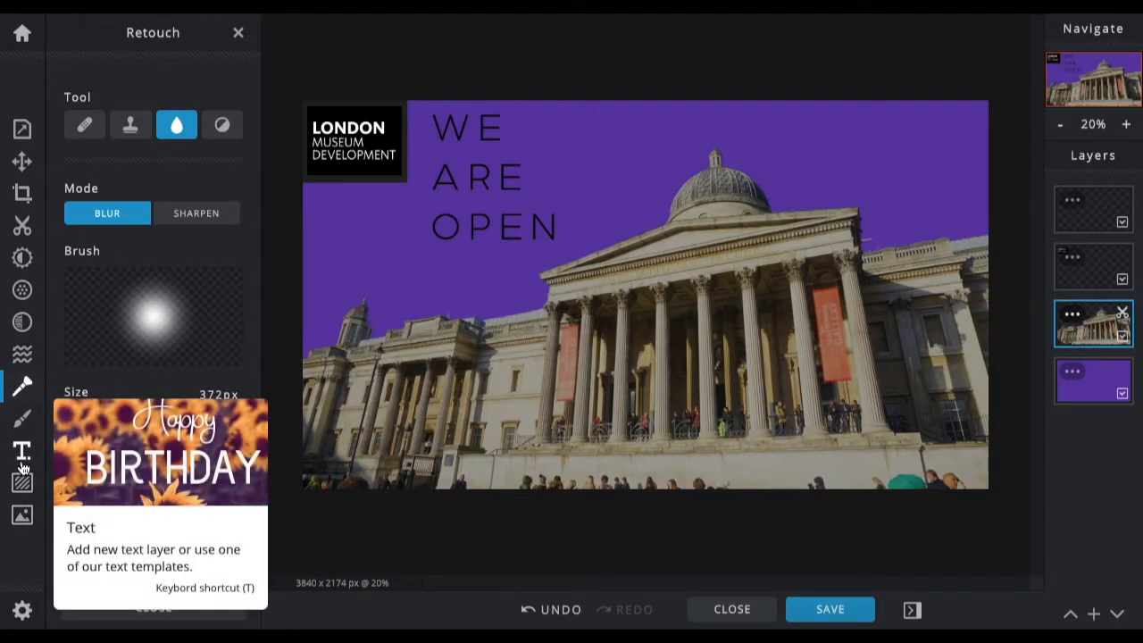
- Open Add element and browse the Shape category (geometric, corner, heart, line)
{"action": "left_click", "coordinate": [22, 482]}
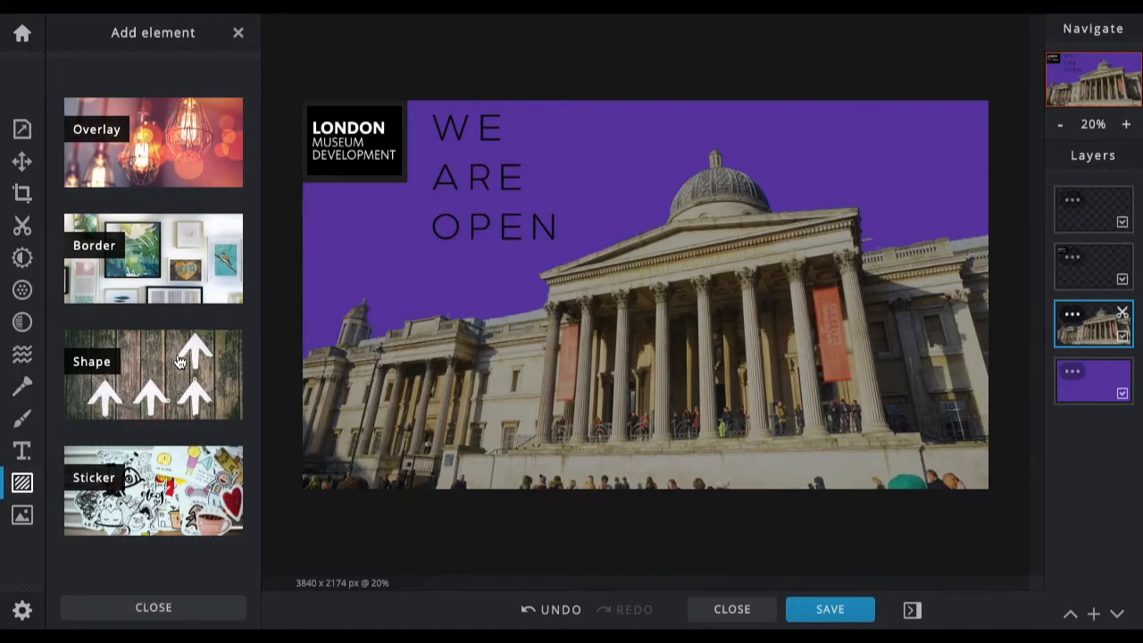
{"action": "left_click", "coordinate": [91, 361]}
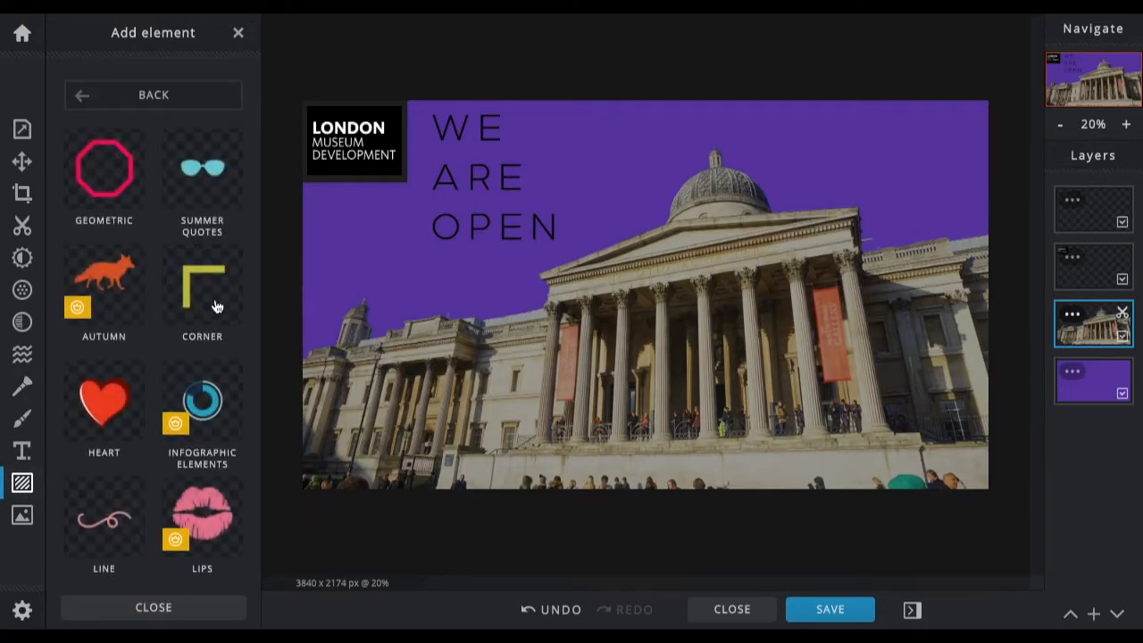
{"action": "mouse_move", "coordinate": [165, 399]}
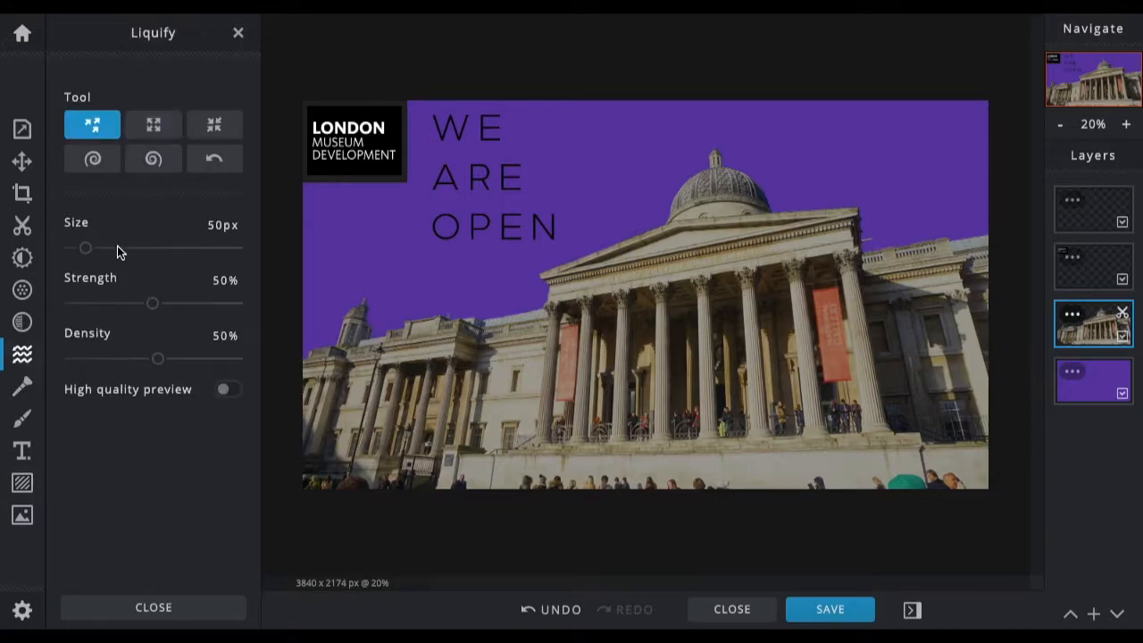
{"action": "mouse_move", "coordinate": [93, 159]}
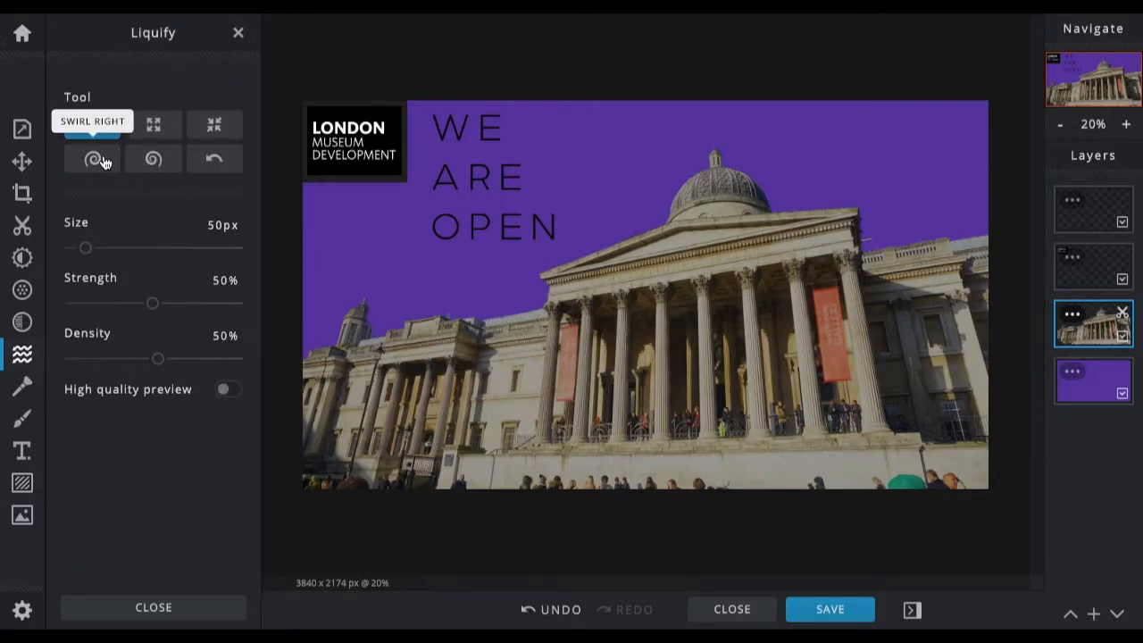
- Enlarge the swirl-right liquify brush to 164px and swirl part of the building facade
{"action": "left_click_drag", "start_coordinate": [84, 248], "coordinate": [97, 248]}
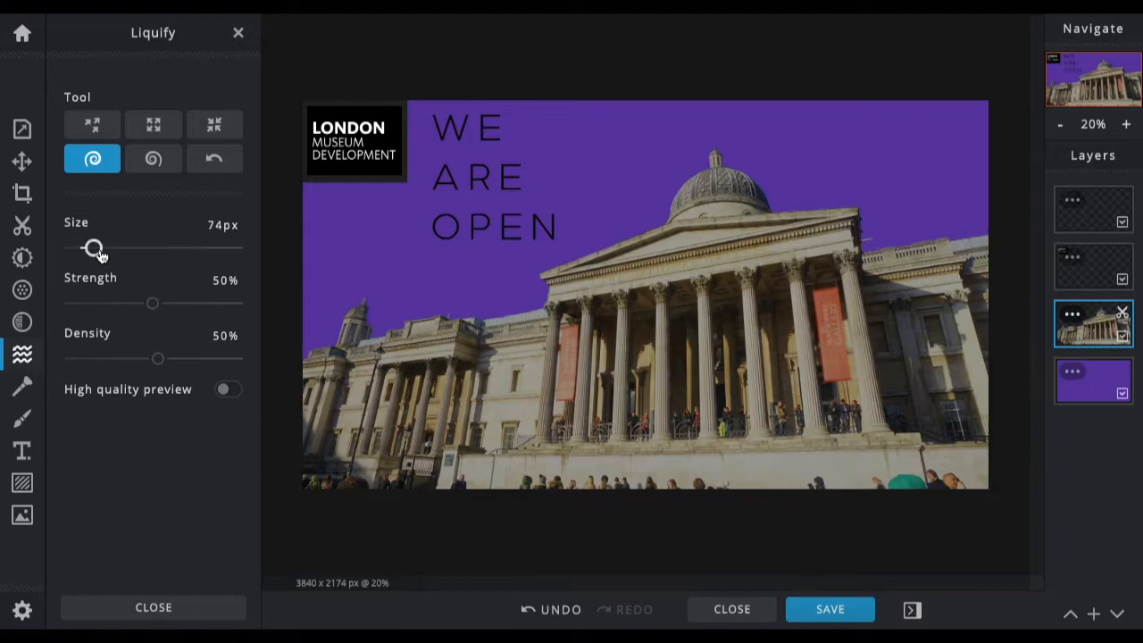
{"action": "left_click_drag", "start_coordinate": [94, 247], "coordinate": [124, 247]}
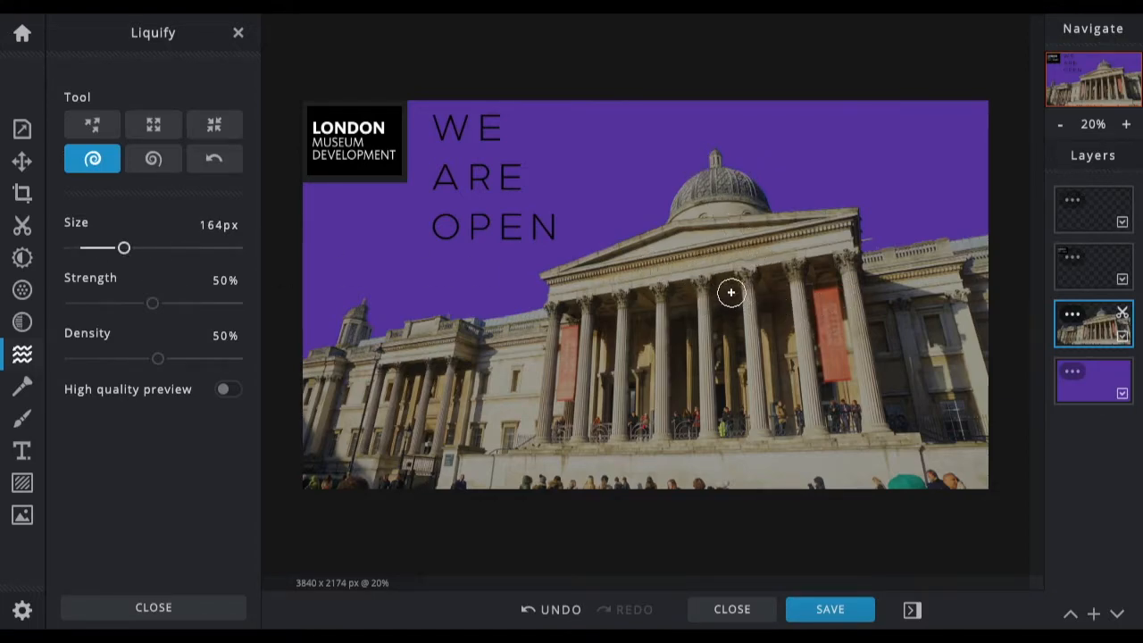
{"action": "left_click_drag", "start_coordinate": [730, 292], "coordinate": [629, 273]}
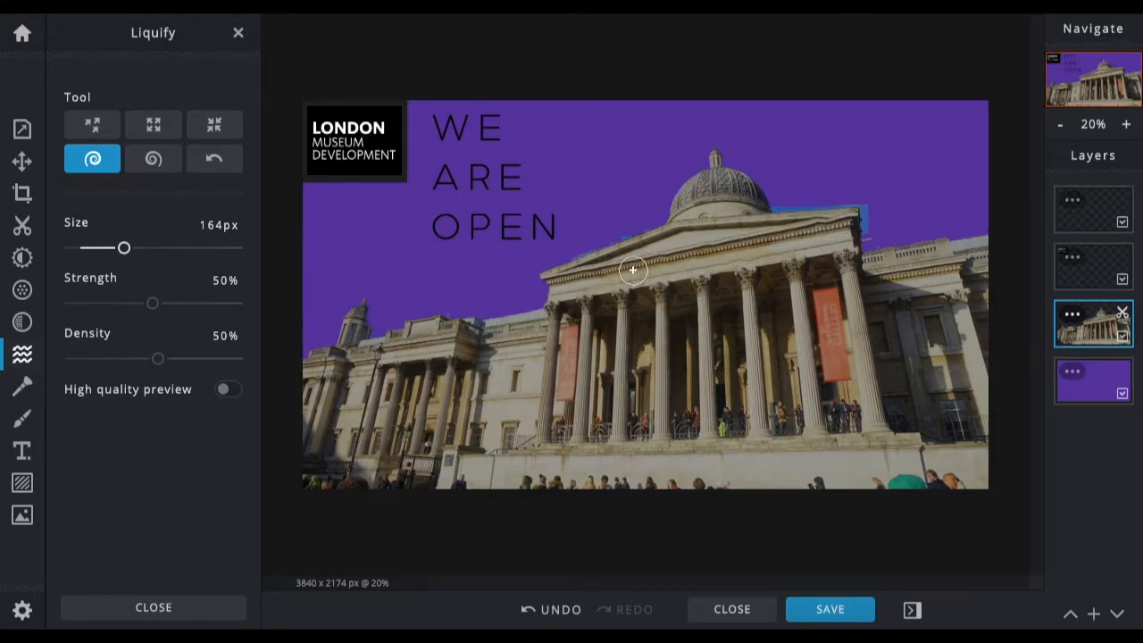
{"action": "mouse_move", "coordinate": [22, 323]}
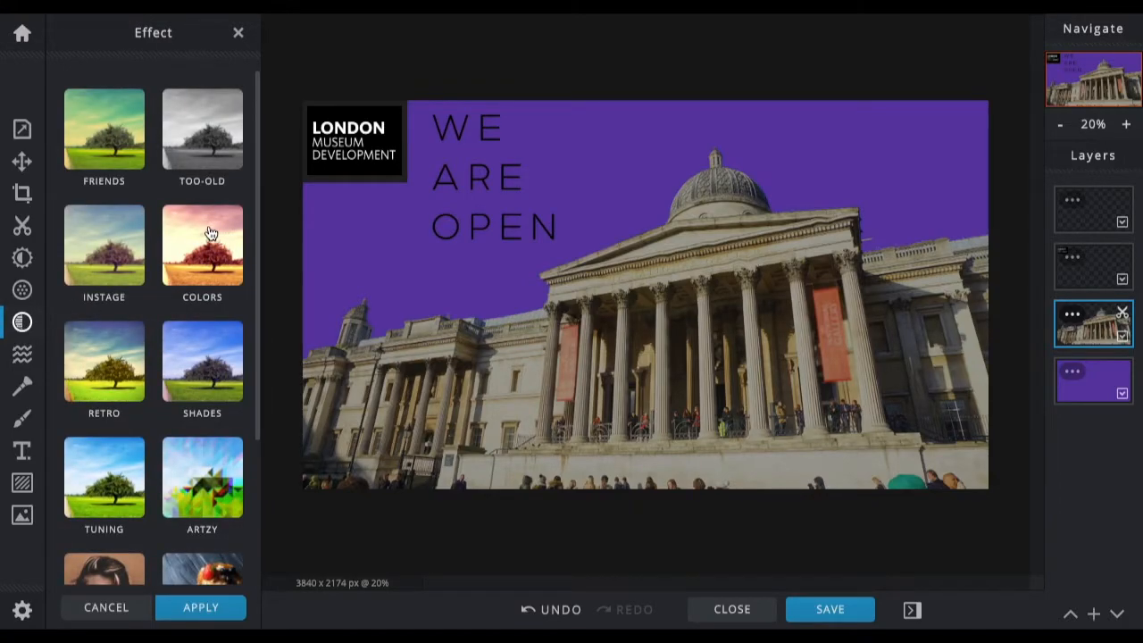
{"action": "mouse_move", "coordinate": [198, 257]}
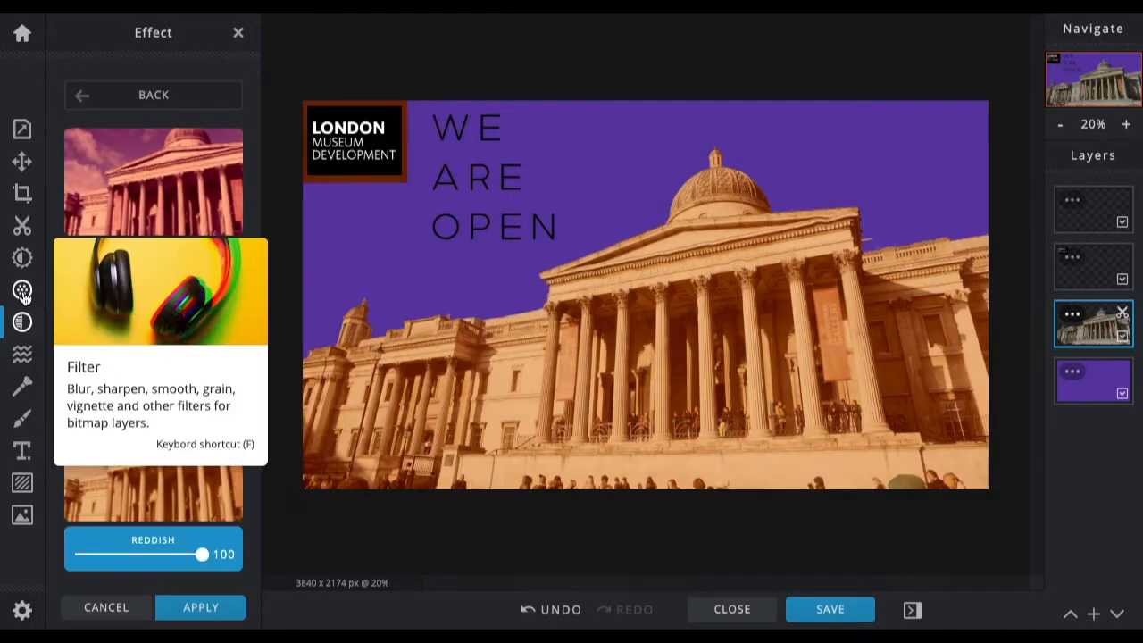
- Bring up the sharpen, blur and grain filters for the reddish gallery photo
{"action": "left_click", "coordinate": [21, 290]}
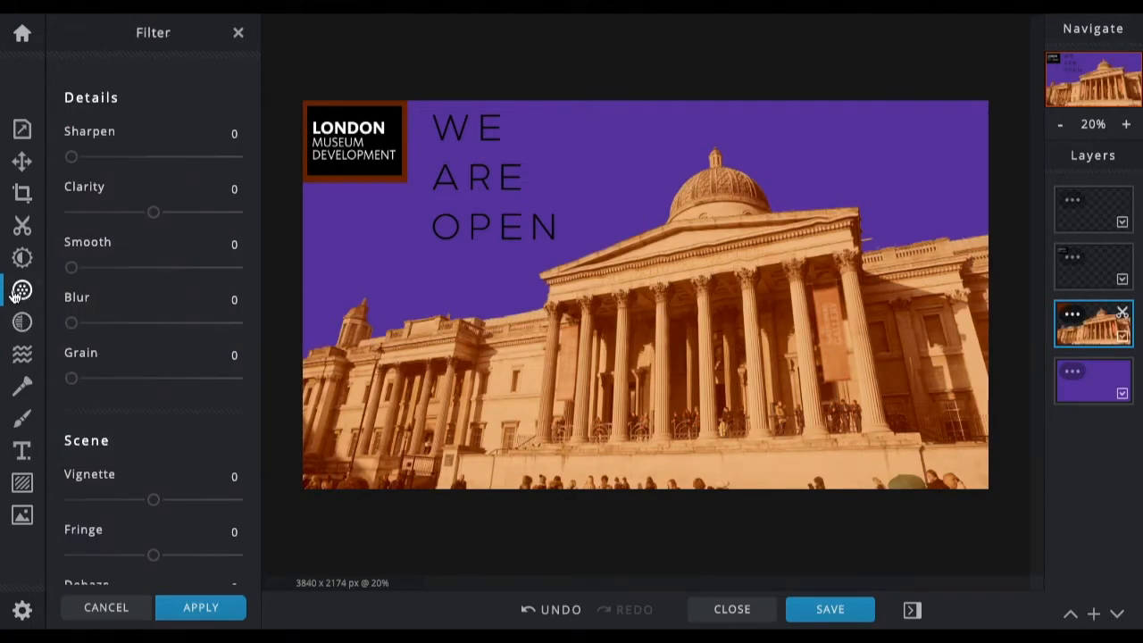
{"action": "mouse_move", "coordinate": [22, 258]}
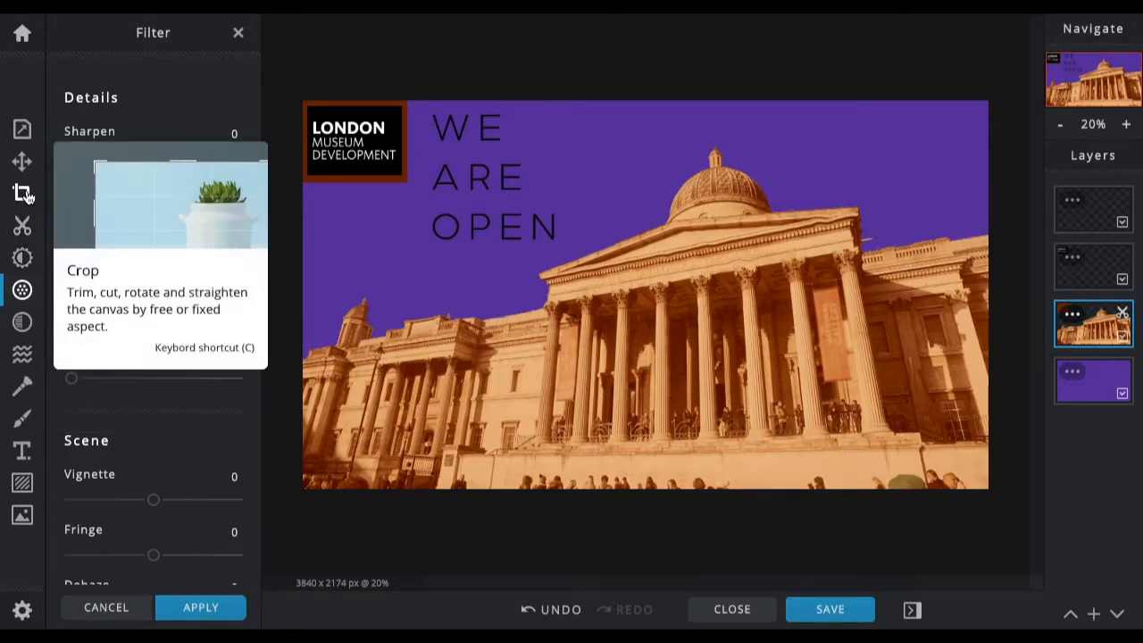
- Drag the crop corner inward for a trial crop without applying it
{"action": "left_click", "coordinate": [22, 193]}
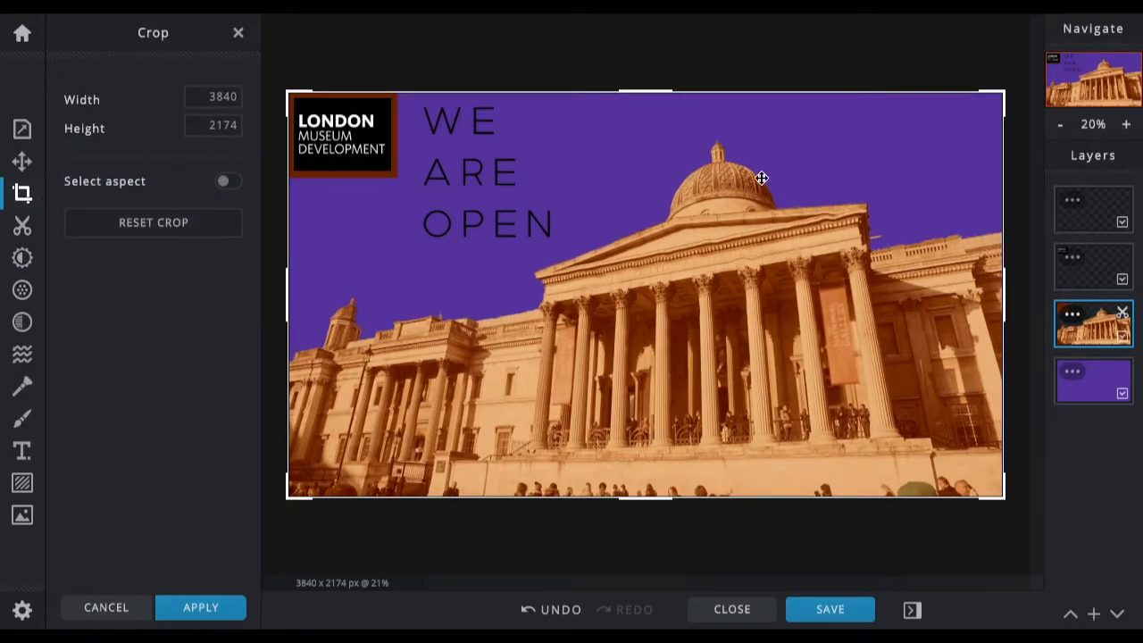
{"action": "left_click_drag", "start_coordinate": [1001, 112], "coordinate": [906, 134]}
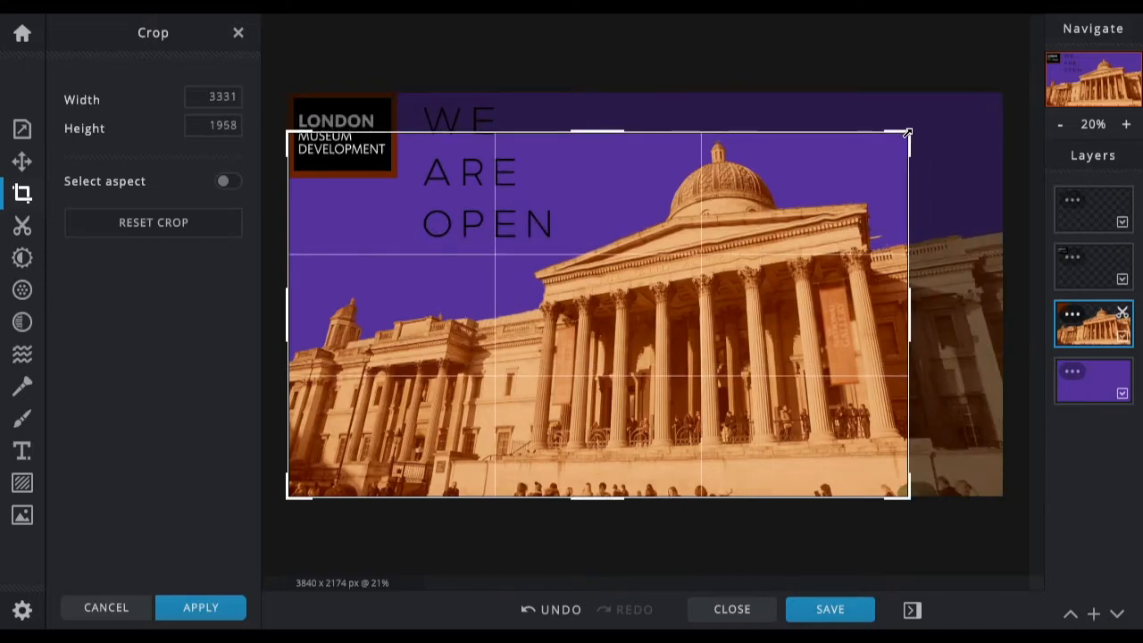
{"action": "left_click_drag", "start_coordinate": [906, 134], "coordinate": [880, 93]}
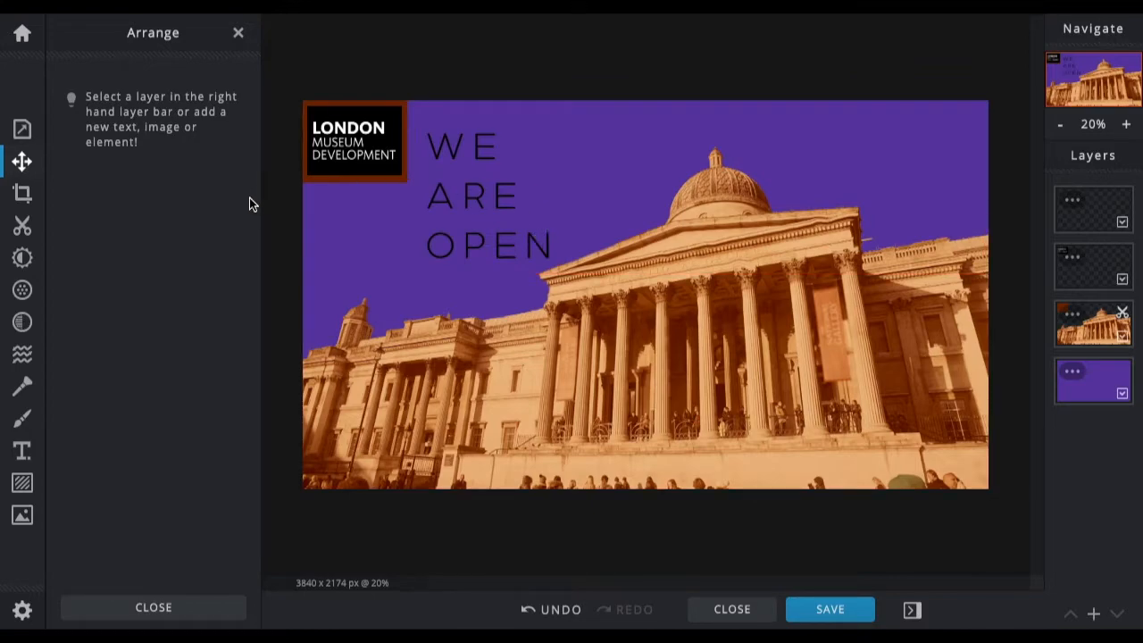
{"action": "mouse_move", "coordinate": [350, 224]}
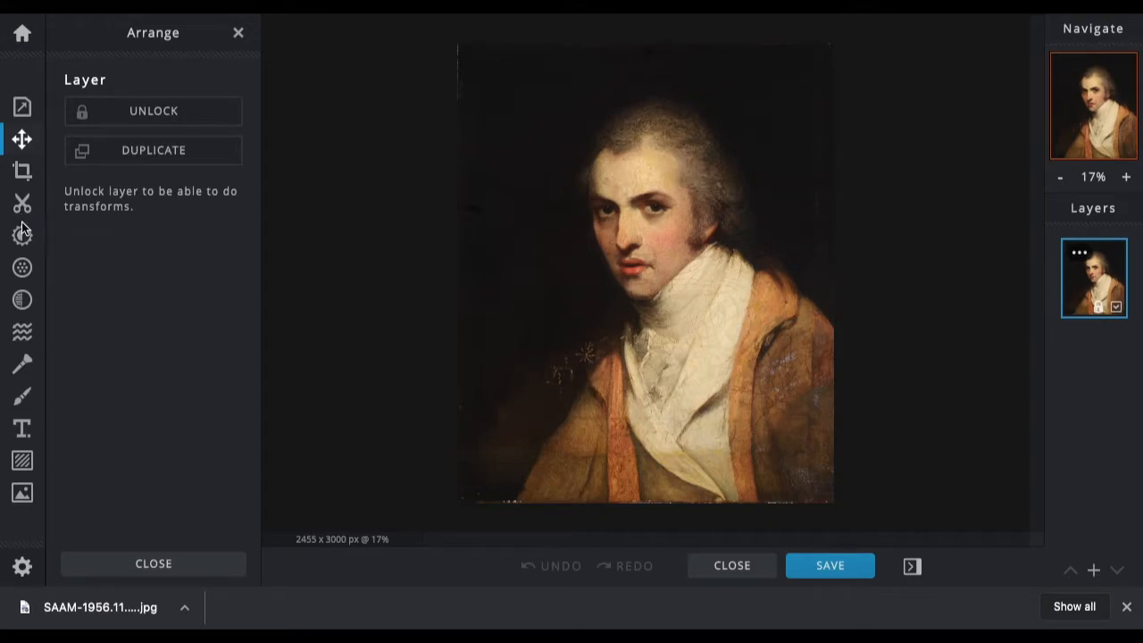
{"action": "mouse_move", "coordinate": [688, 234]}
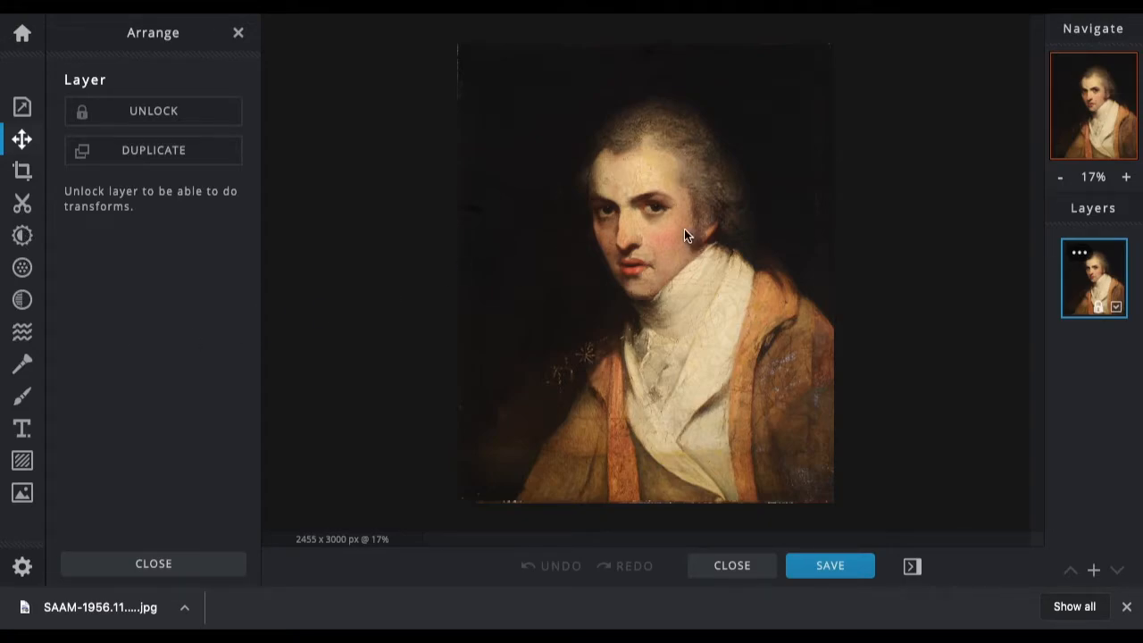
{"action": "mouse_move", "coordinate": [659, 243]}
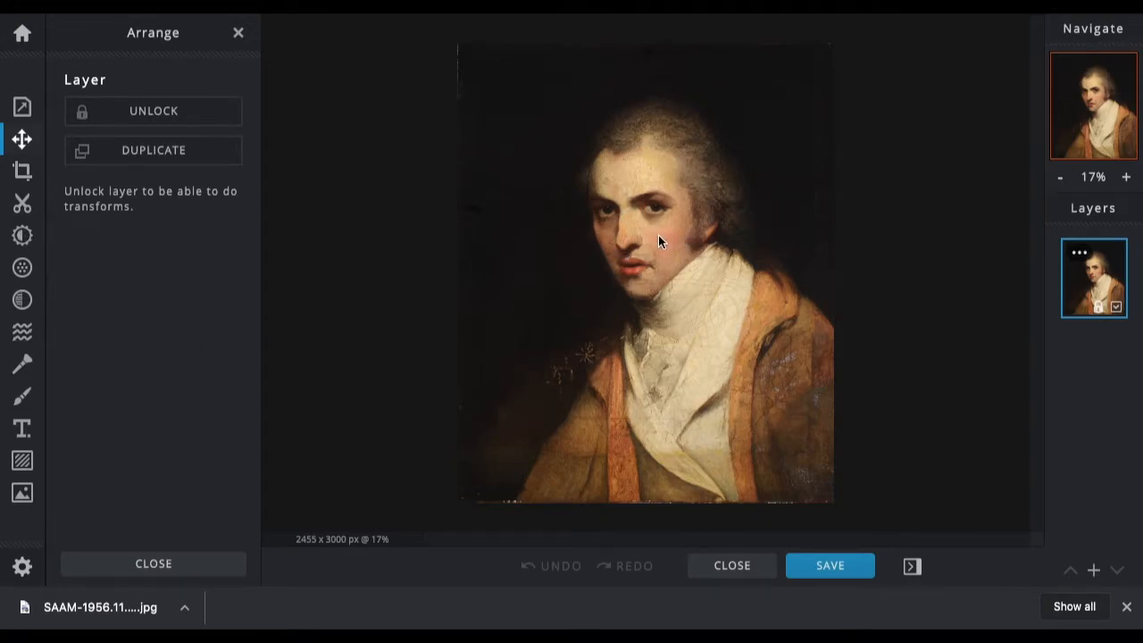
{"action": "mouse_move", "coordinate": [614, 225]}
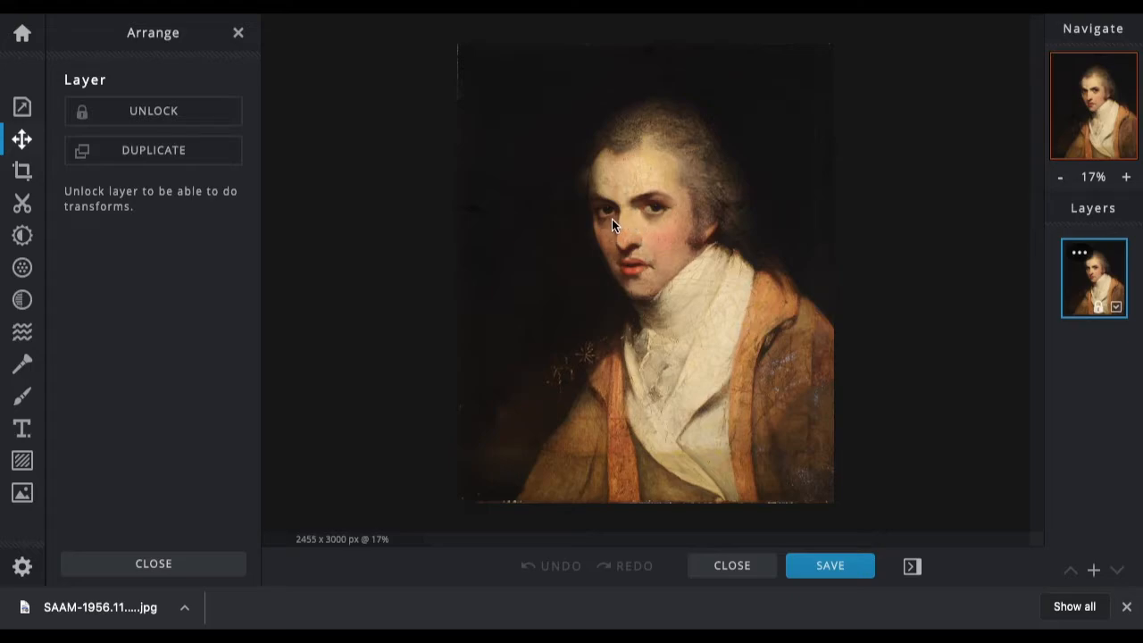
{"action": "mouse_move", "coordinate": [605, 204]}
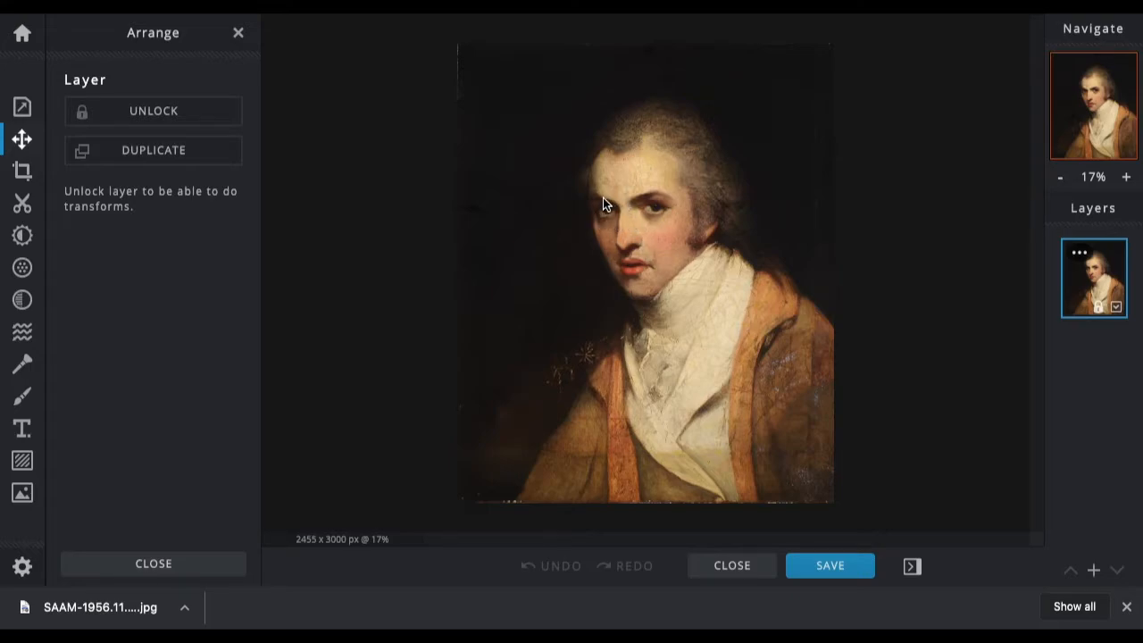
{"action": "mouse_move", "coordinate": [601, 221]}
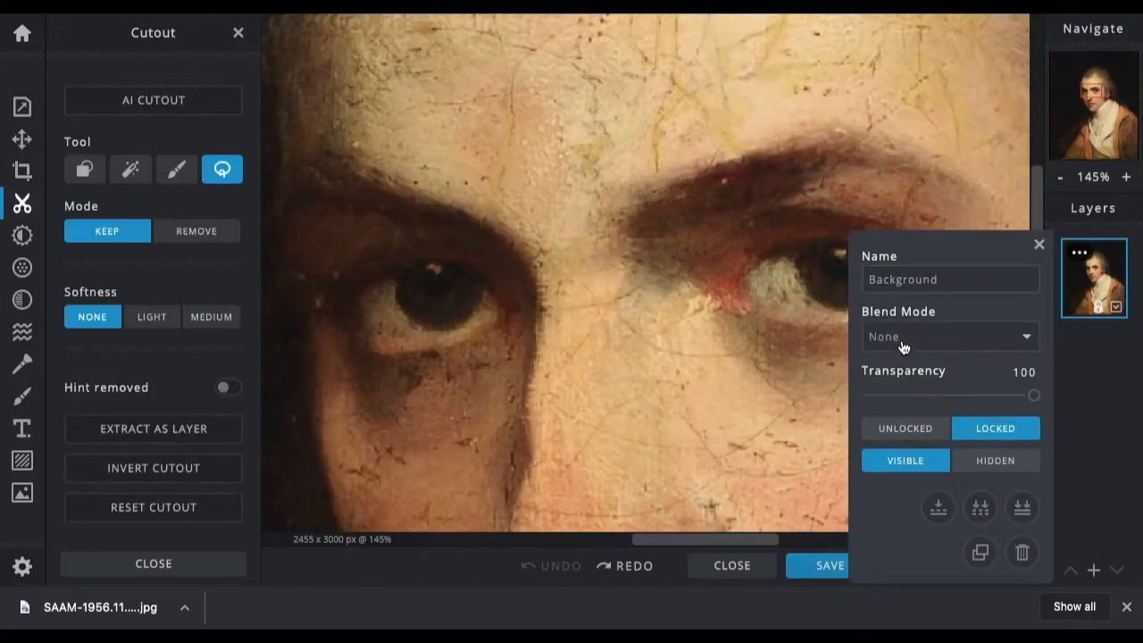
{"action": "mouse_move", "coordinate": [979, 552]}
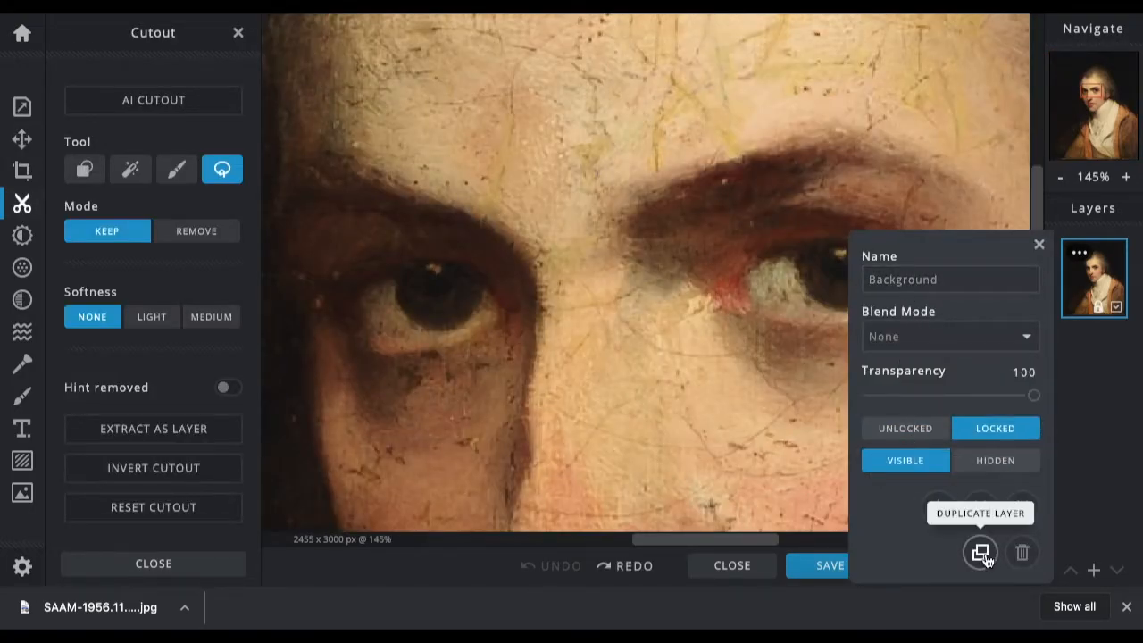
- Duplicate the portrait layer and lasso around the left eye to keep it
{"action": "left_click", "coordinate": [979, 552]}
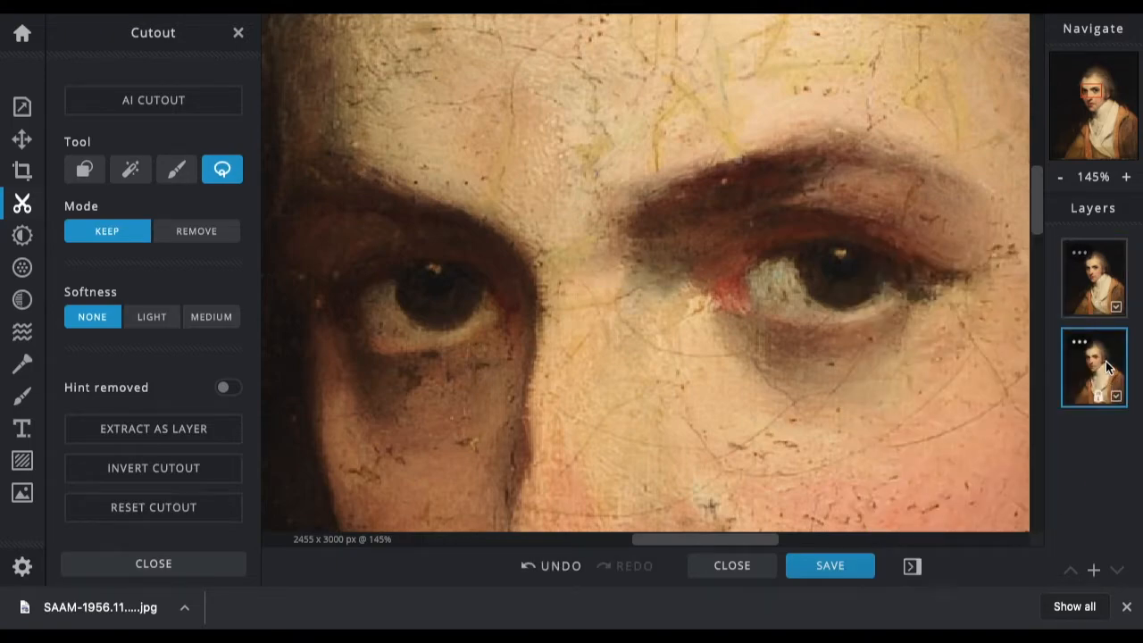
{"action": "mouse_move", "coordinate": [84, 170]}
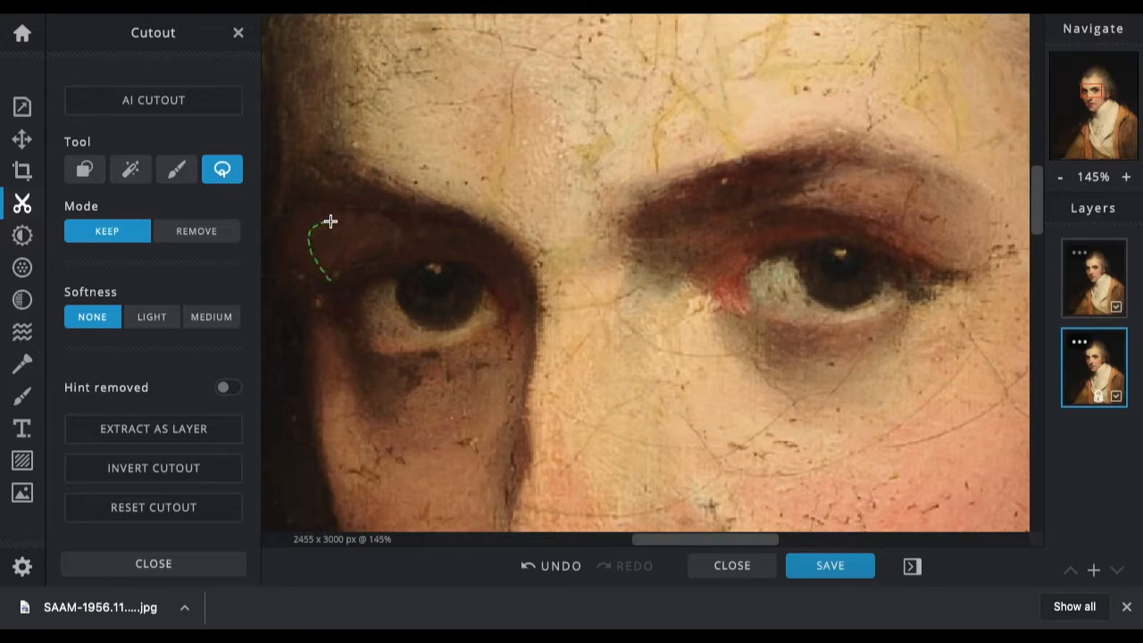
{"action": "left_click_drag", "start_coordinate": [330, 221], "coordinate": [411, 256]}
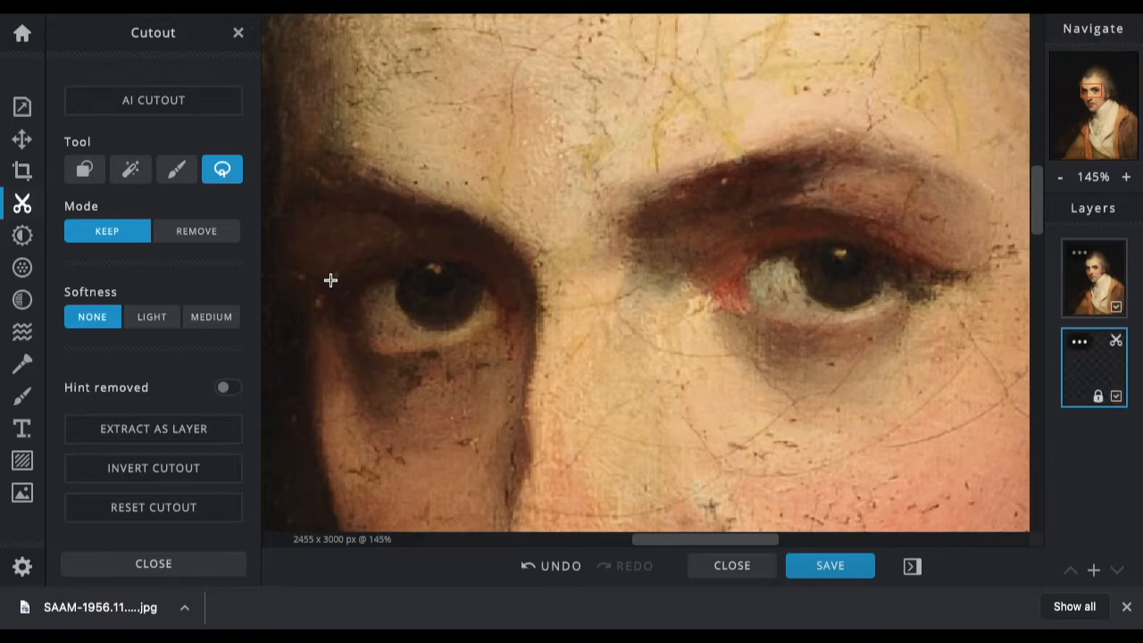
{"action": "left_click", "coordinate": [21, 139]}
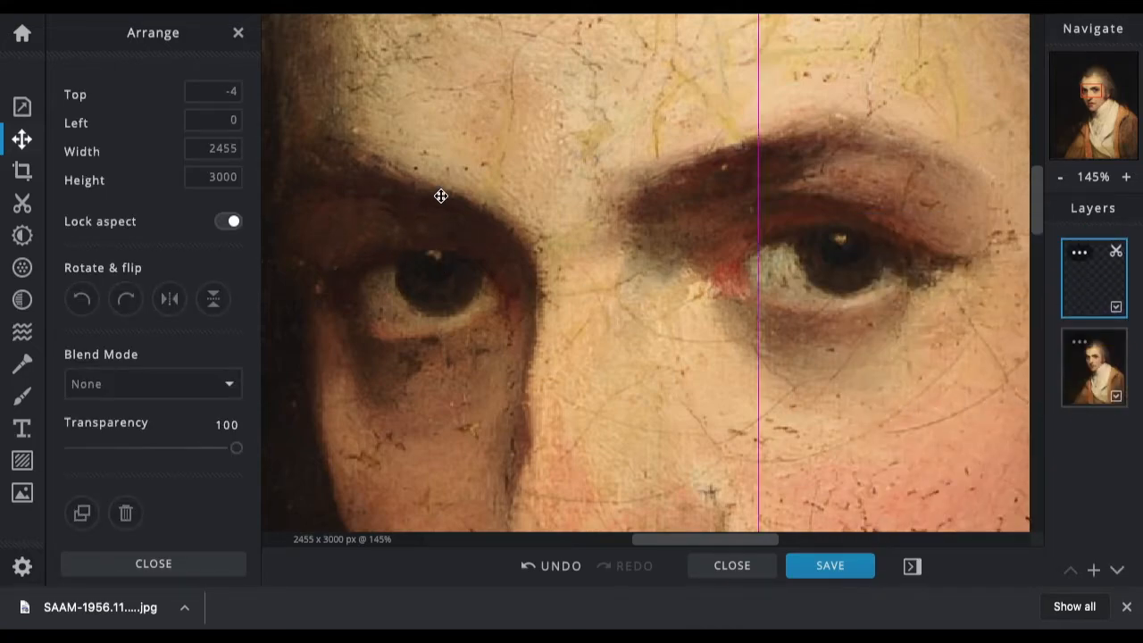
- Nudge the eye cutout layer and zoom out to view the whole face
{"action": "left_click_drag", "start_coordinate": [440, 195], "coordinate": [451, 228]}
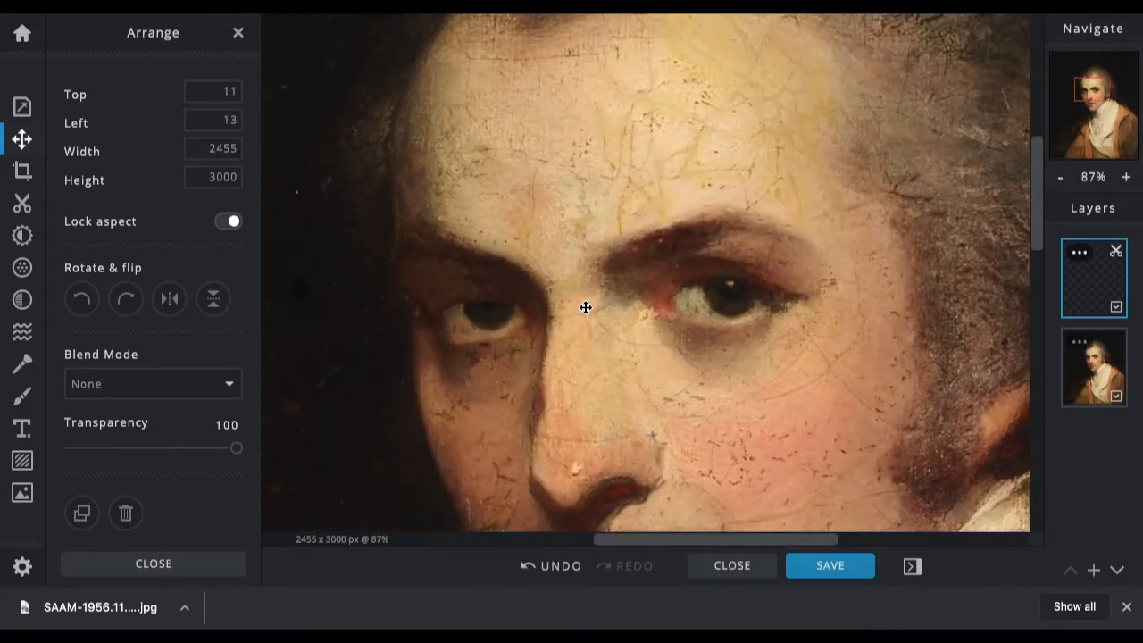
{"action": "left_click", "coordinate": [1060, 176]}
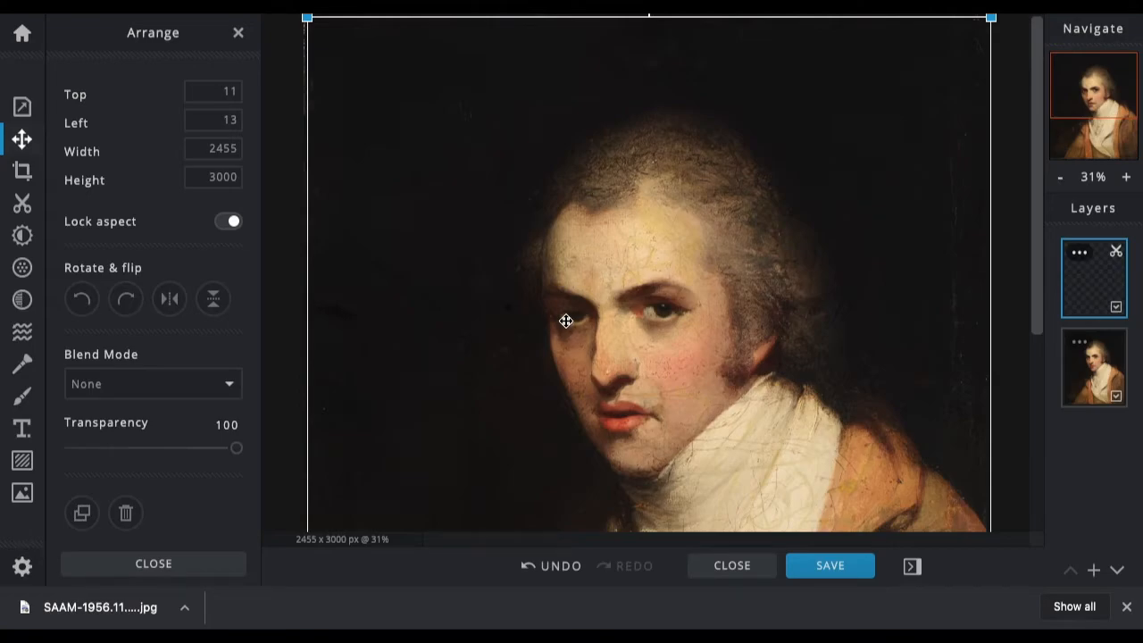
{"action": "left_click", "coordinate": [1126, 176]}
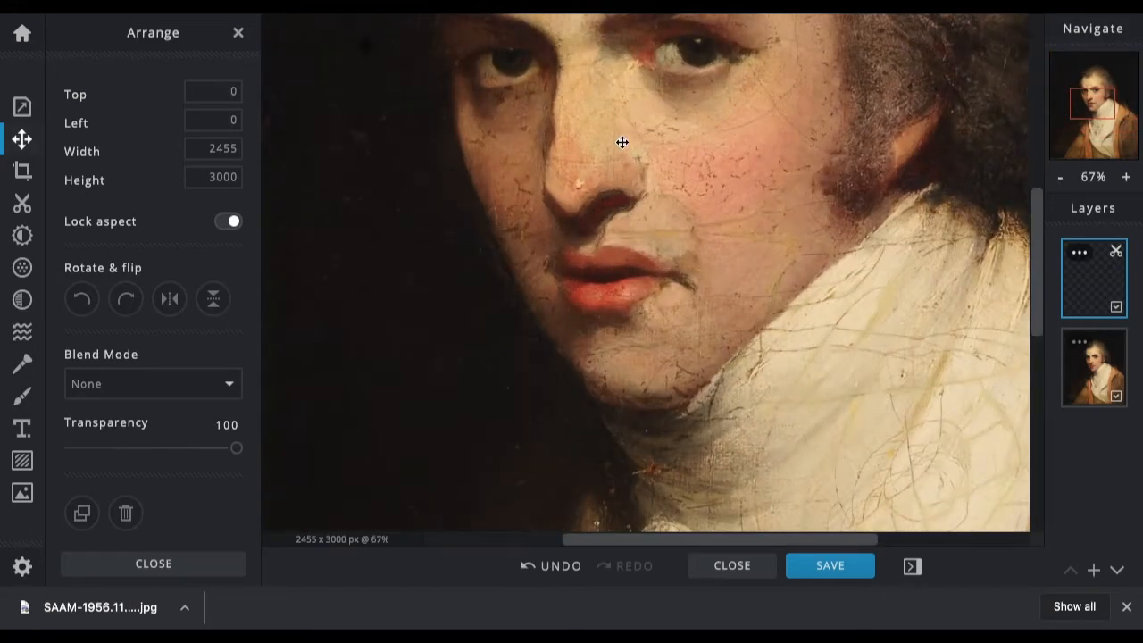
{"action": "left_click_drag", "start_coordinate": [621, 143], "coordinate": [632, 149]}
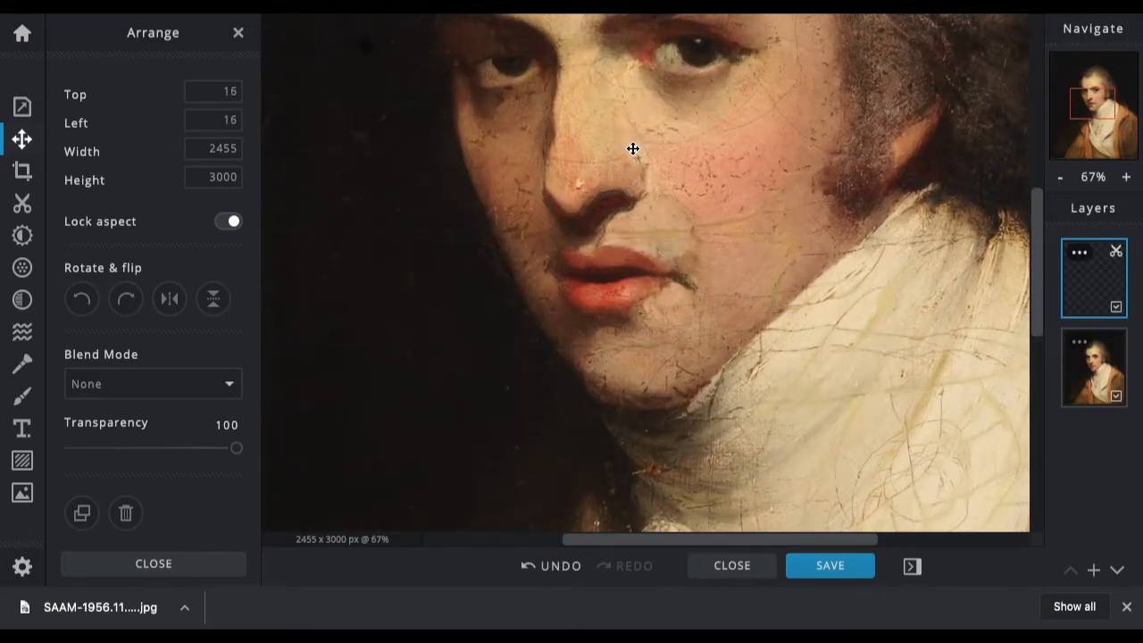
- Download the current frame as a JPG and dismiss the confirmation
{"action": "left_click", "coordinate": [828, 565]}
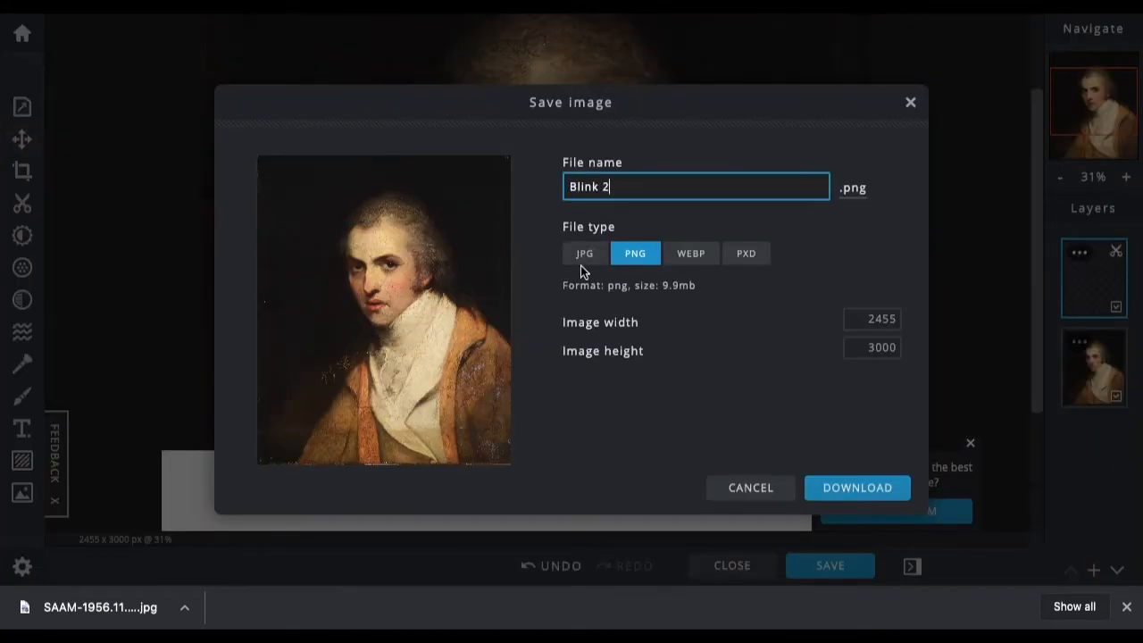
{"action": "left_click", "coordinate": [584, 253]}
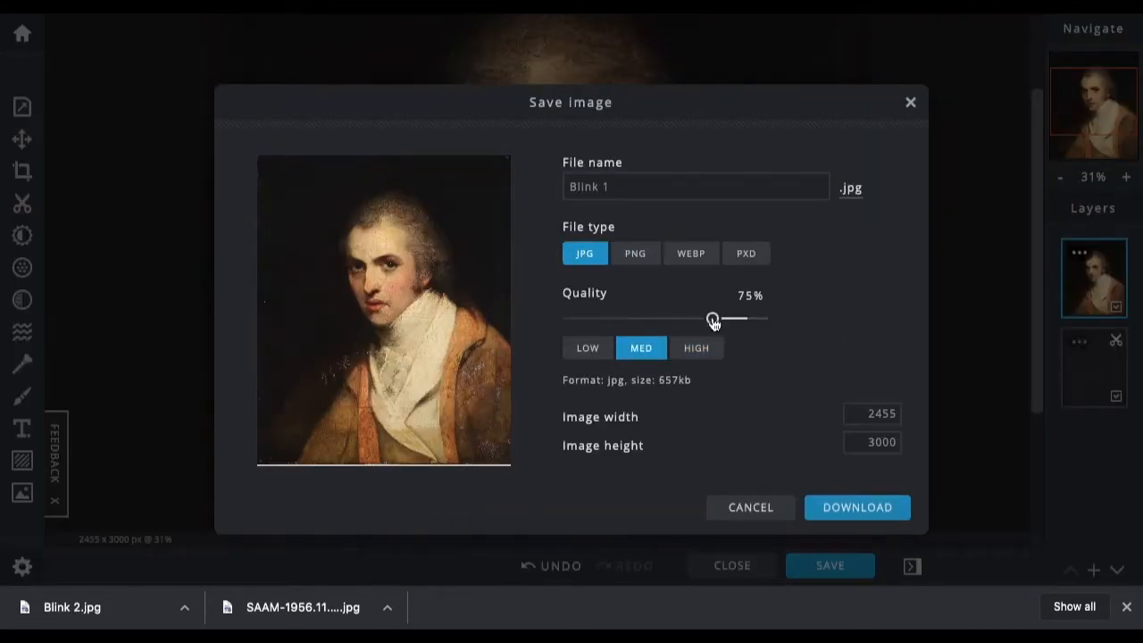
{"action": "left_click", "coordinate": [855, 506]}
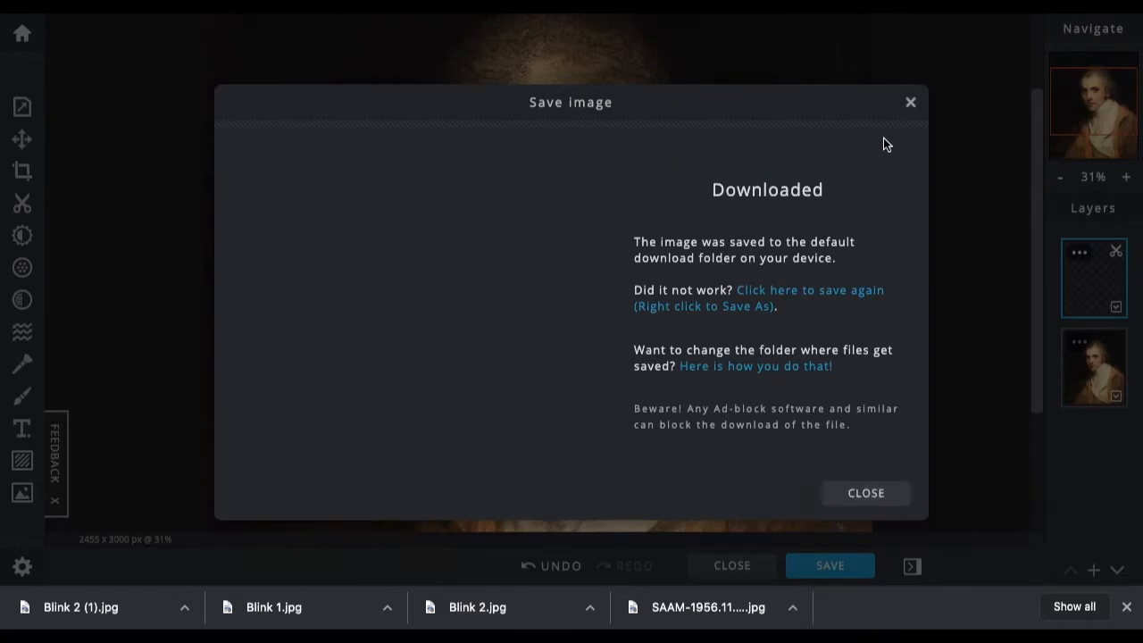
{"action": "left_click", "coordinate": [864, 492]}
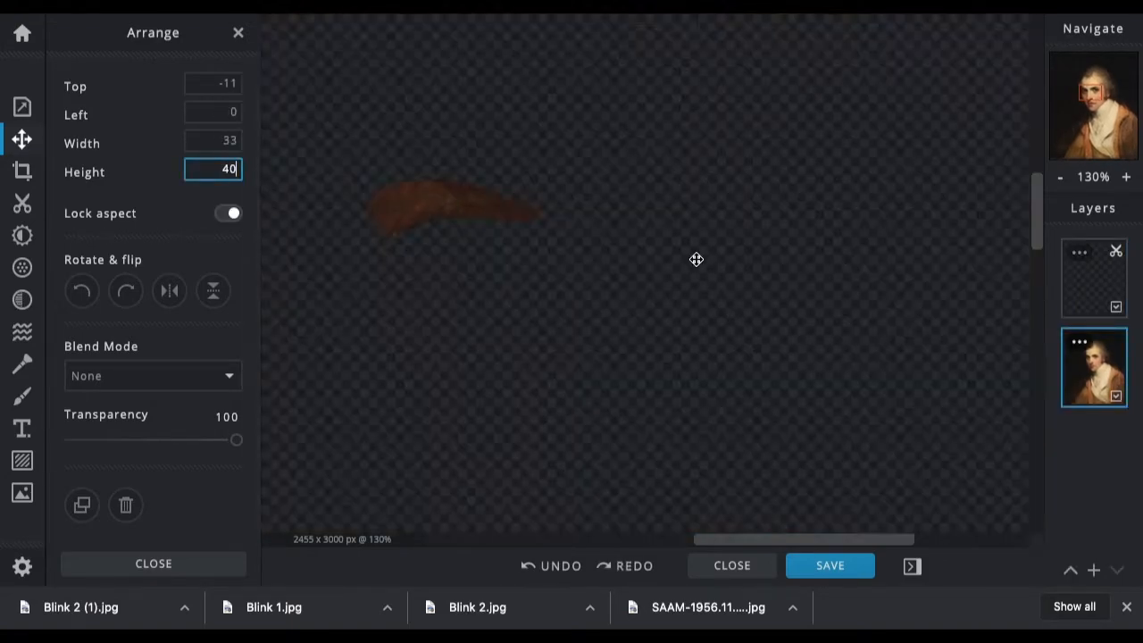
{"action": "left_click", "coordinate": [828, 565]}
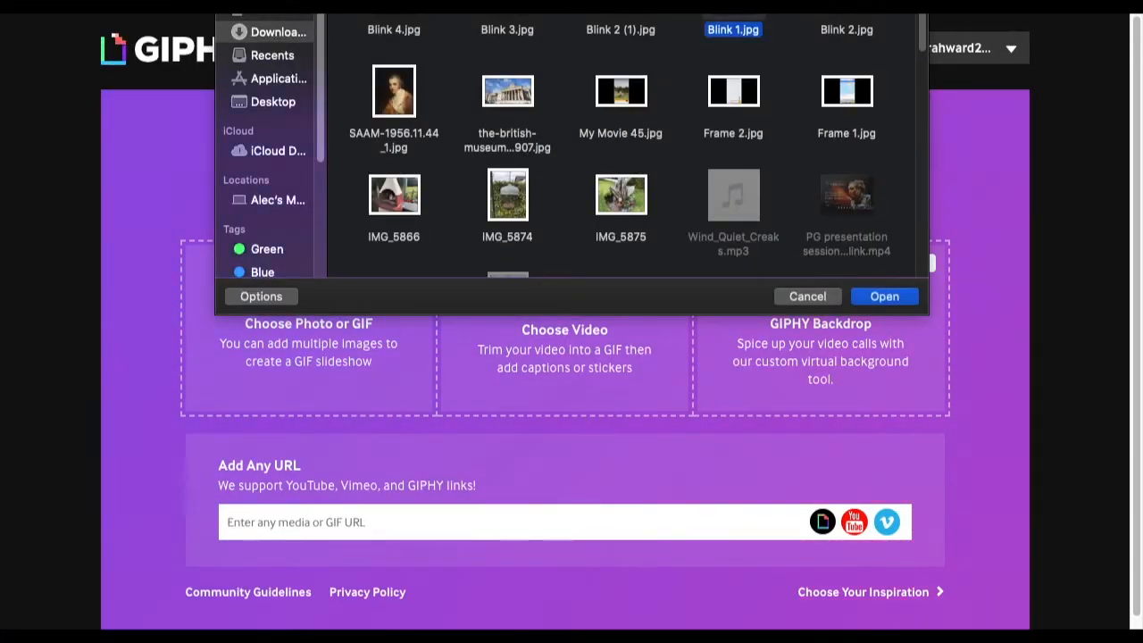
- Add the Blink images to GIPHY and cut each frame's duration to the minimum
{"action": "left_click", "coordinate": [883, 295]}
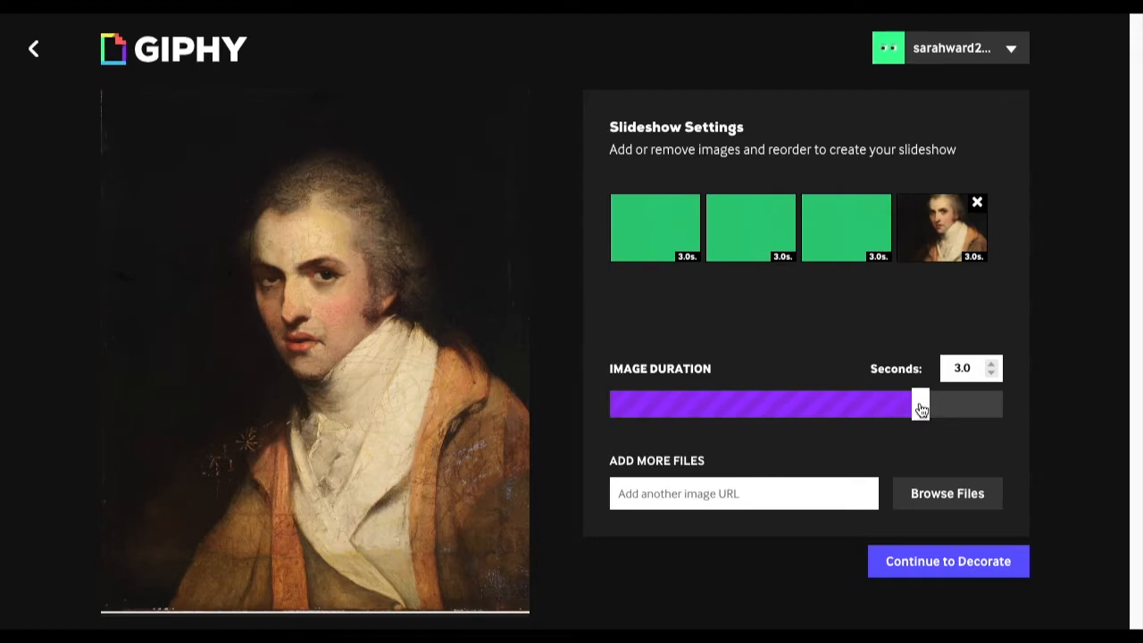
{"action": "left_click_drag", "start_coordinate": [919, 404], "coordinate": [701, 404]}
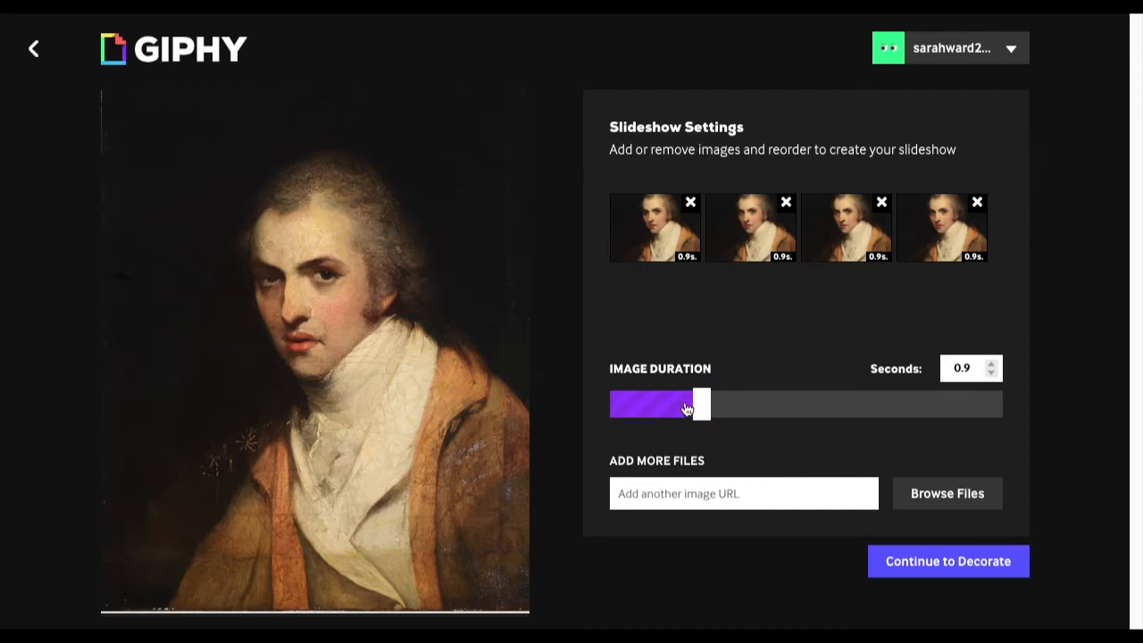
{"action": "left_click_drag", "start_coordinate": [699, 403], "coordinate": [619, 403]}
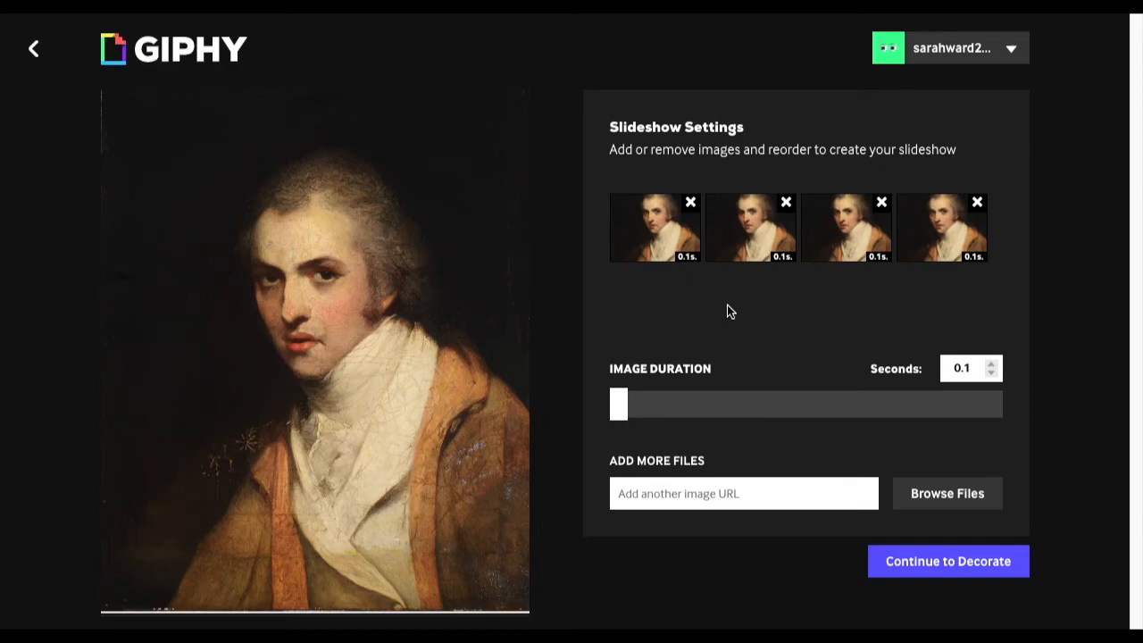
{"action": "mouse_move", "coordinate": [677, 445]}
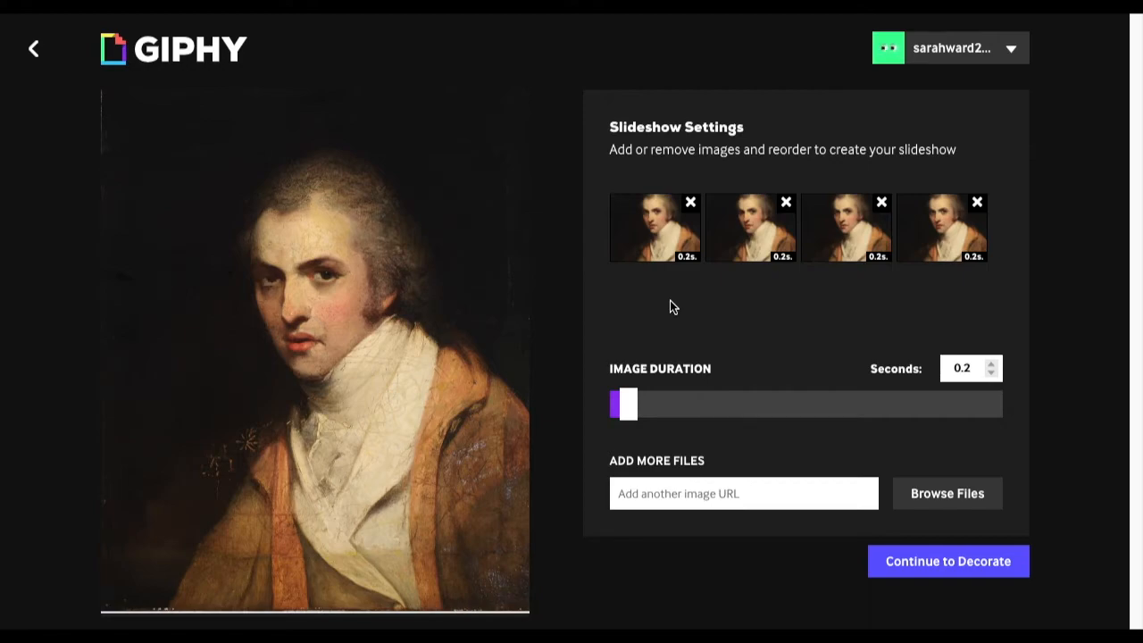
{"action": "mouse_move", "coordinate": [986, 570]}
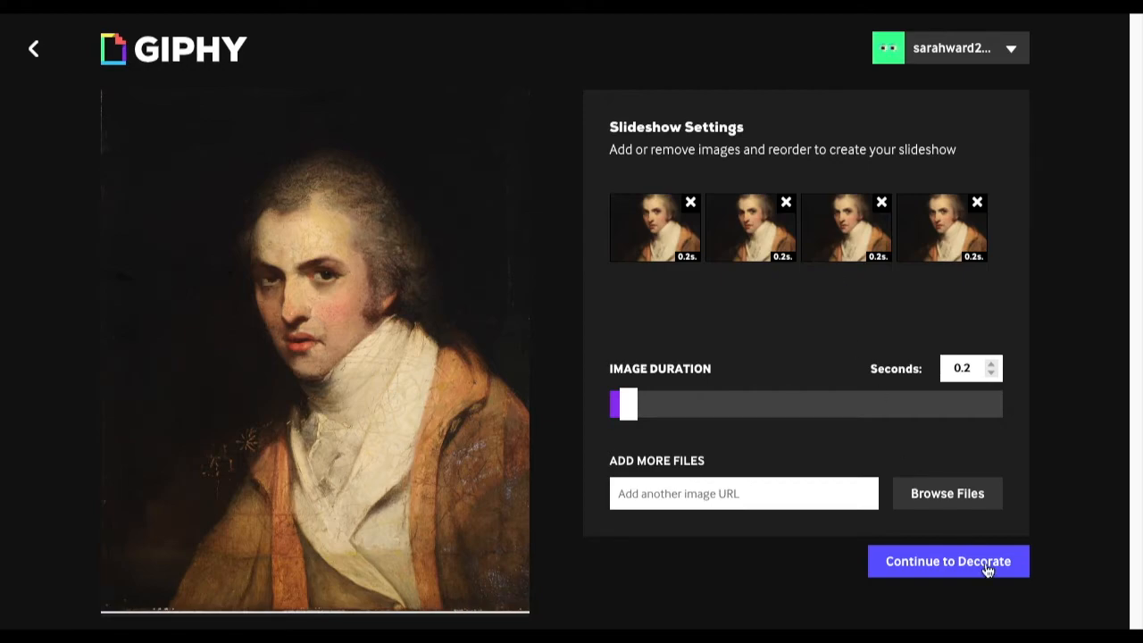
- Add a 'Heyy' caption to the slideshow with a Sparkle animation
{"action": "left_click", "coordinate": [947, 560]}
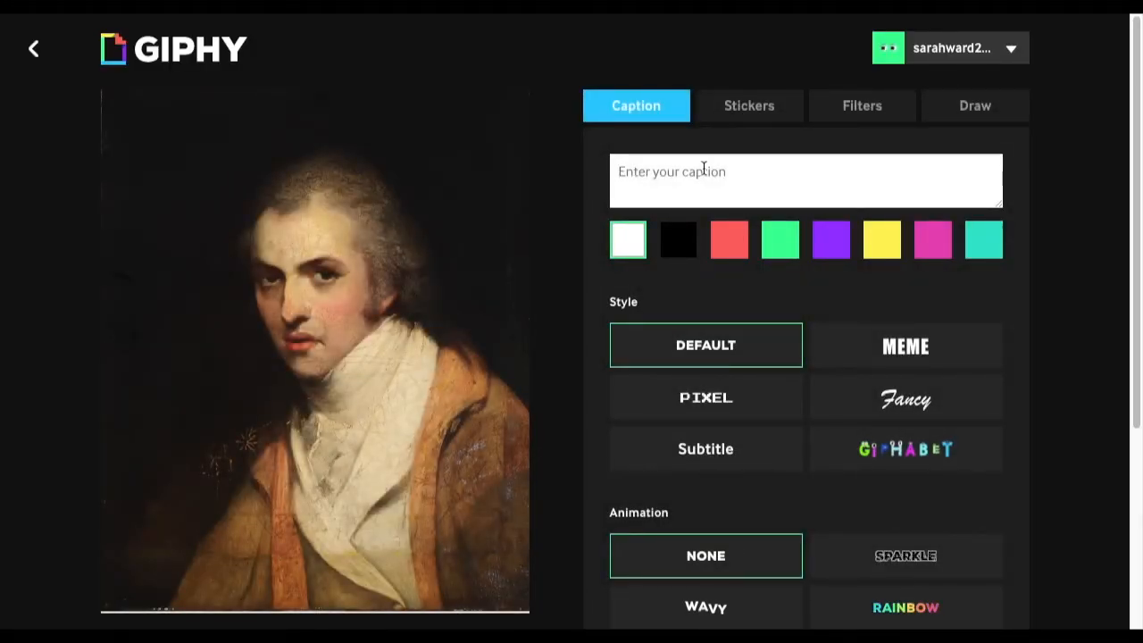
{"action": "type", "text": "Heyyyy"}
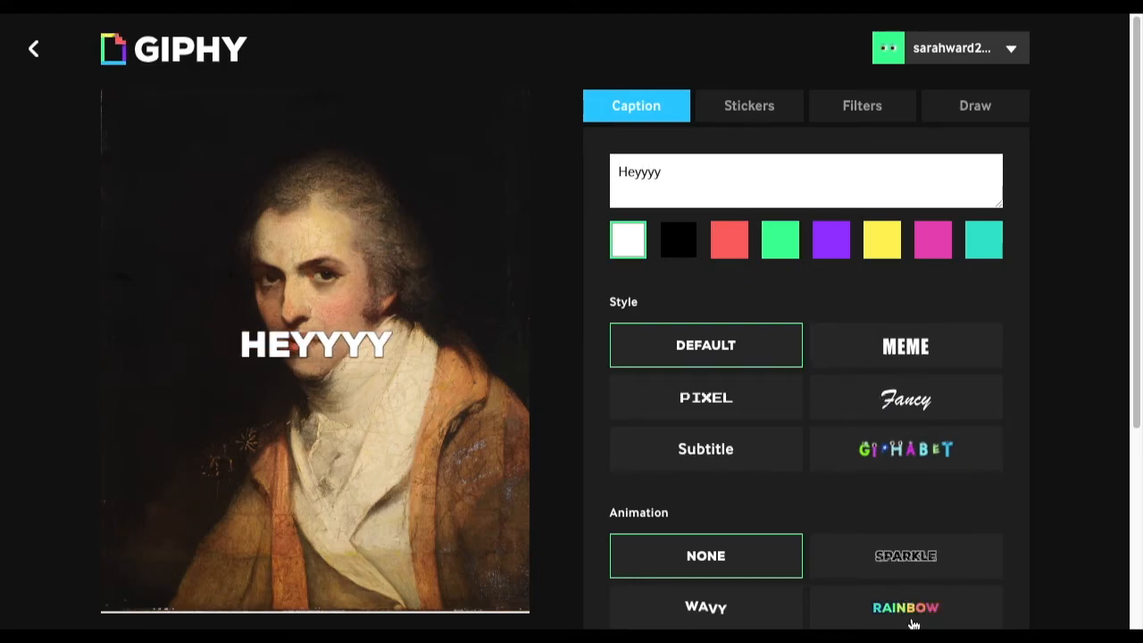
{"action": "left_click", "coordinate": [904, 607]}
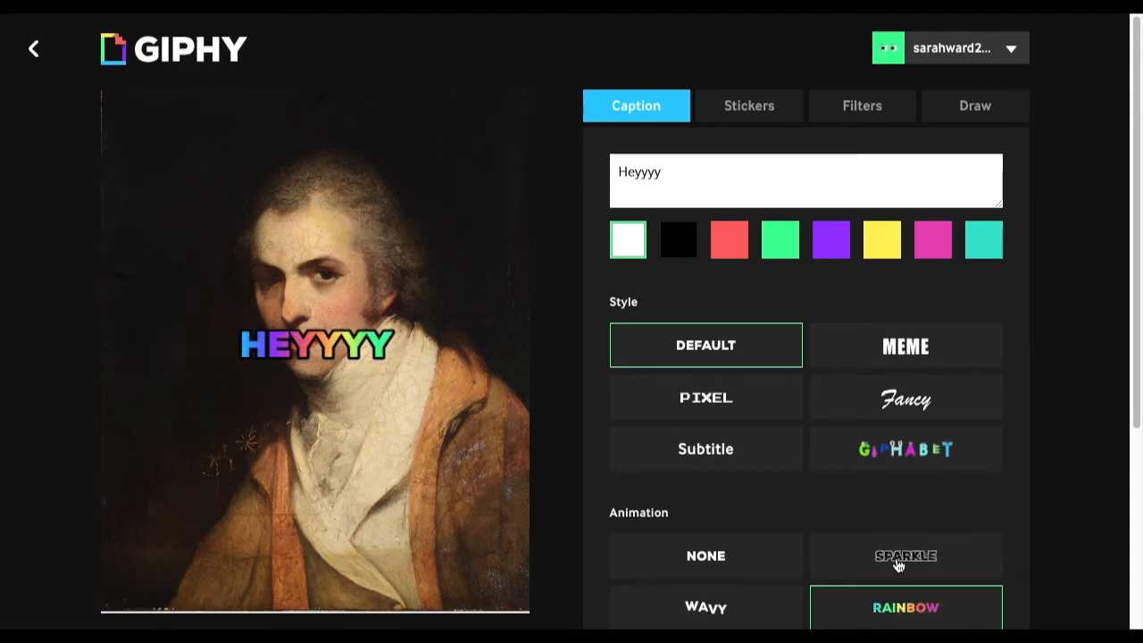
{"action": "left_click", "coordinate": [905, 555]}
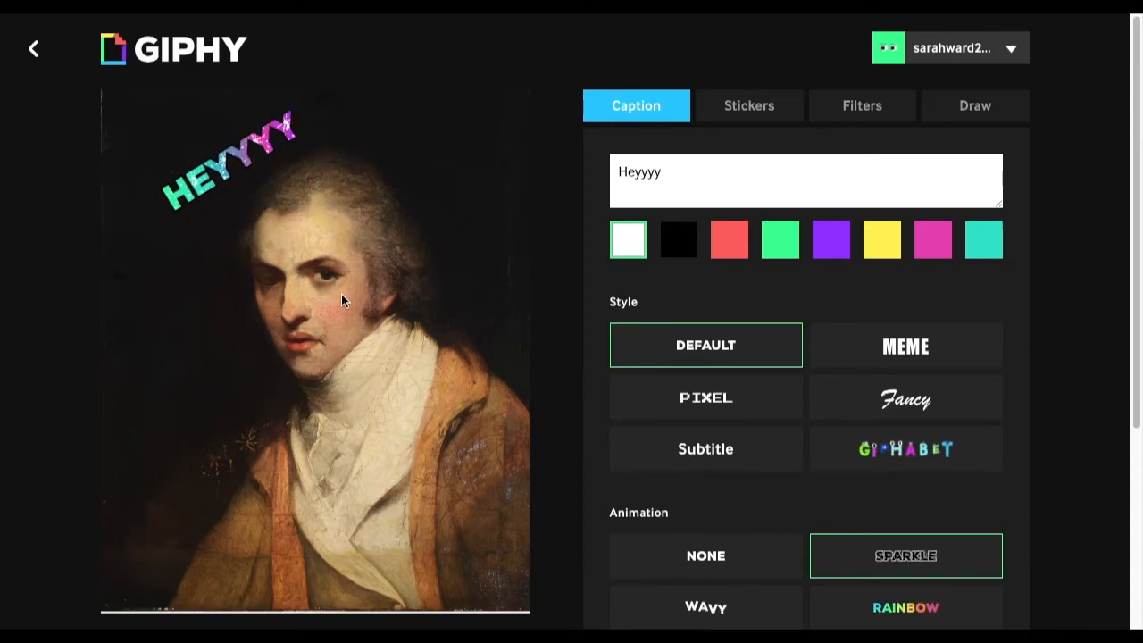
{"action": "mouse_move", "coordinate": [1064, 419]}
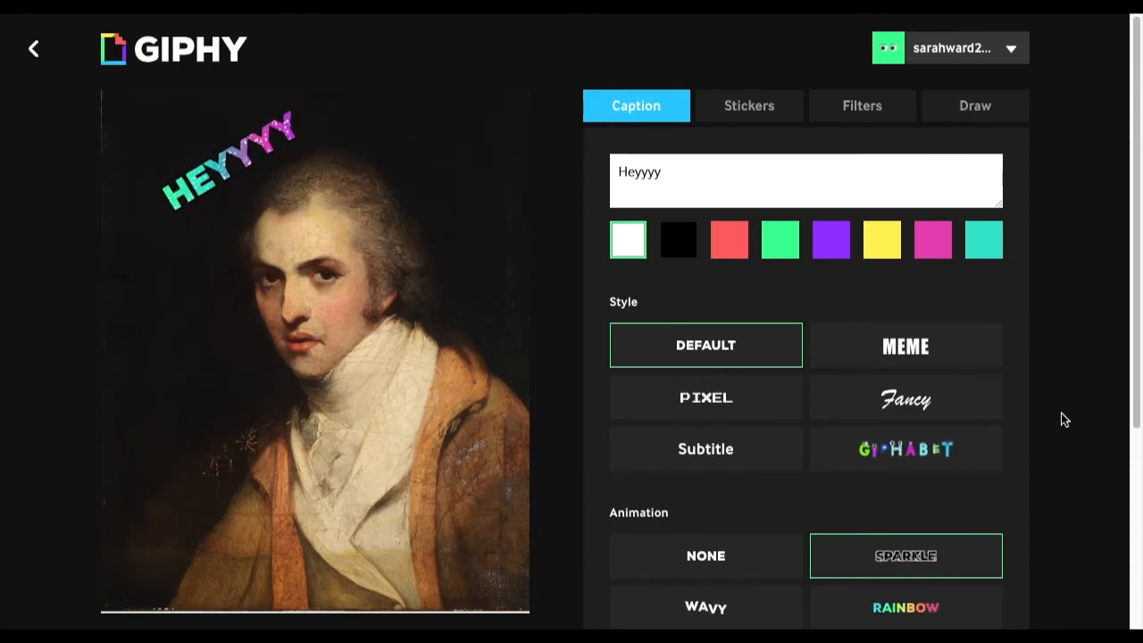
- Continue past decorating to GIPHY's upload details
{"action": "scroll", "scroll_direction": "down", "scroll_amount": 3}
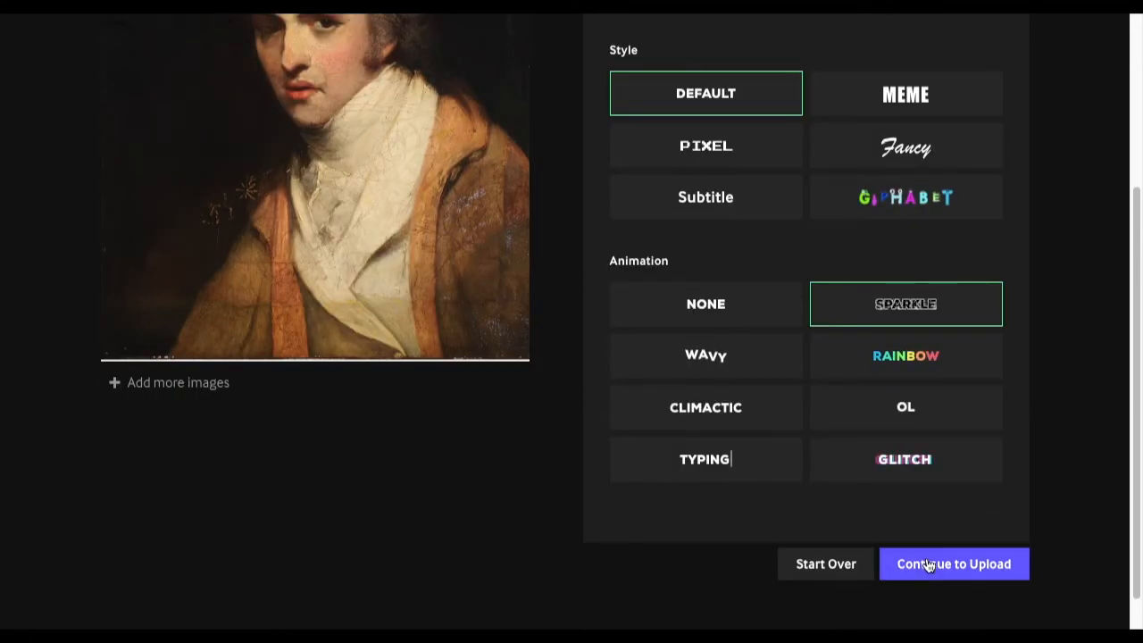
{"action": "left_click", "coordinate": [954, 563]}
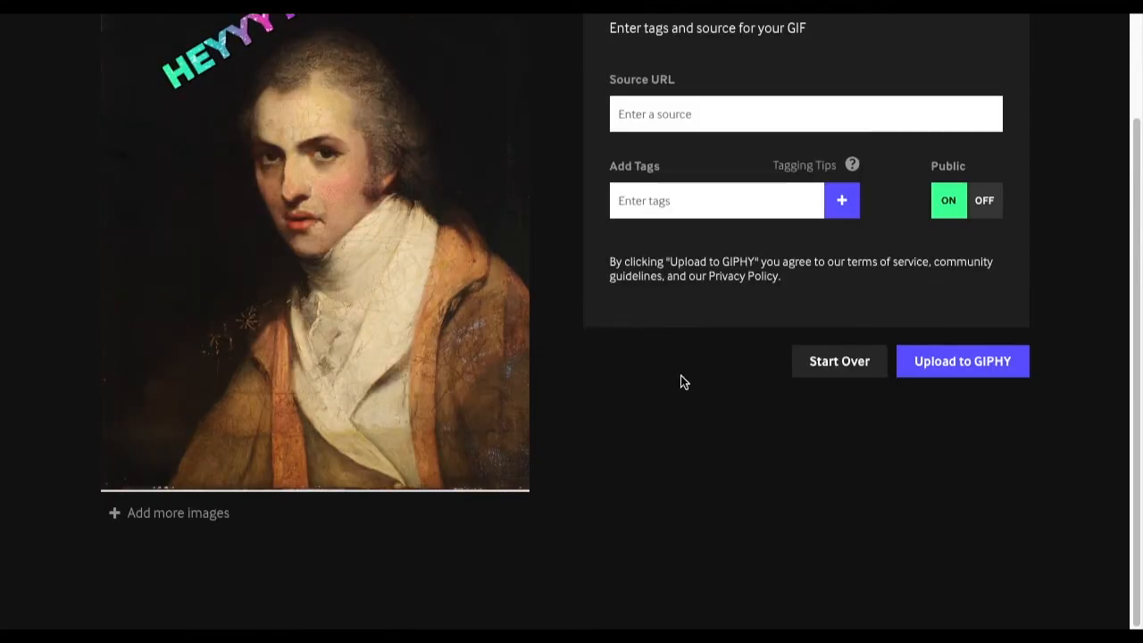
{"action": "scroll", "scroll_direction": "up", "scroll_amount": 3}
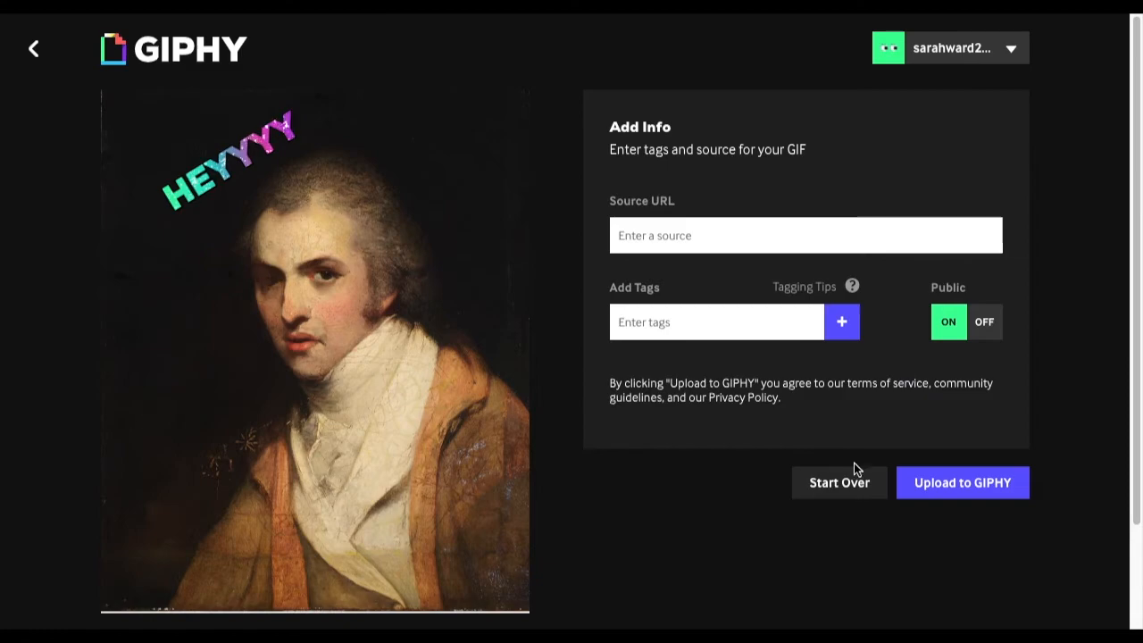
{"action": "left_click", "coordinate": [962, 482]}
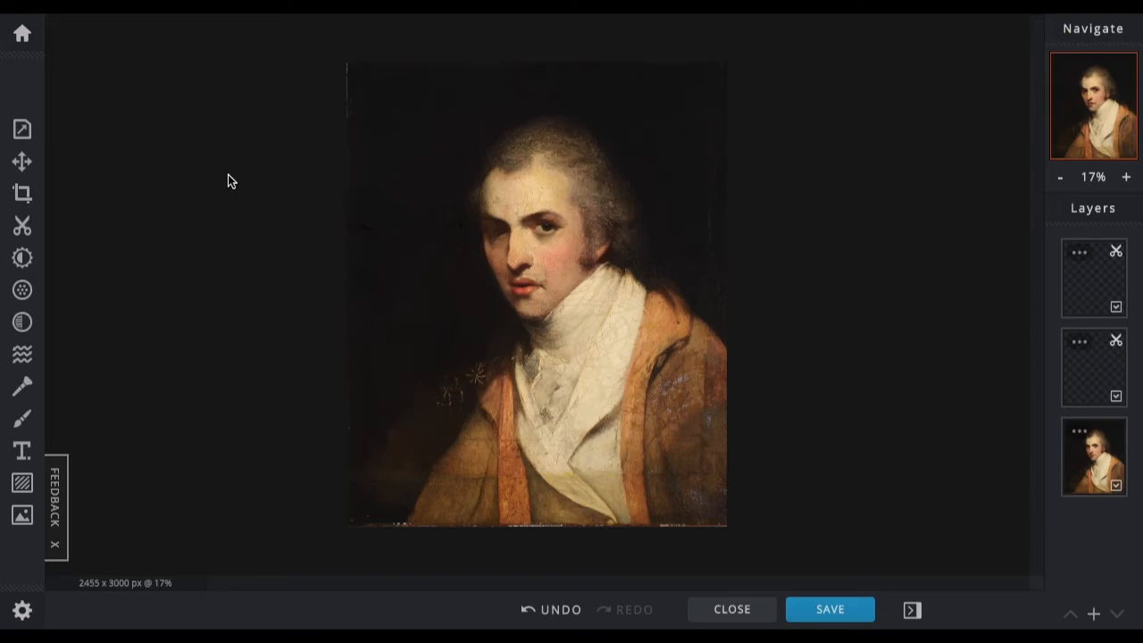
{"action": "mouse_move", "coordinate": [22, 33]}
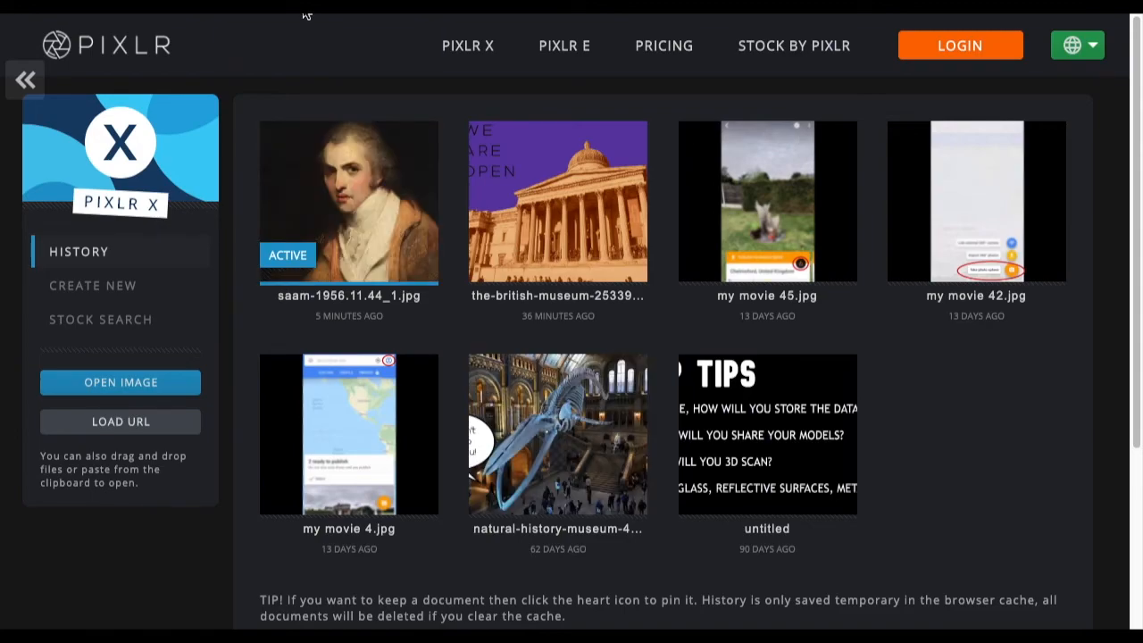
{"action": "mouse_move", "coordinate": [564, 45]}
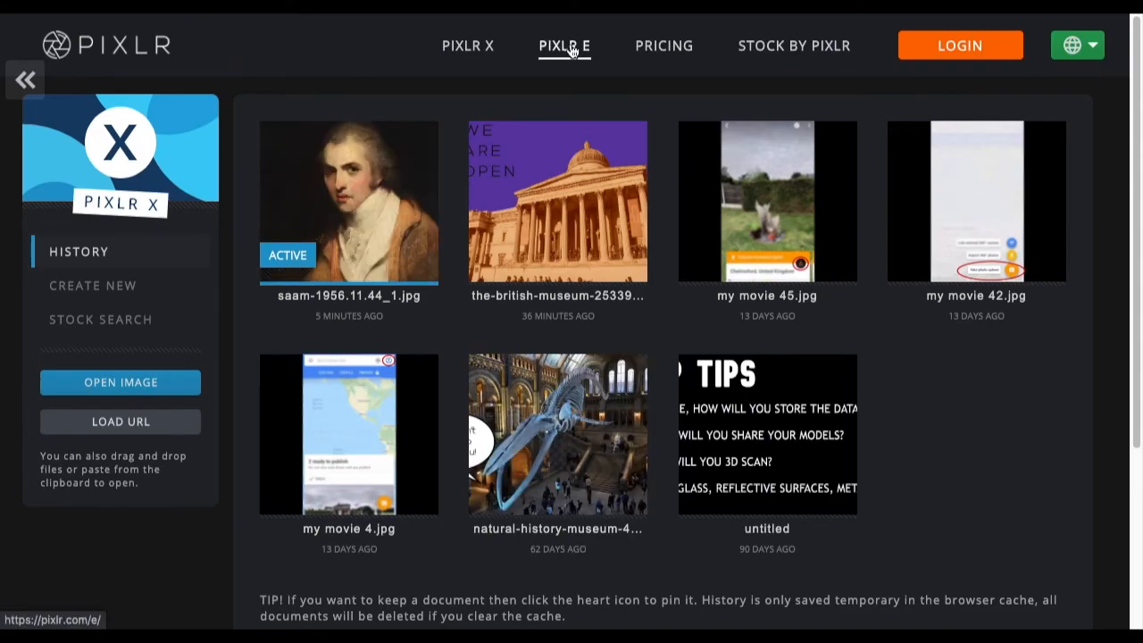
- Load the 2455×3000 three-layer portrait into Pixlr E via the top navigation
{"action": "left_click", "coordinate": [564, 45]}
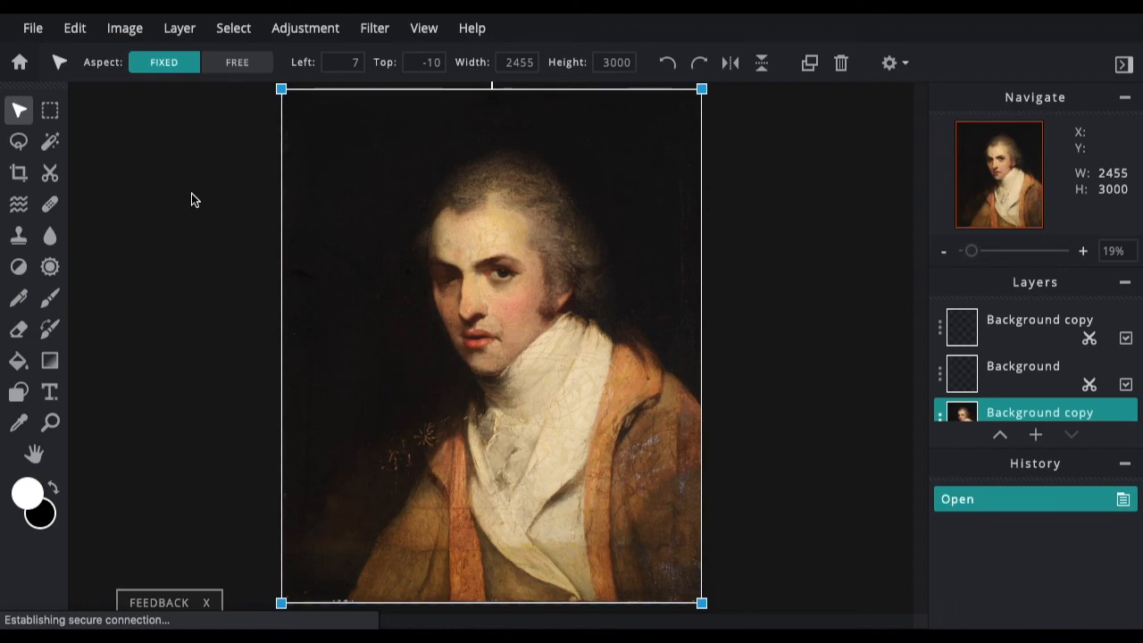
{"action": "mouse_move", "coordinate": [190, 198]}
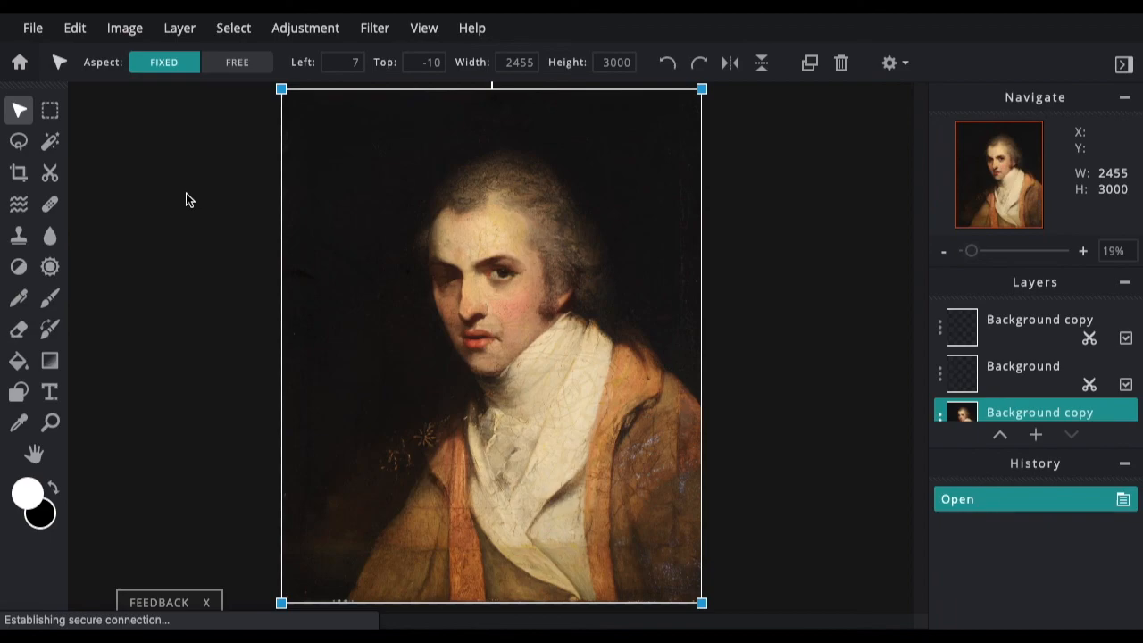